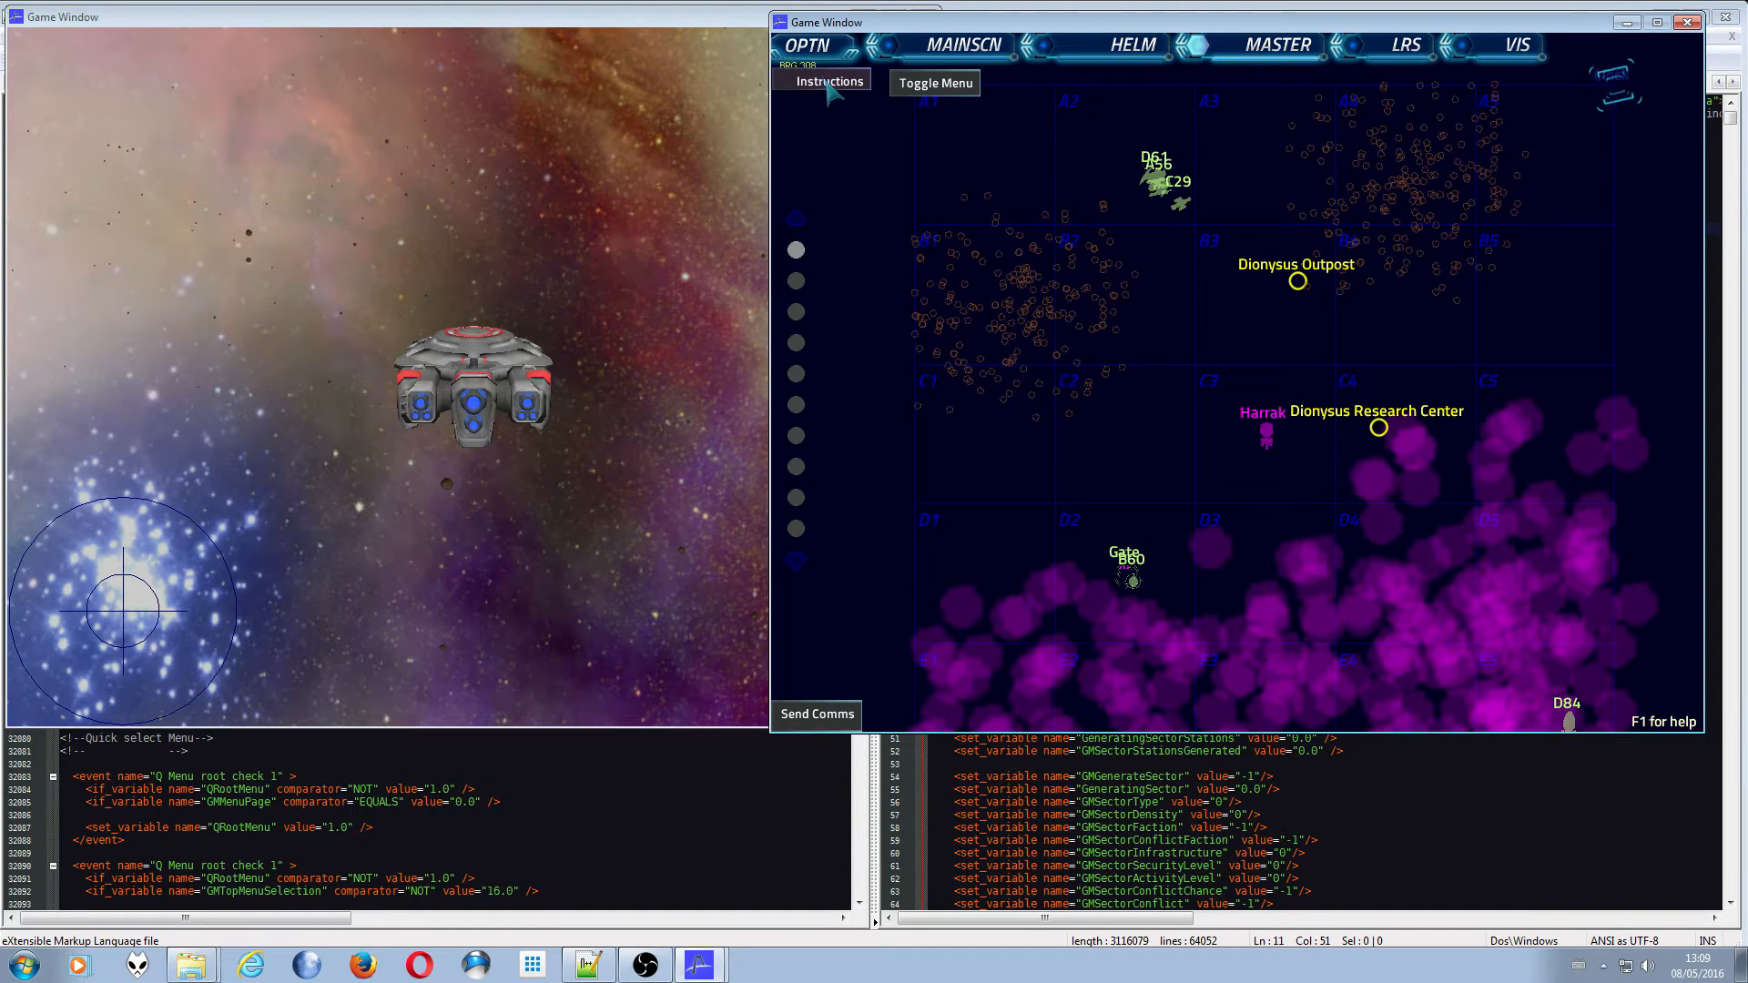
# - Read through the Game Master instructions notes and return to the sector map
pyautogui.click(828, 81)
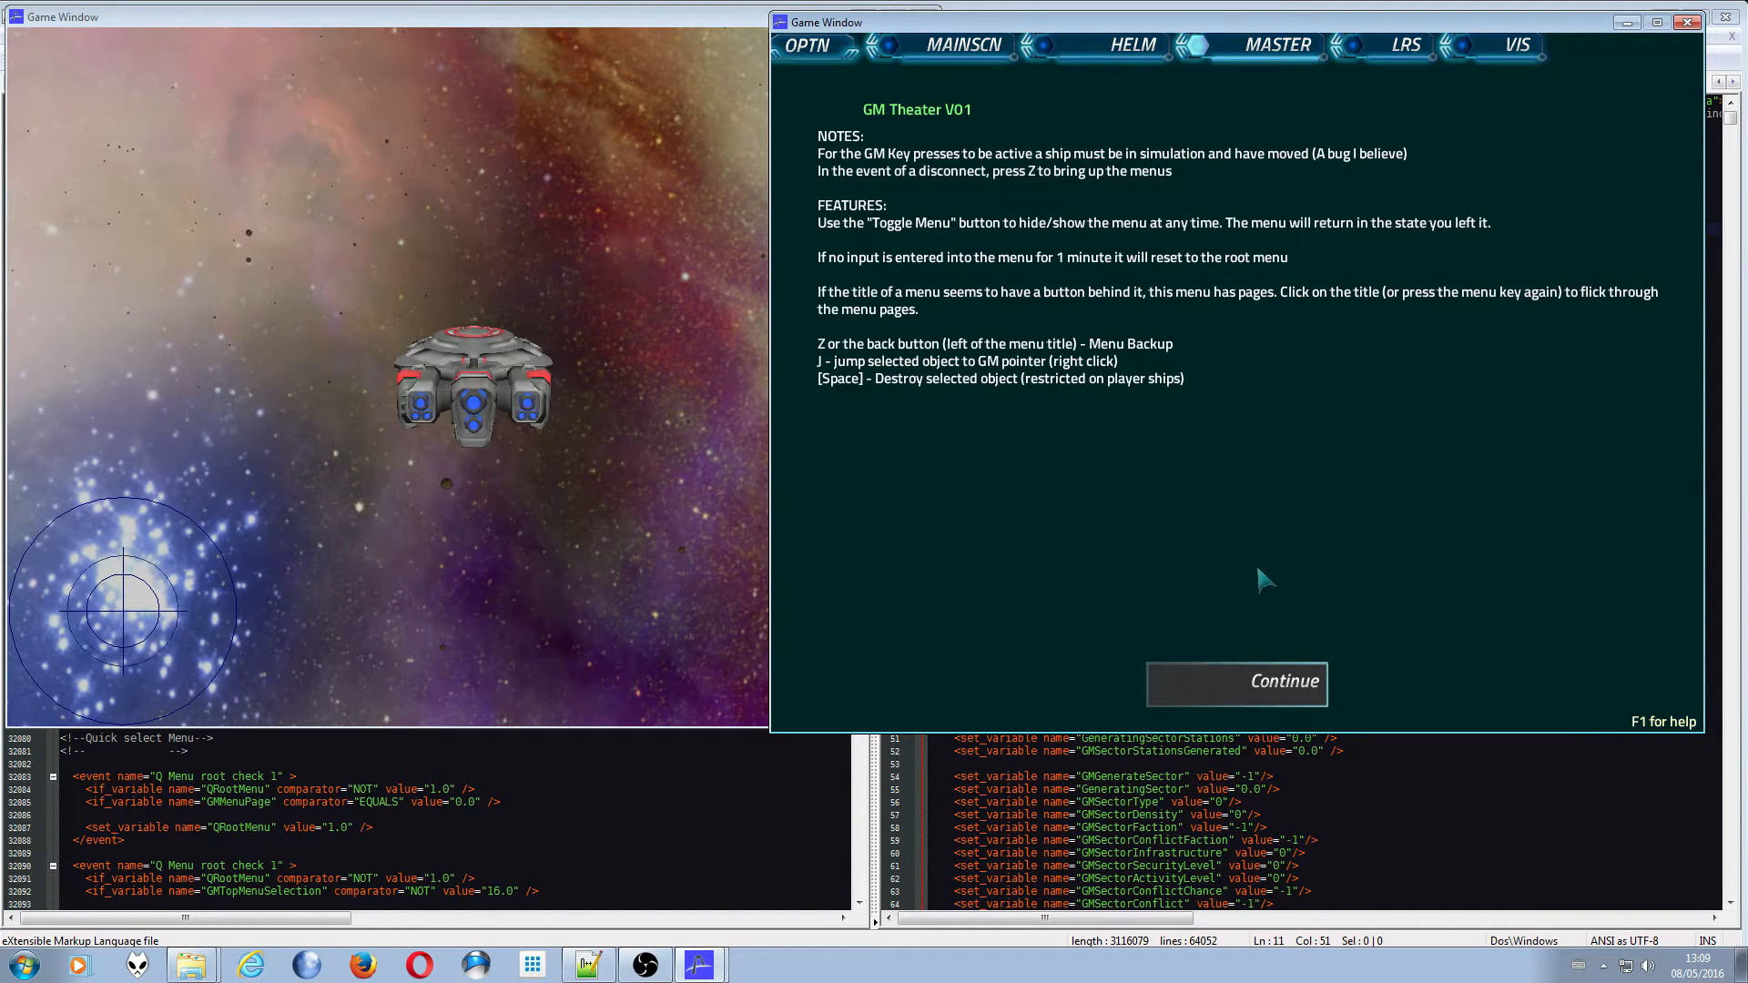
pyautogui.click(1237, 684)
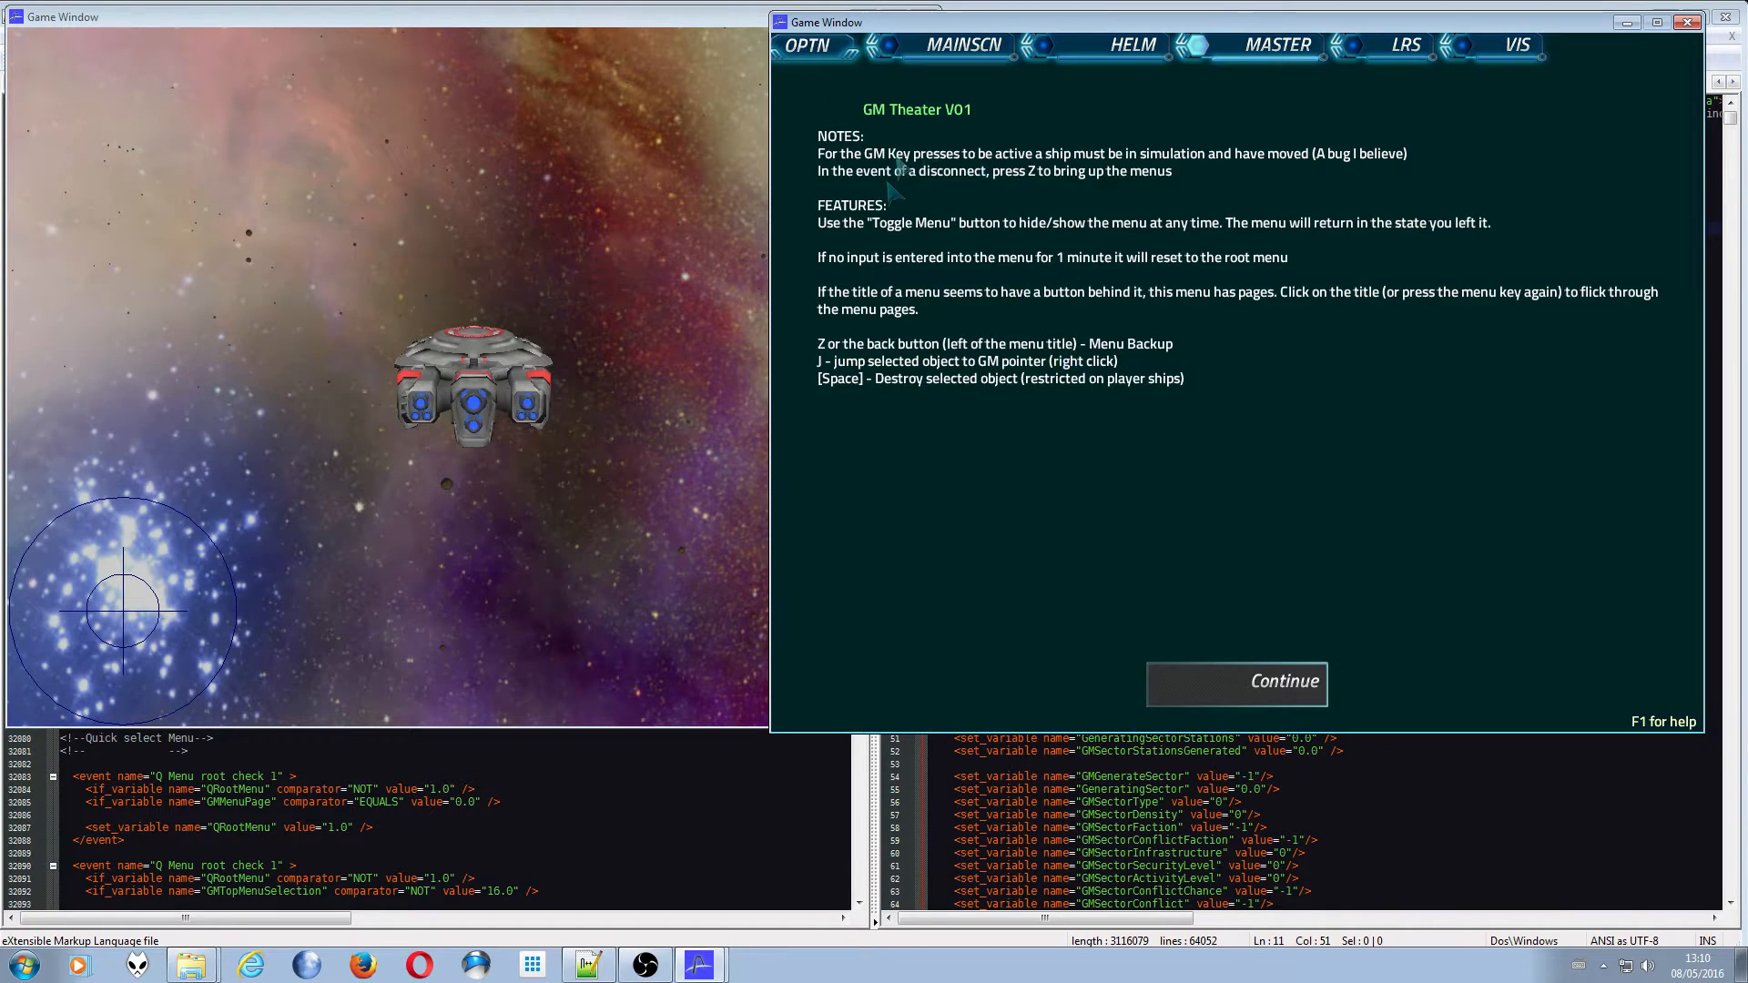
pyautogui.moveTo(943, 186)
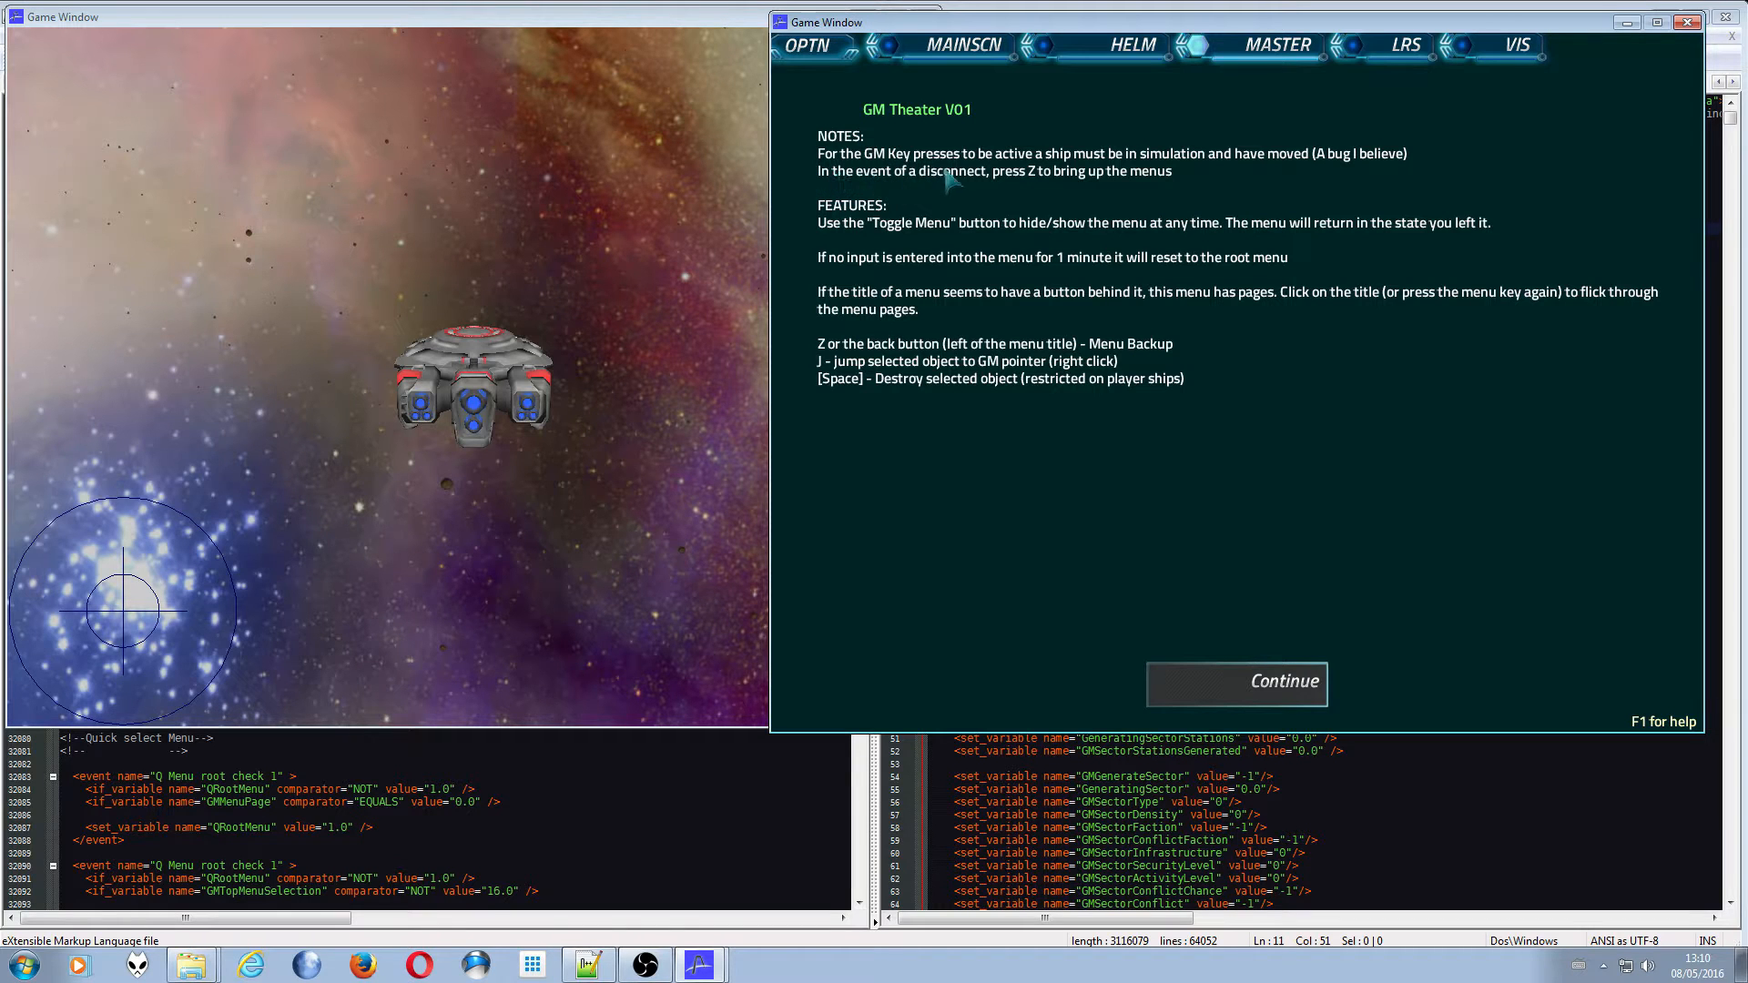
pyautogui.moveTo(1145, 529)
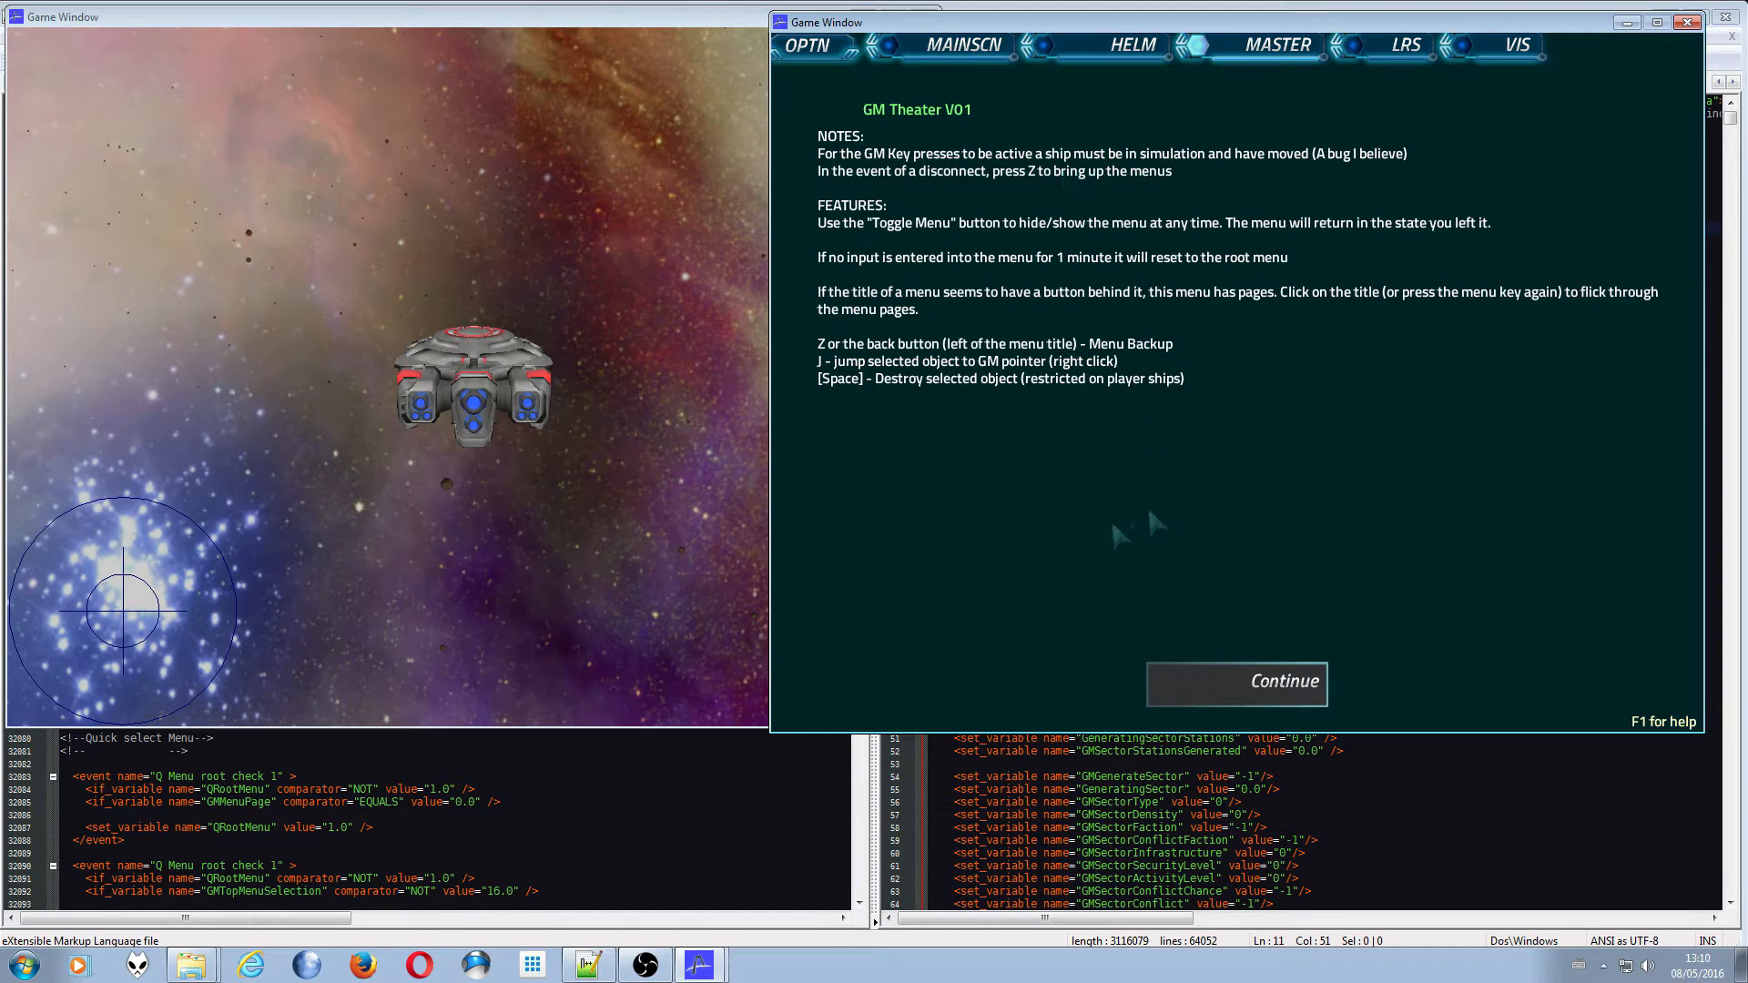
pyautogui.click(1237, 683)
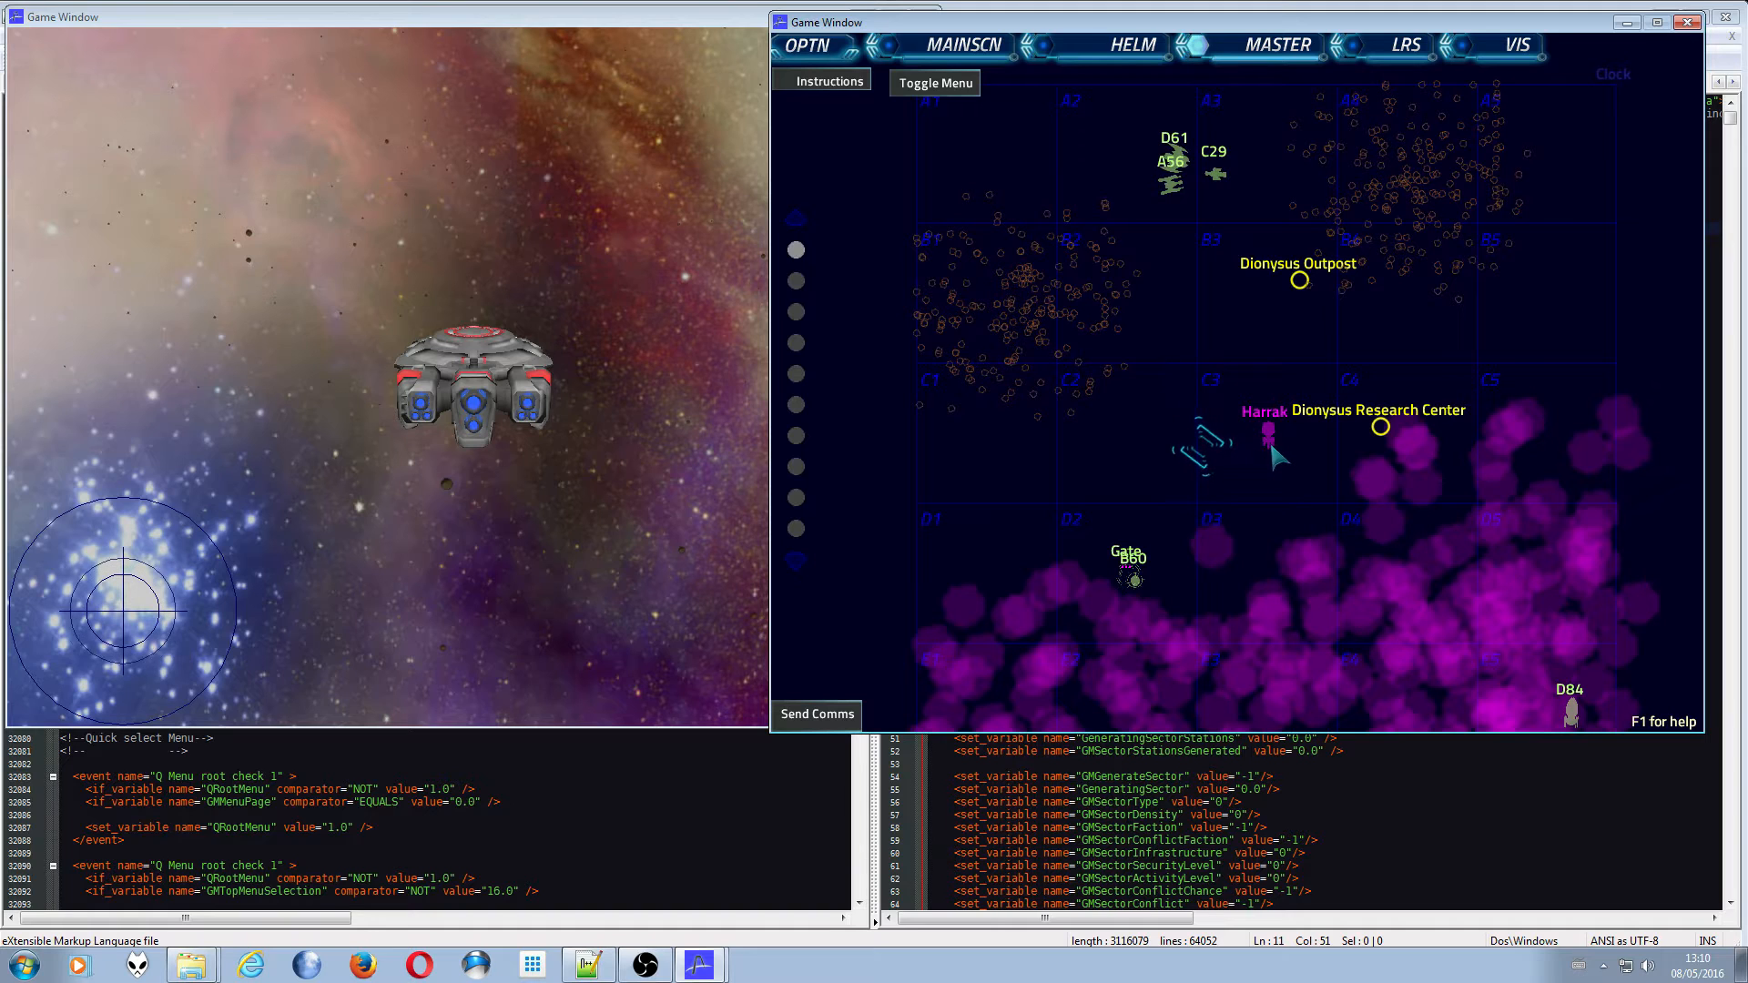
# - Dismiss the instructions again and show the GM Theater root category list
pyautogui.click(829, 80)
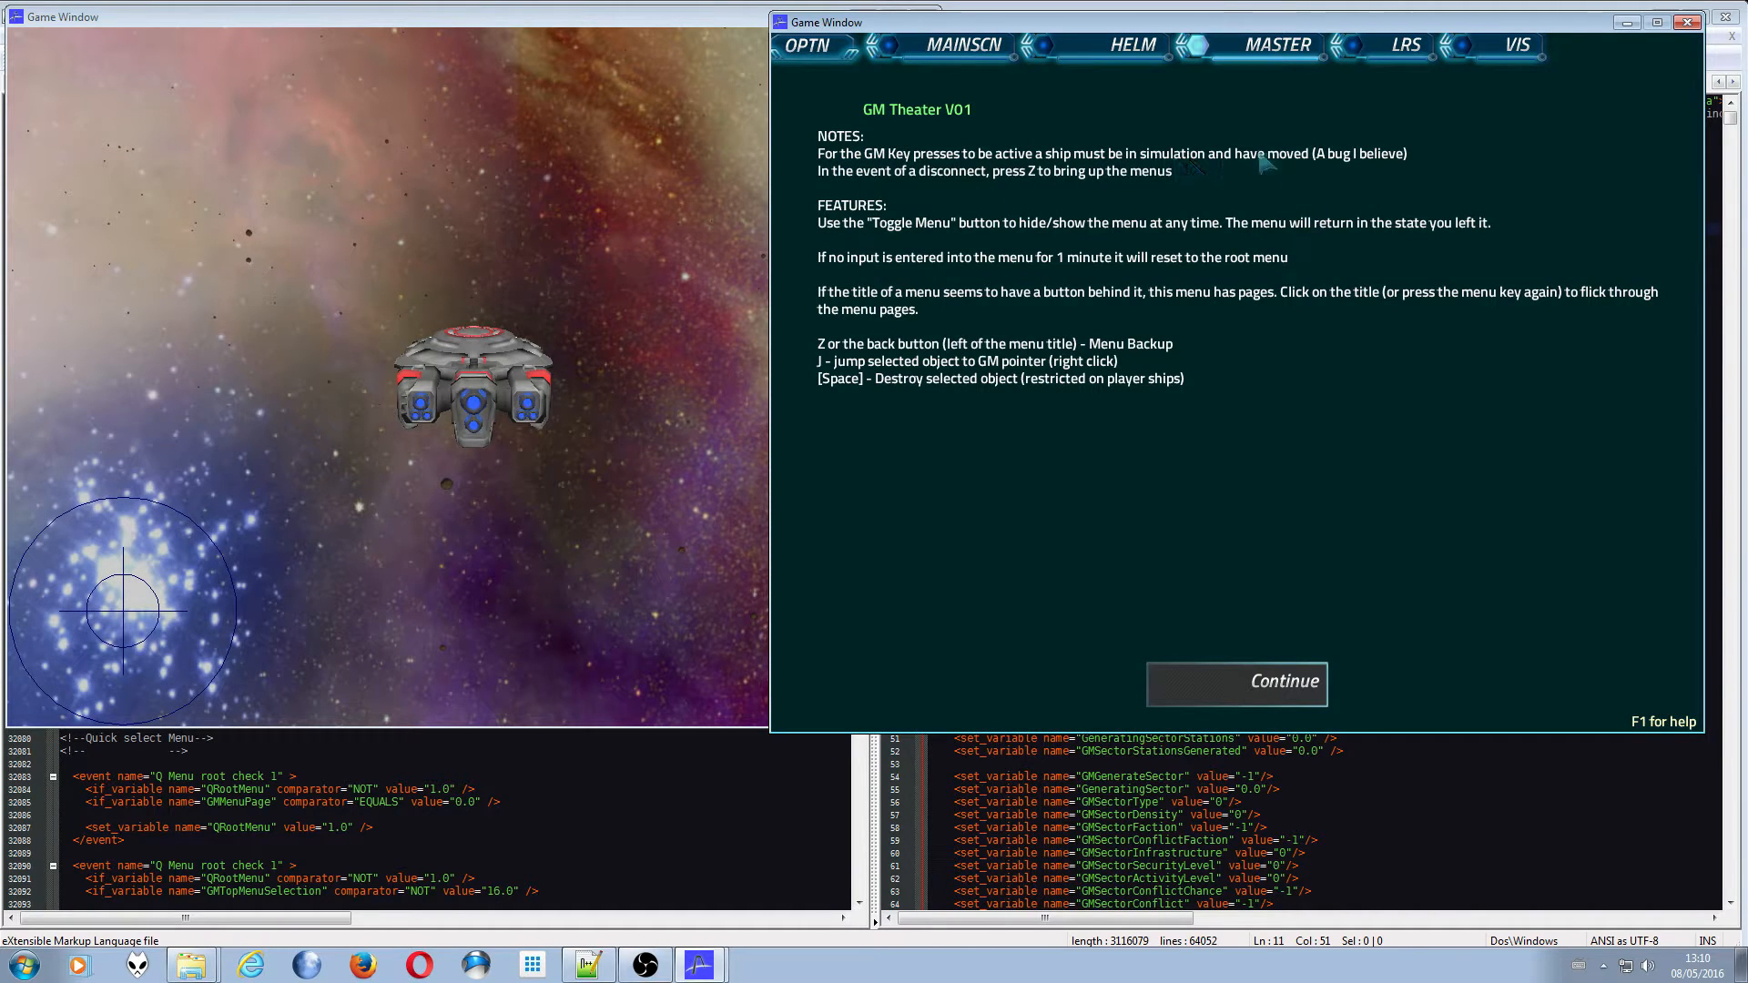
pyautogui.click(1237, 683)
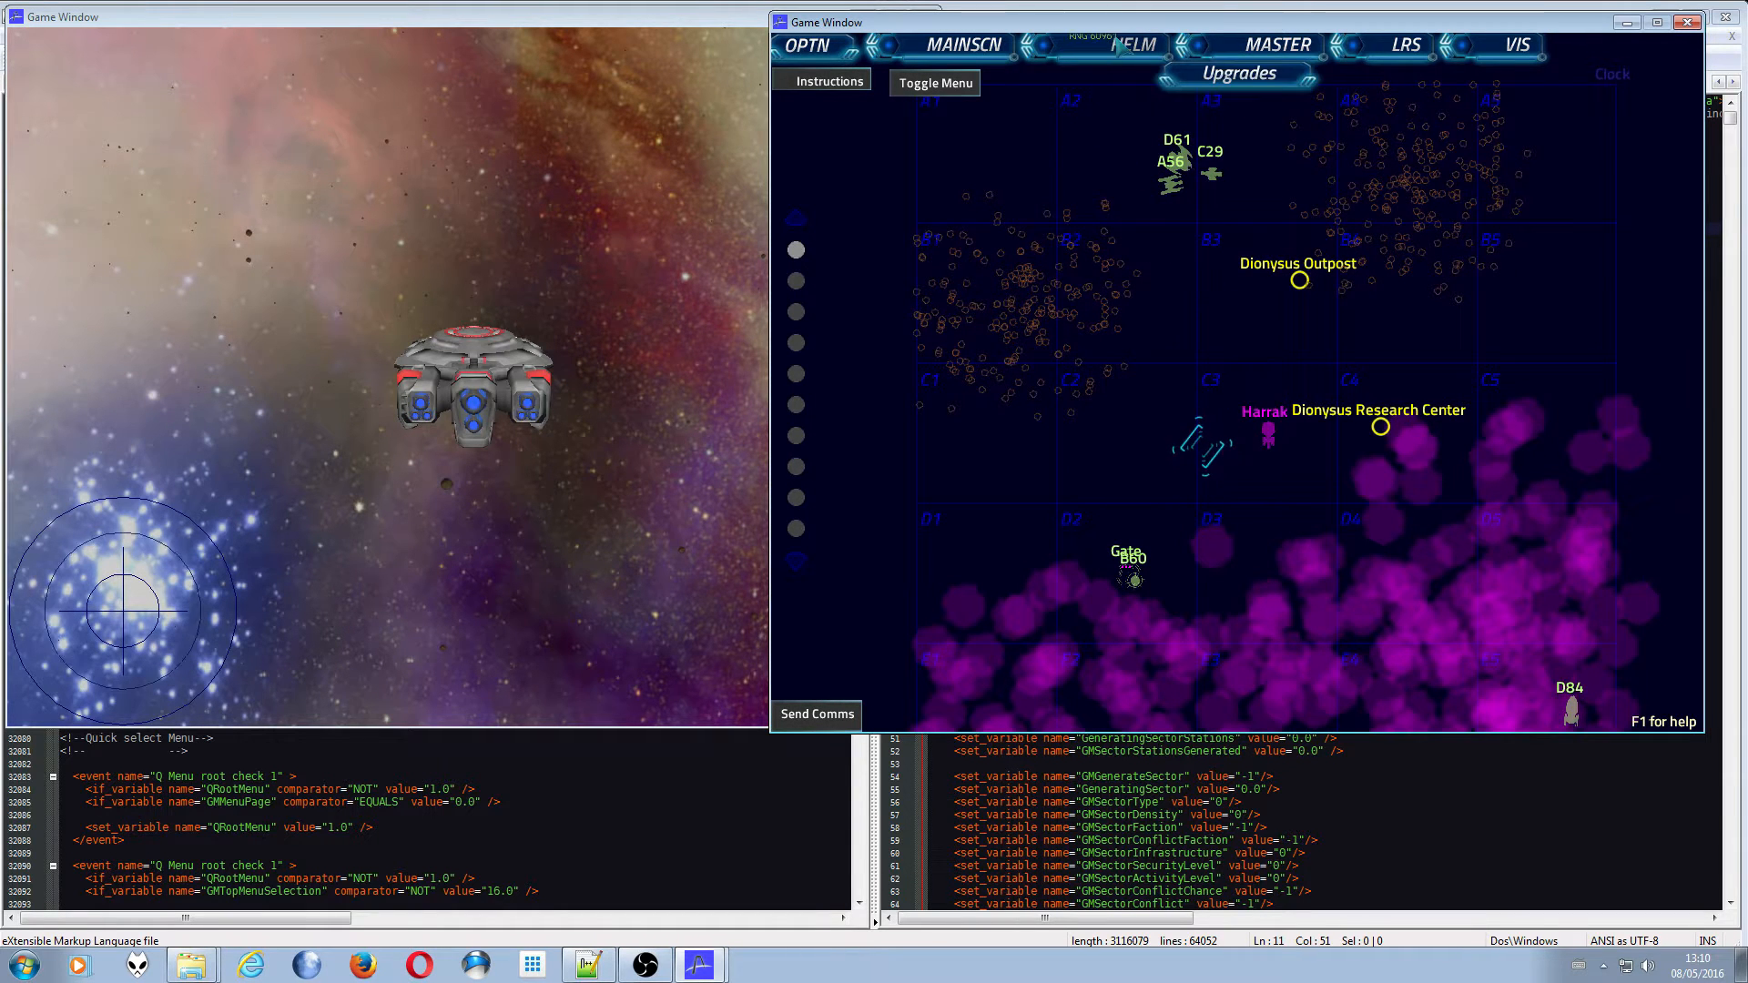
pyautogui.click(1130, 43)
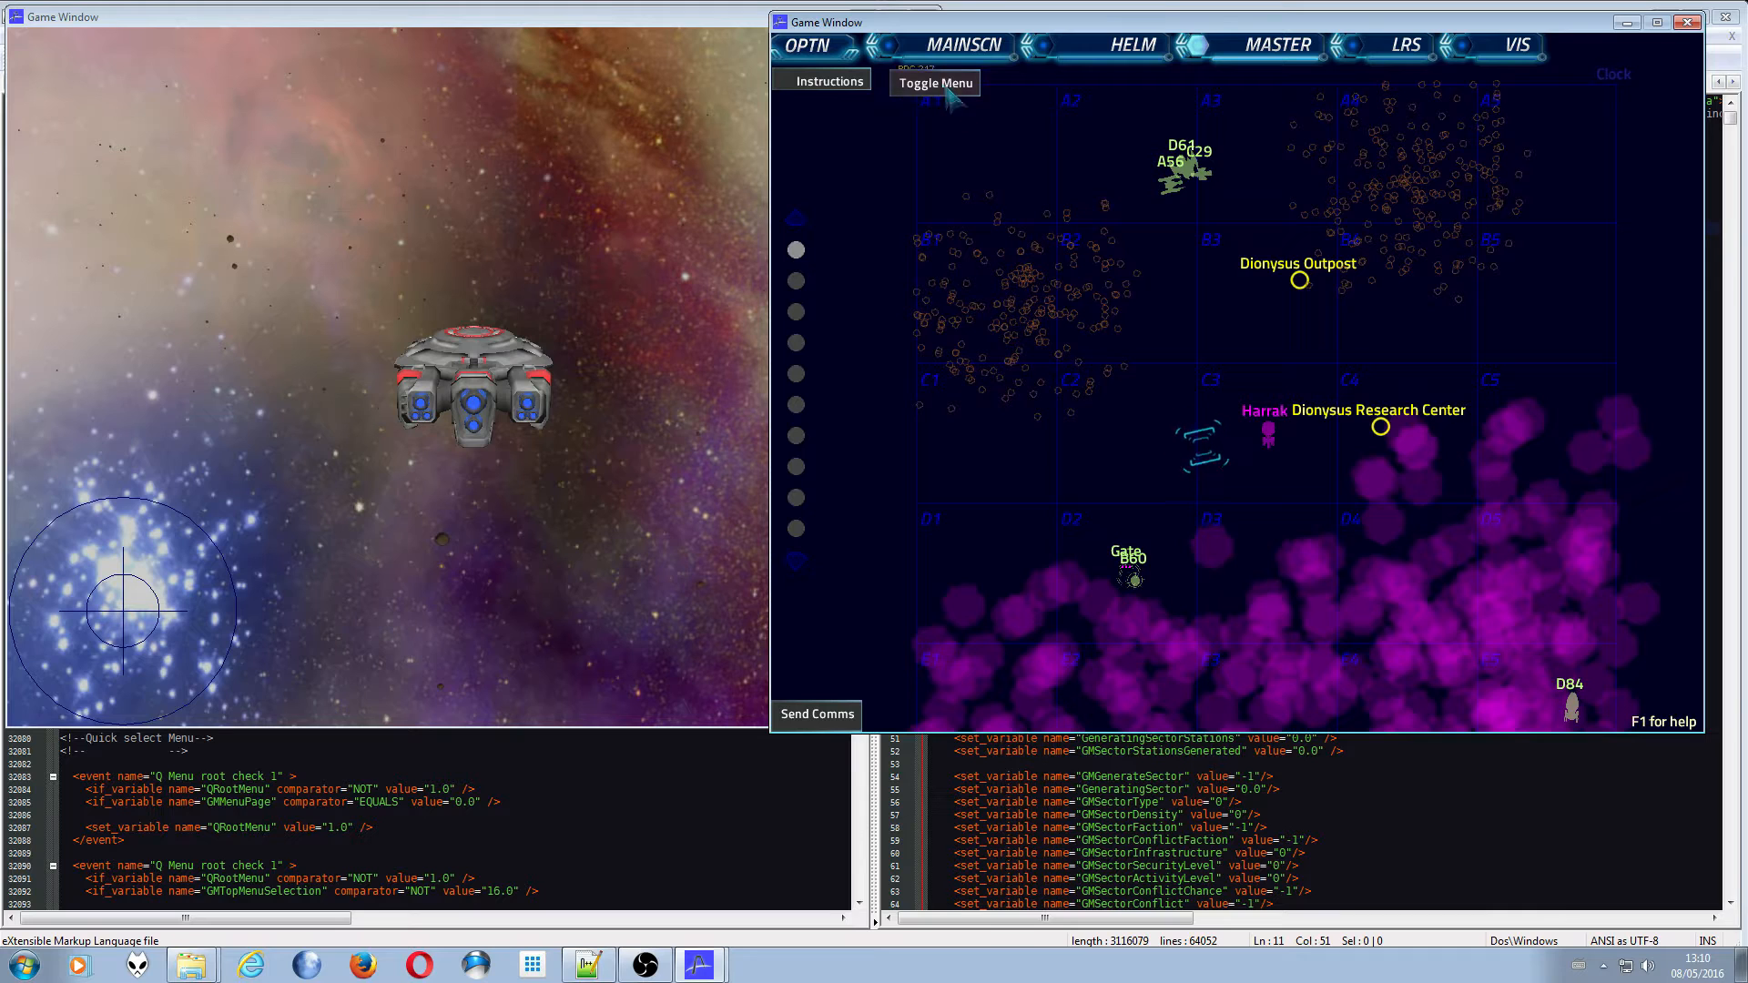
pyautogui.click(934, 82)
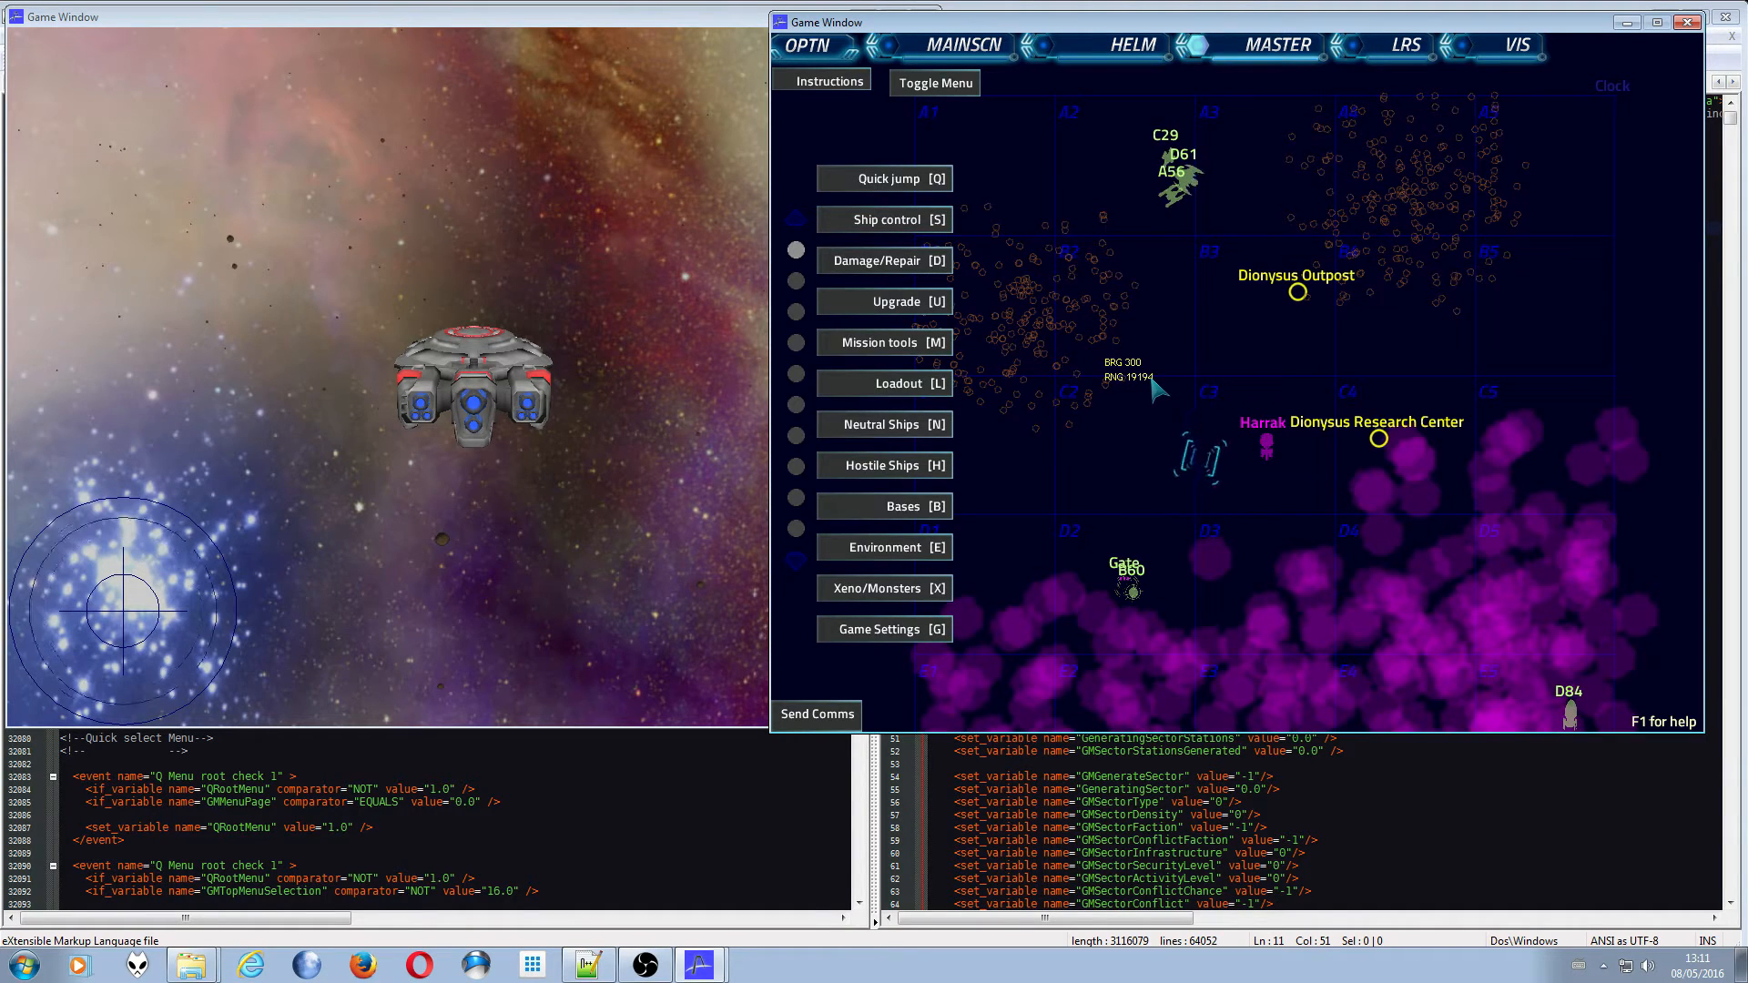
# - Re-show the GM menu, enter Set Location and flip to the Upgrade page (coolant, shields, engines)
pyautogui.click(934, 83)
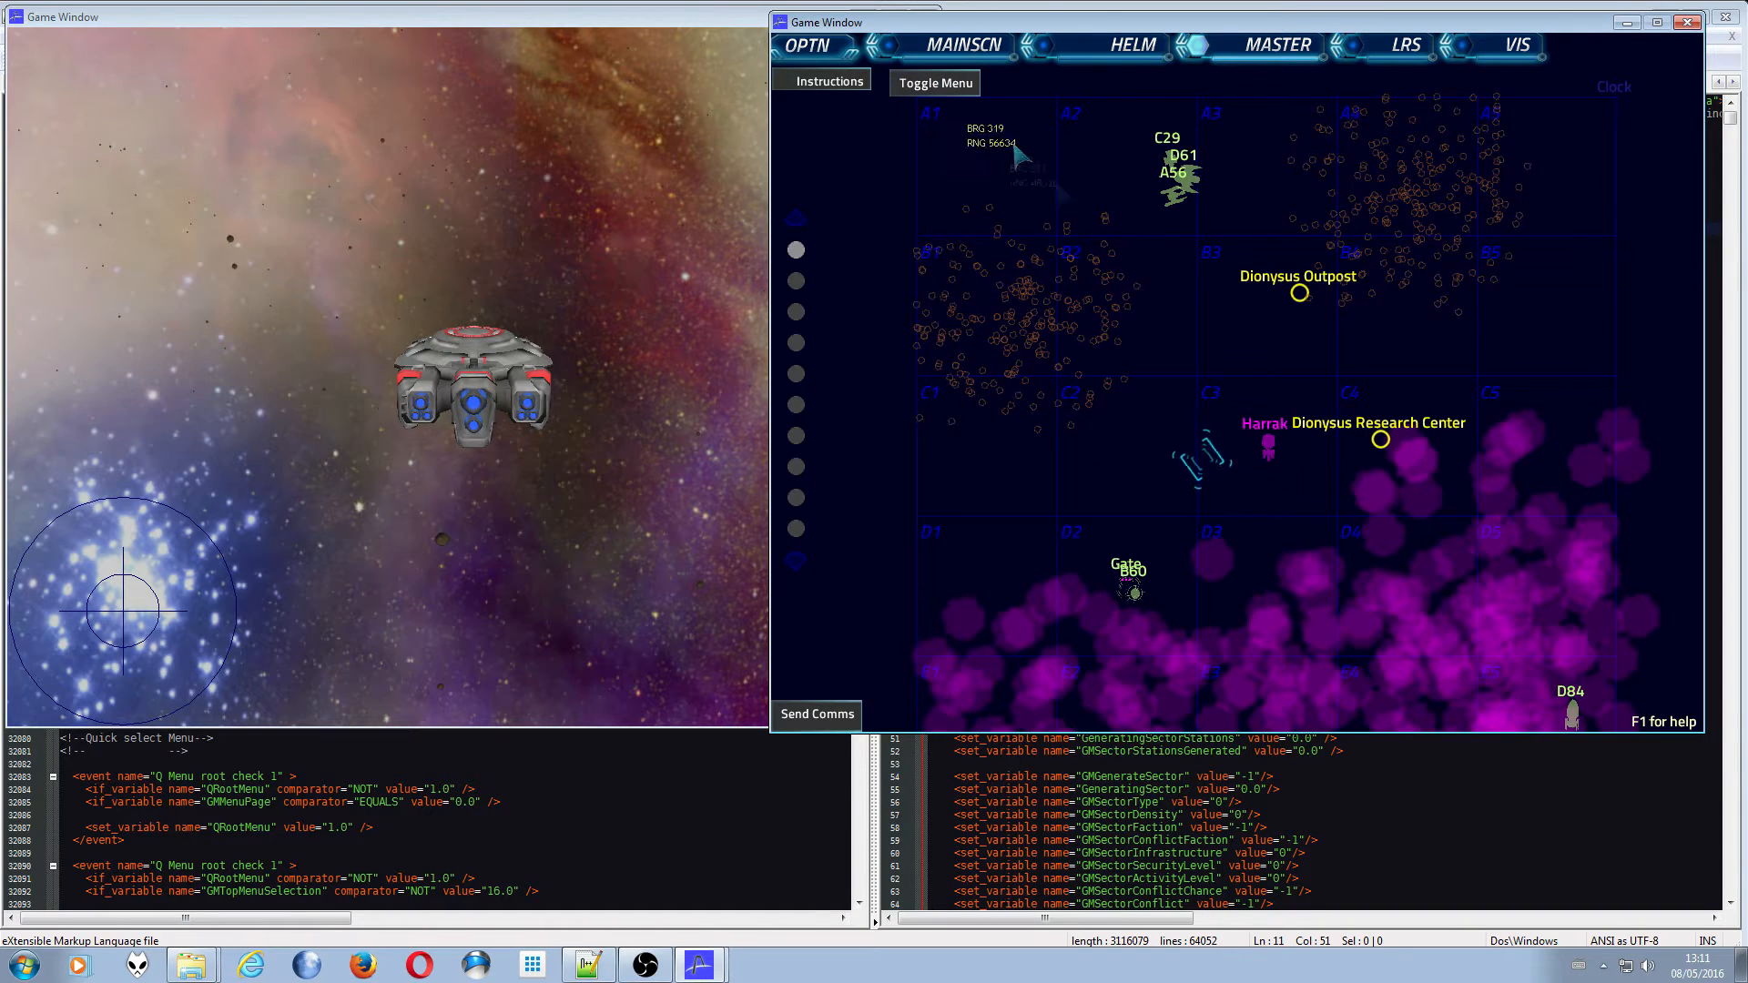
pyautogui.click(934, 82)
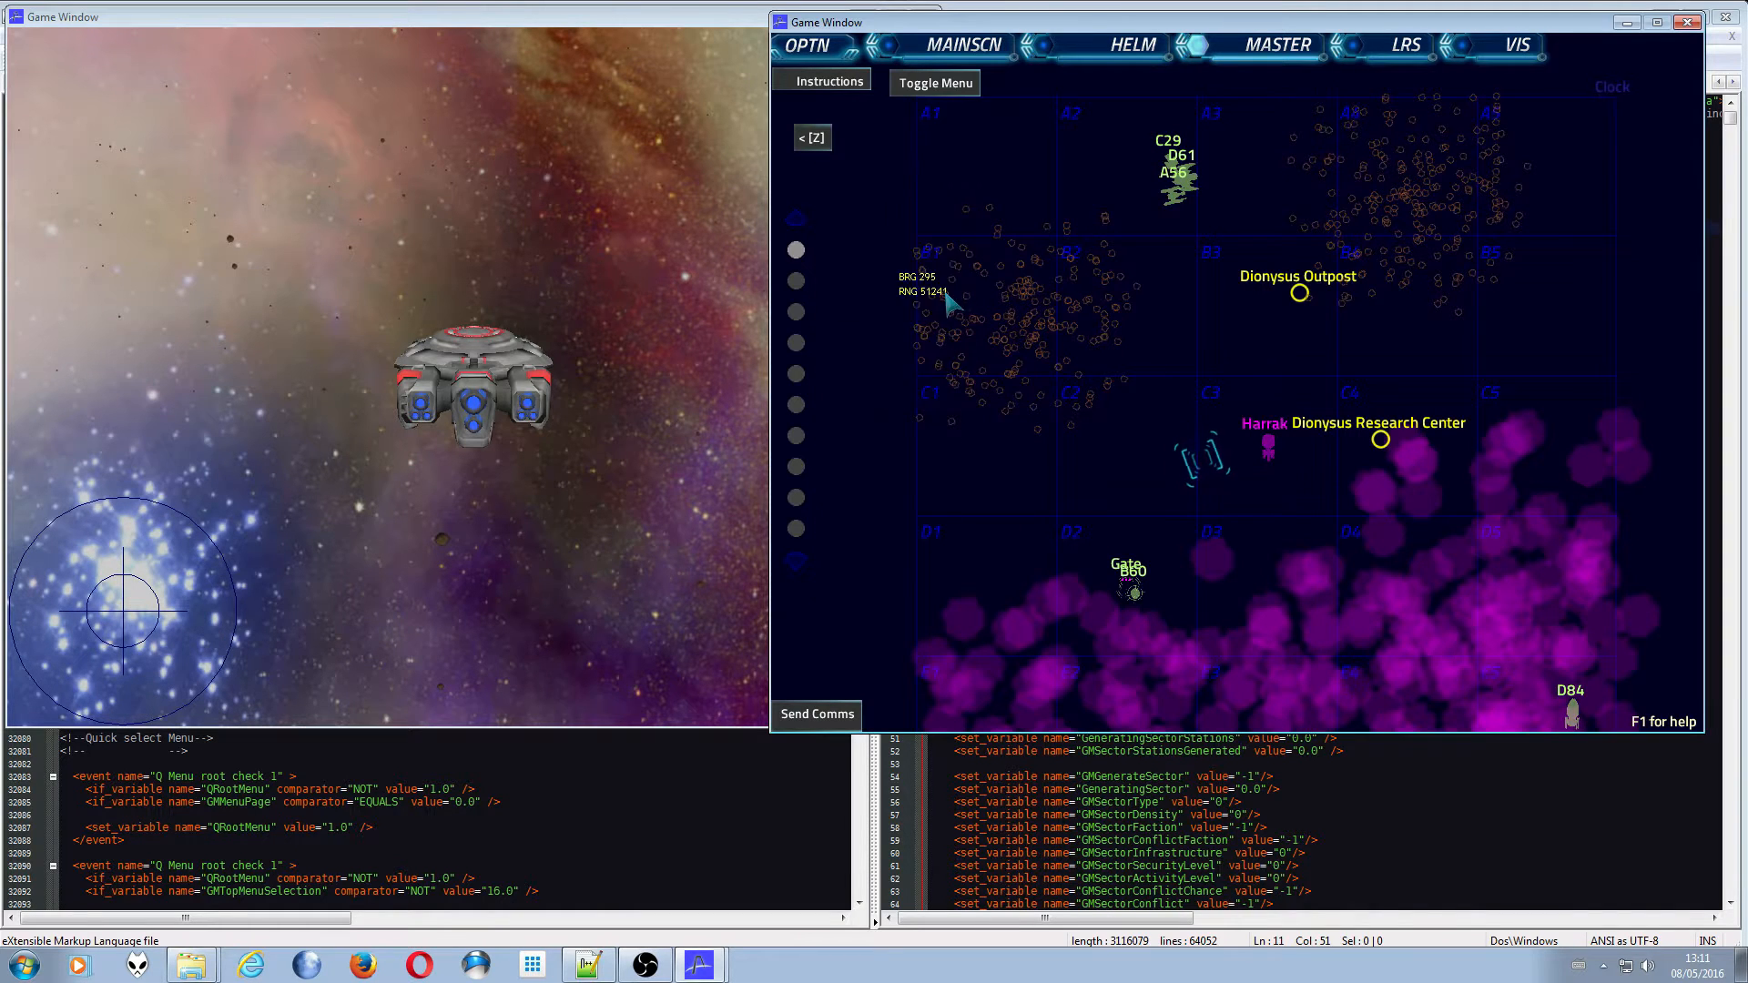
pyautogui.click(812, 137)
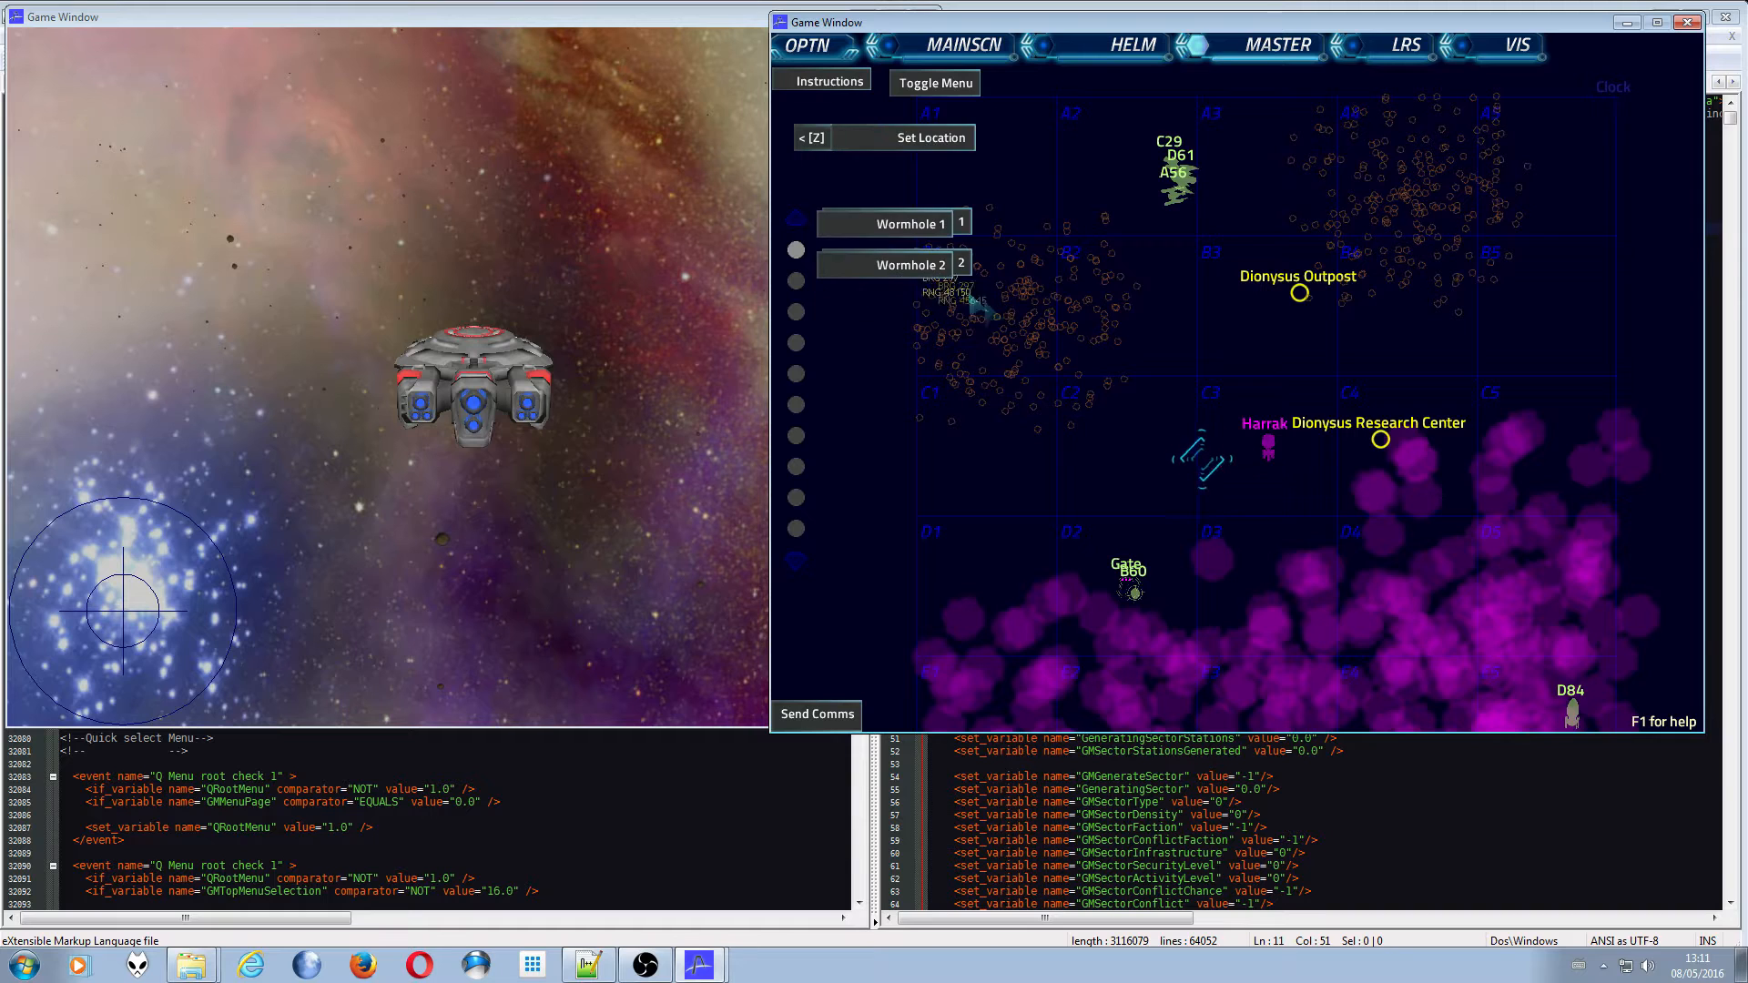
pyautogui.click(930, 138)
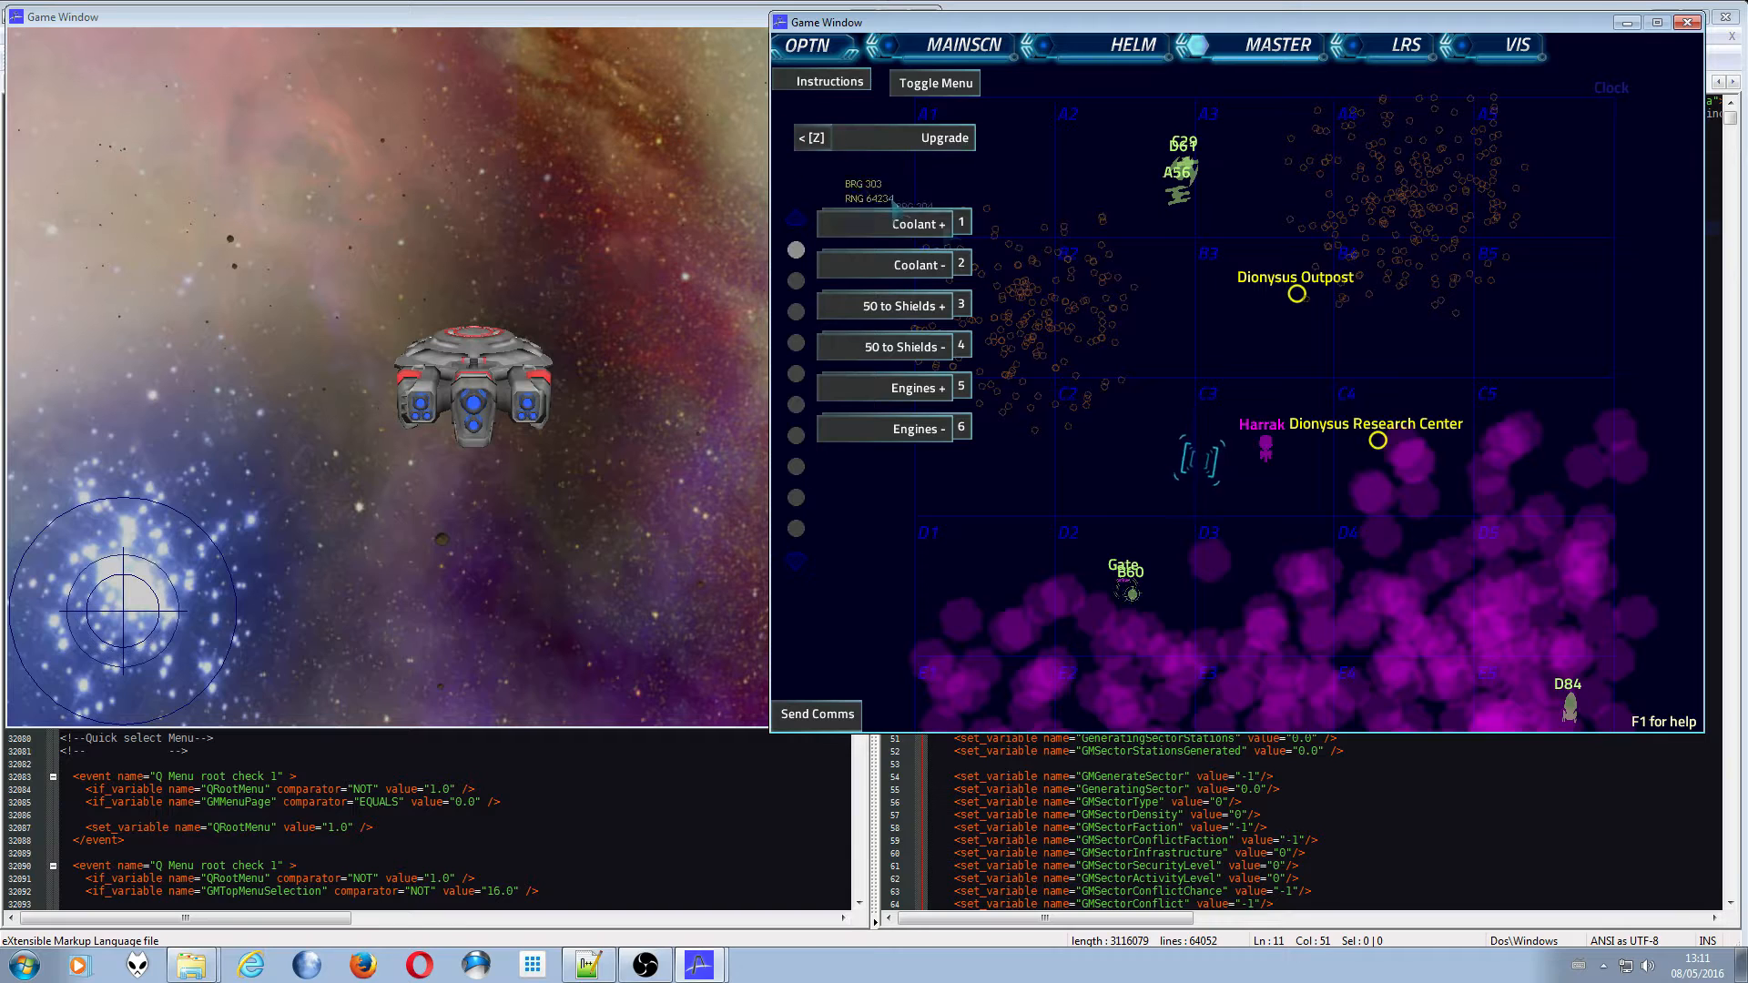
# - Go back from the Upgrade page to the GM Theater root category list
pyautogui.click(812, 137)
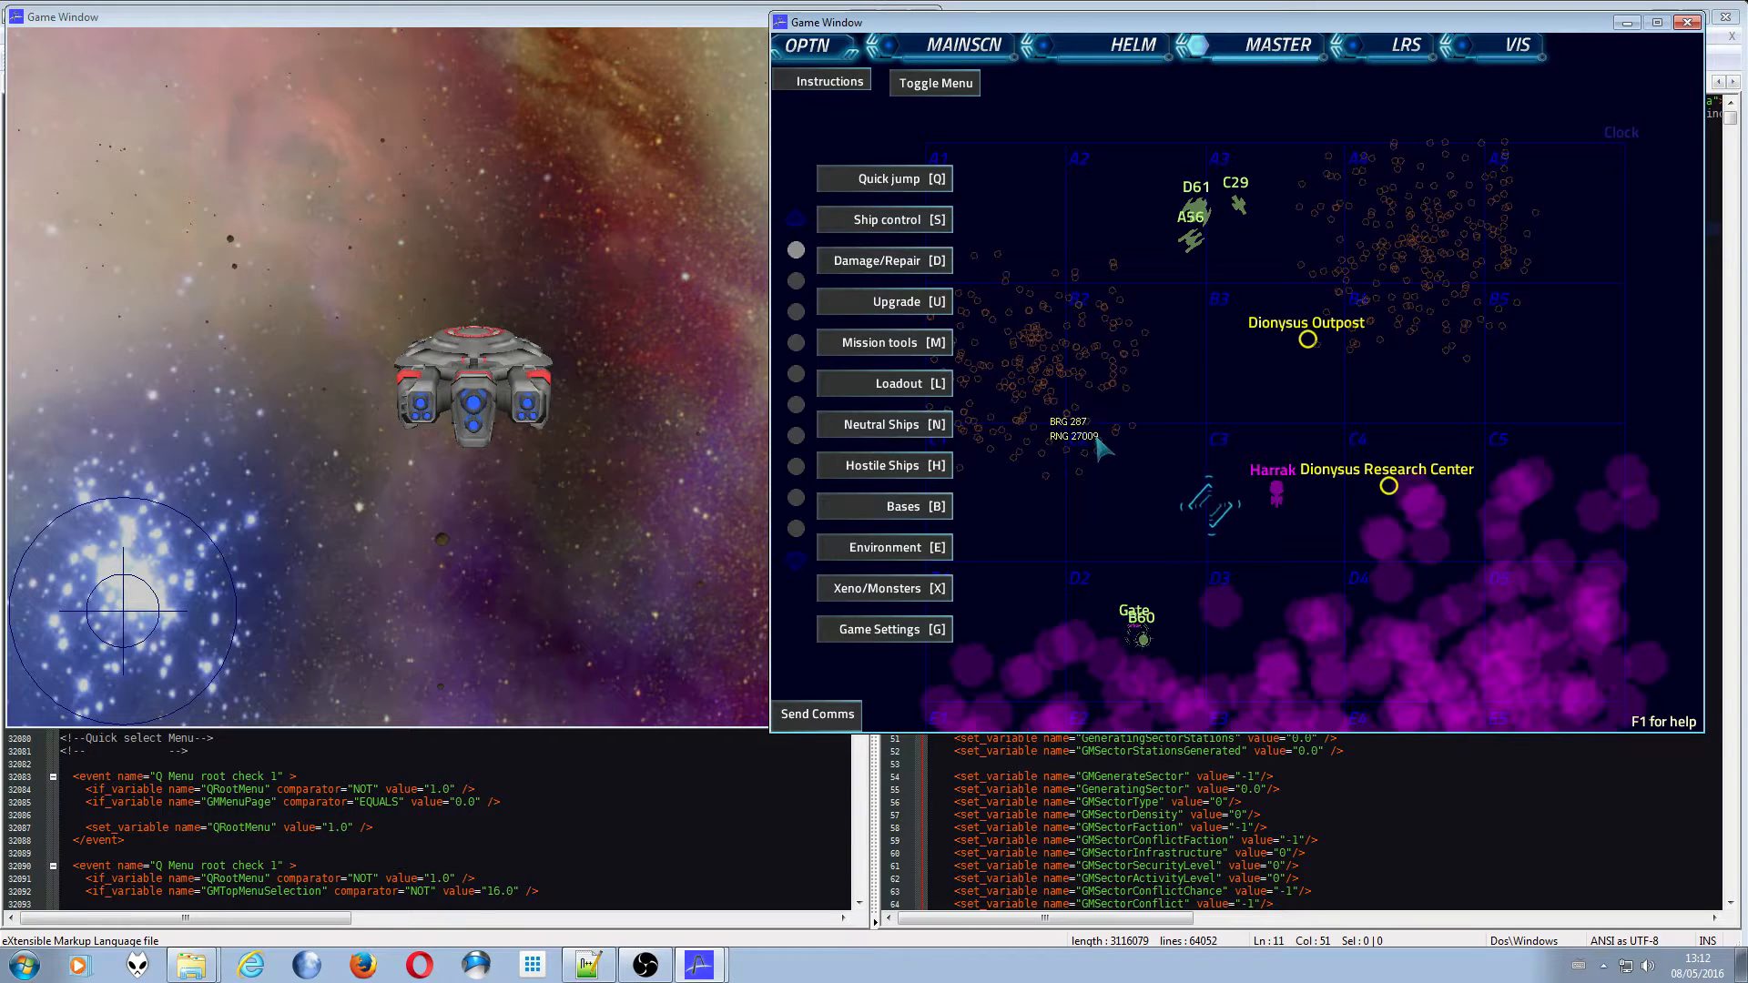
pyautogui.moveTo(884, 219)
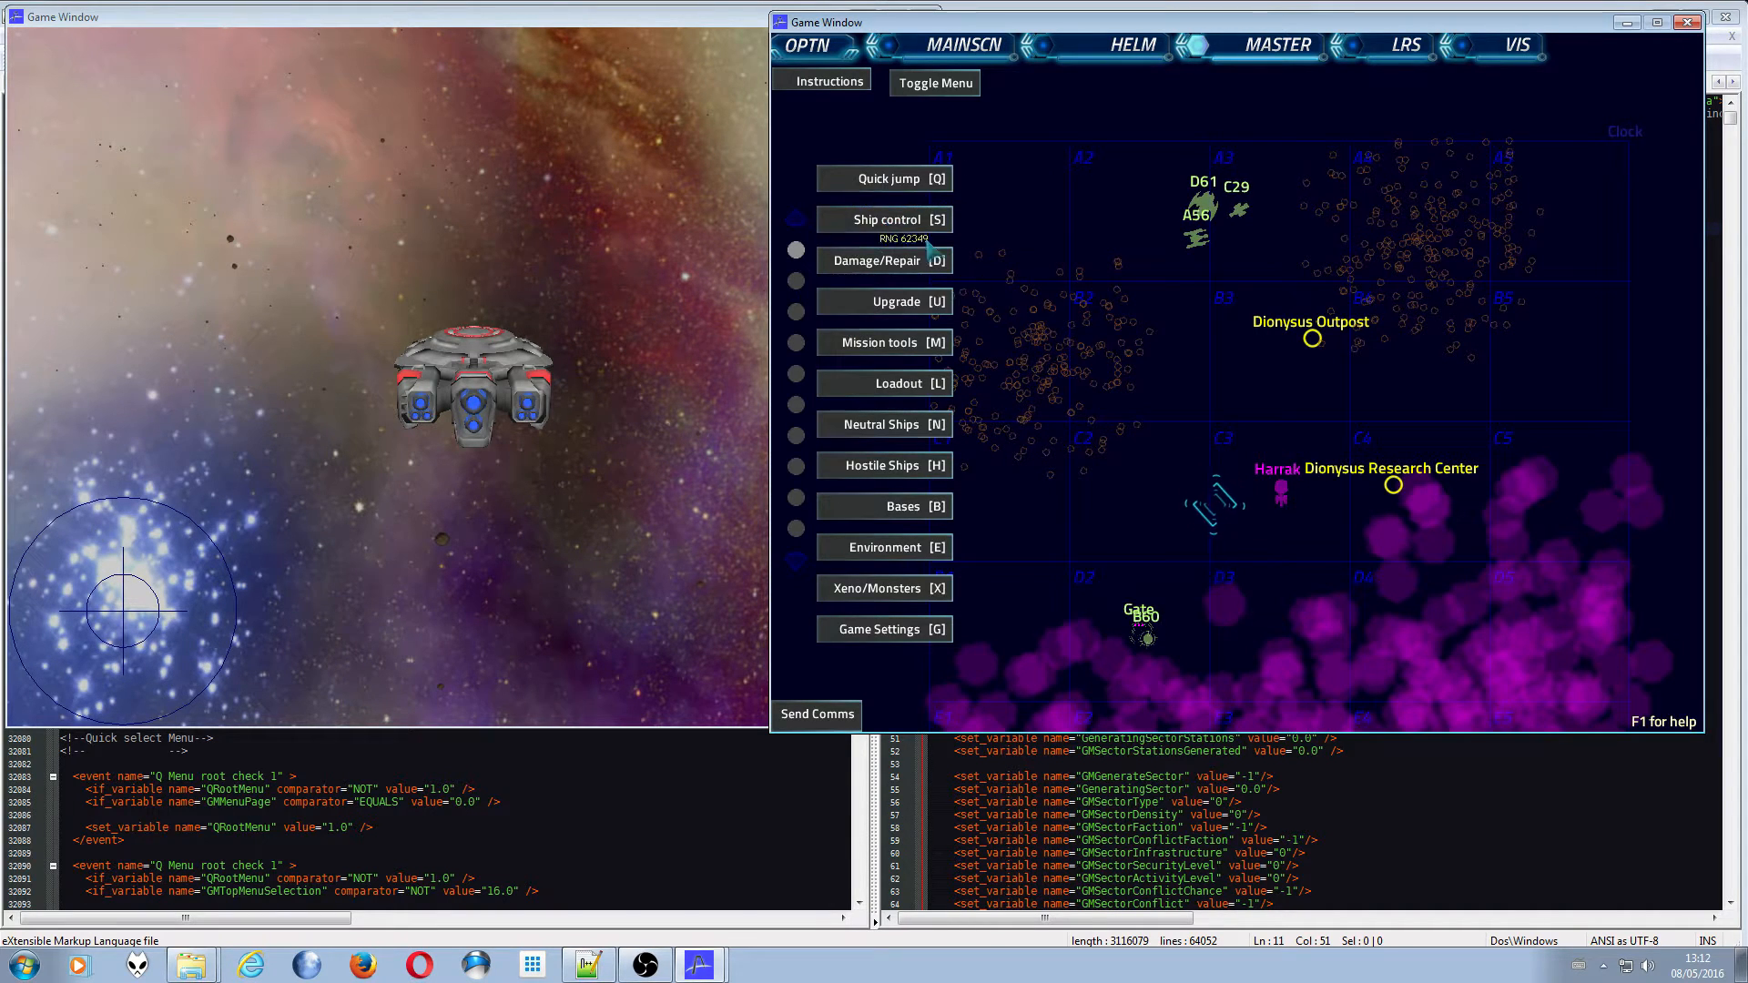
pyautogui.click(883, 219)
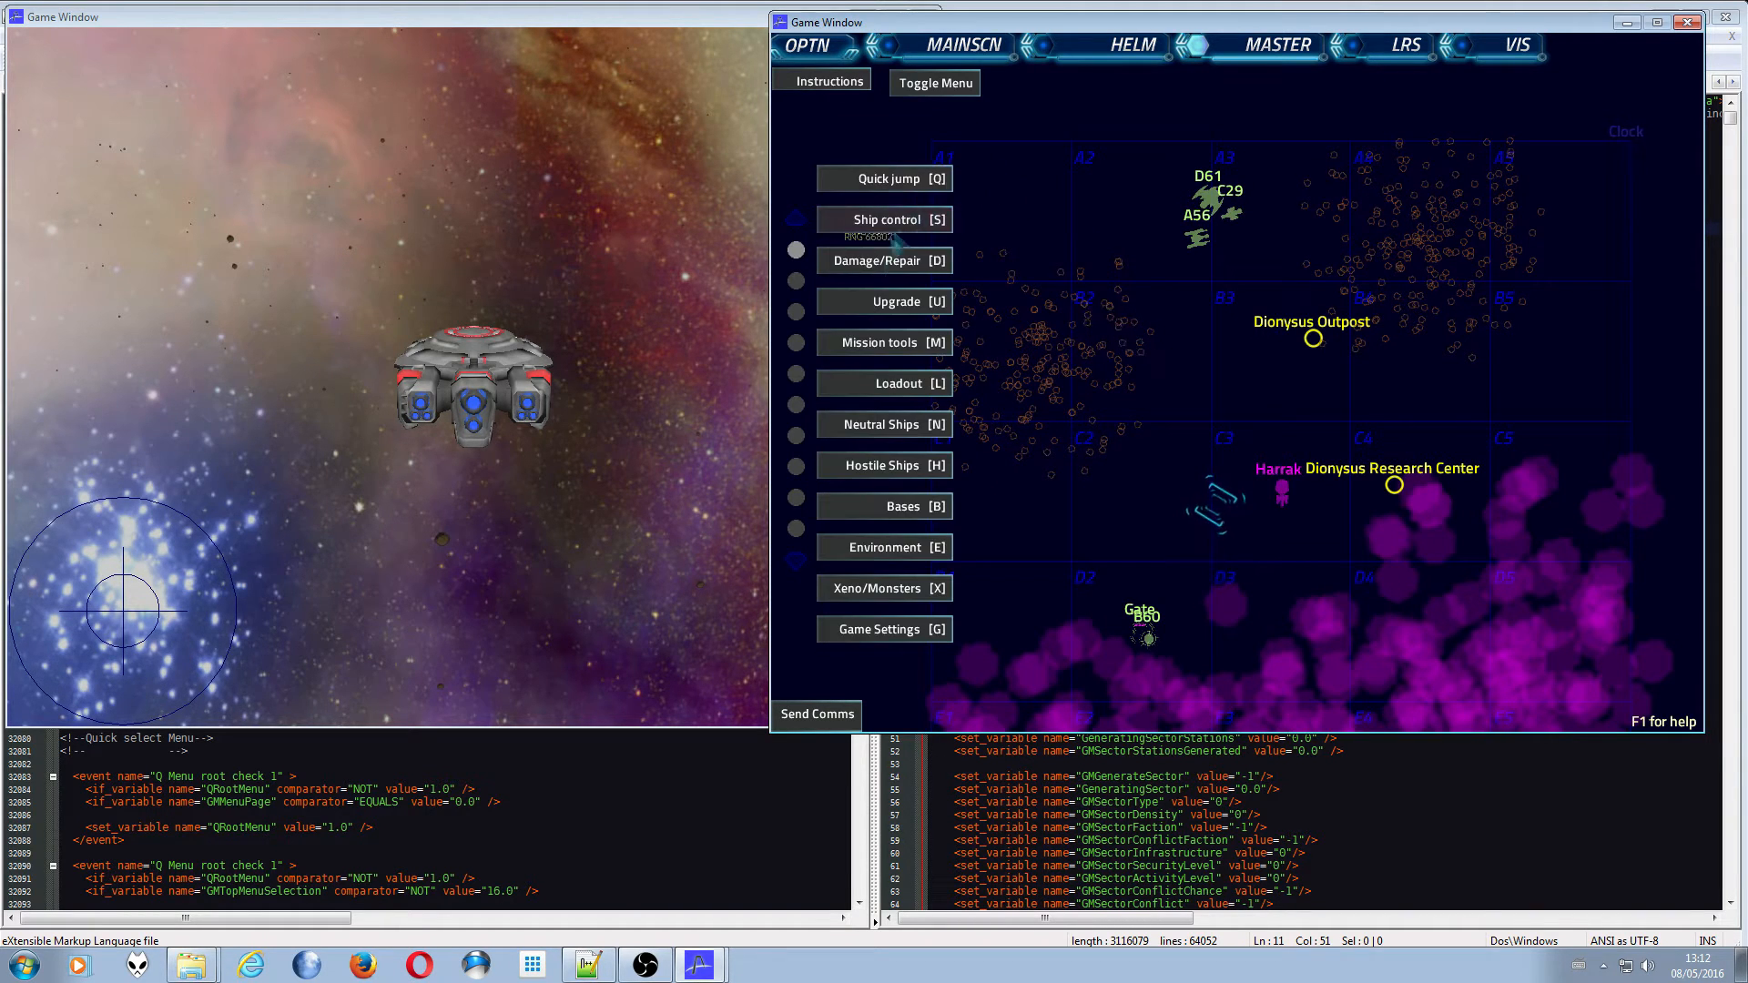
pyautogui.click(933, 83)
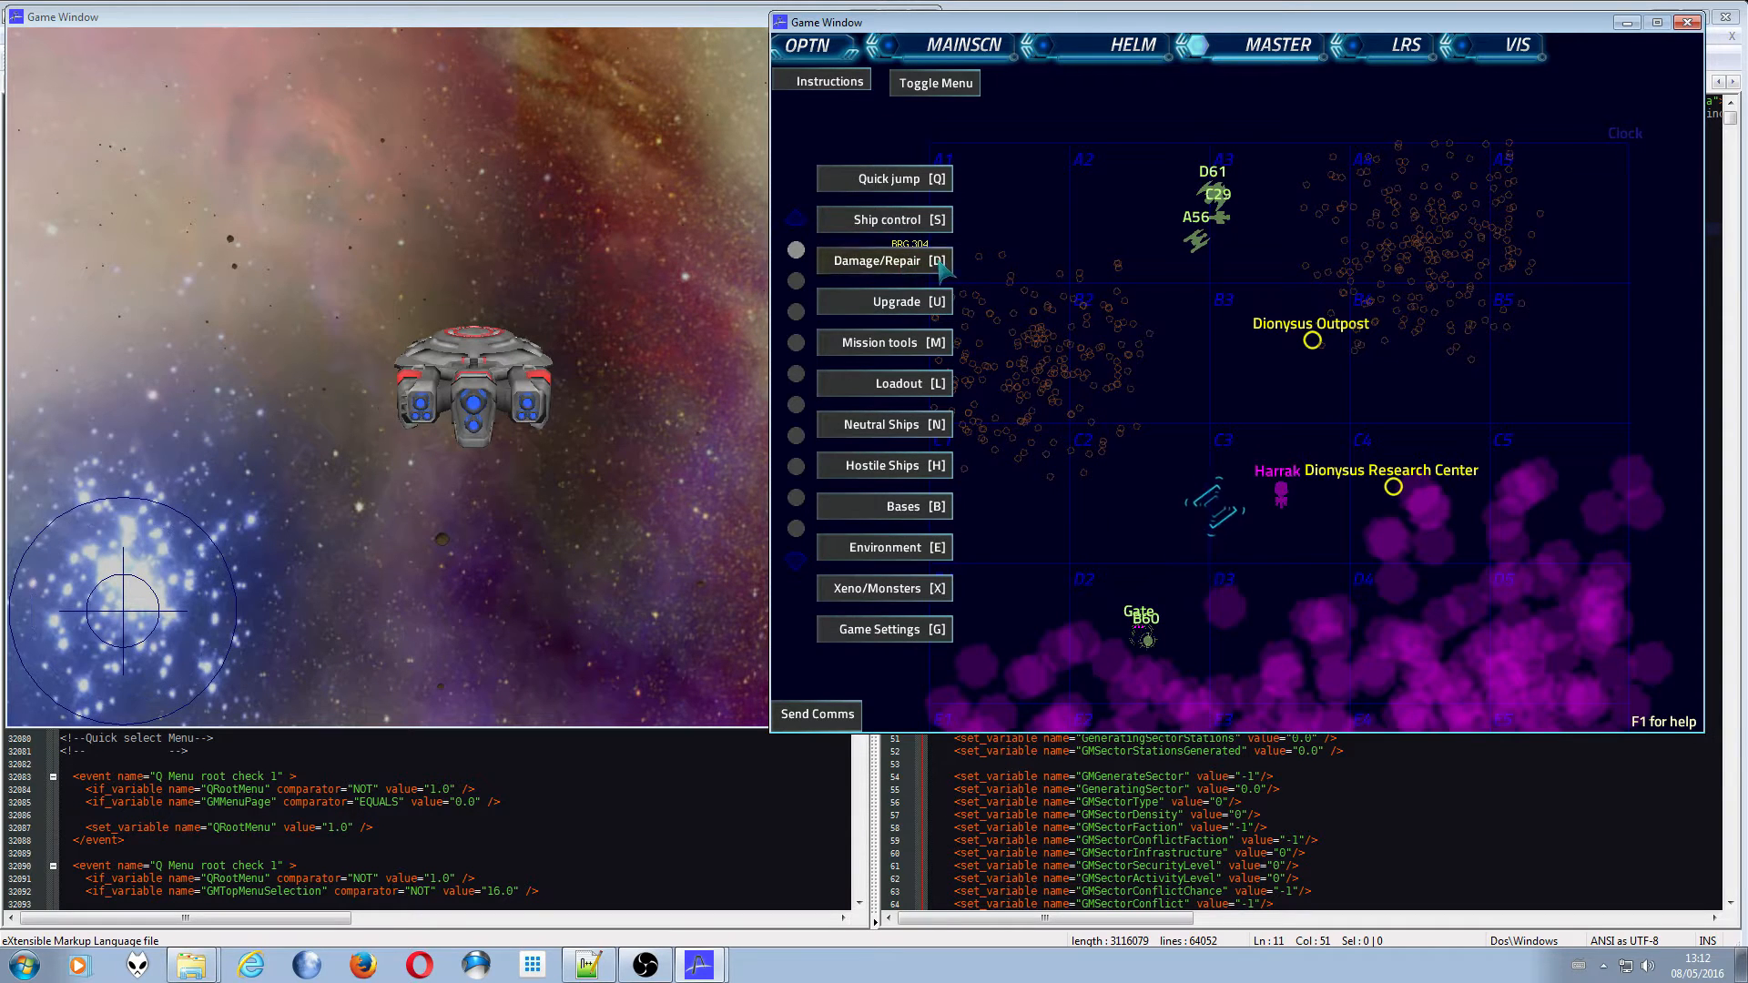
# - Visit Damage/Repair, then reach the Neutral Ships Civilian spawn page and dismiss the instructions
pyautogui.click(884, 260)
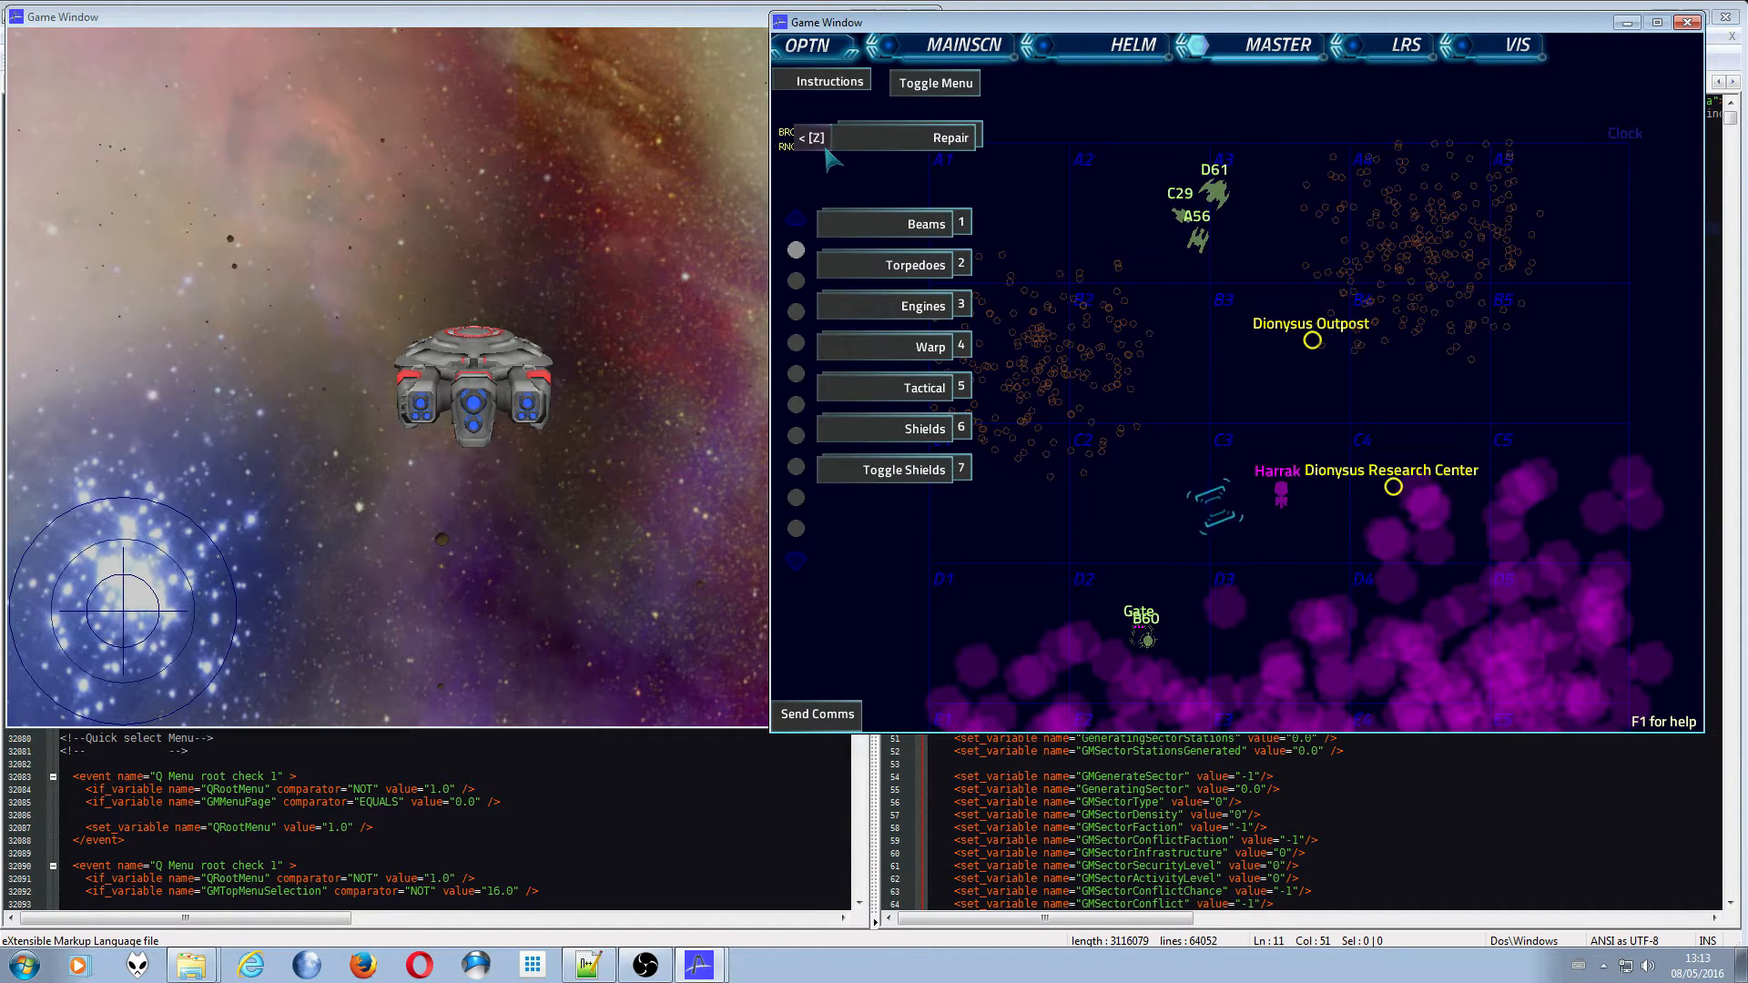
pyautogui.click(934, 82)
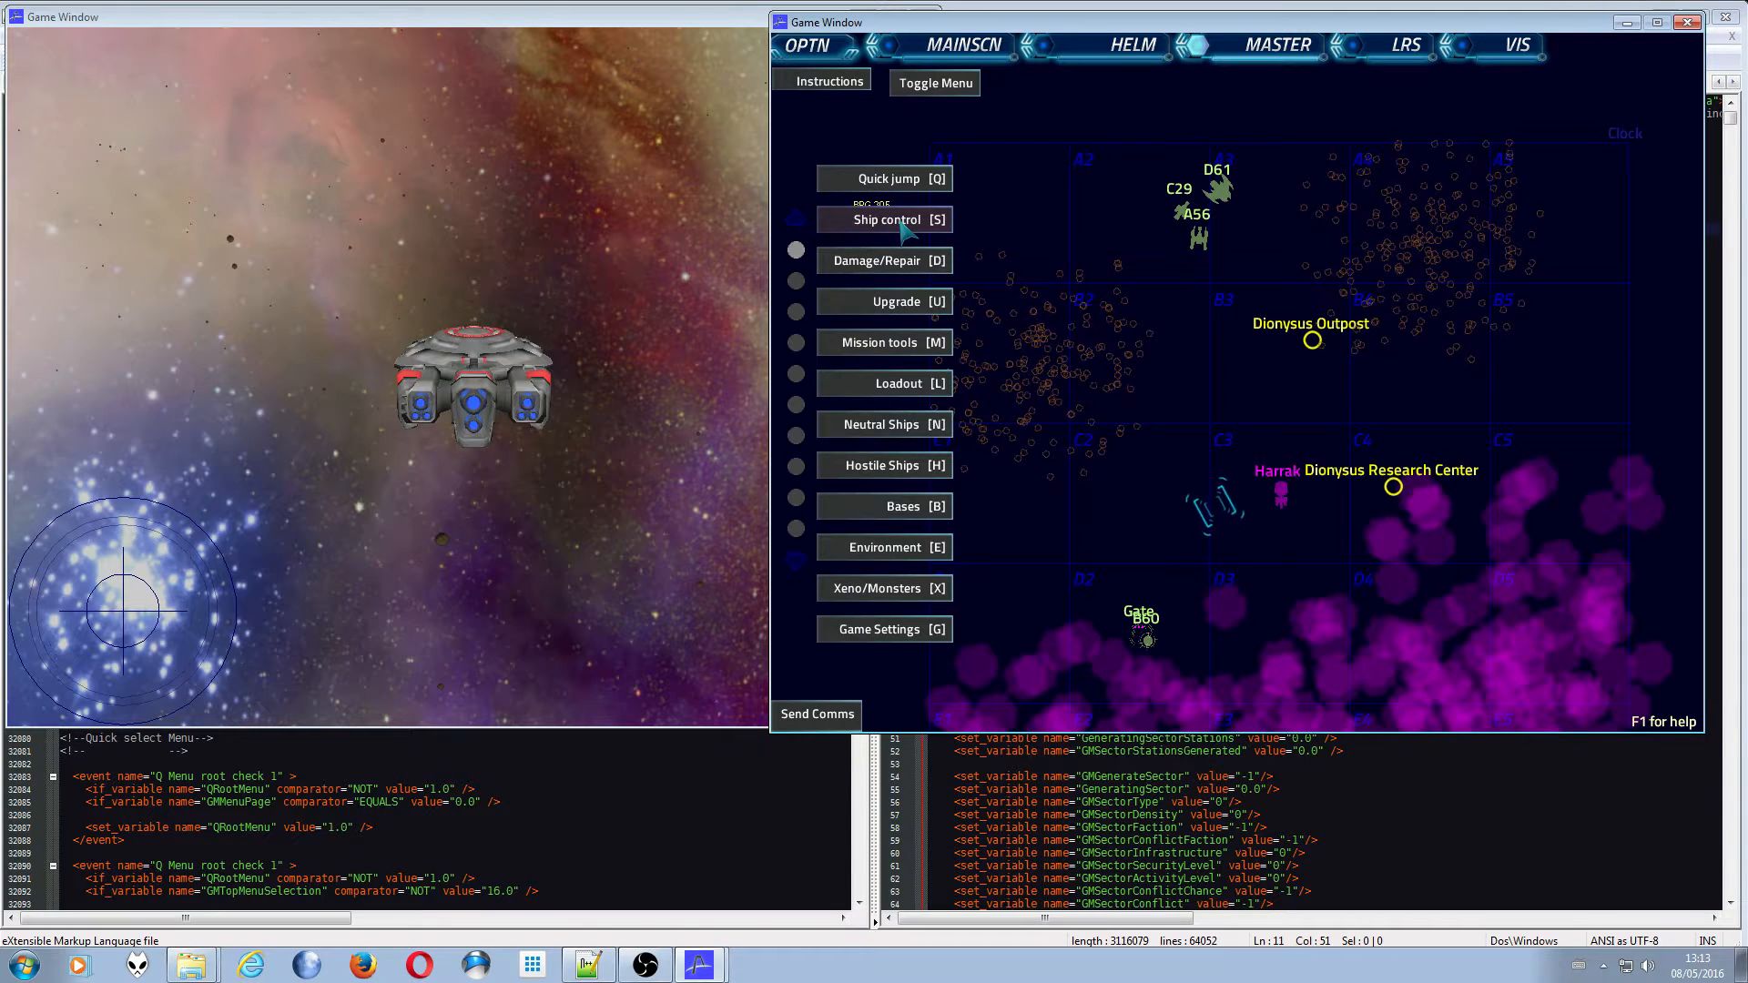
pyautogui.moveTo(905, 437)
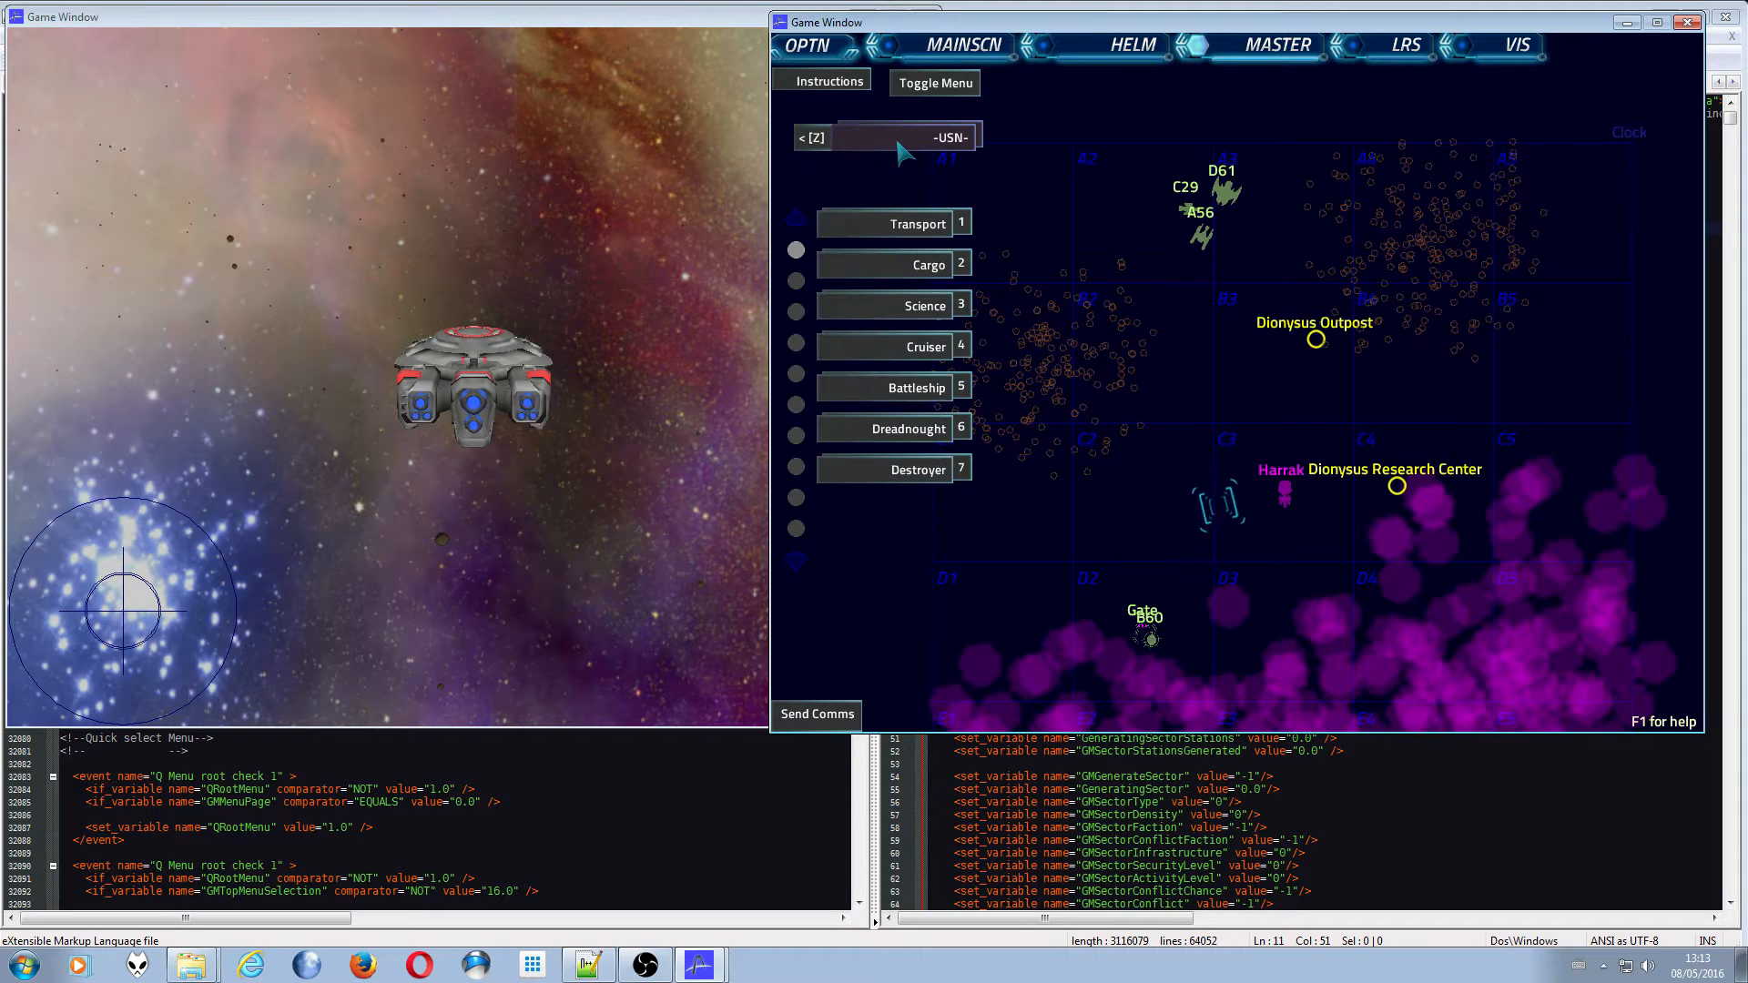
pyautogui.click(813, 136)
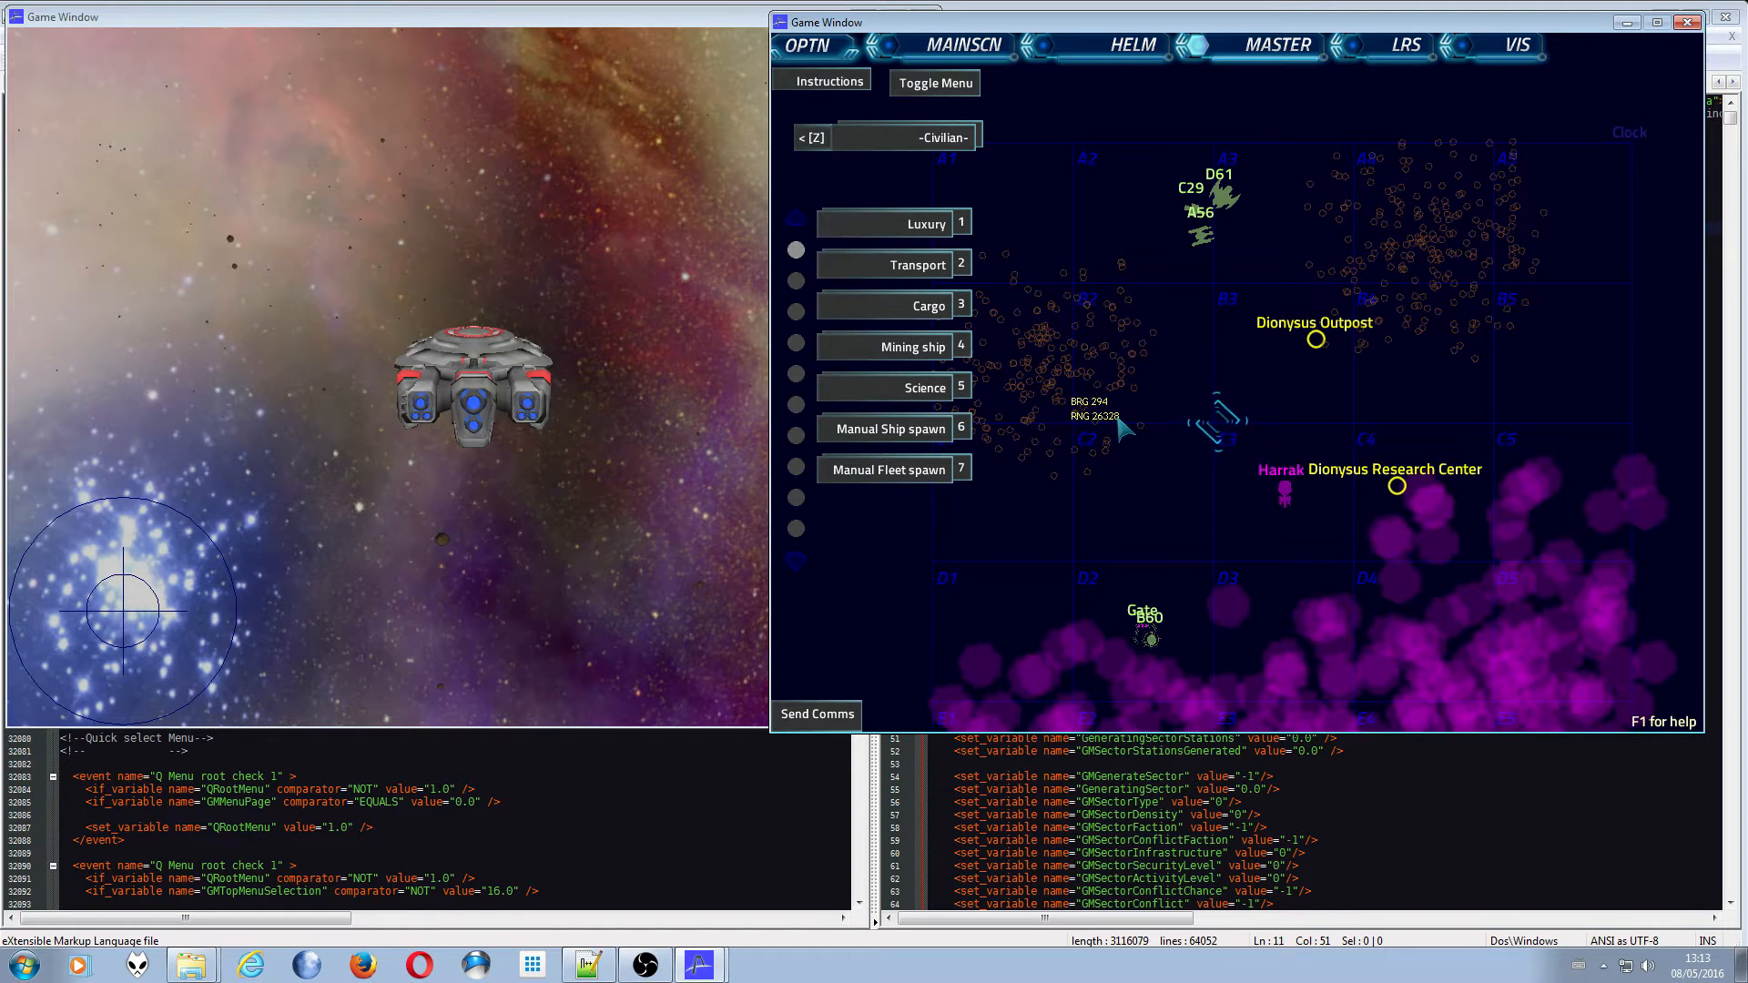
pyautogui.click(824, 79)
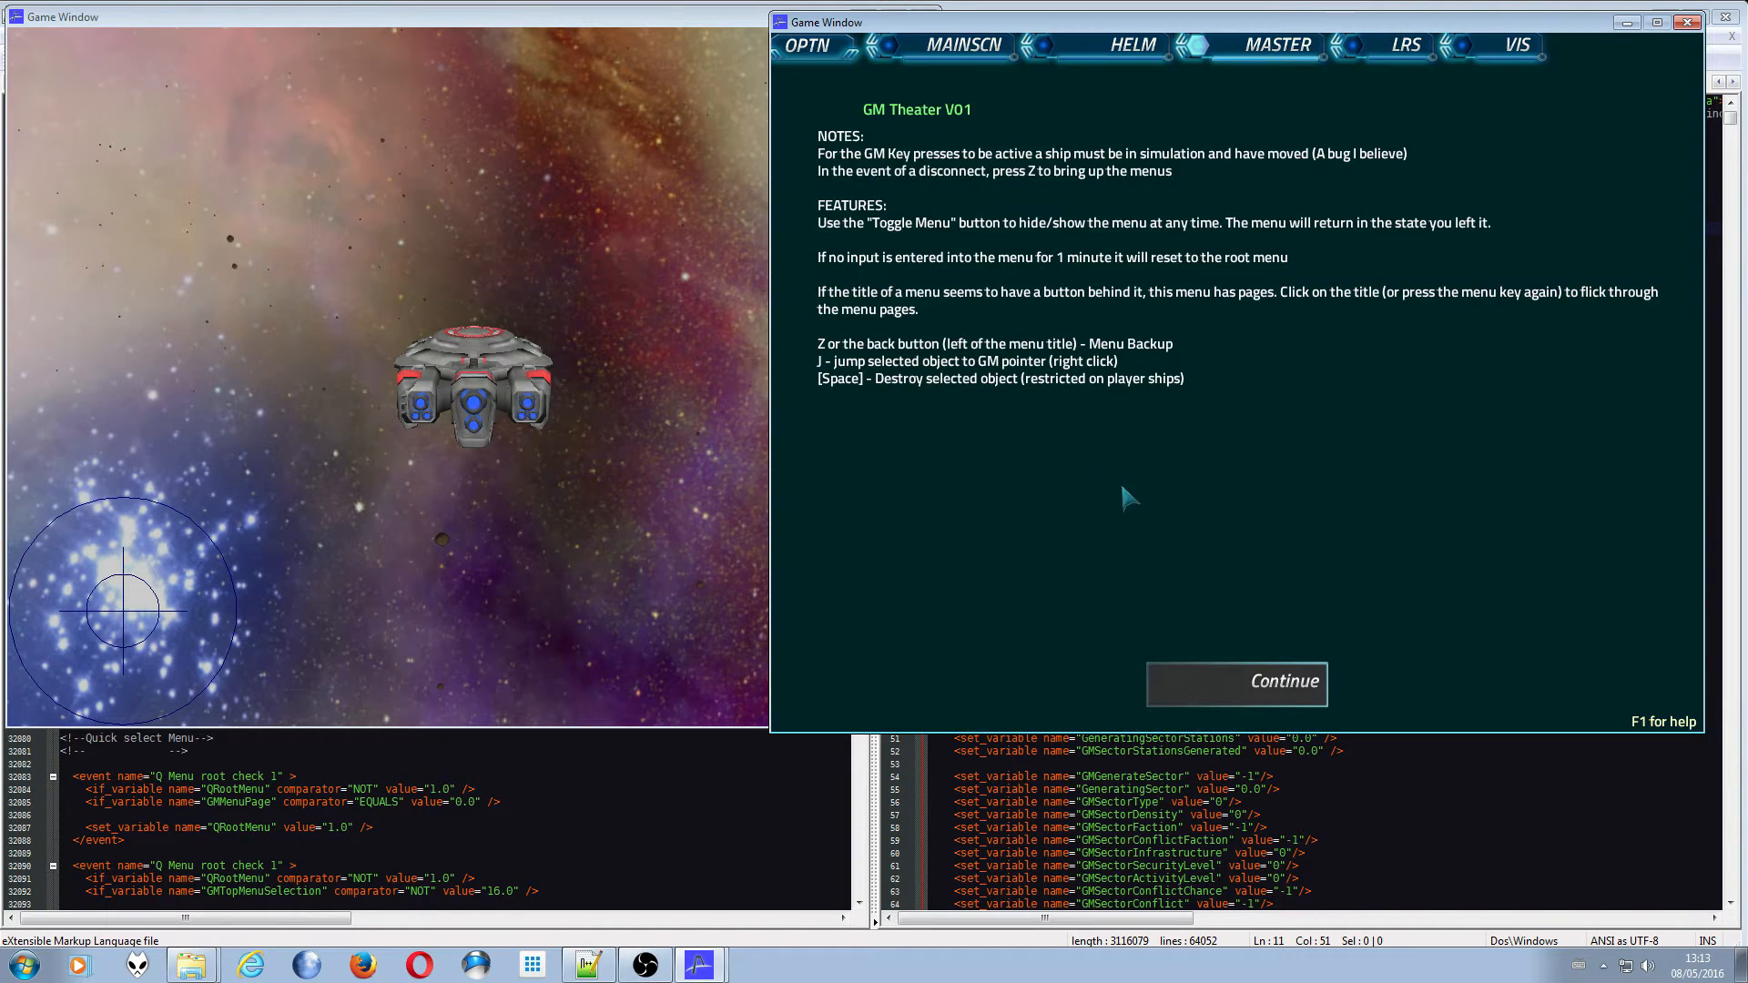
pyautogui.click(1236, 684)
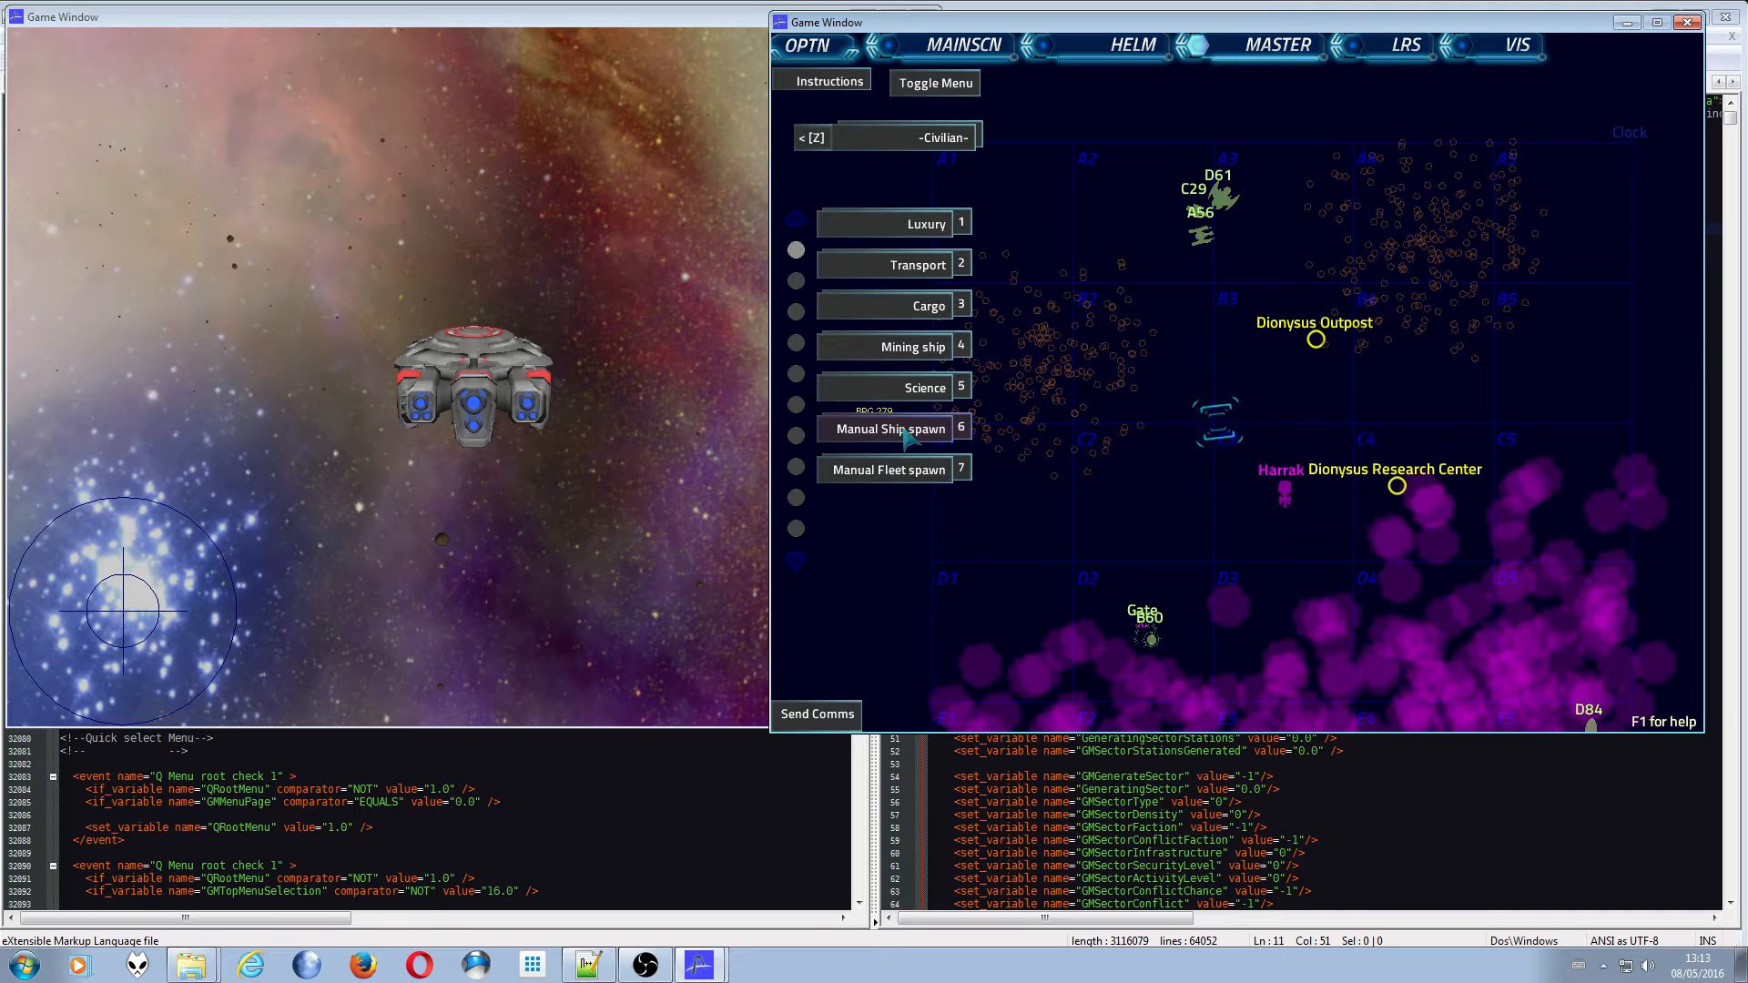
# - Consult the Factions and Ship Classes reference pages while entering the manual ship E50's side and class
pyautogui.click(890, 428)
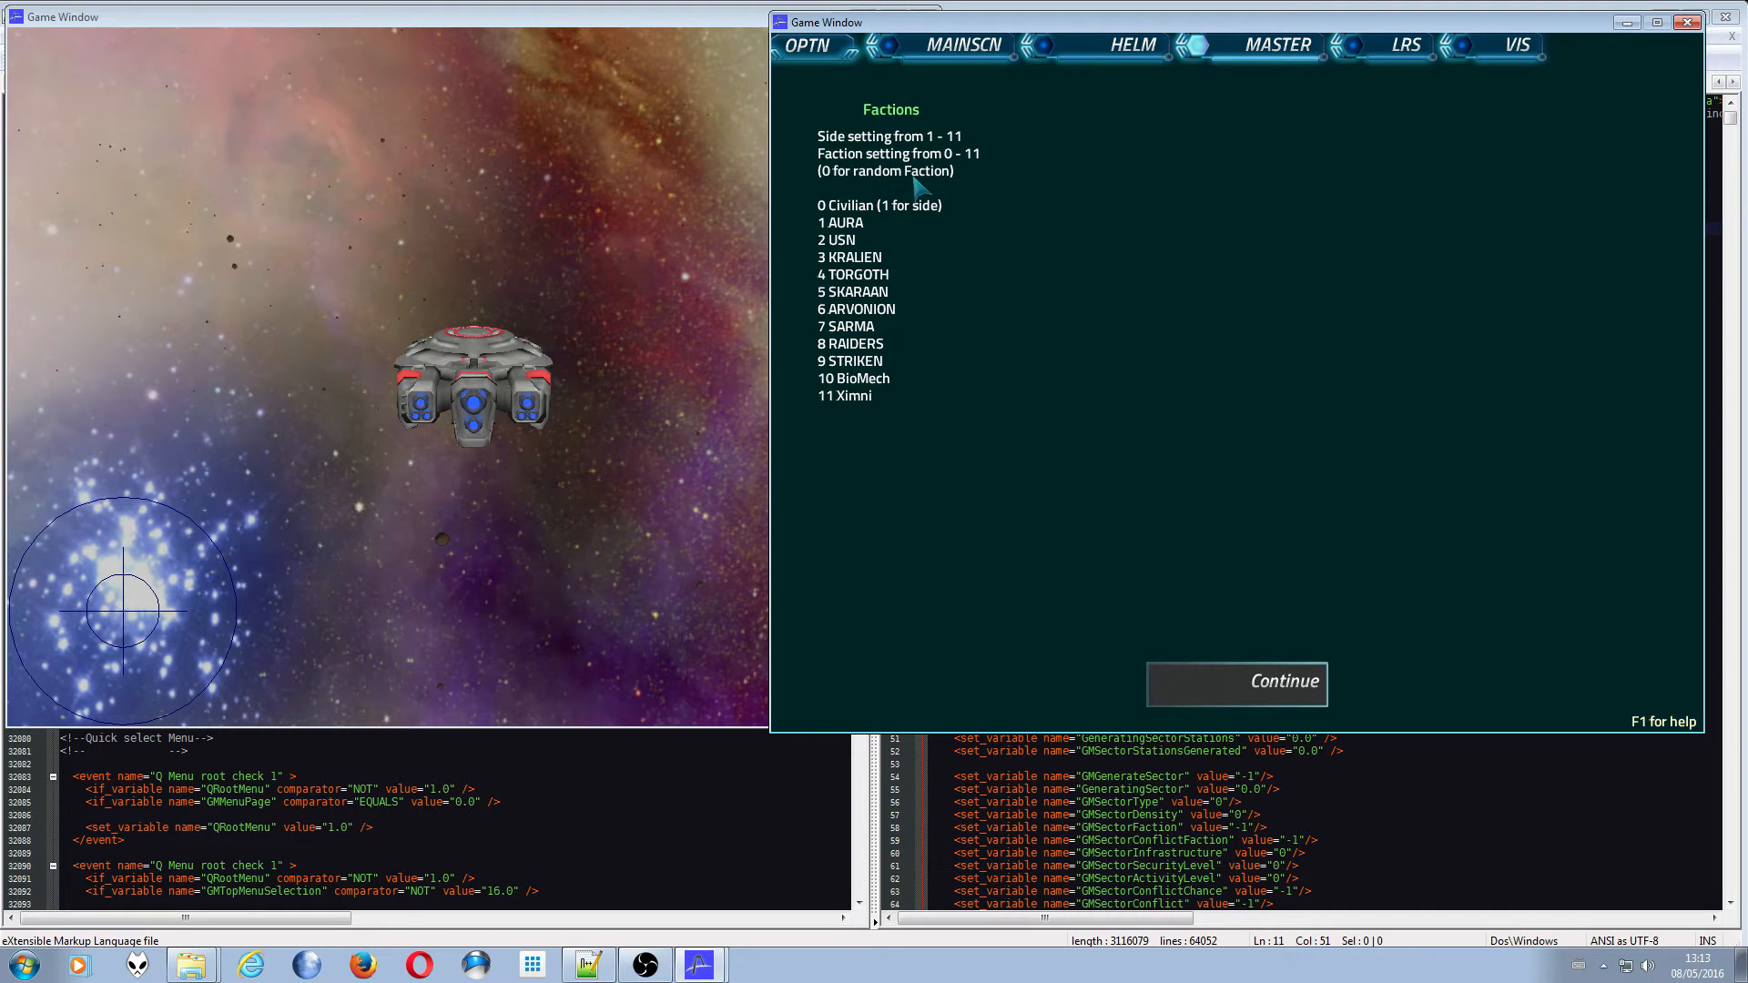
pyautogui.moveTo(873, 211)
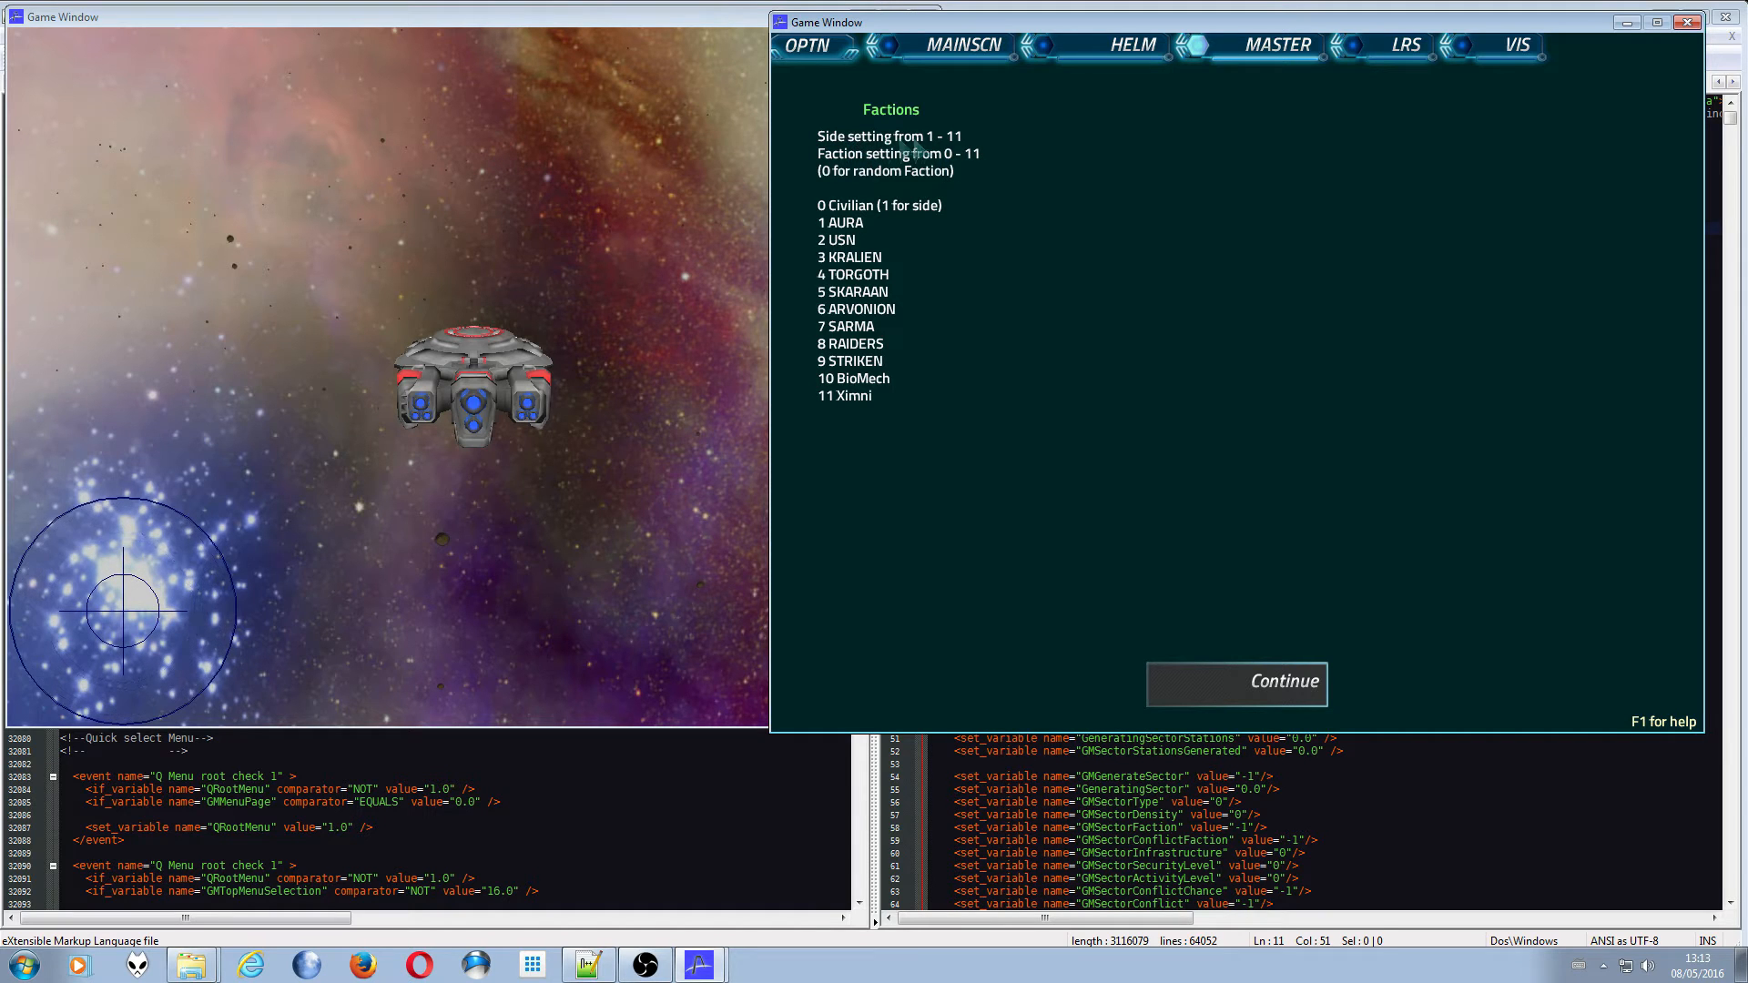
pyautogui.moveTo(966, 144)
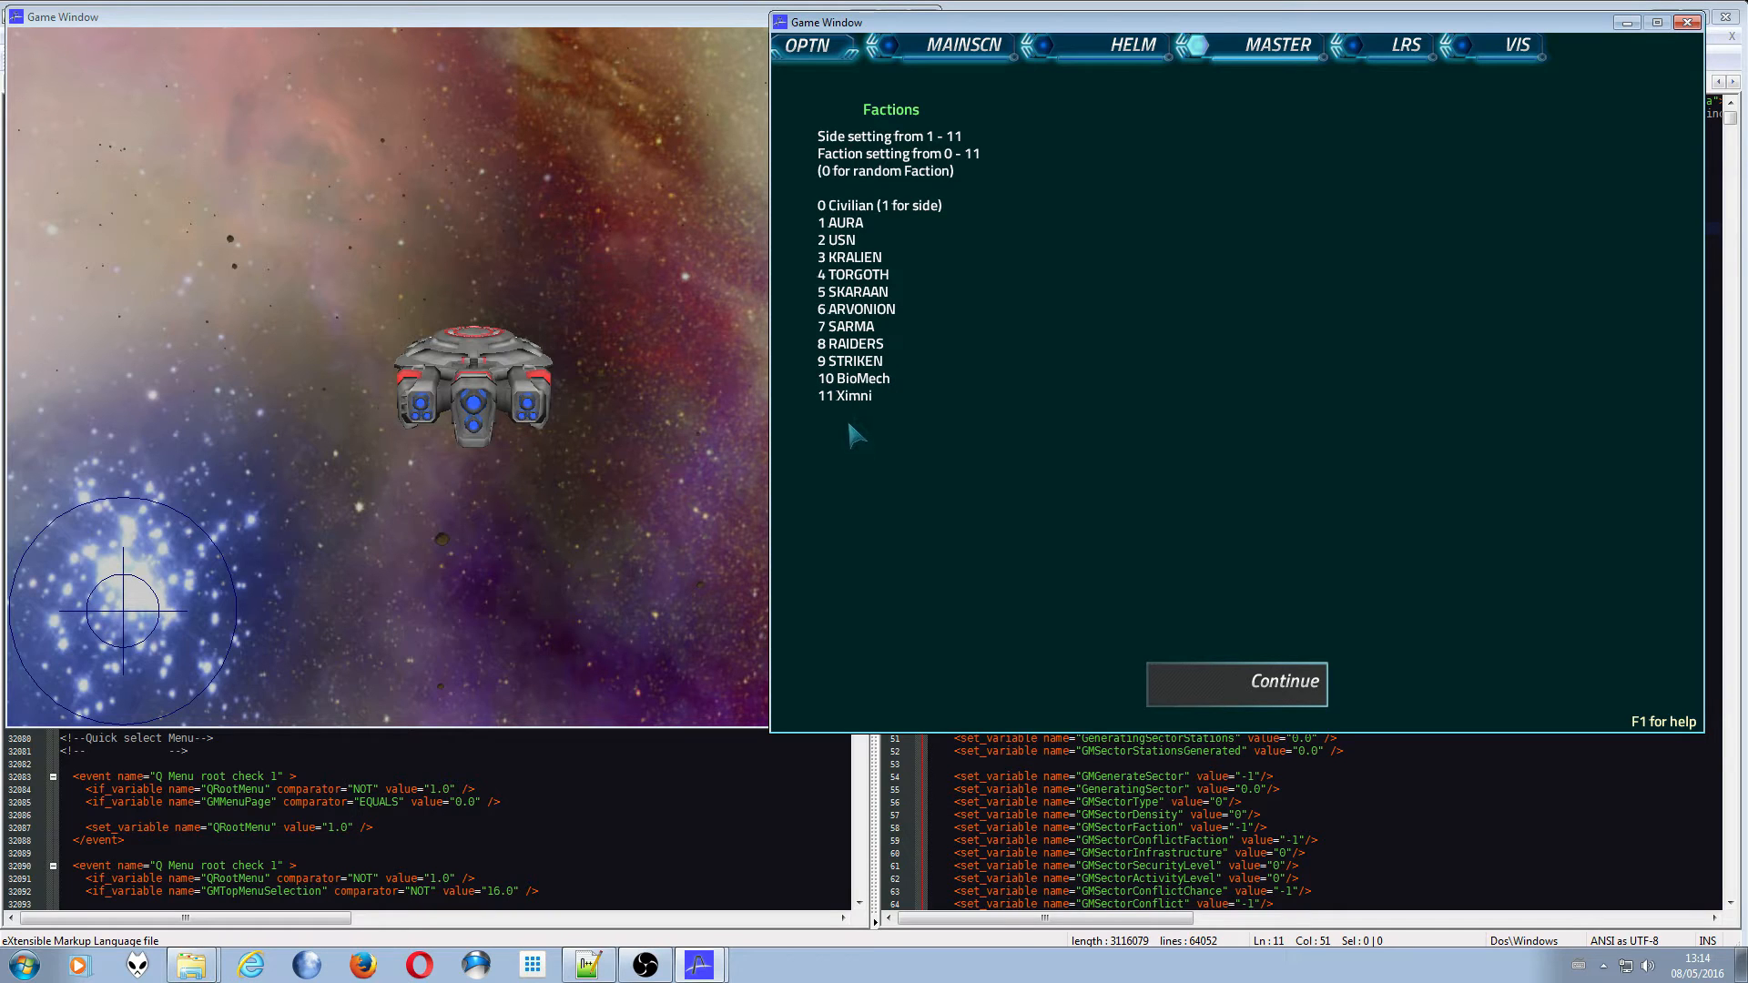
pyautogui.moveTo(831, 417)
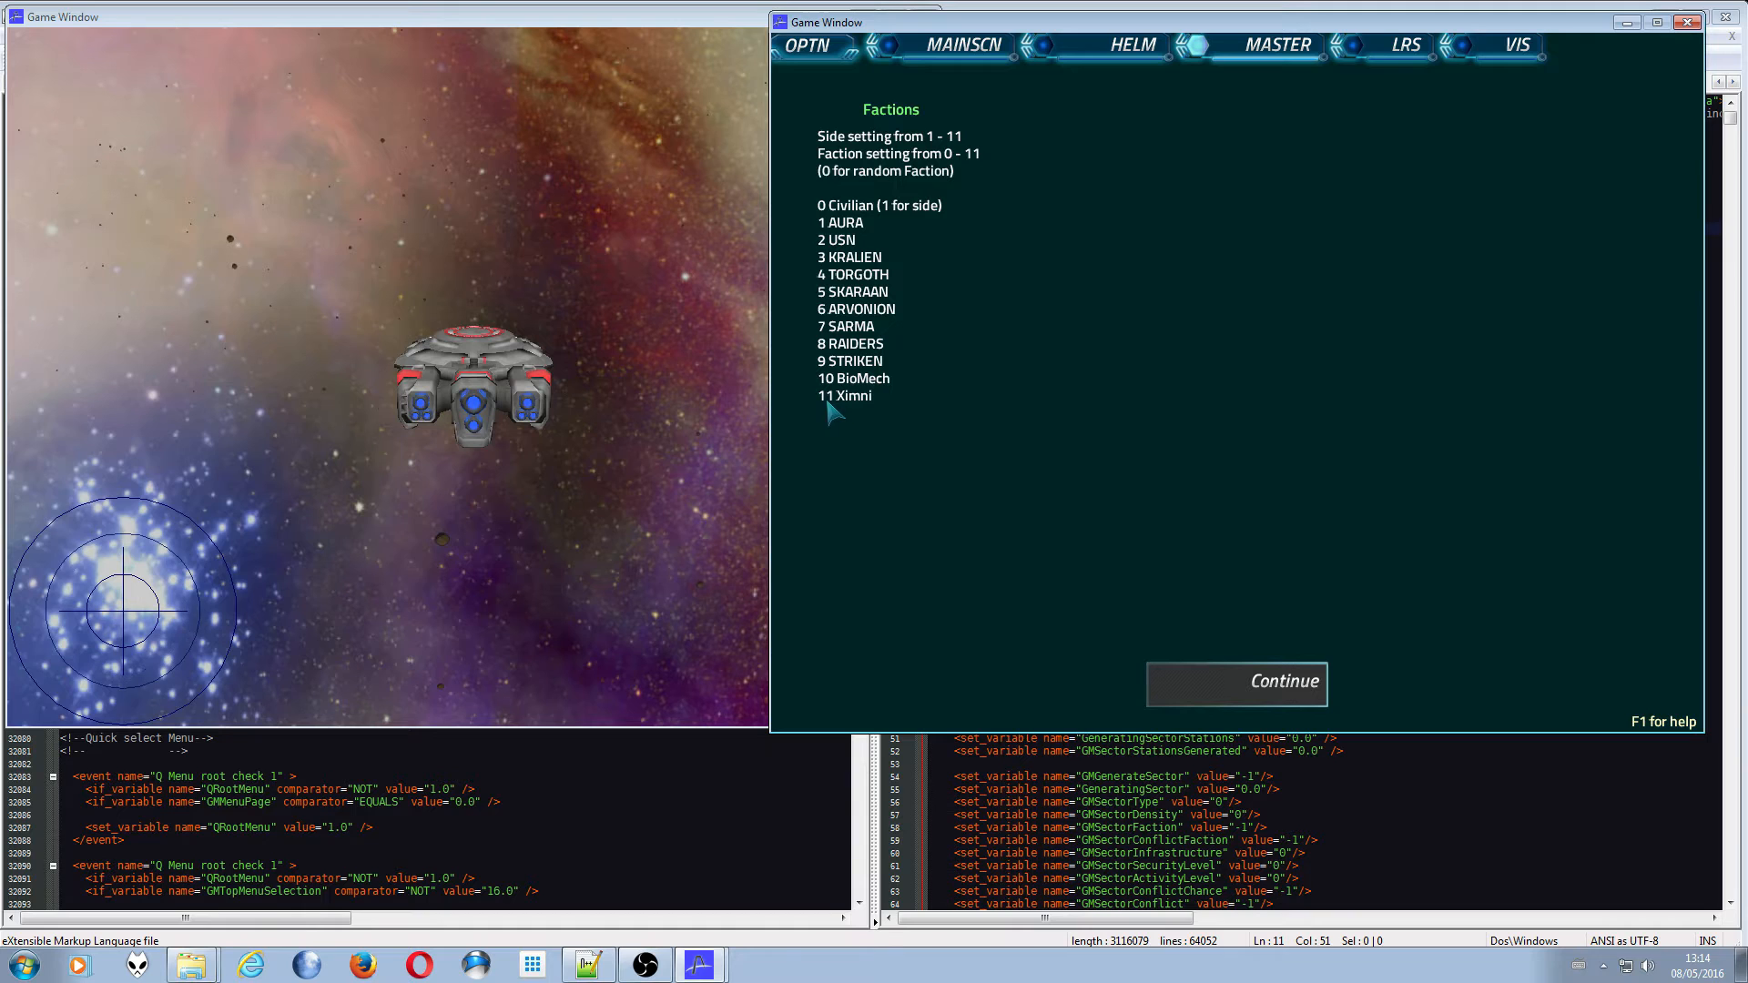
pyautogui.click(1236, 683)
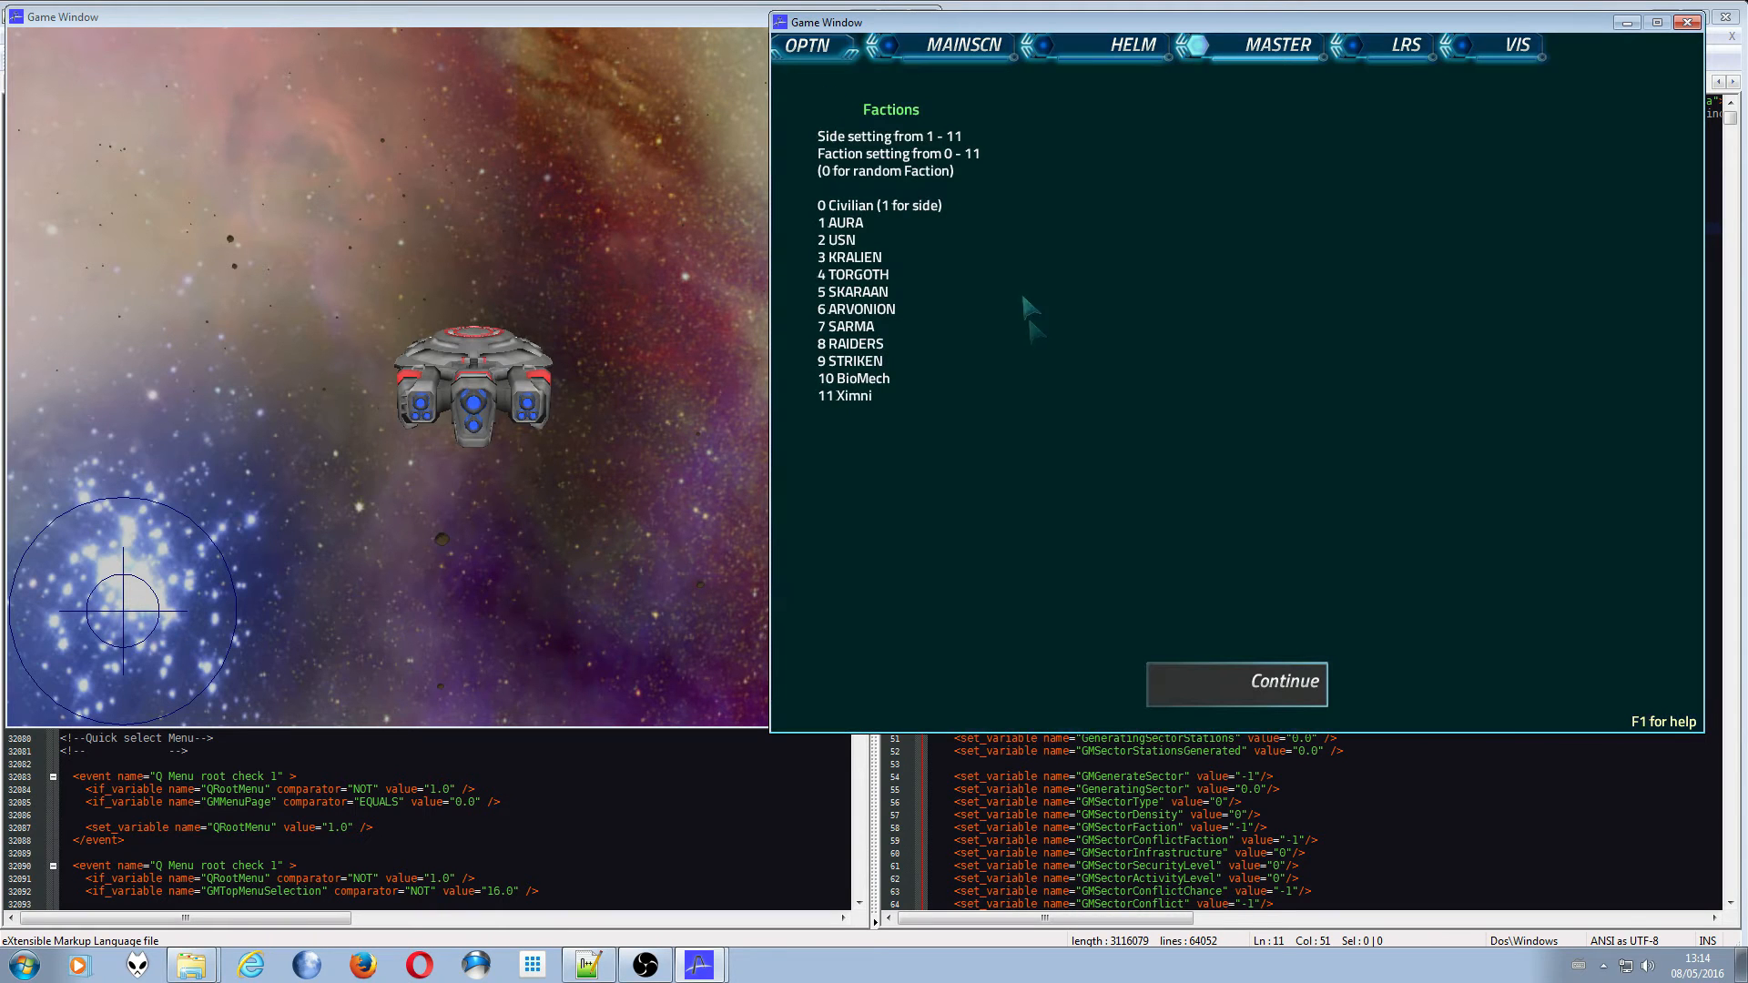
pyautogui.moveTo(930, 323)
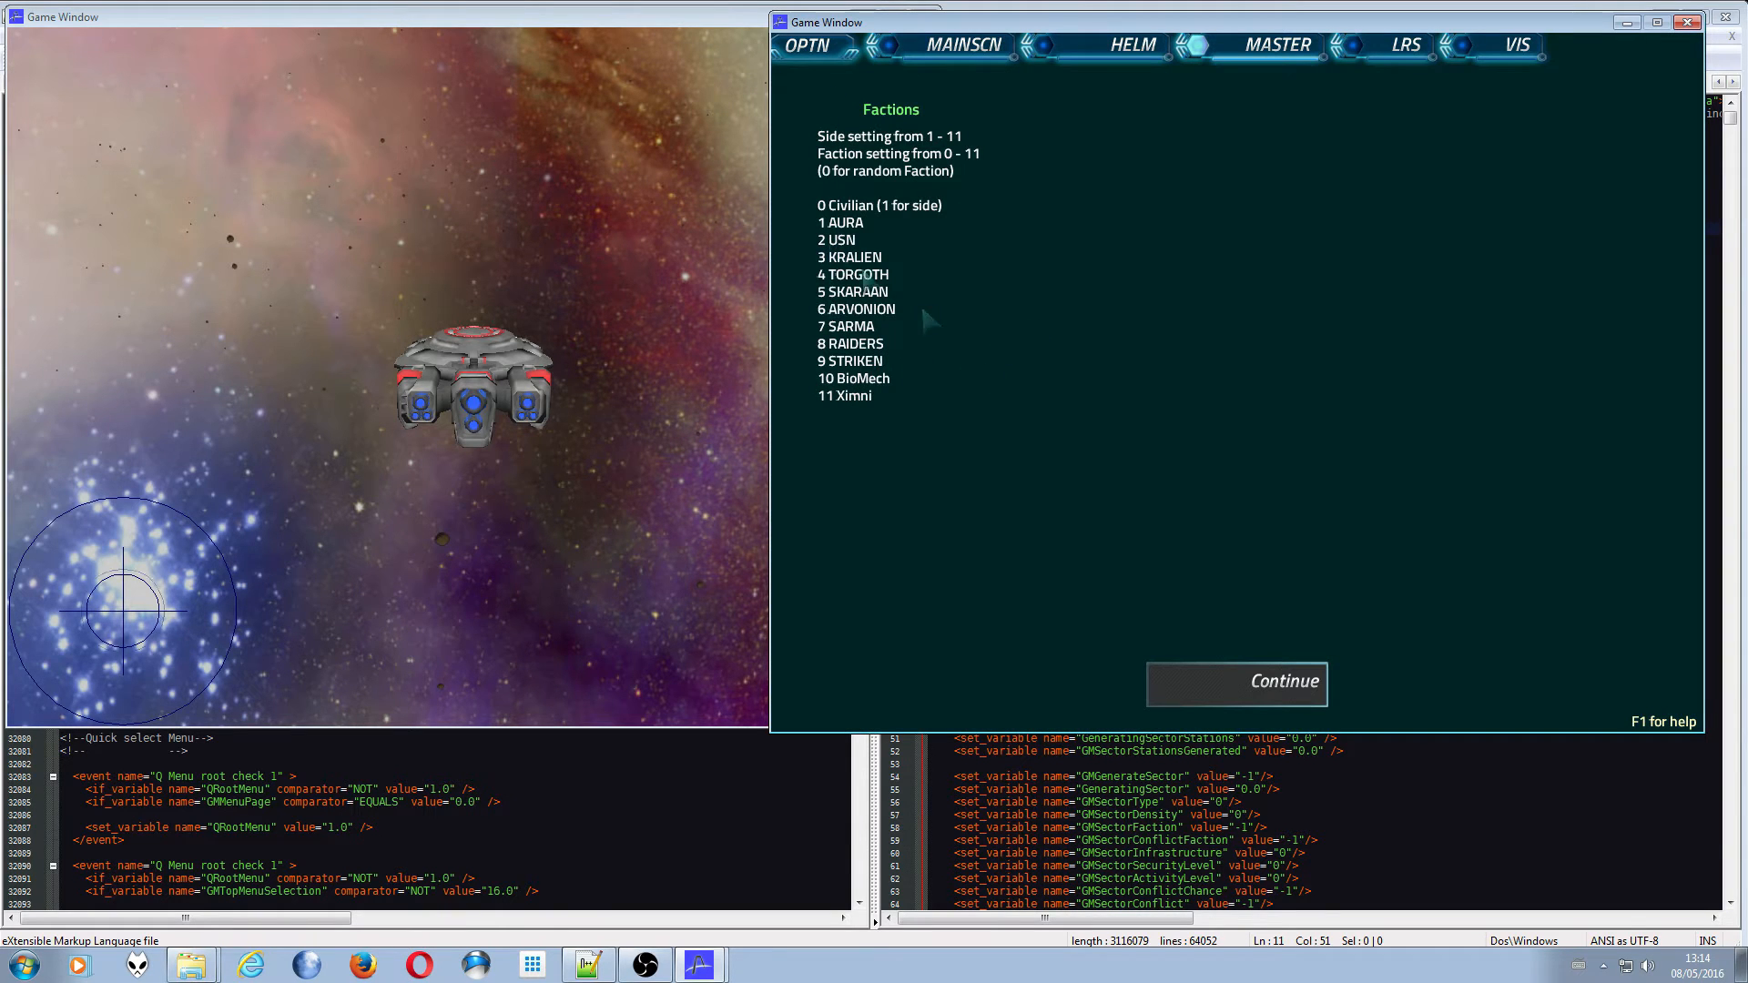
pyautogui.click(1237, 683)
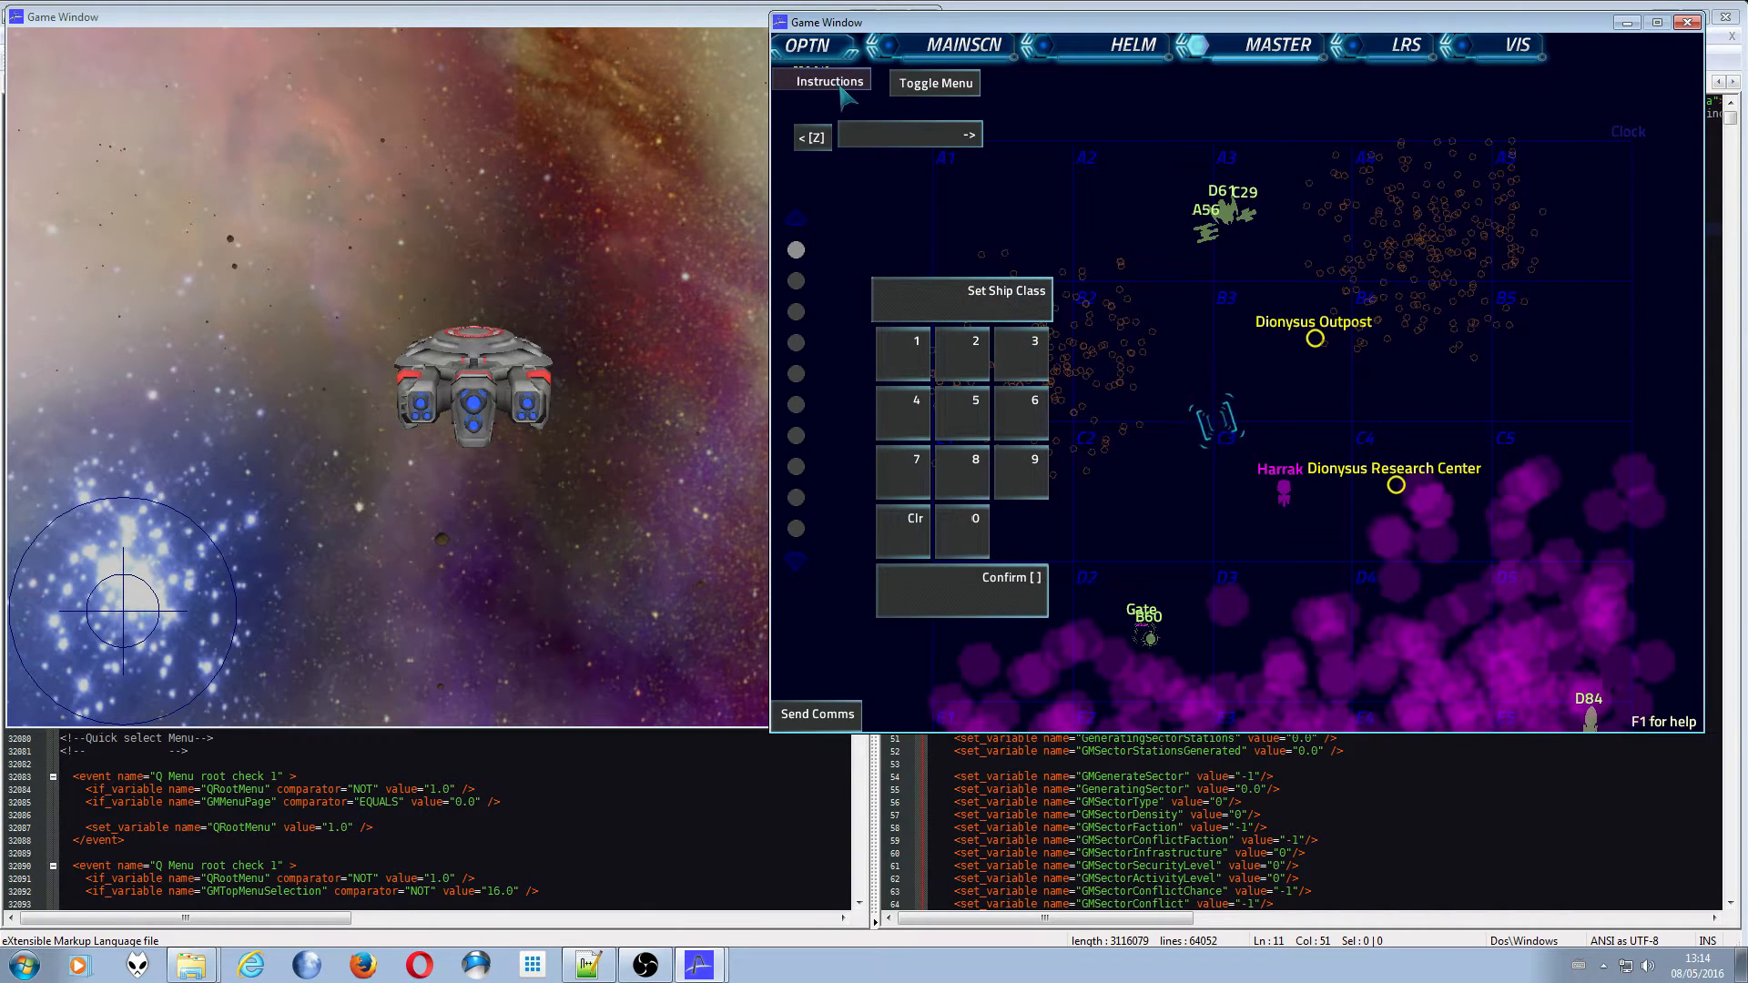
pyautogui.click(827, 81)
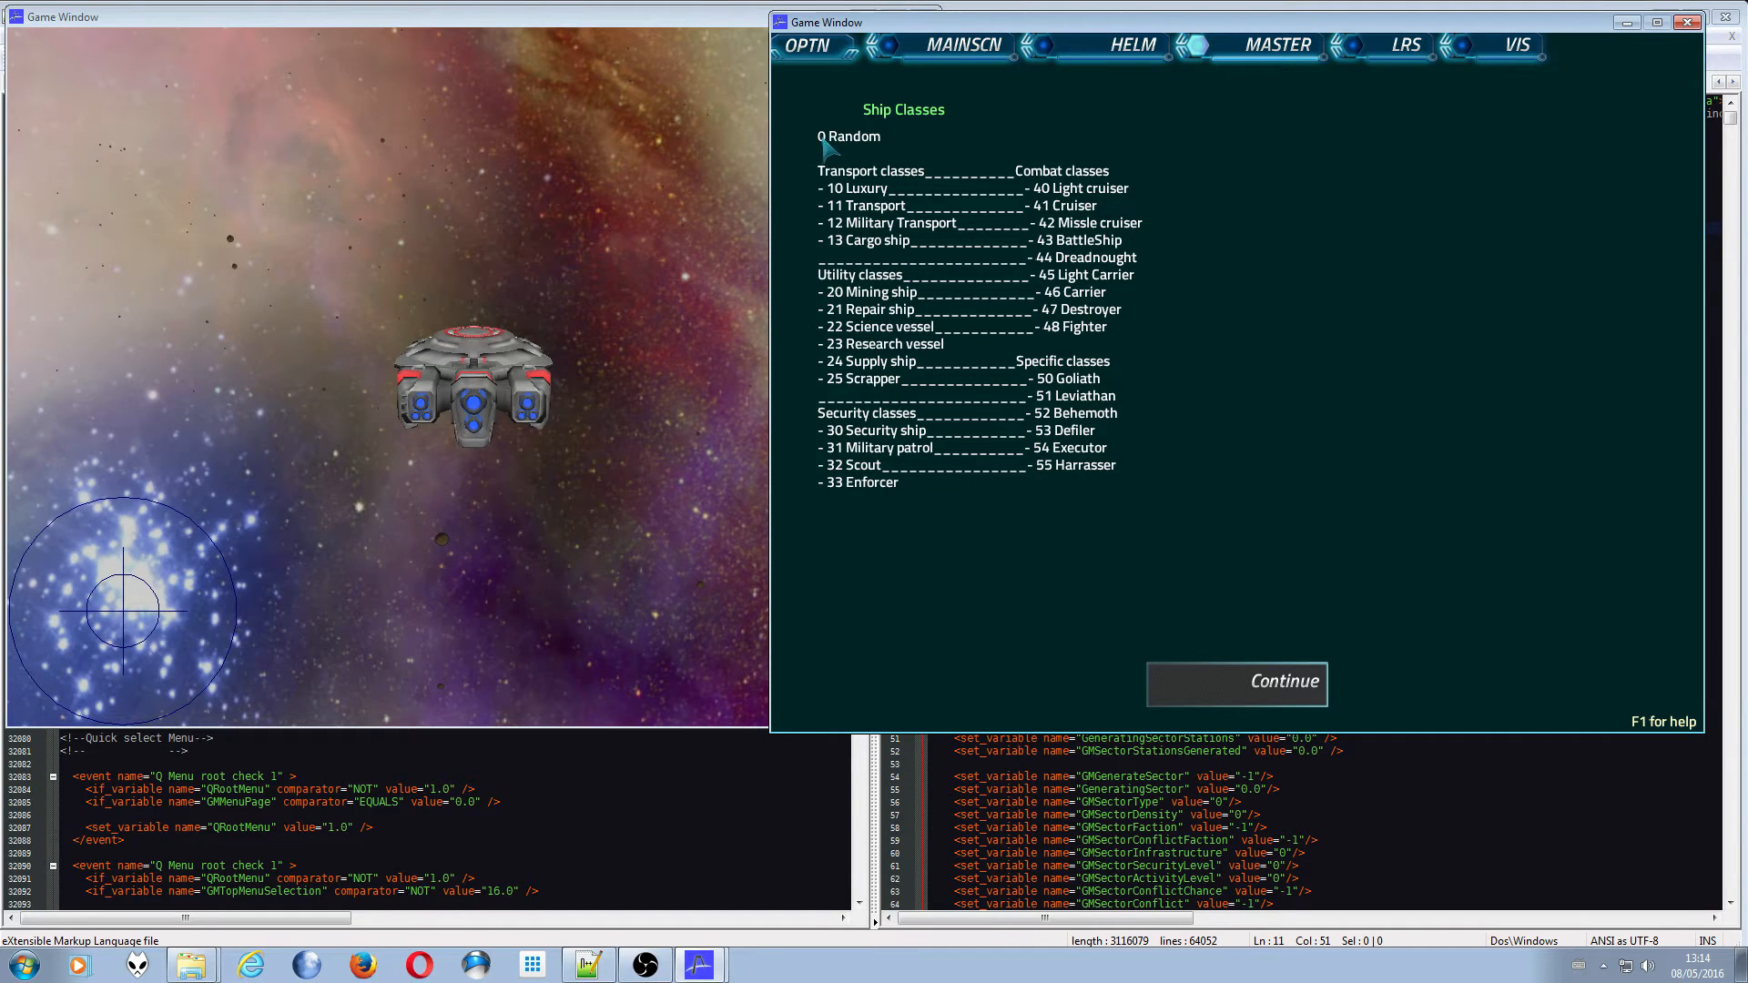
pyautogui.moveTo(1180, 684)
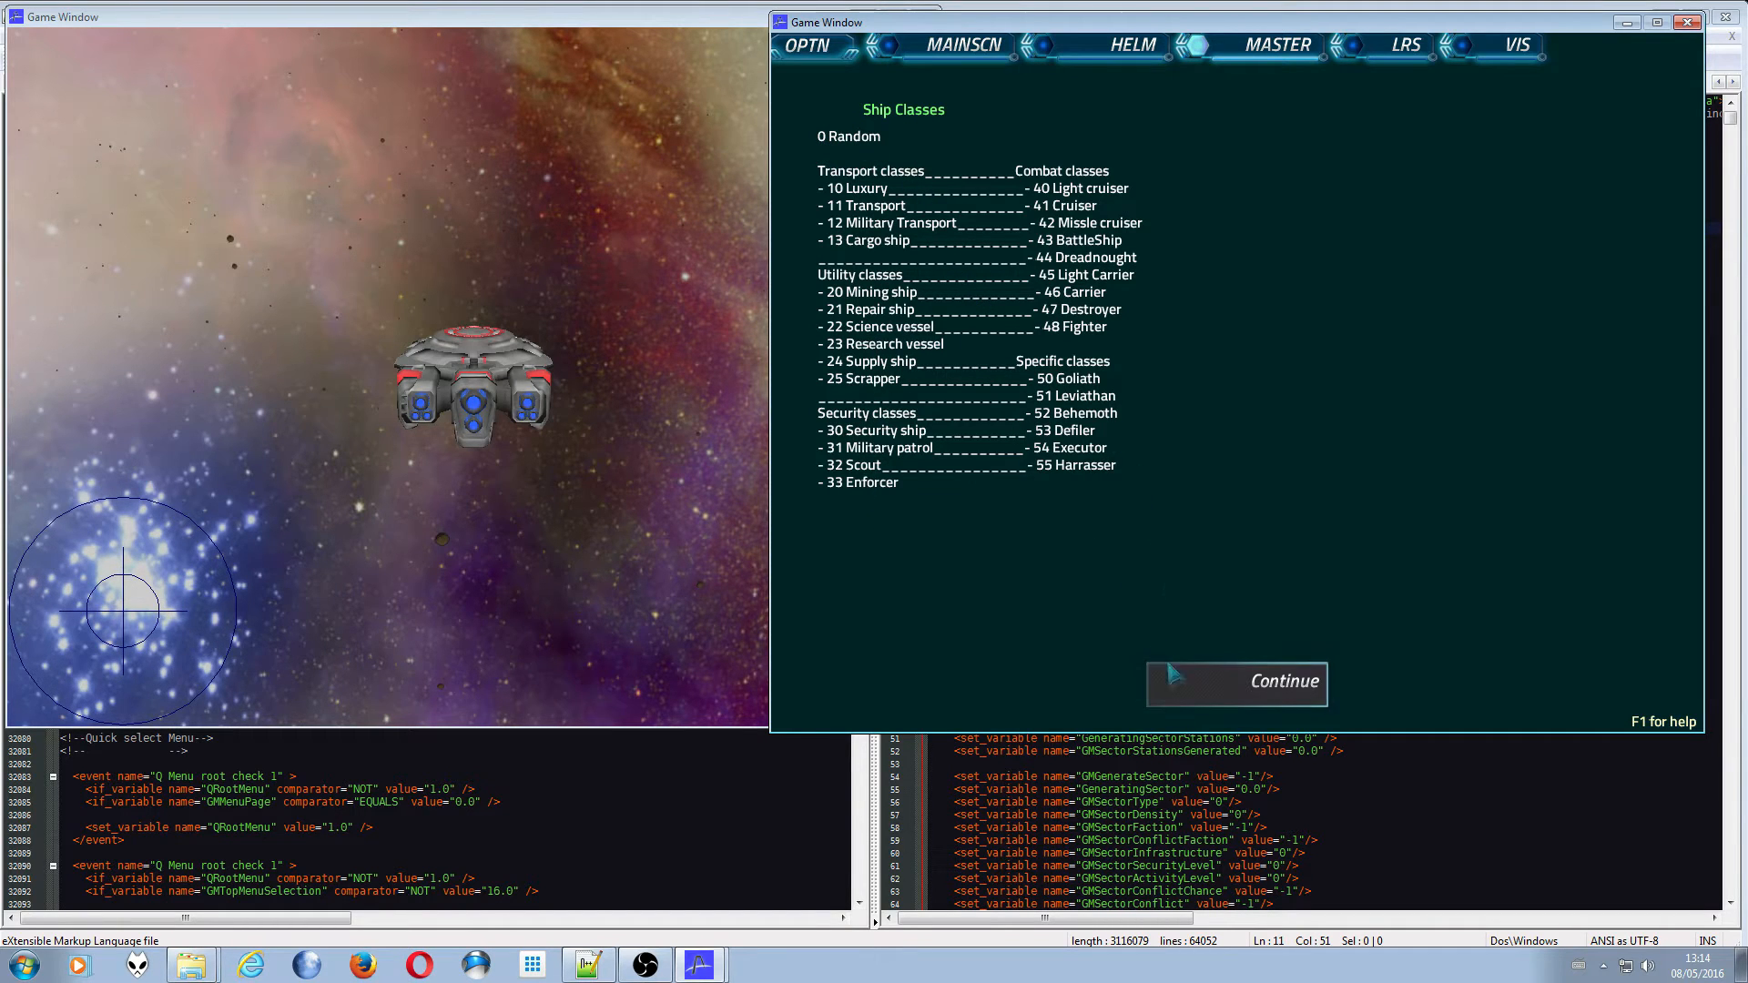
pyautogui.click(1236, 684)
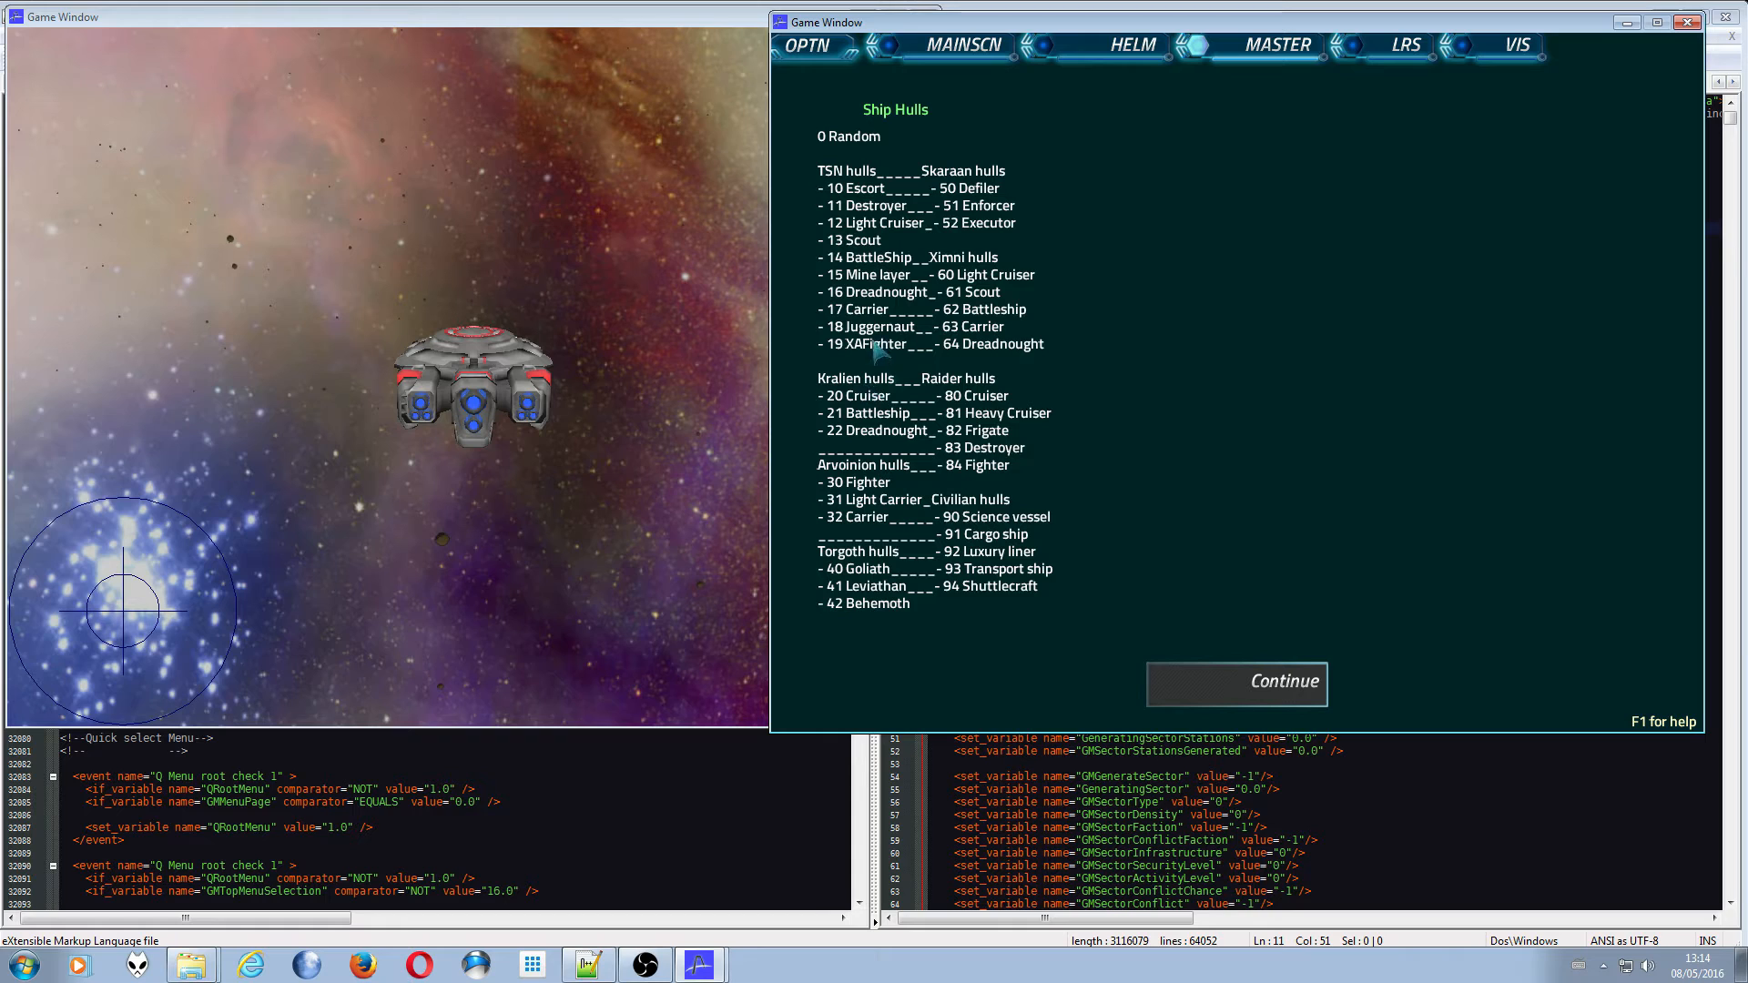
pyautogui.moveTo(1015, 596)
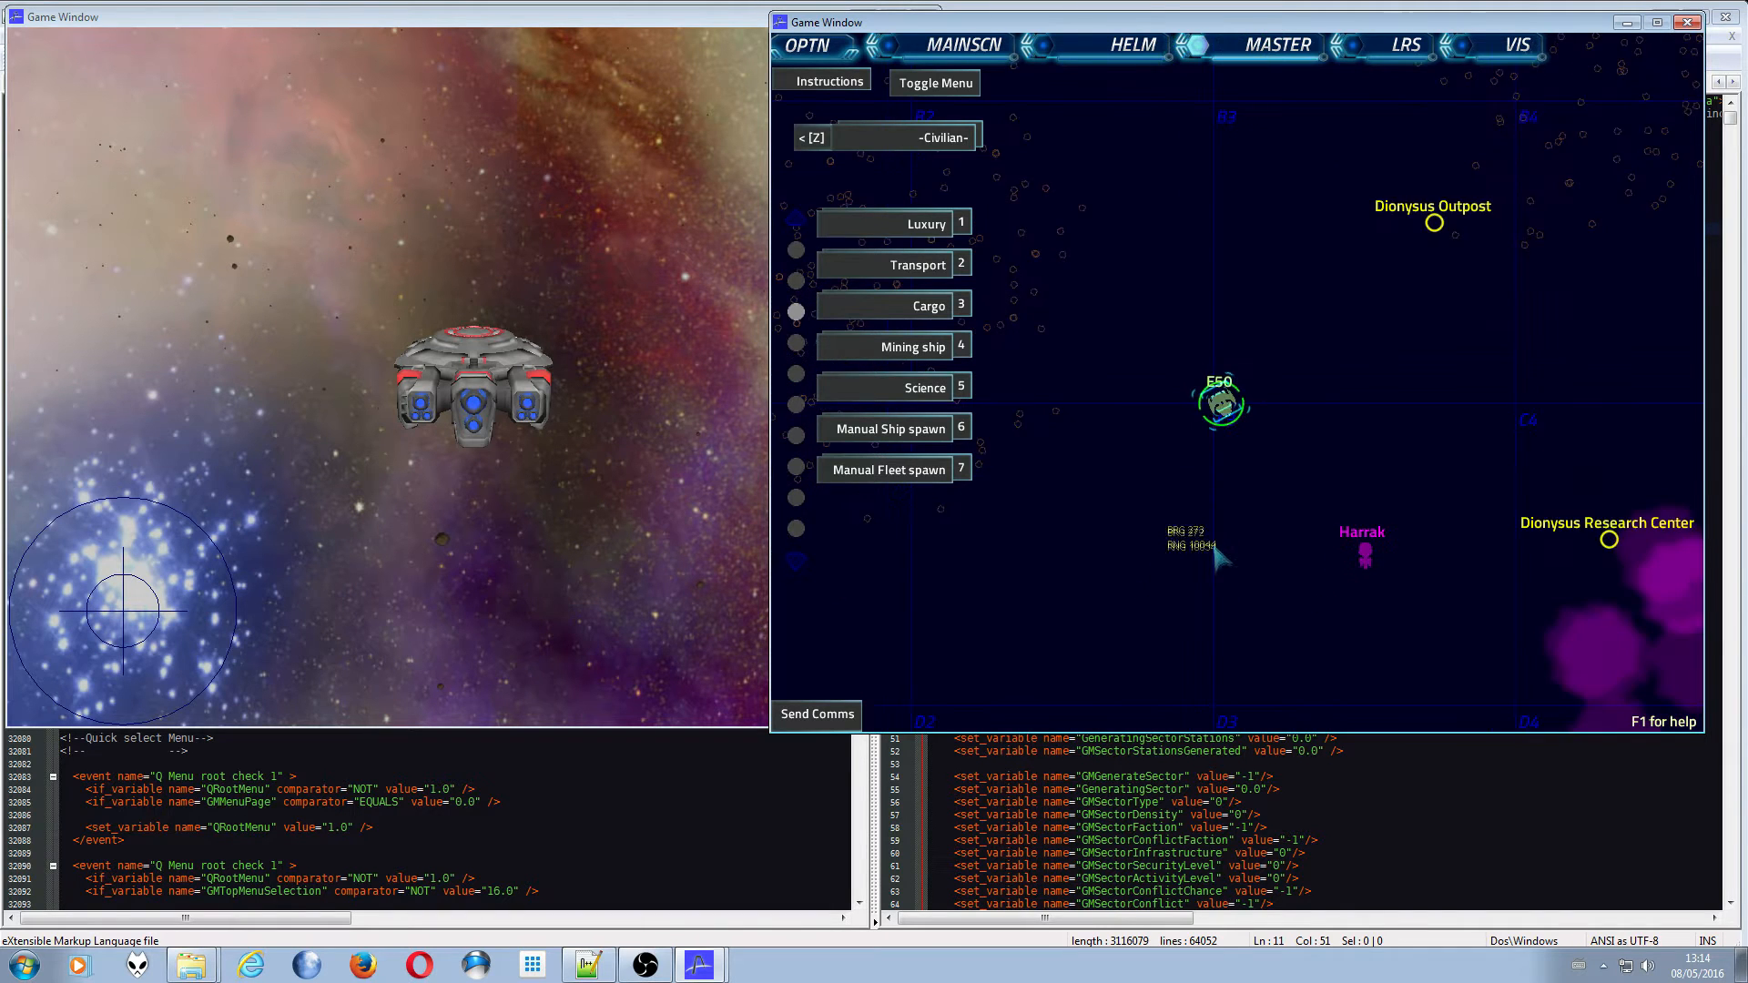
# - Manually spawn Tjernlund corp. Luxury Ship E19 beside E50 and start a Manual Fleet spawn
pyautogui.click(1218, 403)
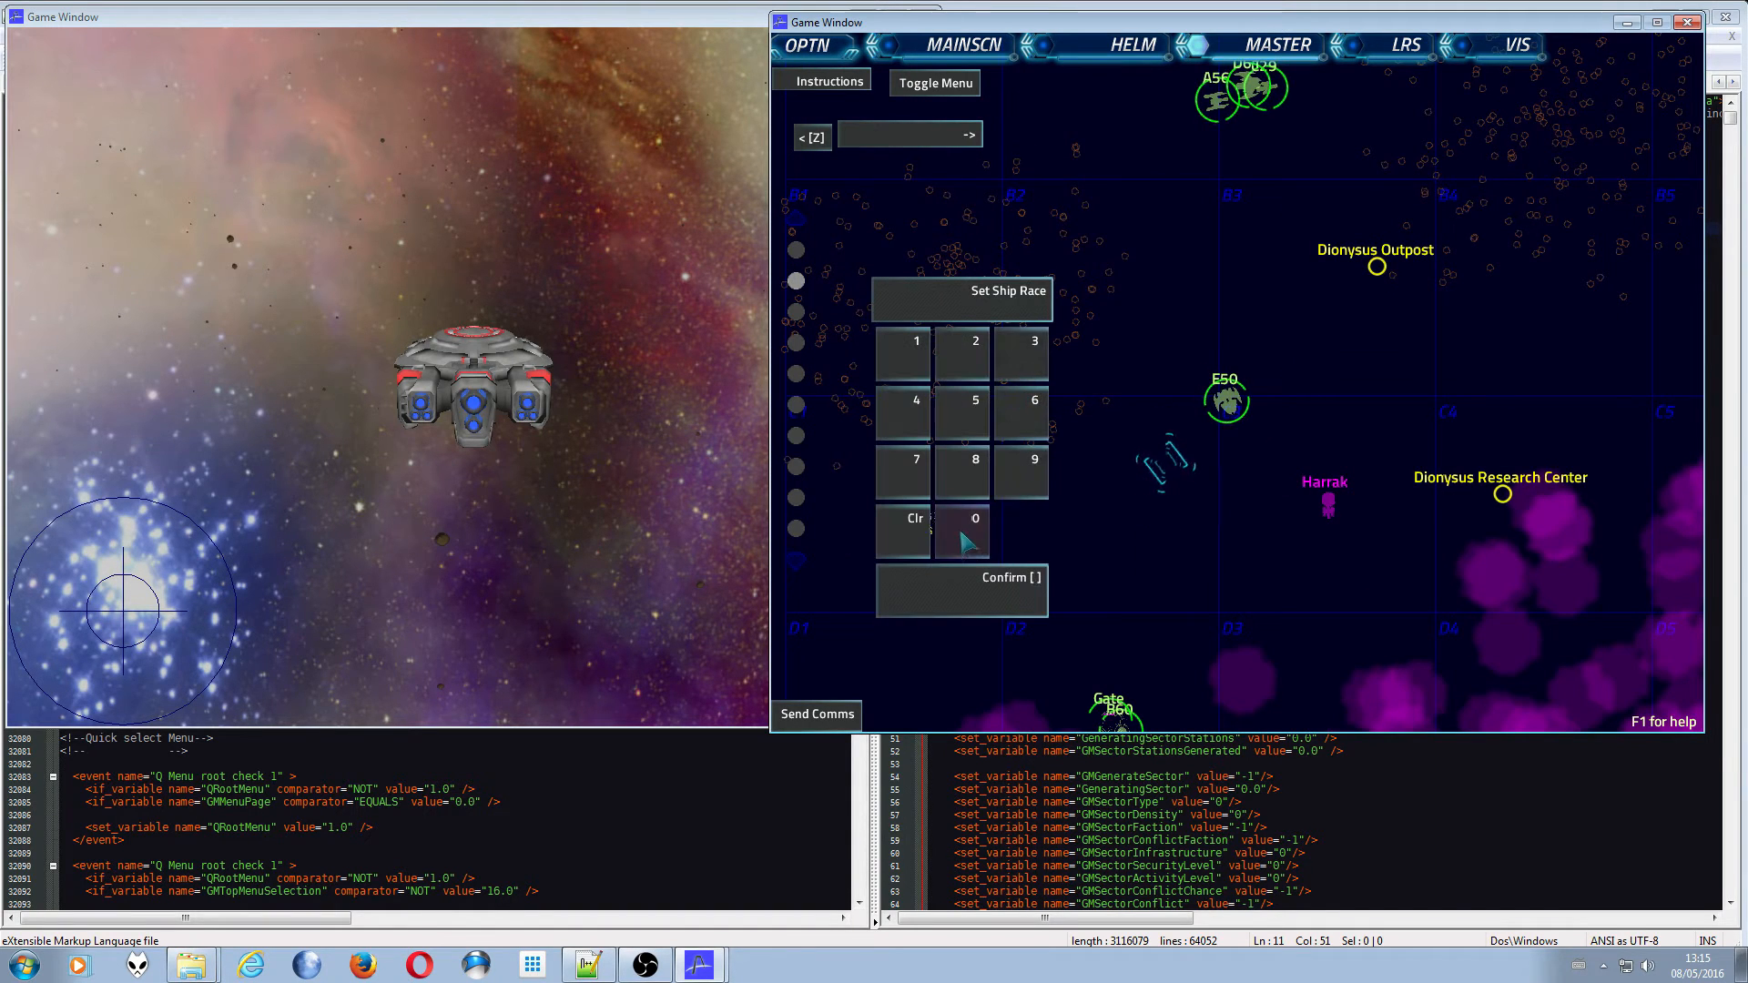
pyautogui.click(983, 591)
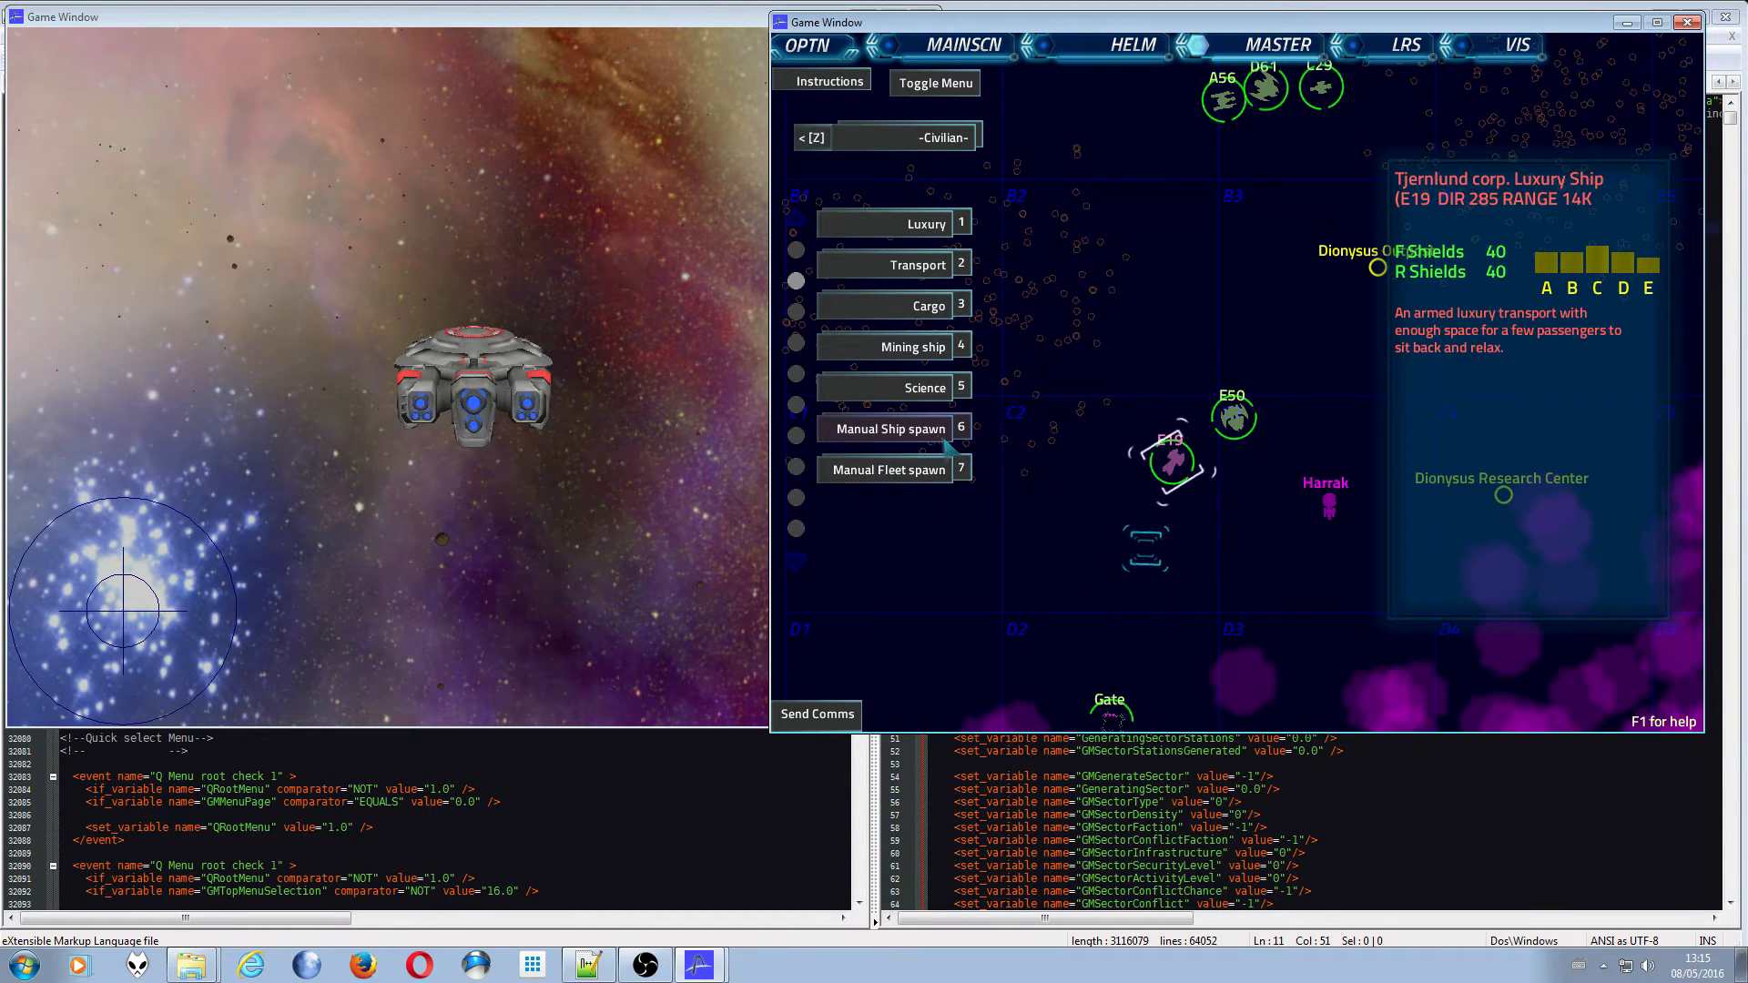
pyautogui.click(889, 428)
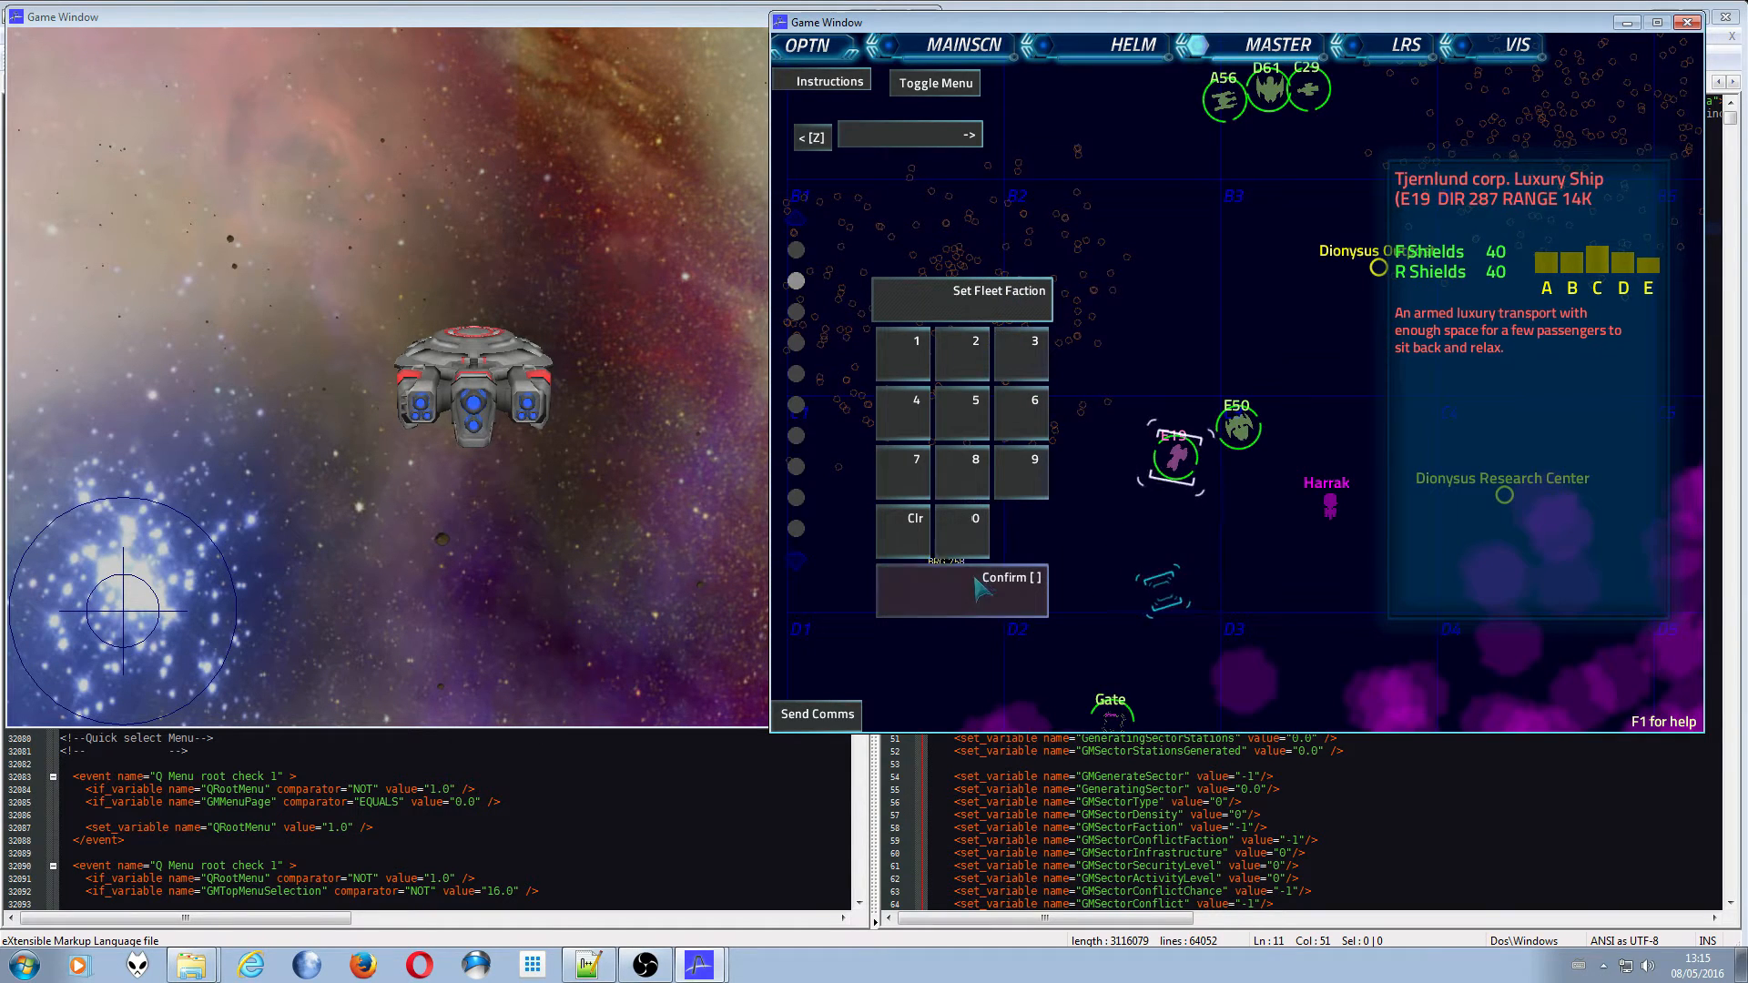
# - Confirm the fleet's faction, side, type and ship number and place the civilian fleet below E19
pyautogui.click(962, 590)
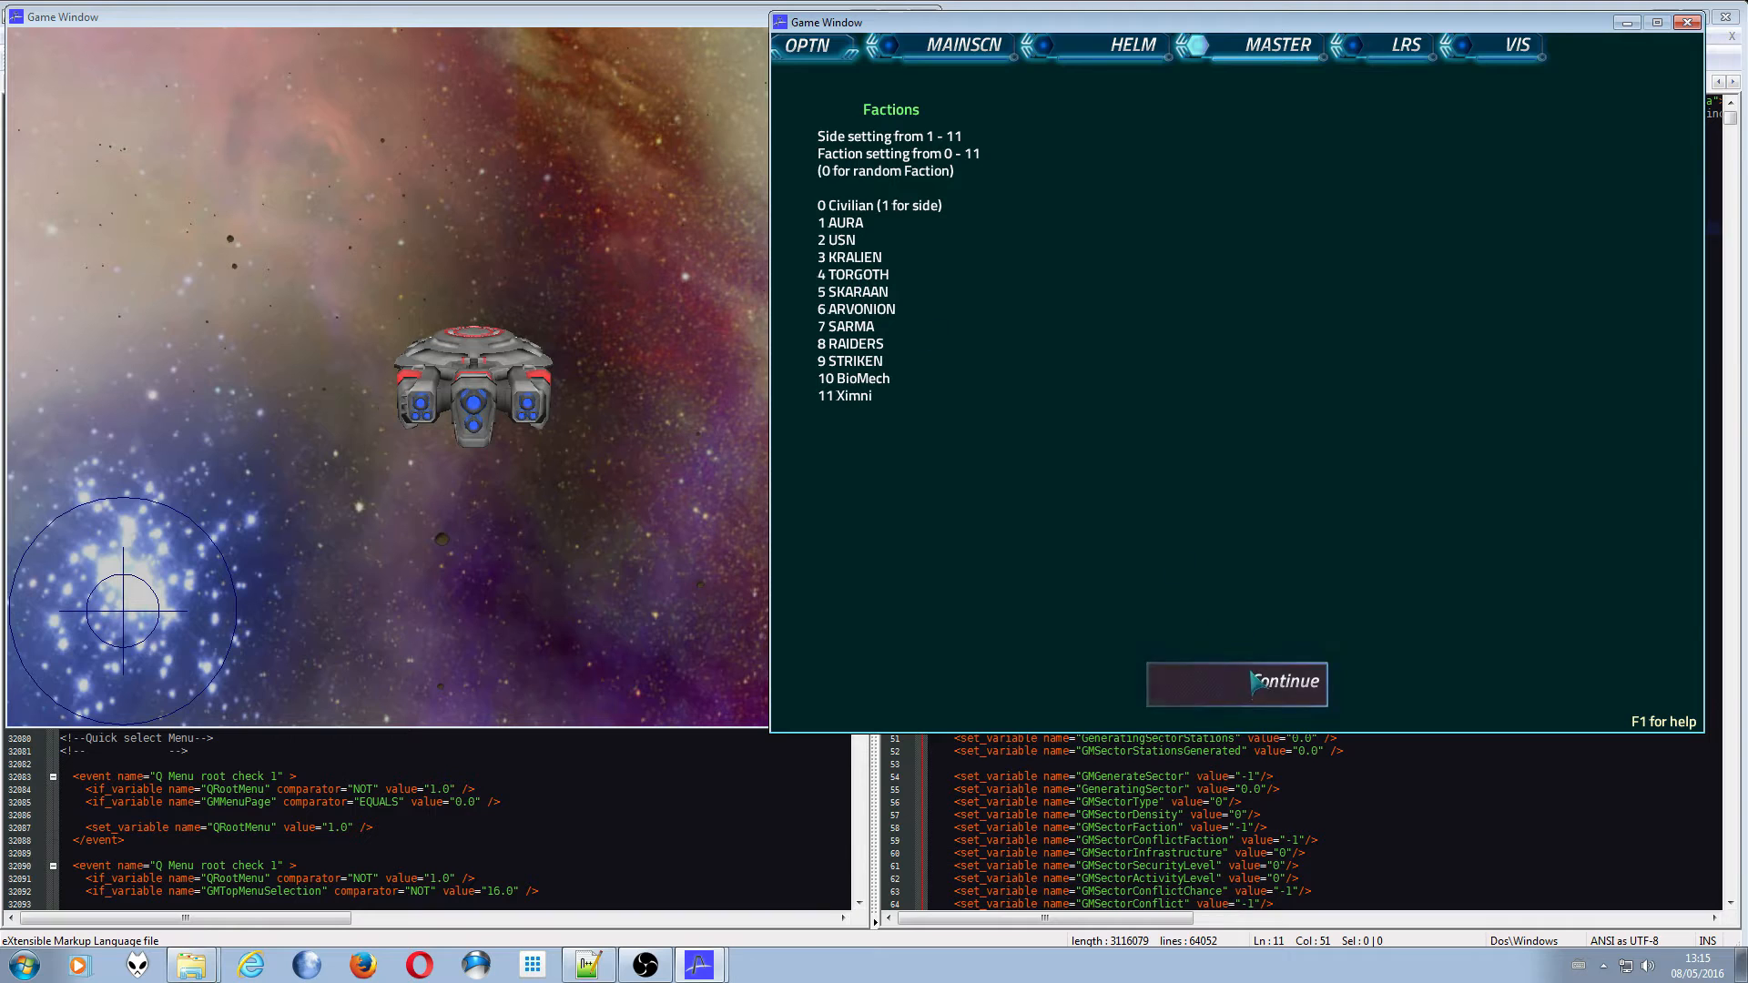
pyautogui.click(1236, 684)
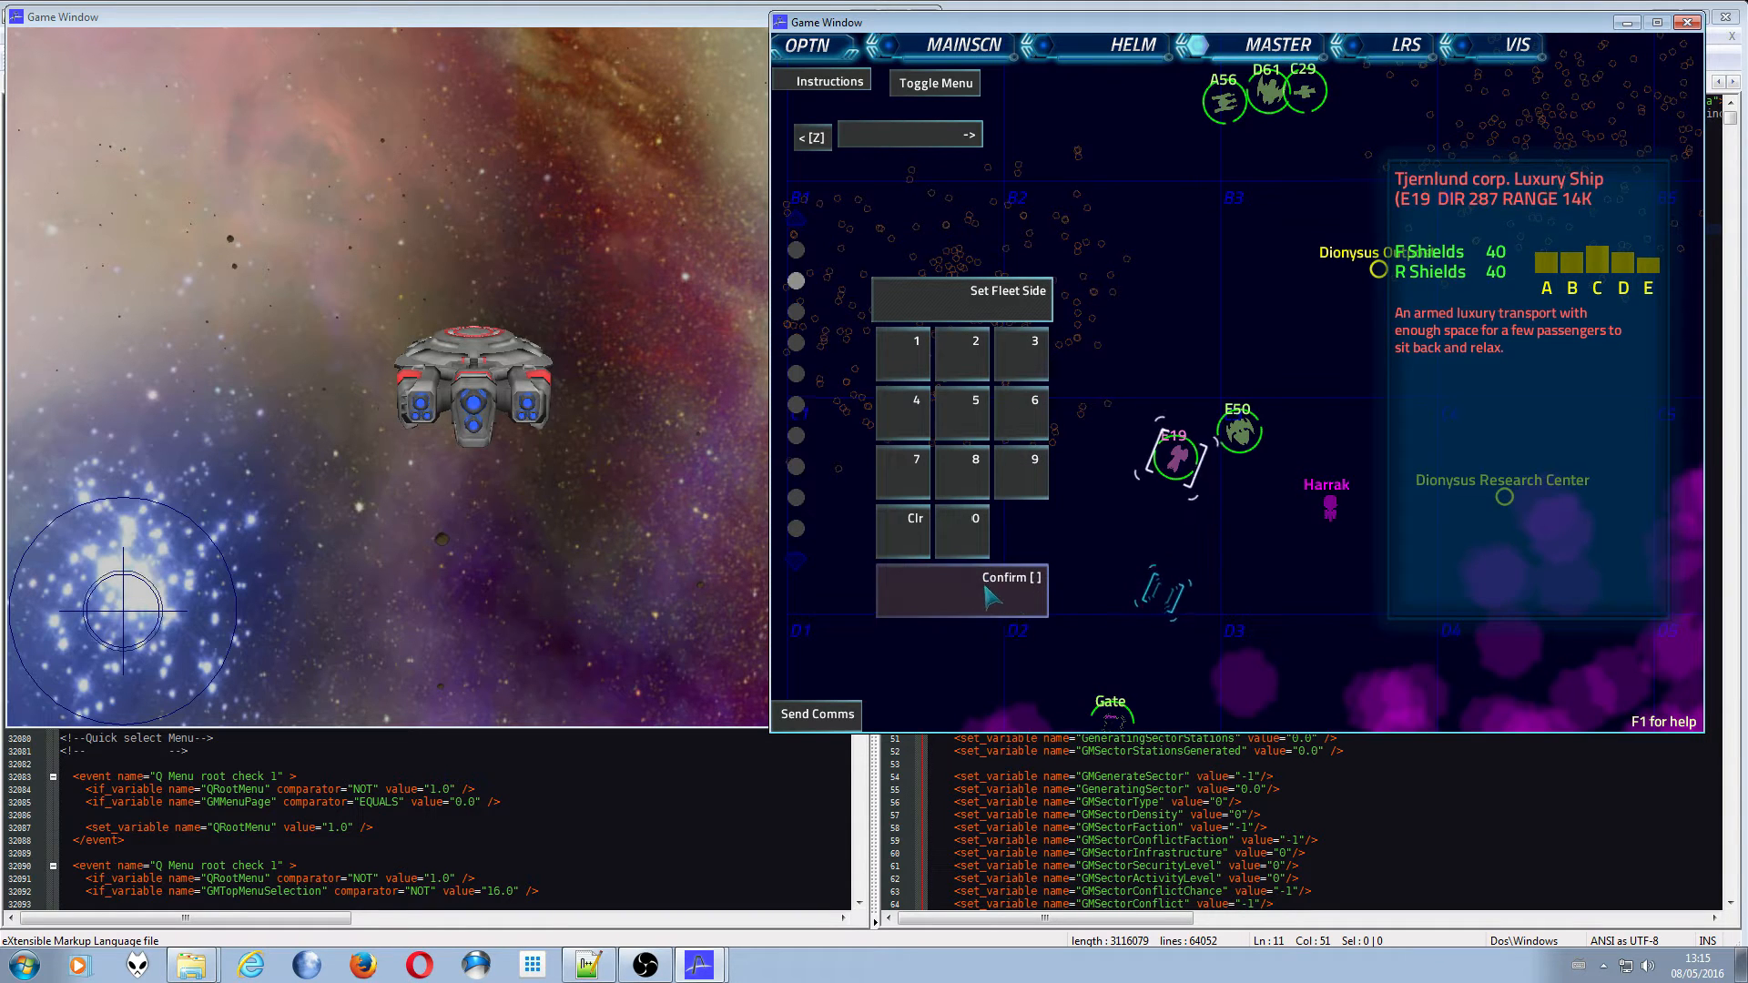
pyautogui.click(961, 590)
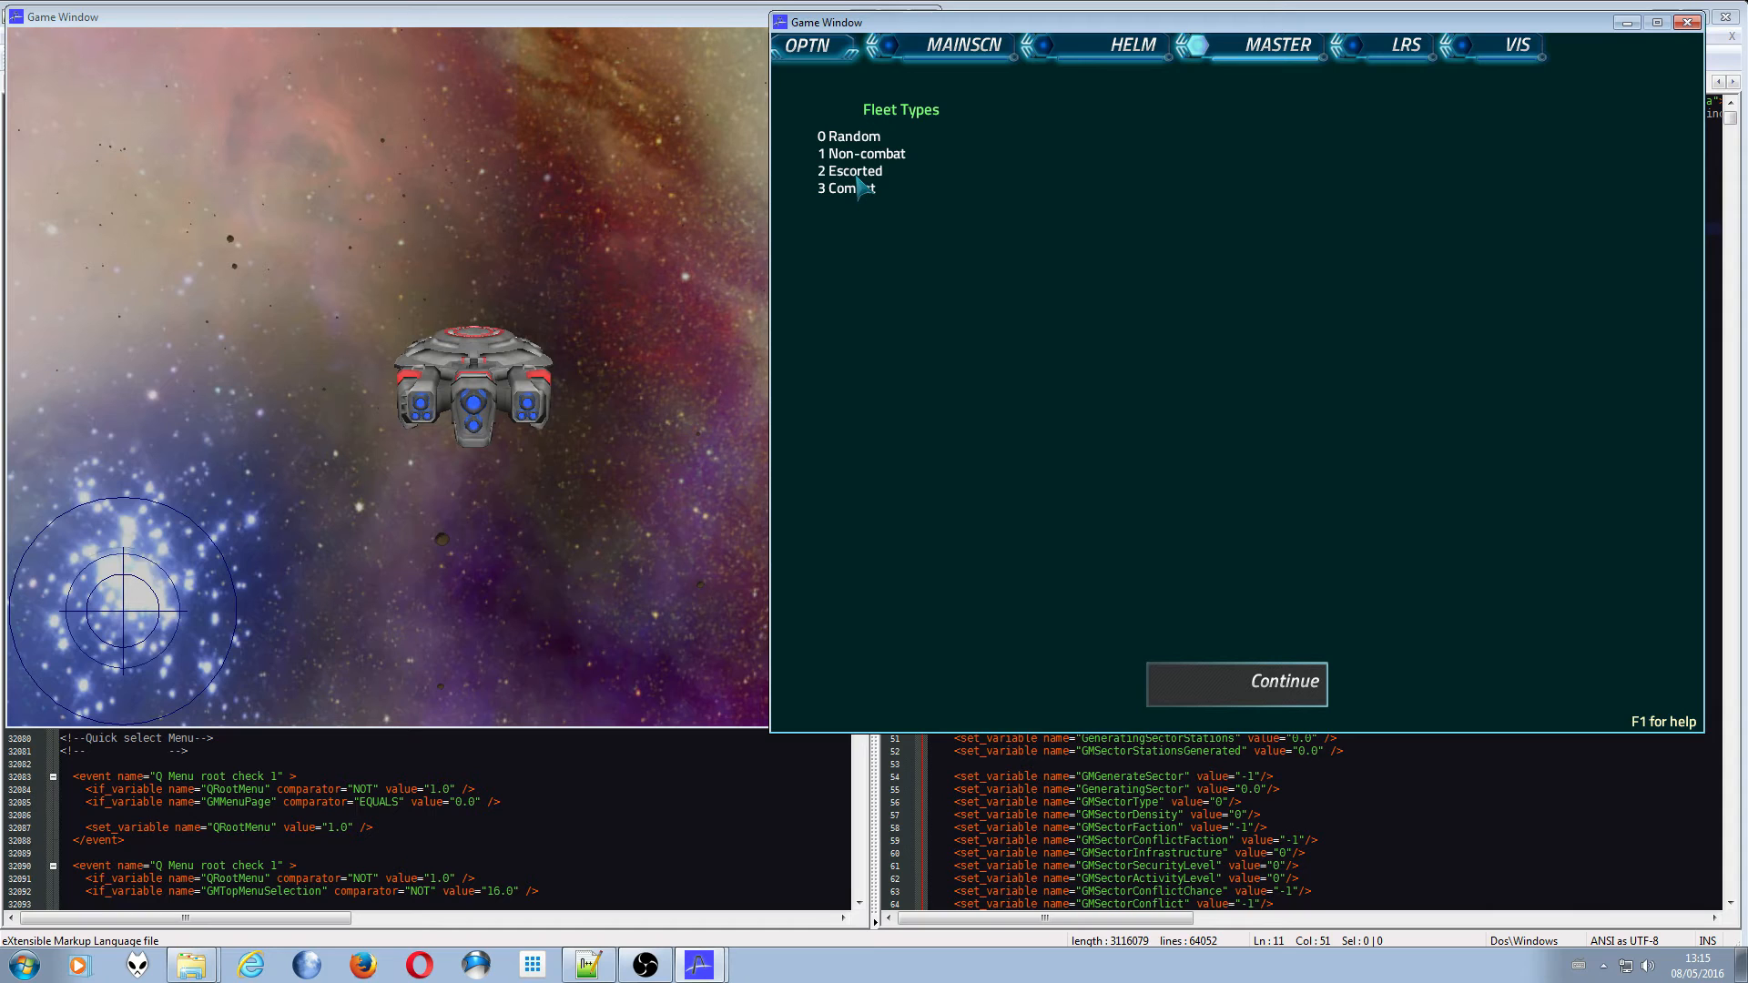
pyautogui.click(1237, 684)
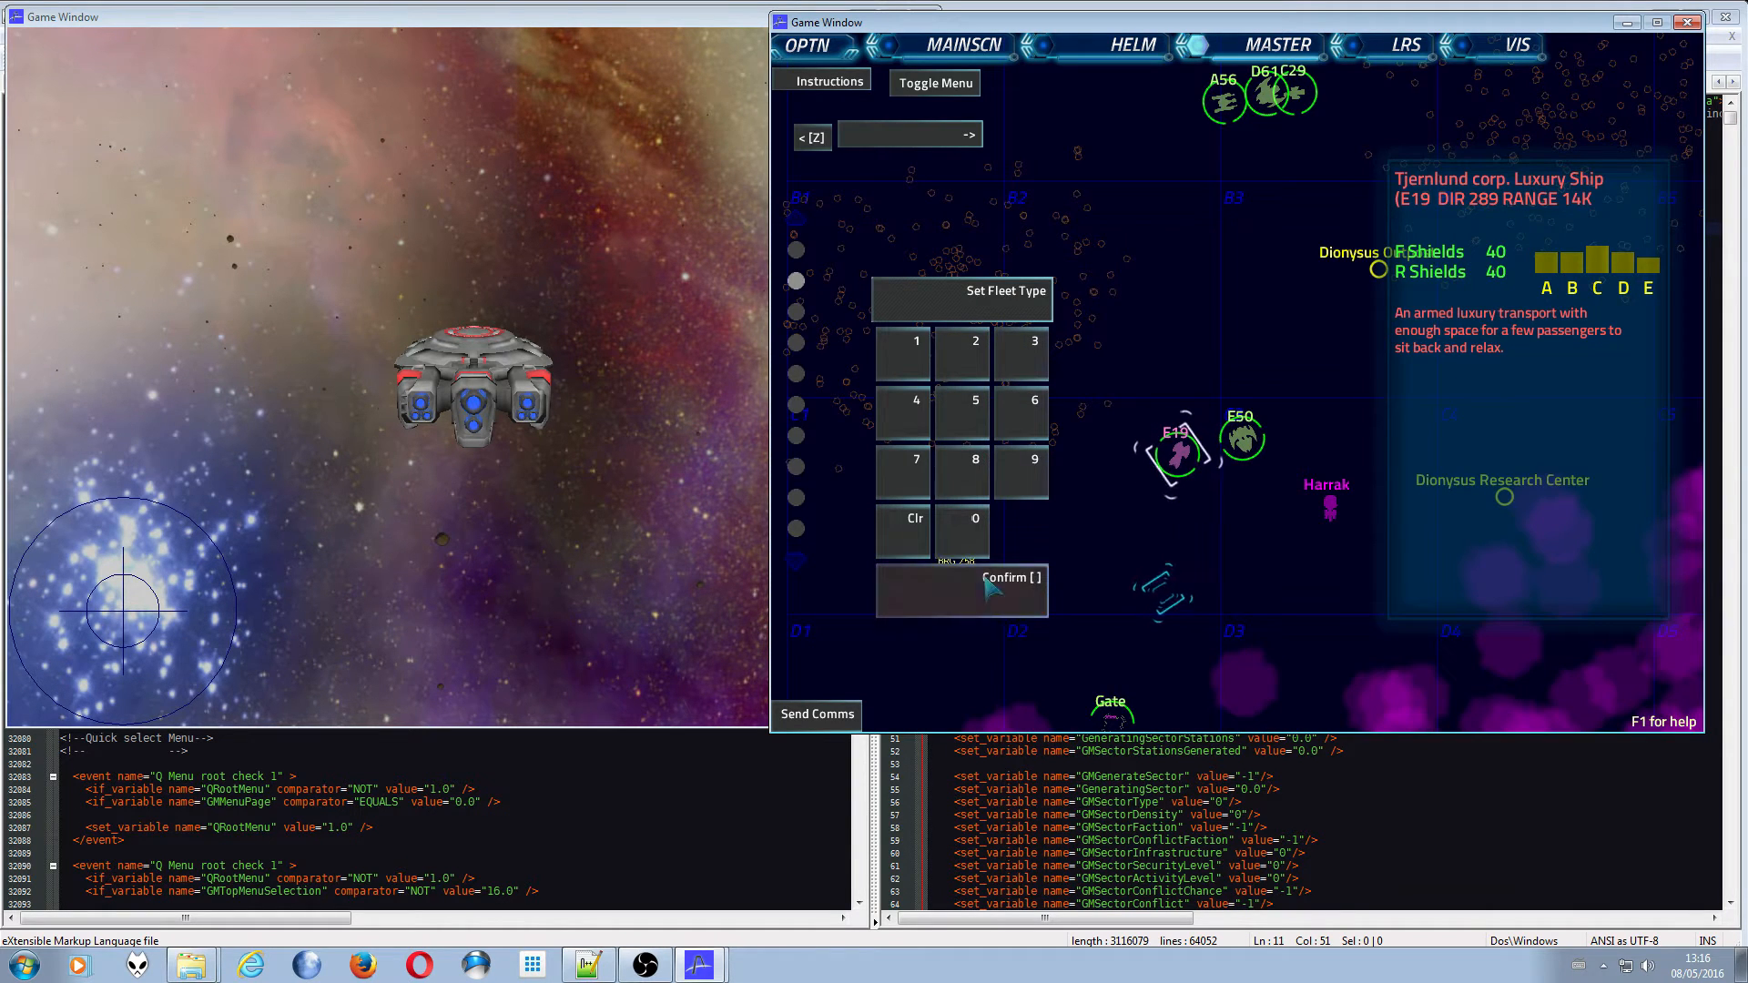
pyautogui.click(961, 590)
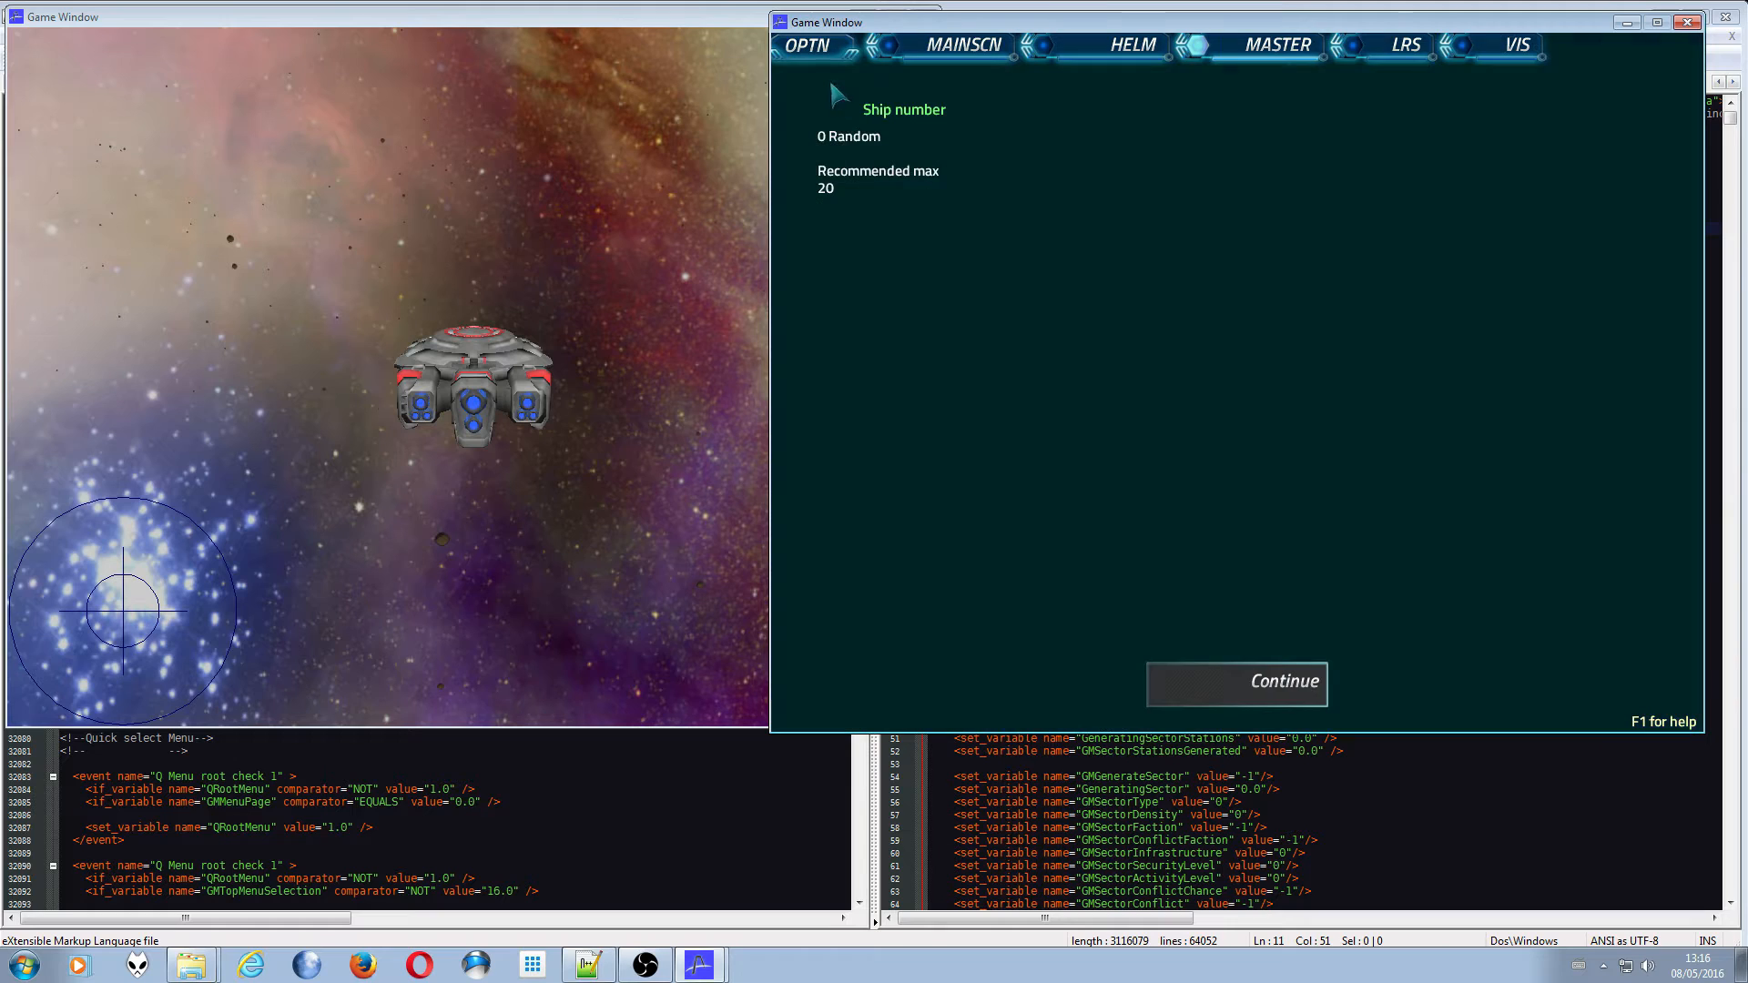
pyautogui.moveTo(1173, 484)
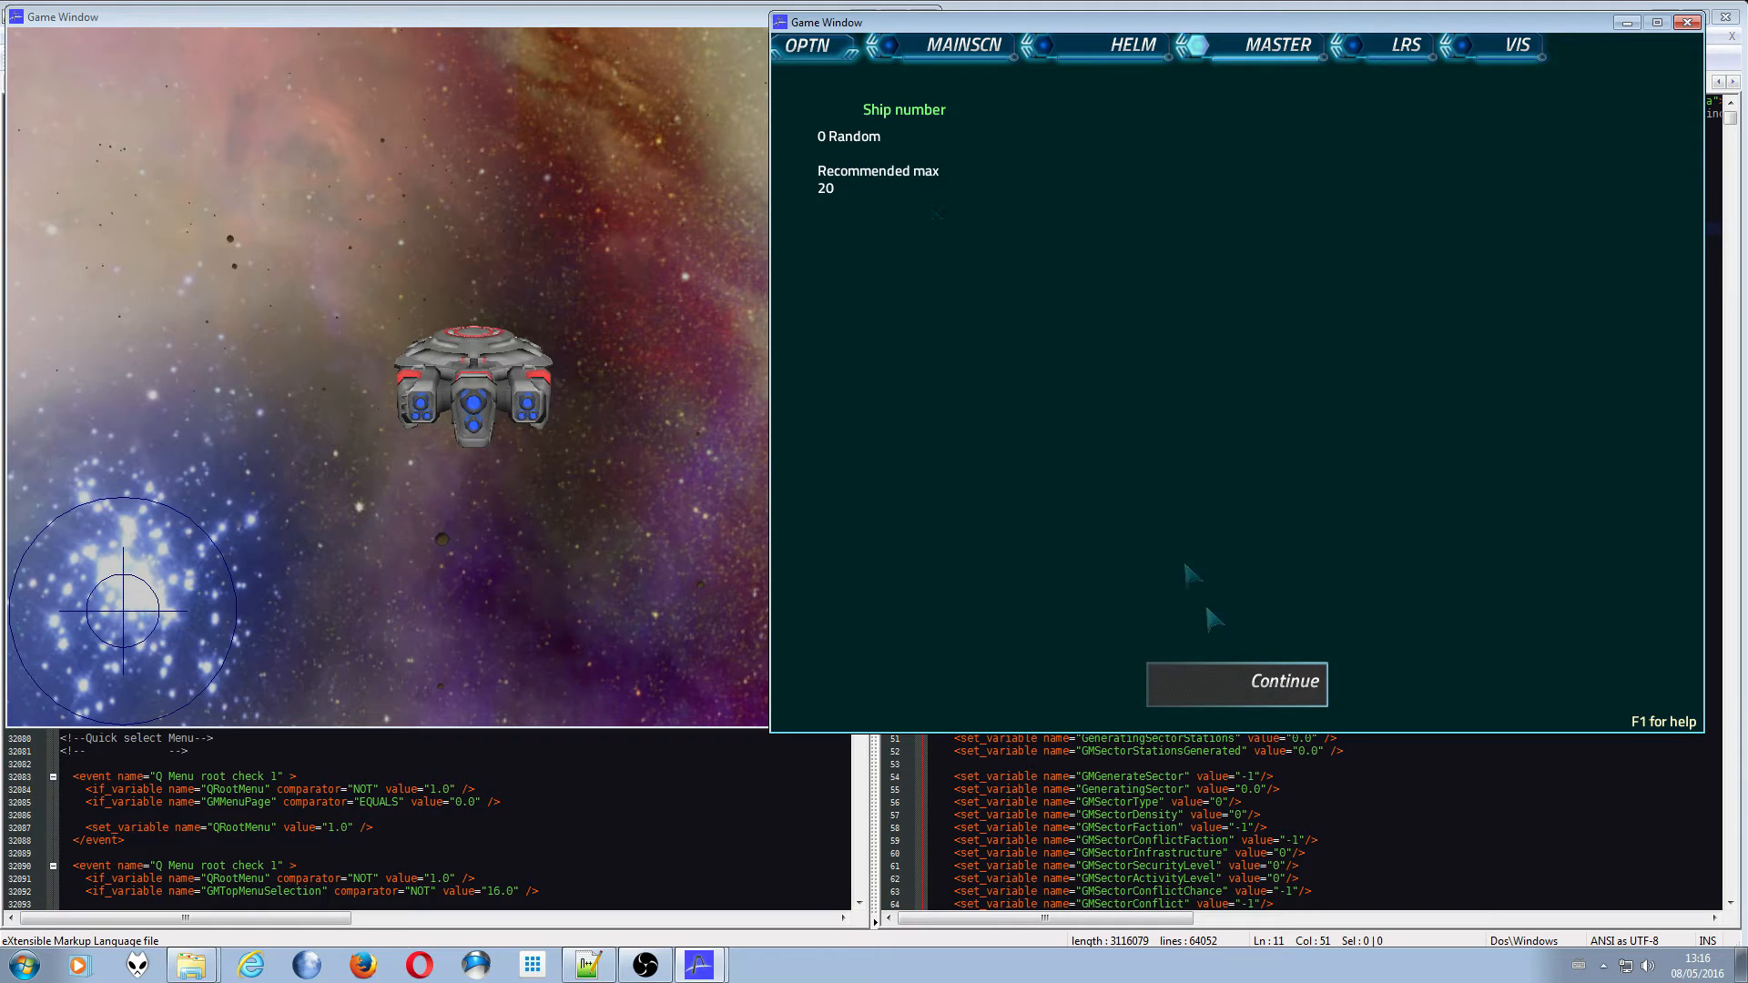
pyautogui.moveTo(1257, 695)
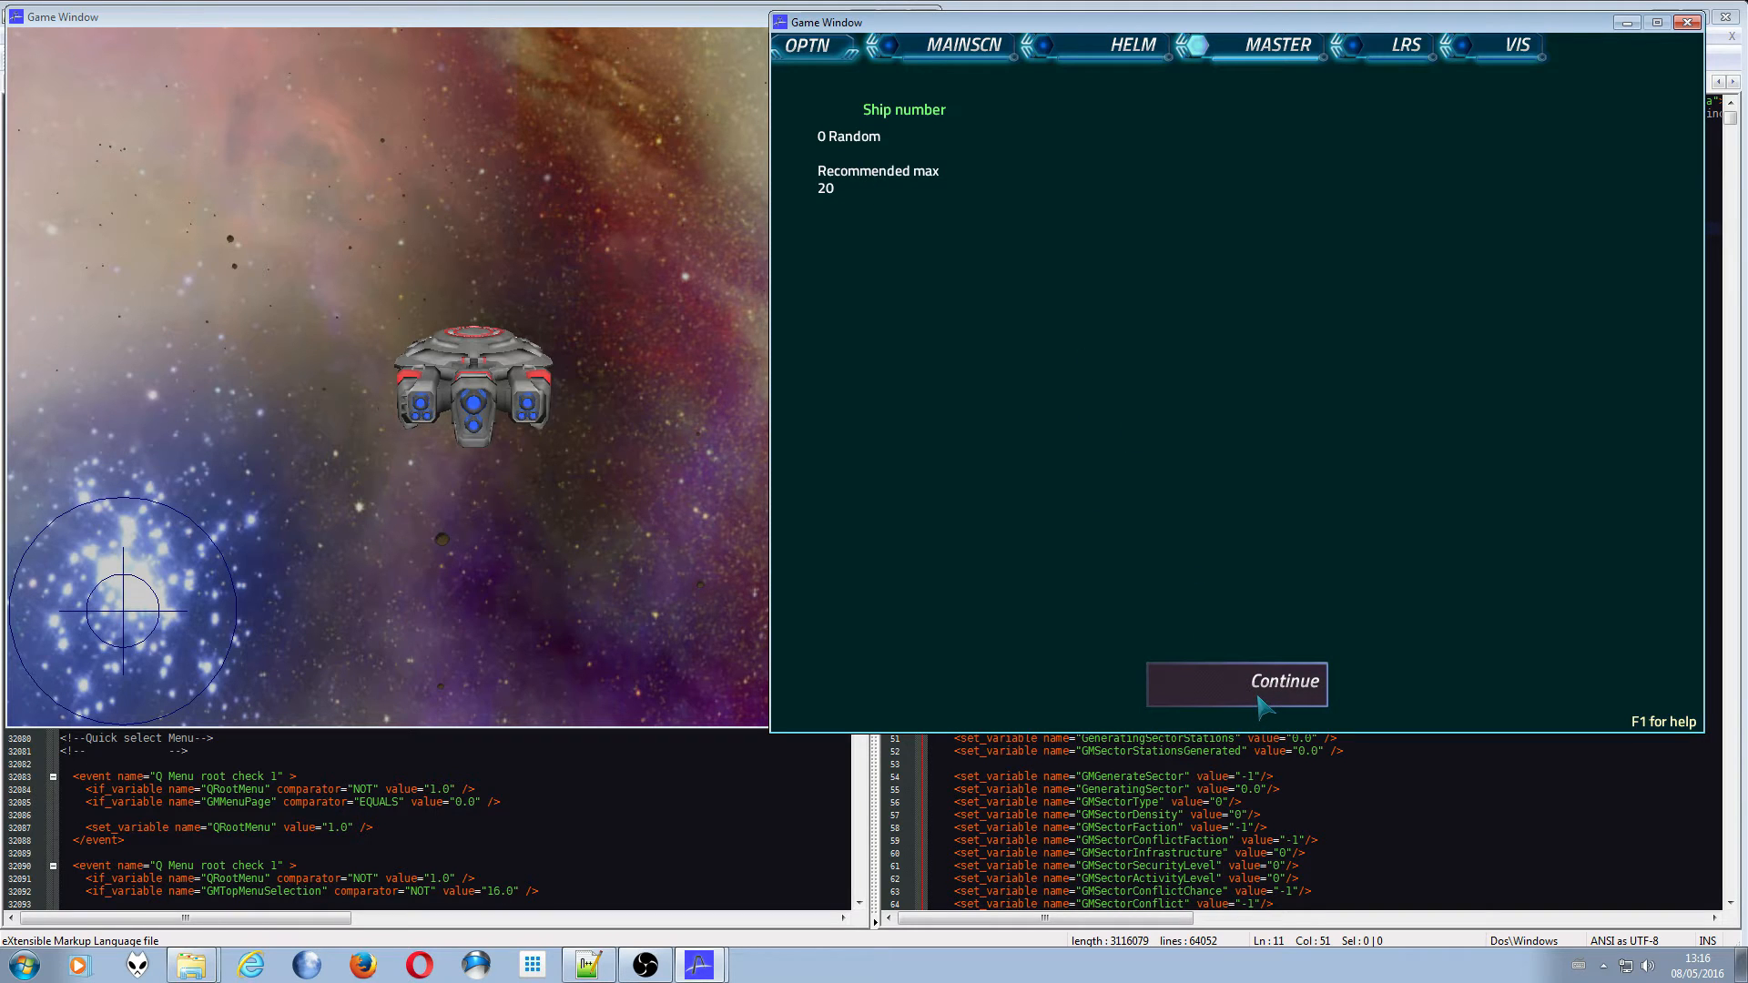
pyautogui.click(1282, 683)
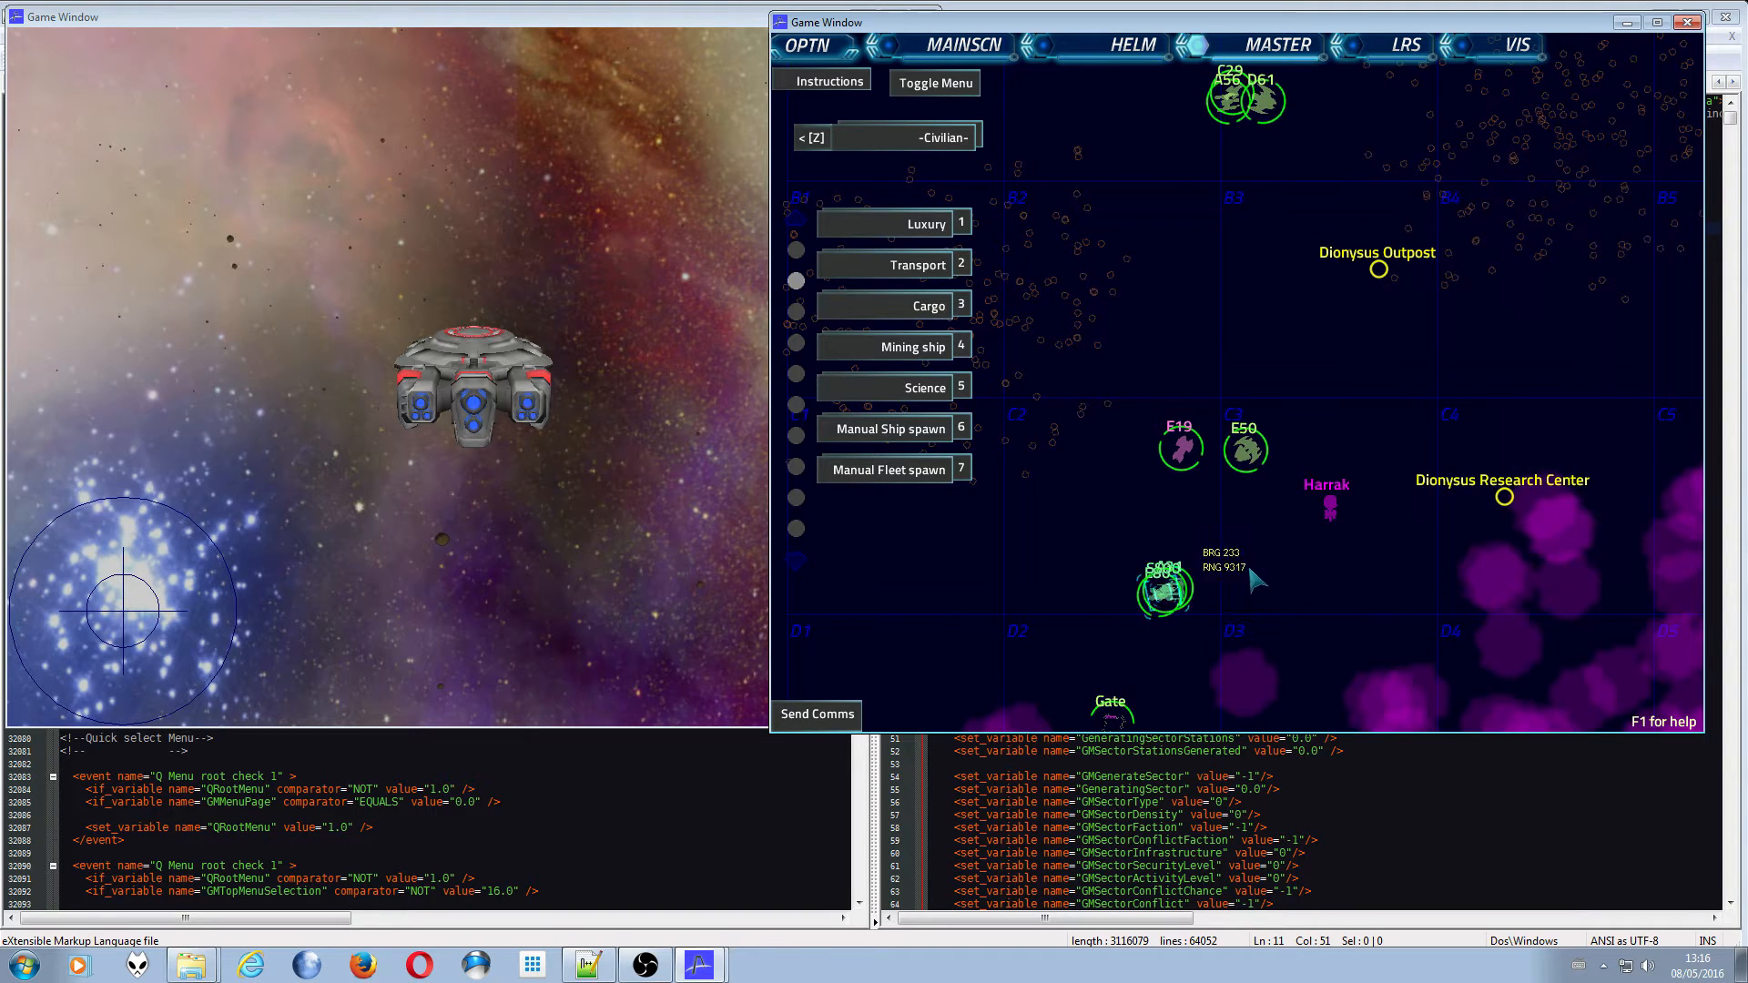
# - Cycle the neutral faction through AURA to USN, spawn Halcyon Science Vessel A12, and return to the root menu
pyautogui.click(1165, 590)
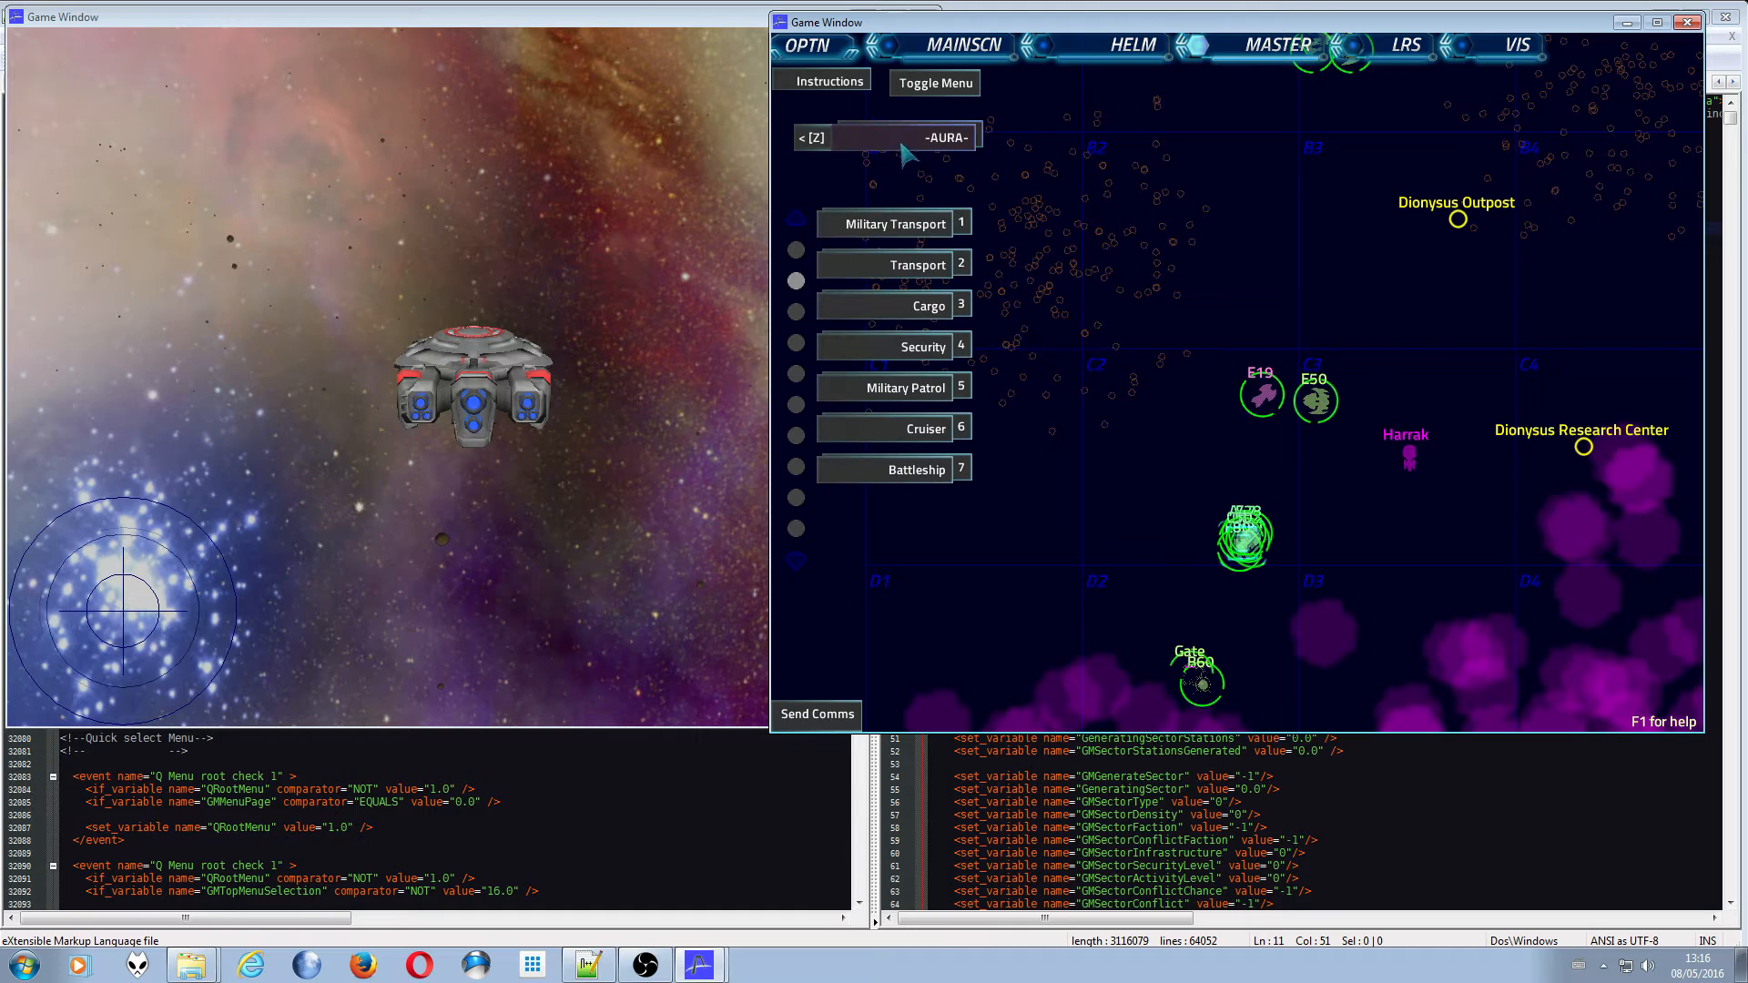
pyautogui.click(812, 136)
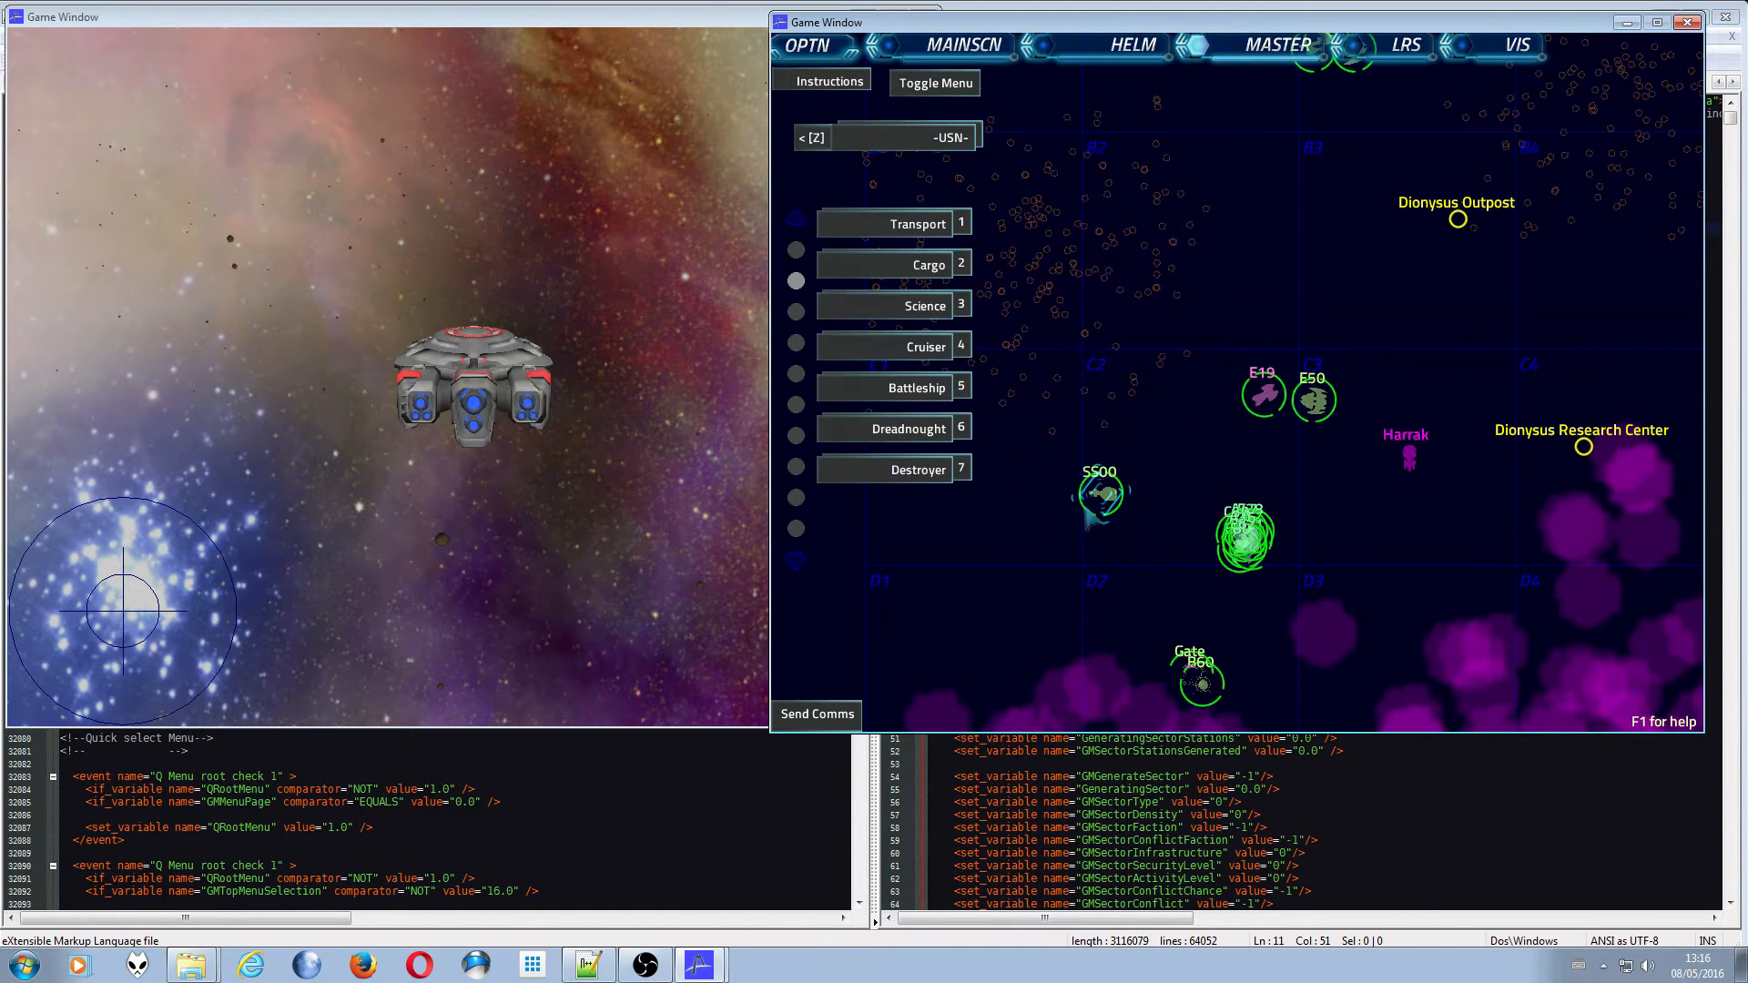
pyautogui.click(1099, 491)
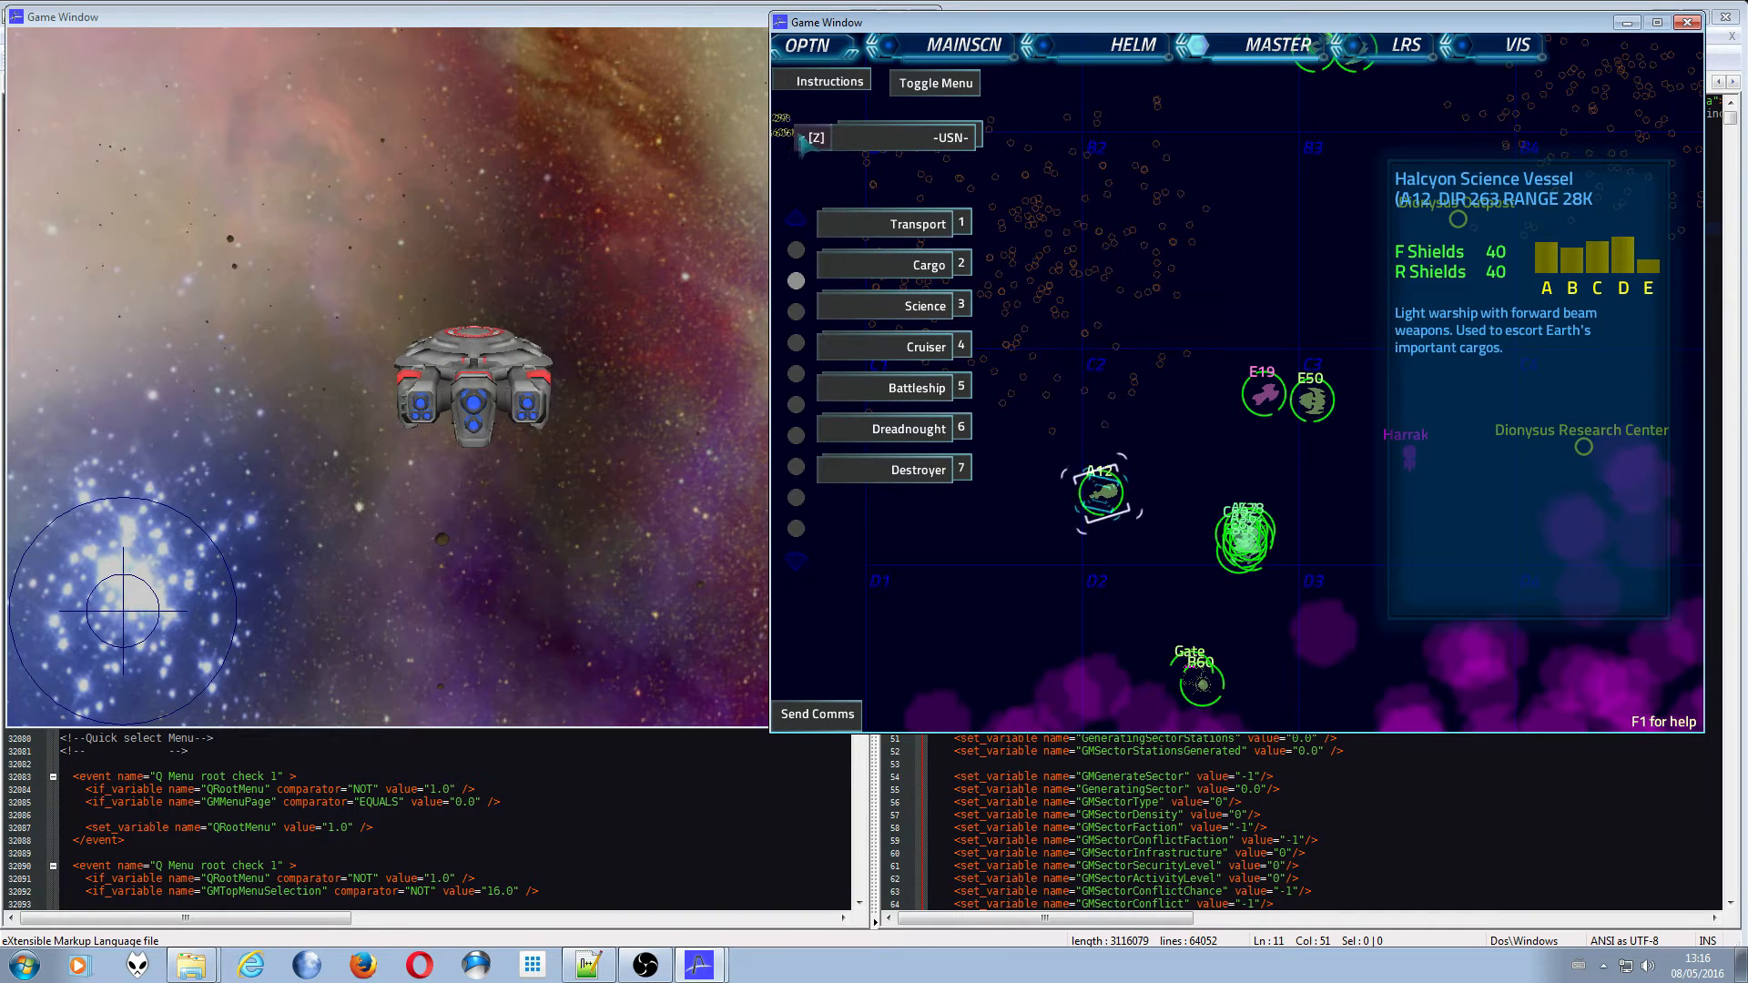
pyautogui.click(934, 83)
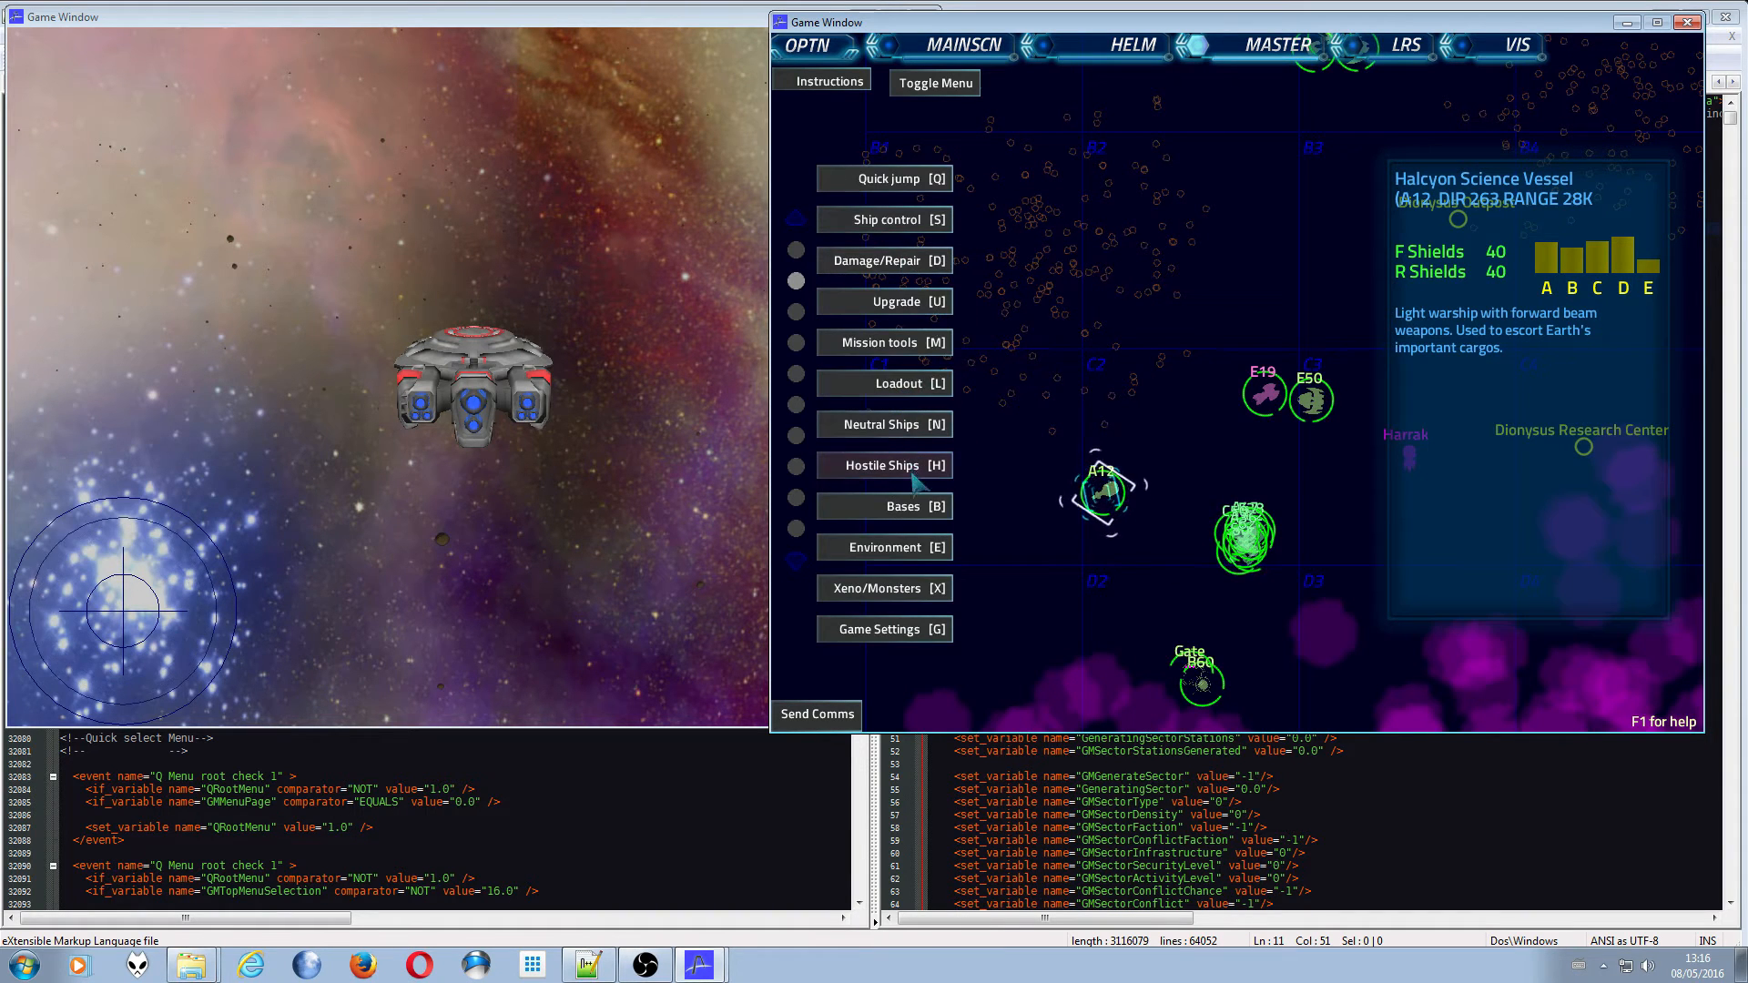
# - Spawn Kralien hostiles (scout D39, military patrol E93) west of the fleet and bring up Create Raider
pyautogui.click(884, 465)
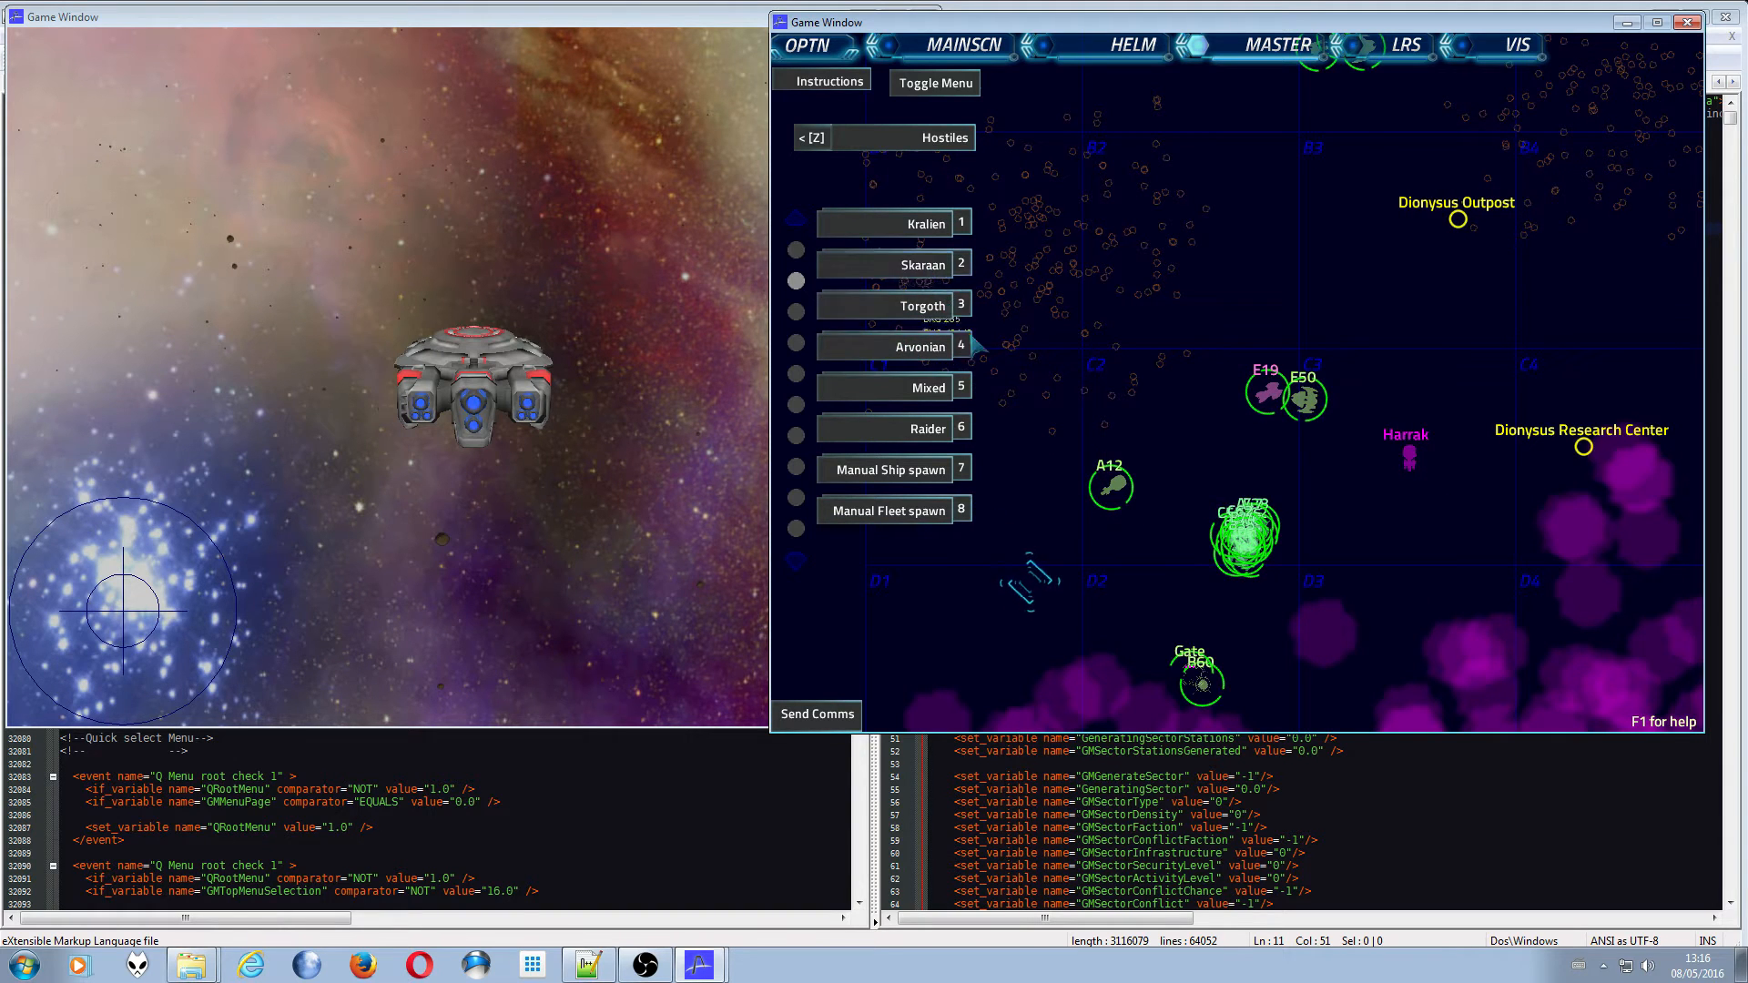
pyautogui.click(894, 263)
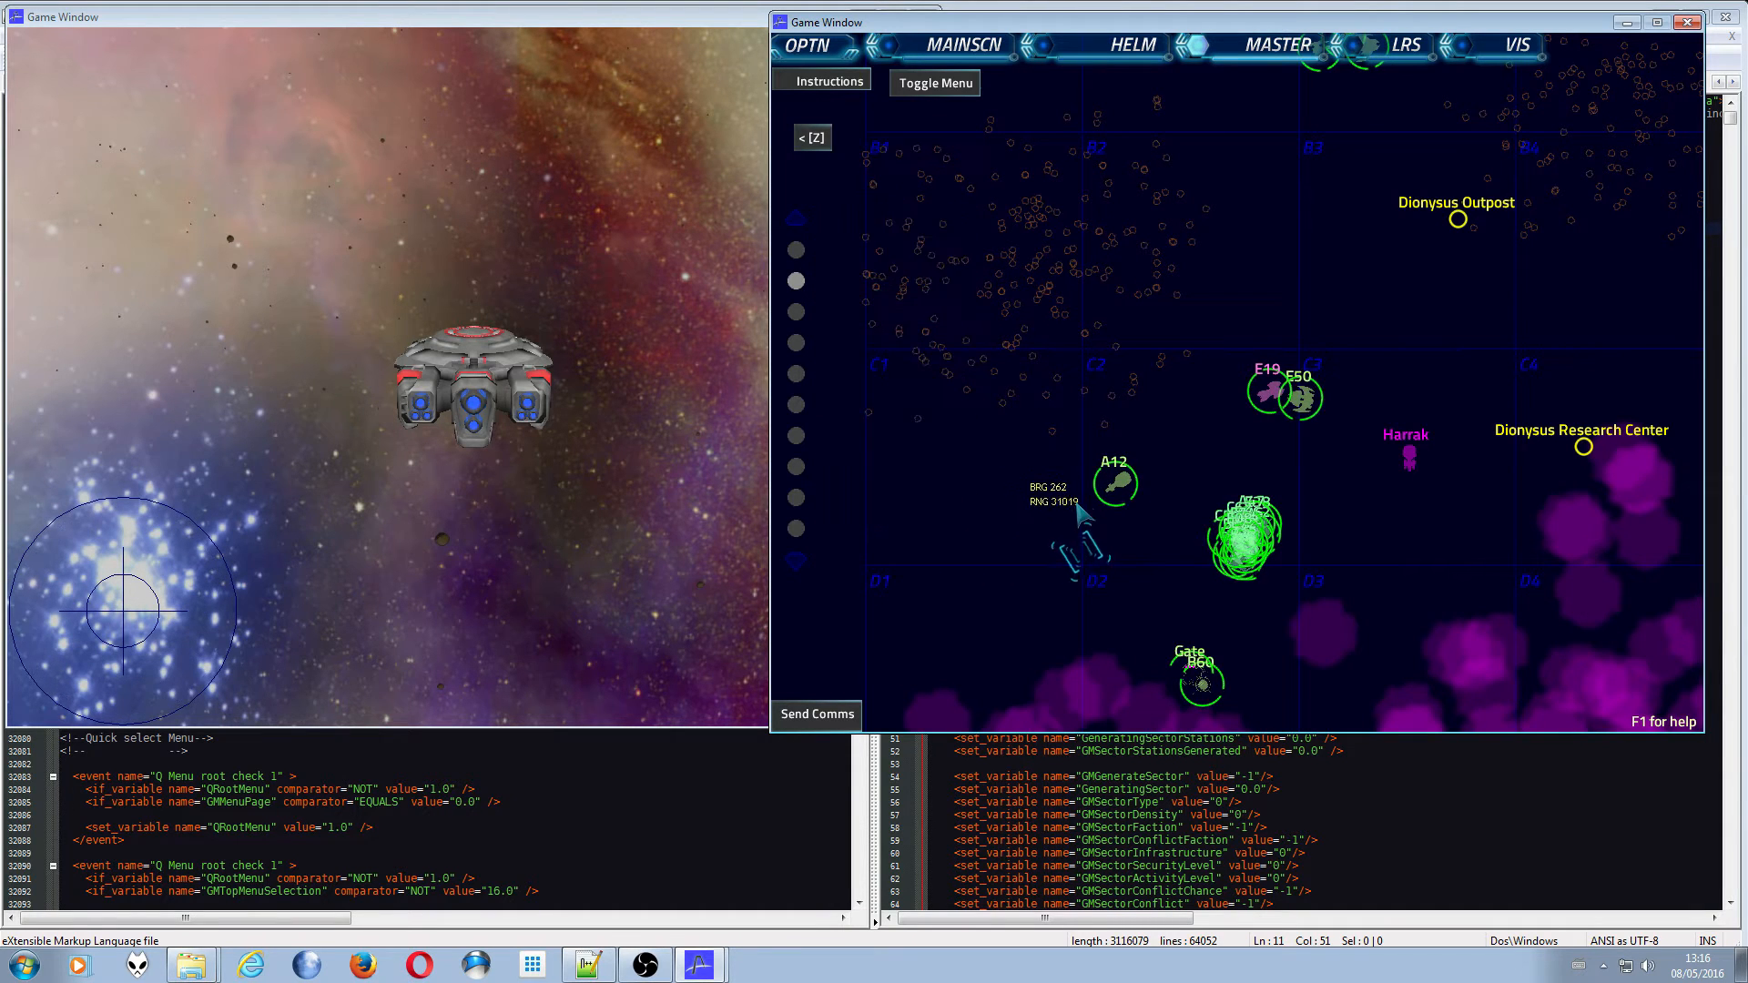
pyautogui.click(933, 82)
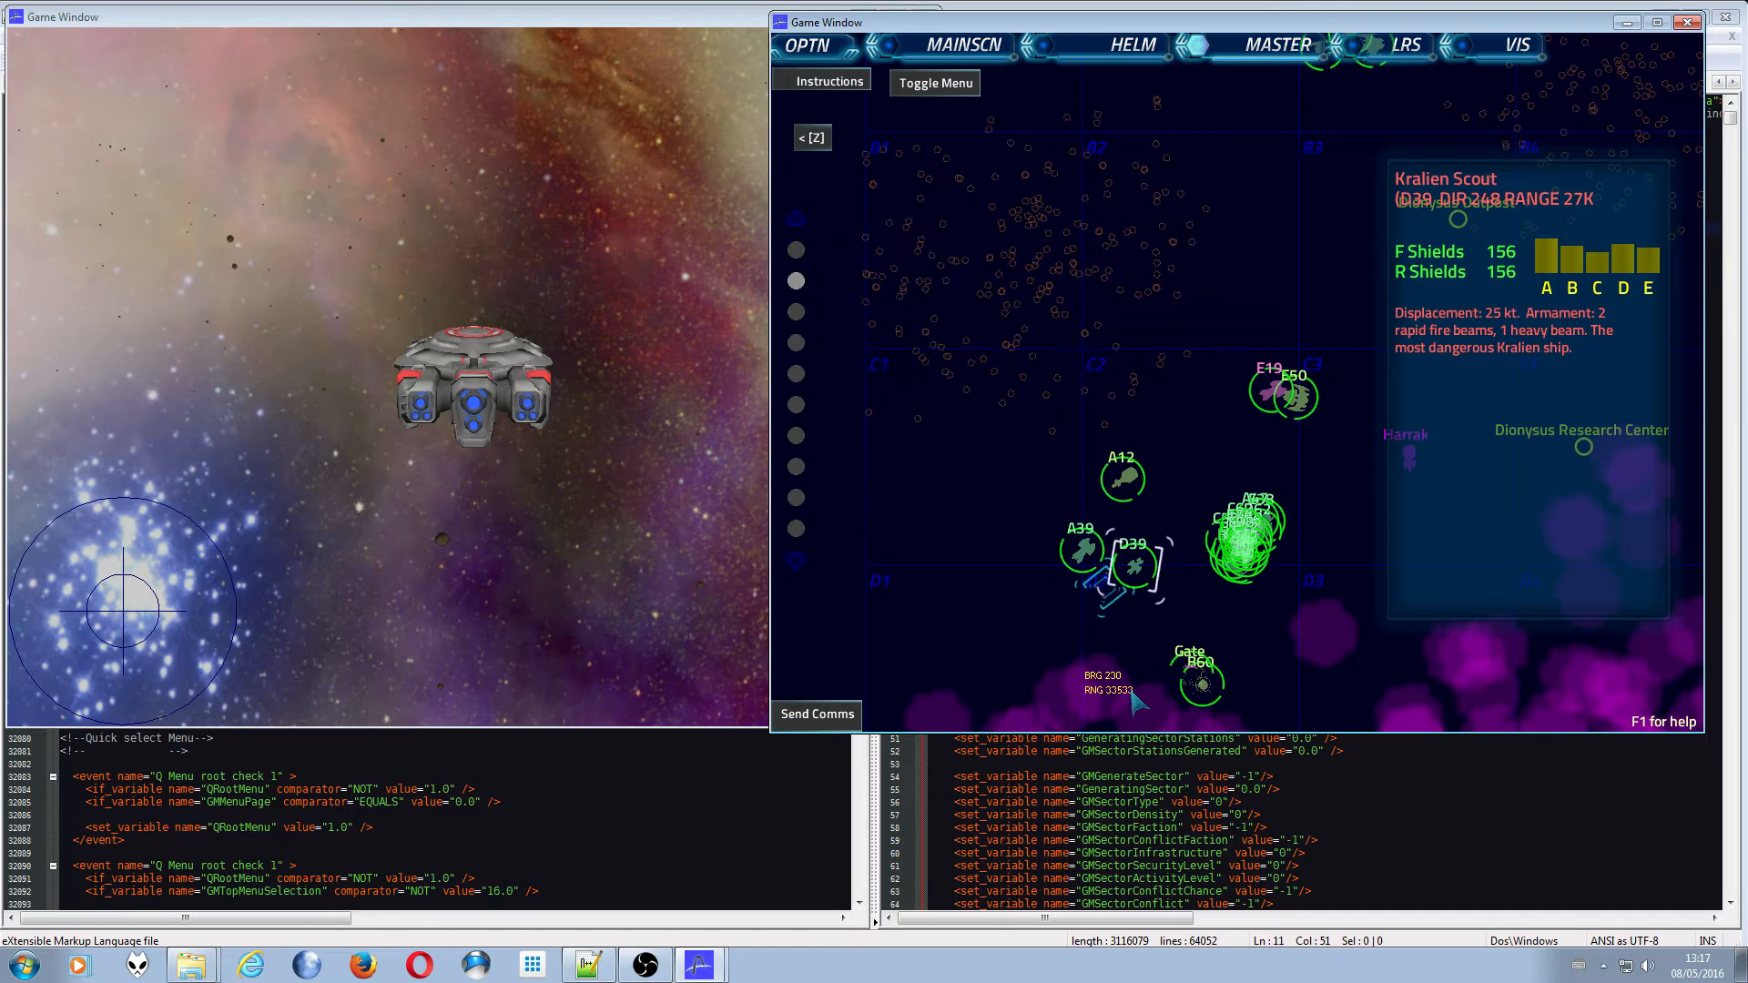
pyautogui.click(934, 83)
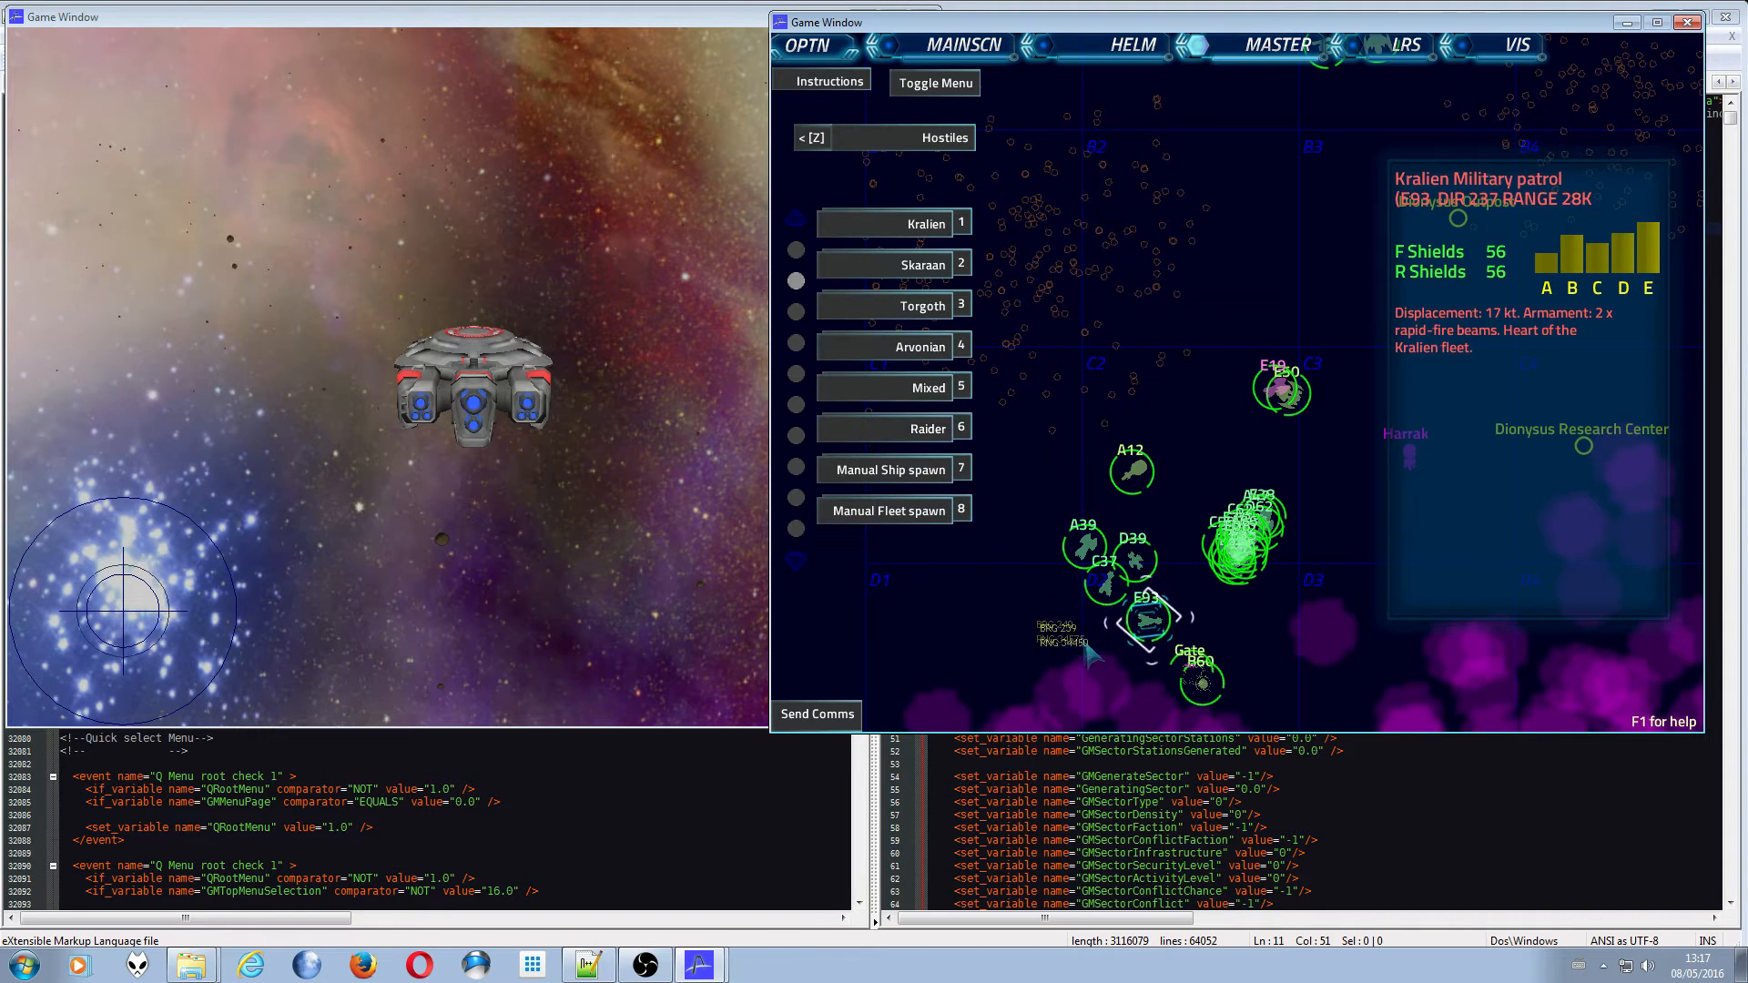
pyautogui.click(894, 428)
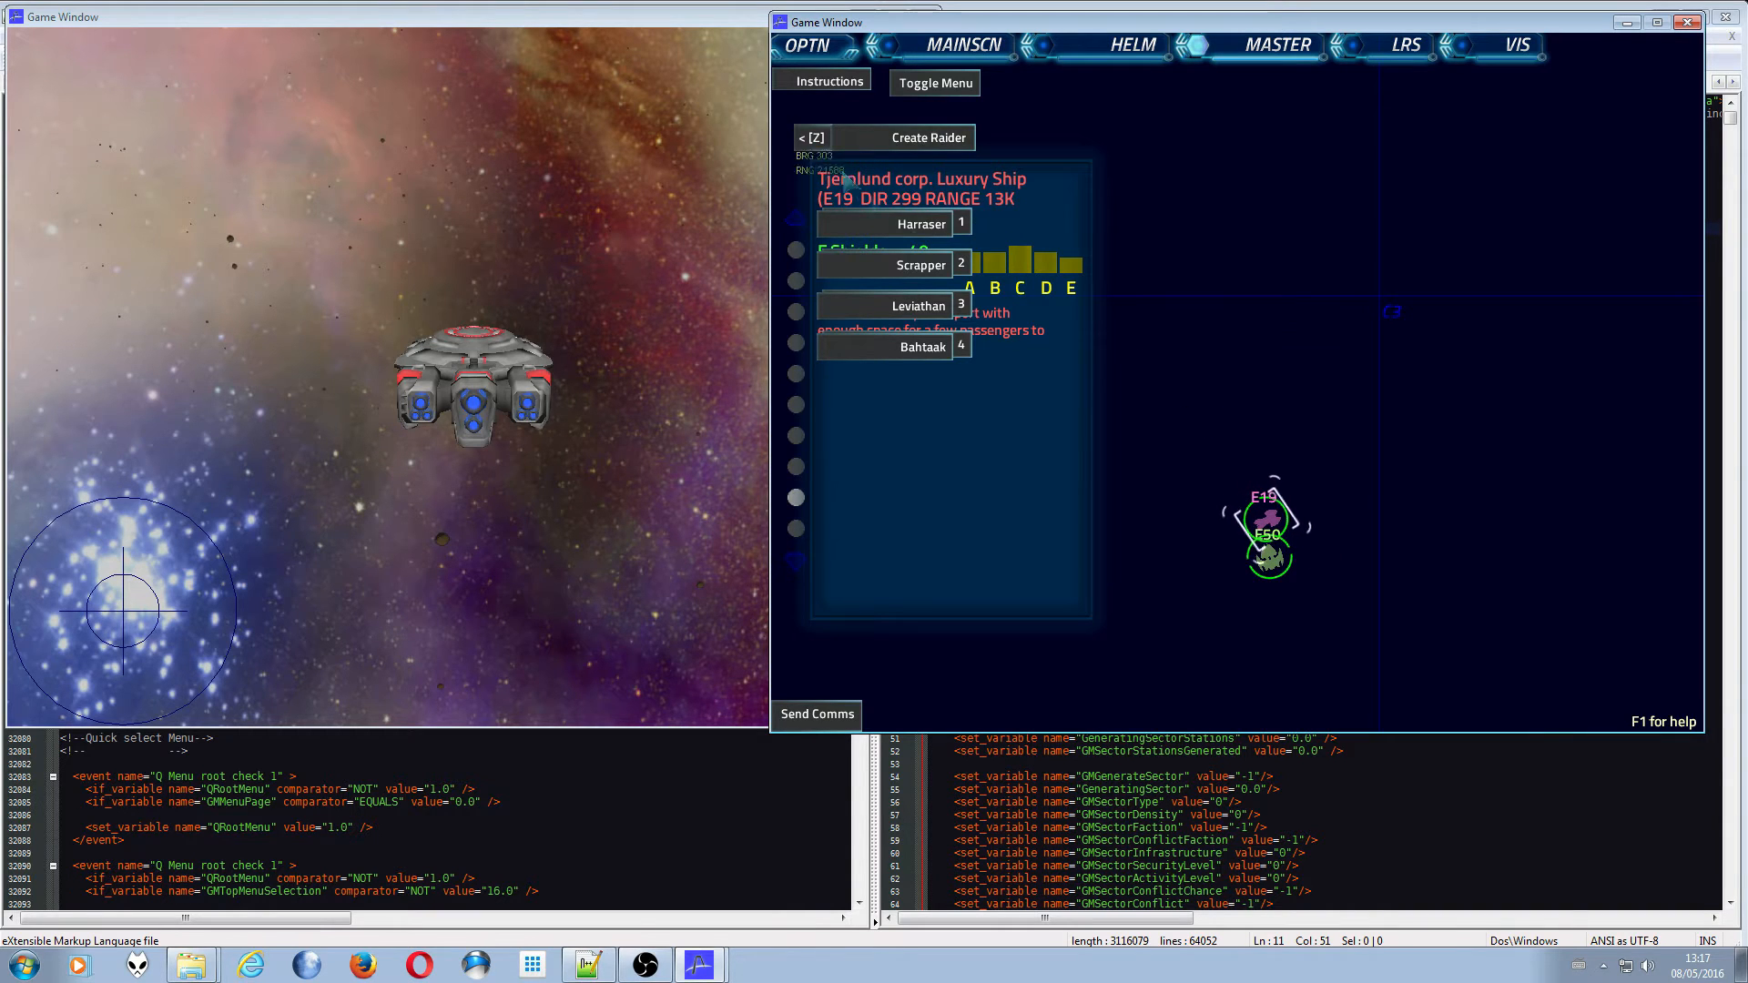
# - Return to the root menu and select Torgoth Goliath DB4 on the map for its Ship control options
pyautogui.click(811, 137)
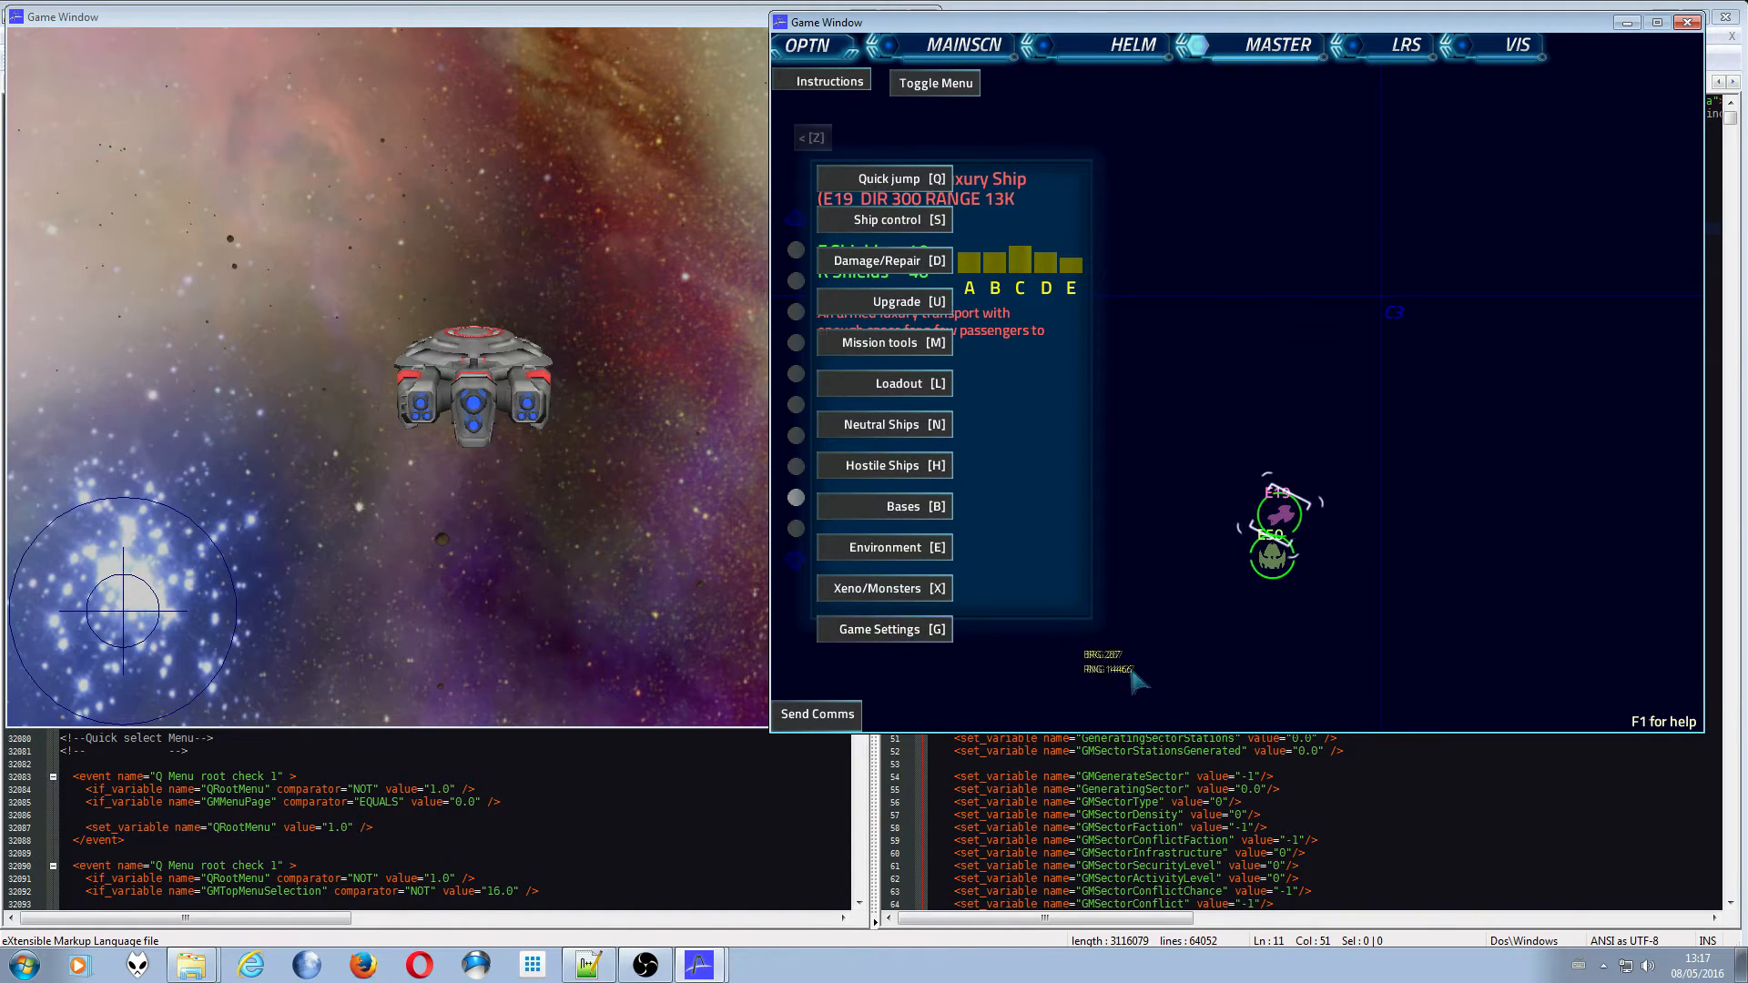
pyautogui.click(883, 629)
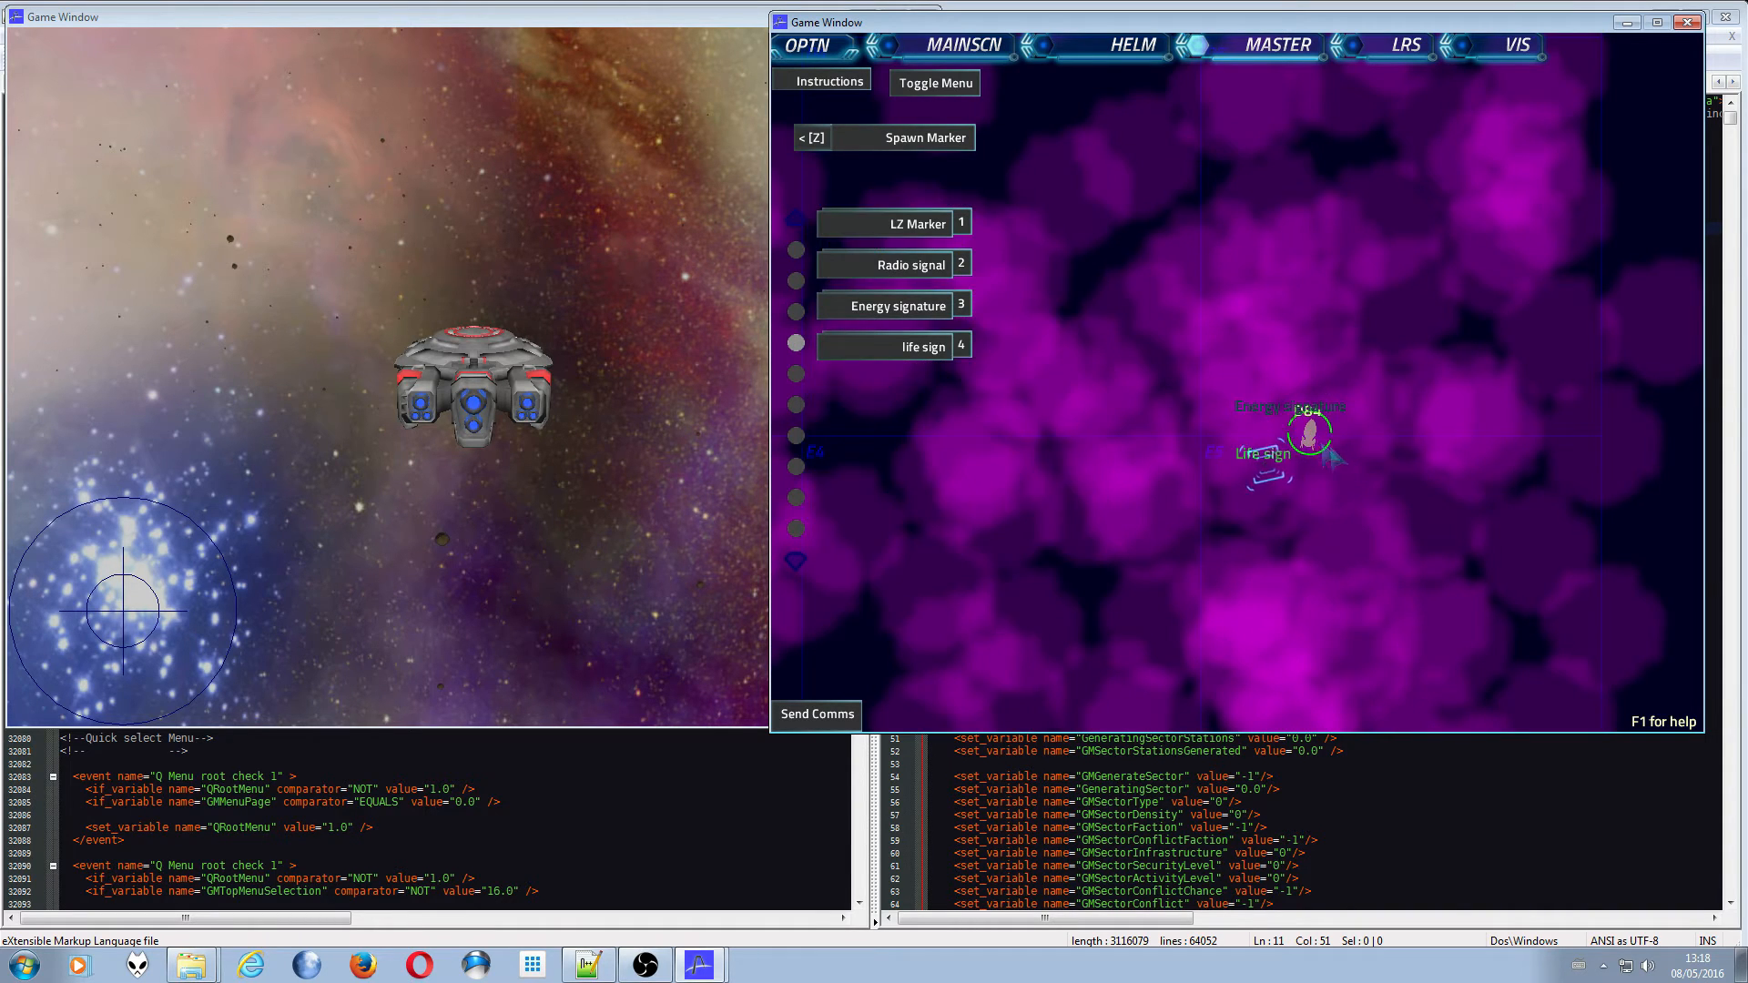
pyautogui.click(1308, 434)
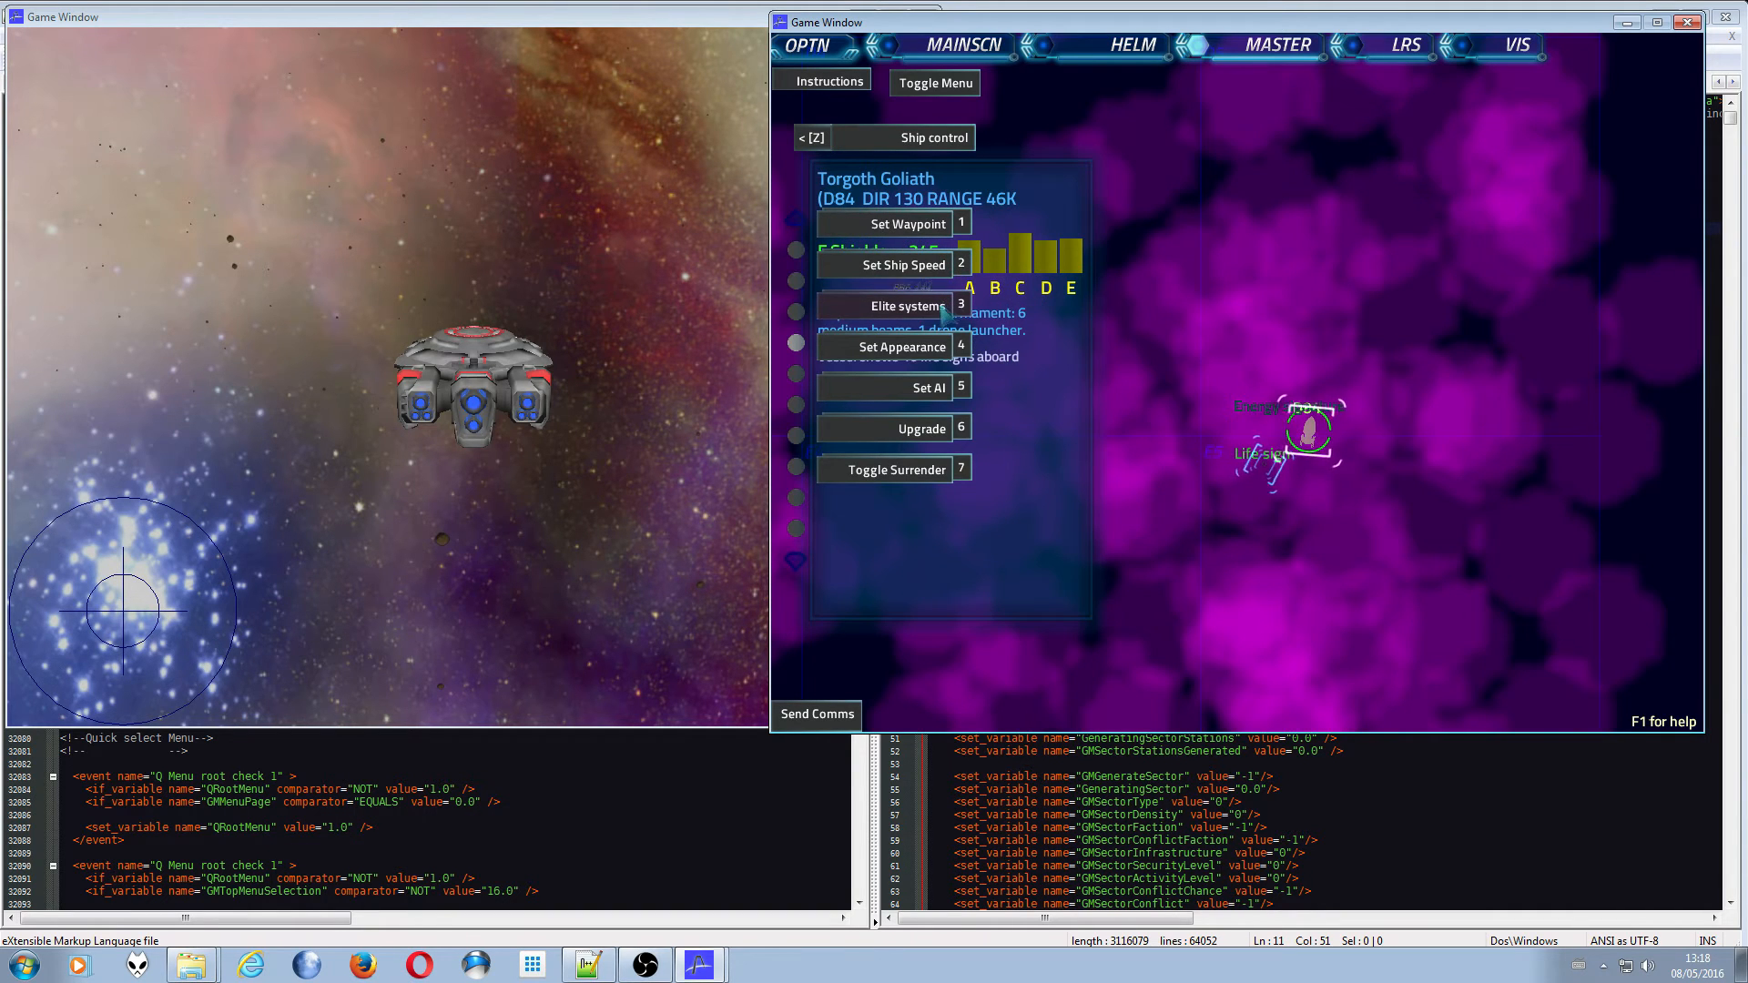
# - Return to Game Settings and show the Tjernlund corp. Luxury Ship E19's info panel
pyautogui.click(894, 306)
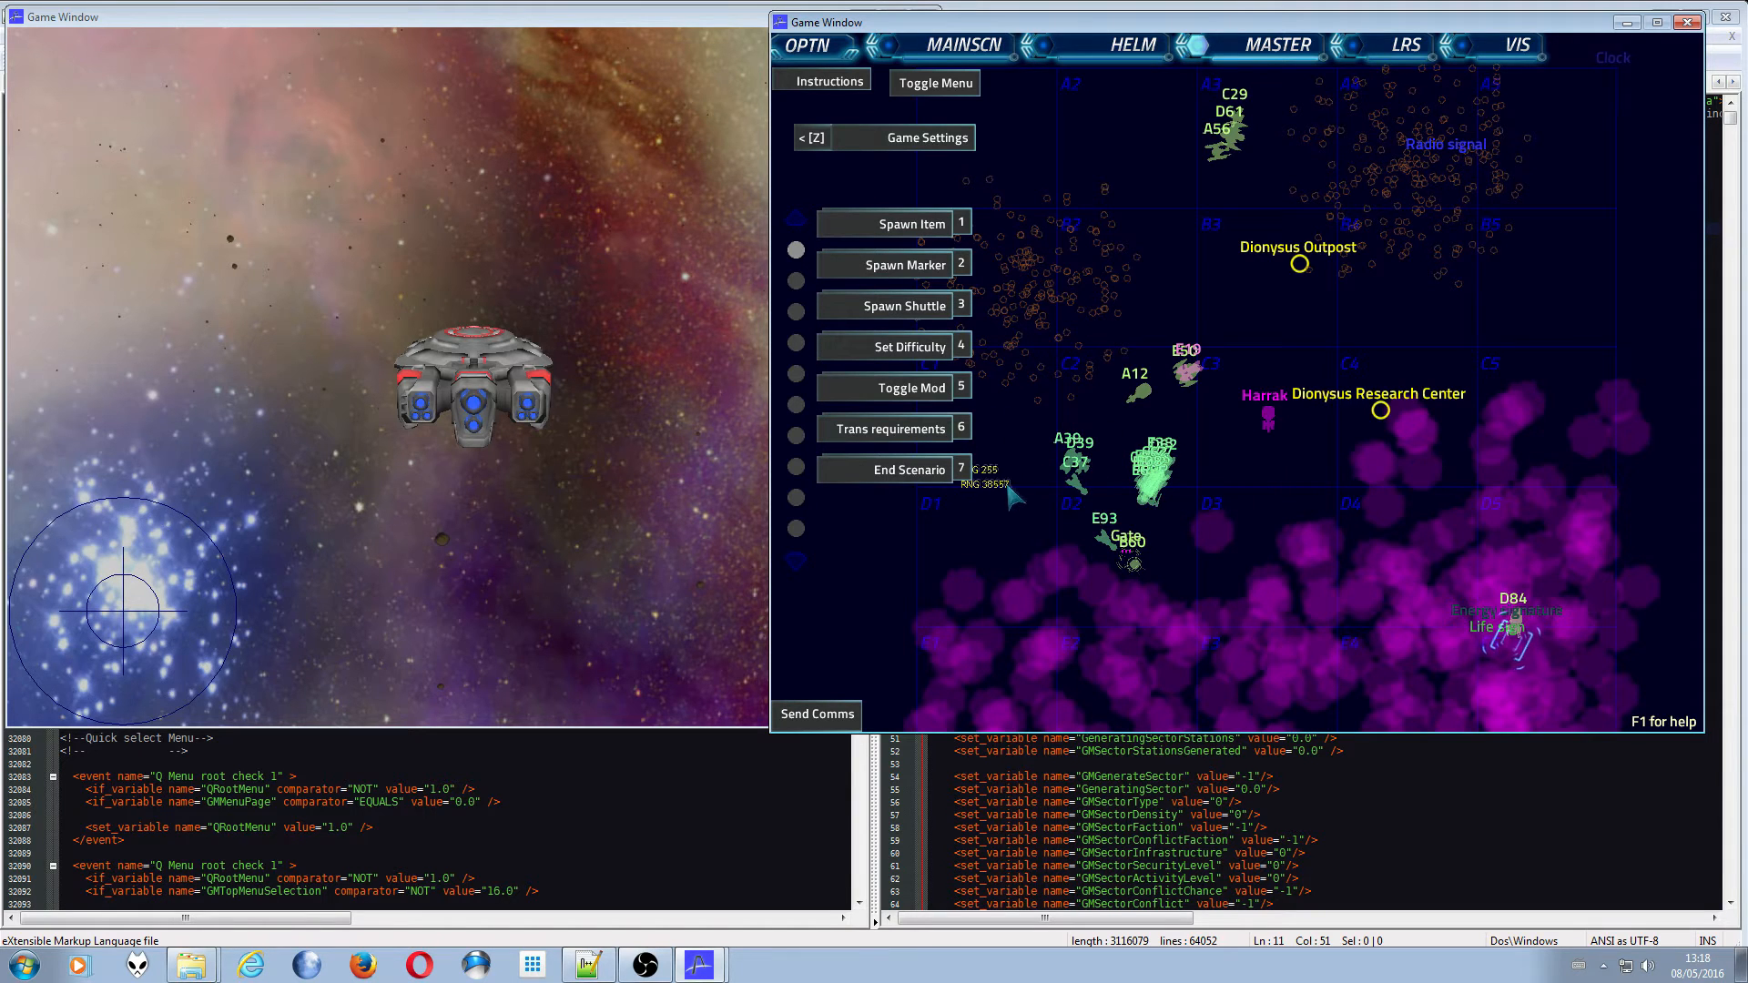
pyautogui.moveTo(893, 264)
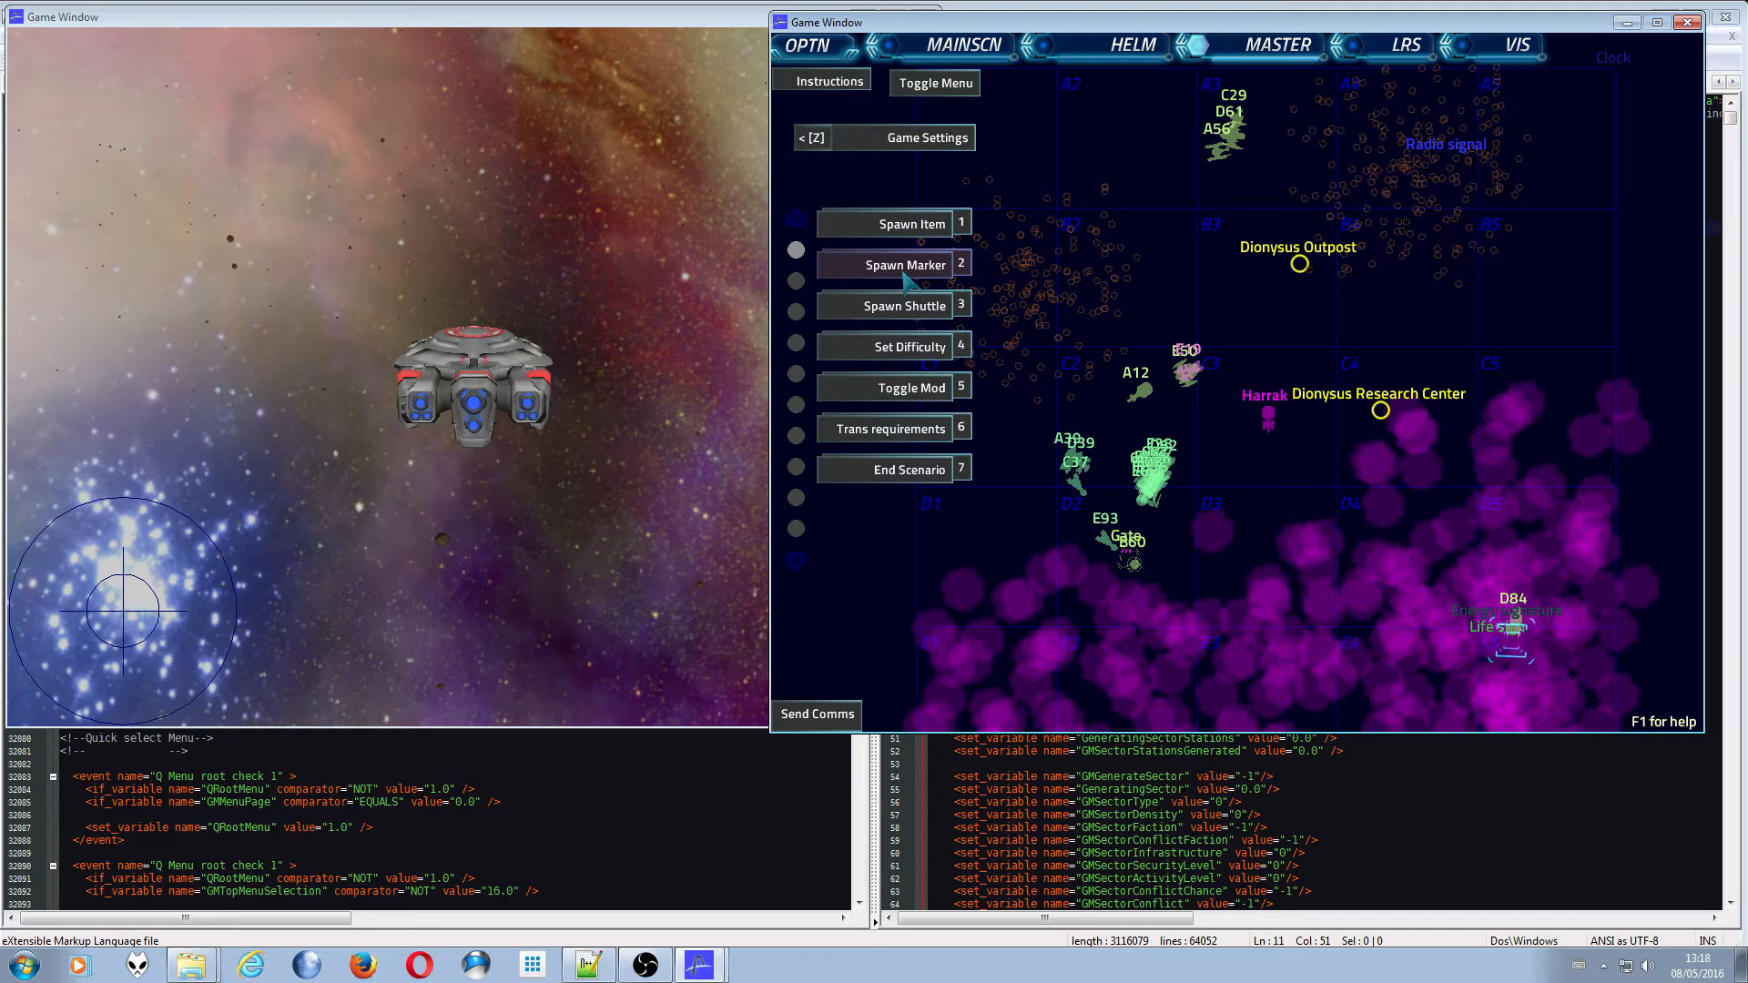
pyautogui.click(893, 346)
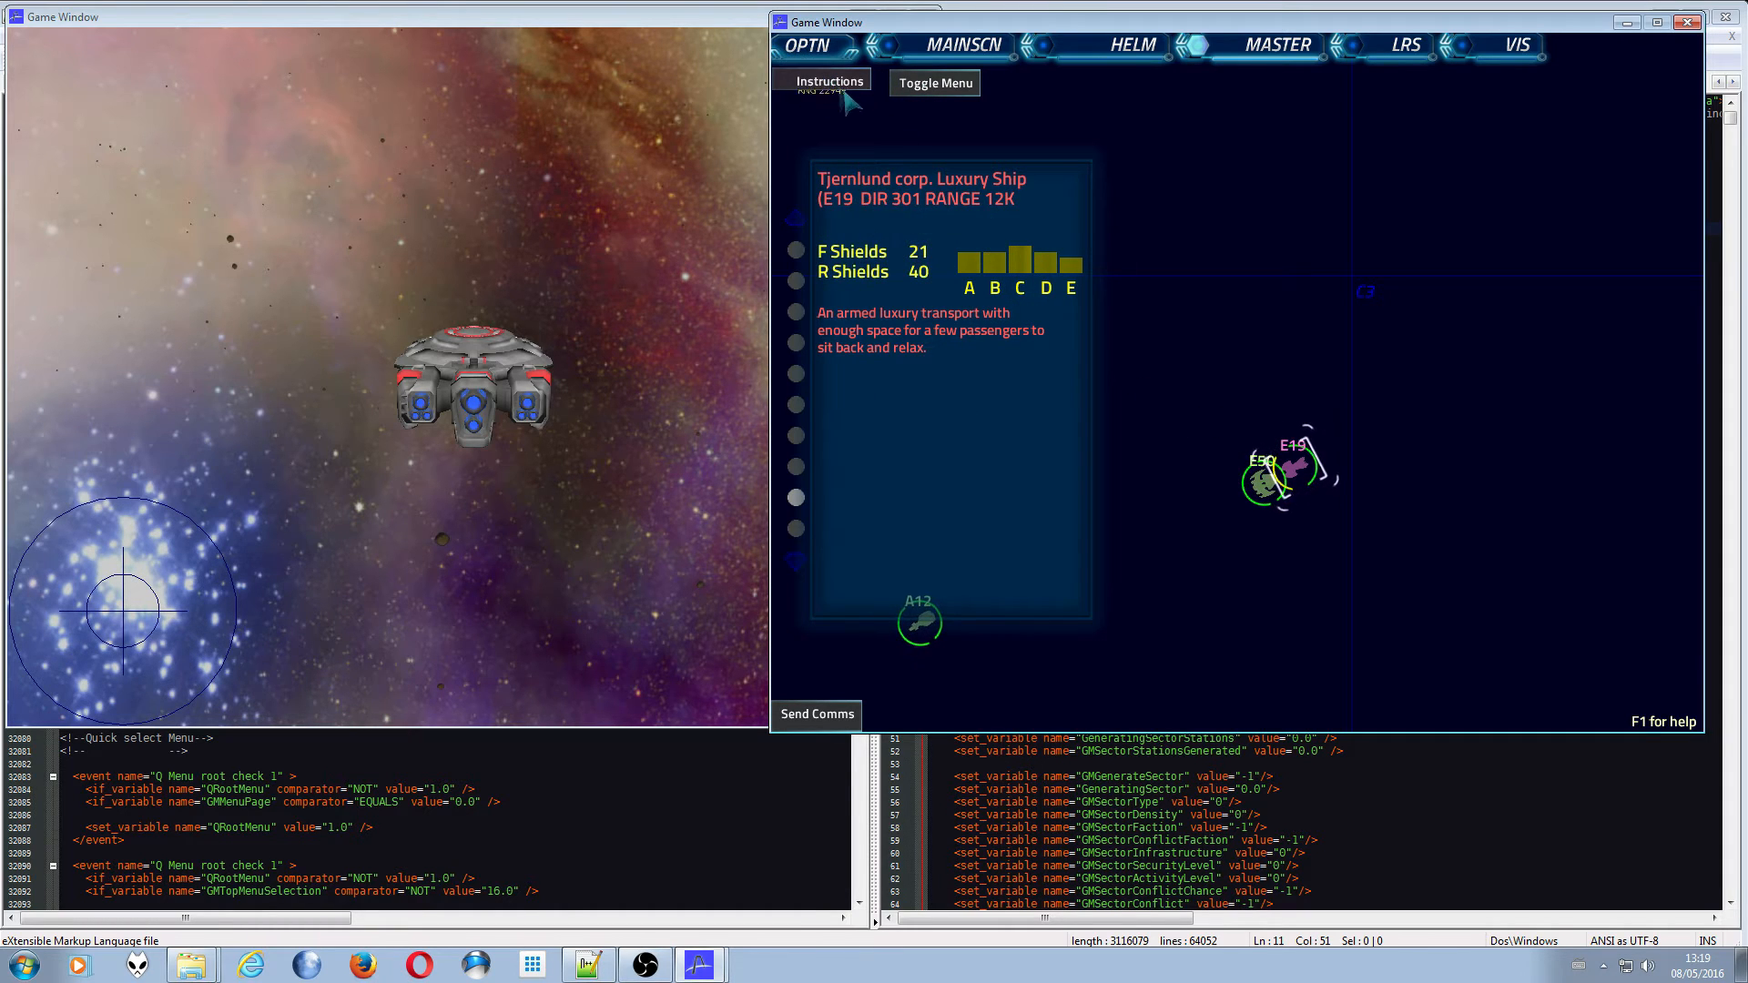
# - Bring Game Settings back up and return to the root GM menu over Torgoth Goliath DB4
pyautogui.click(933, 82)
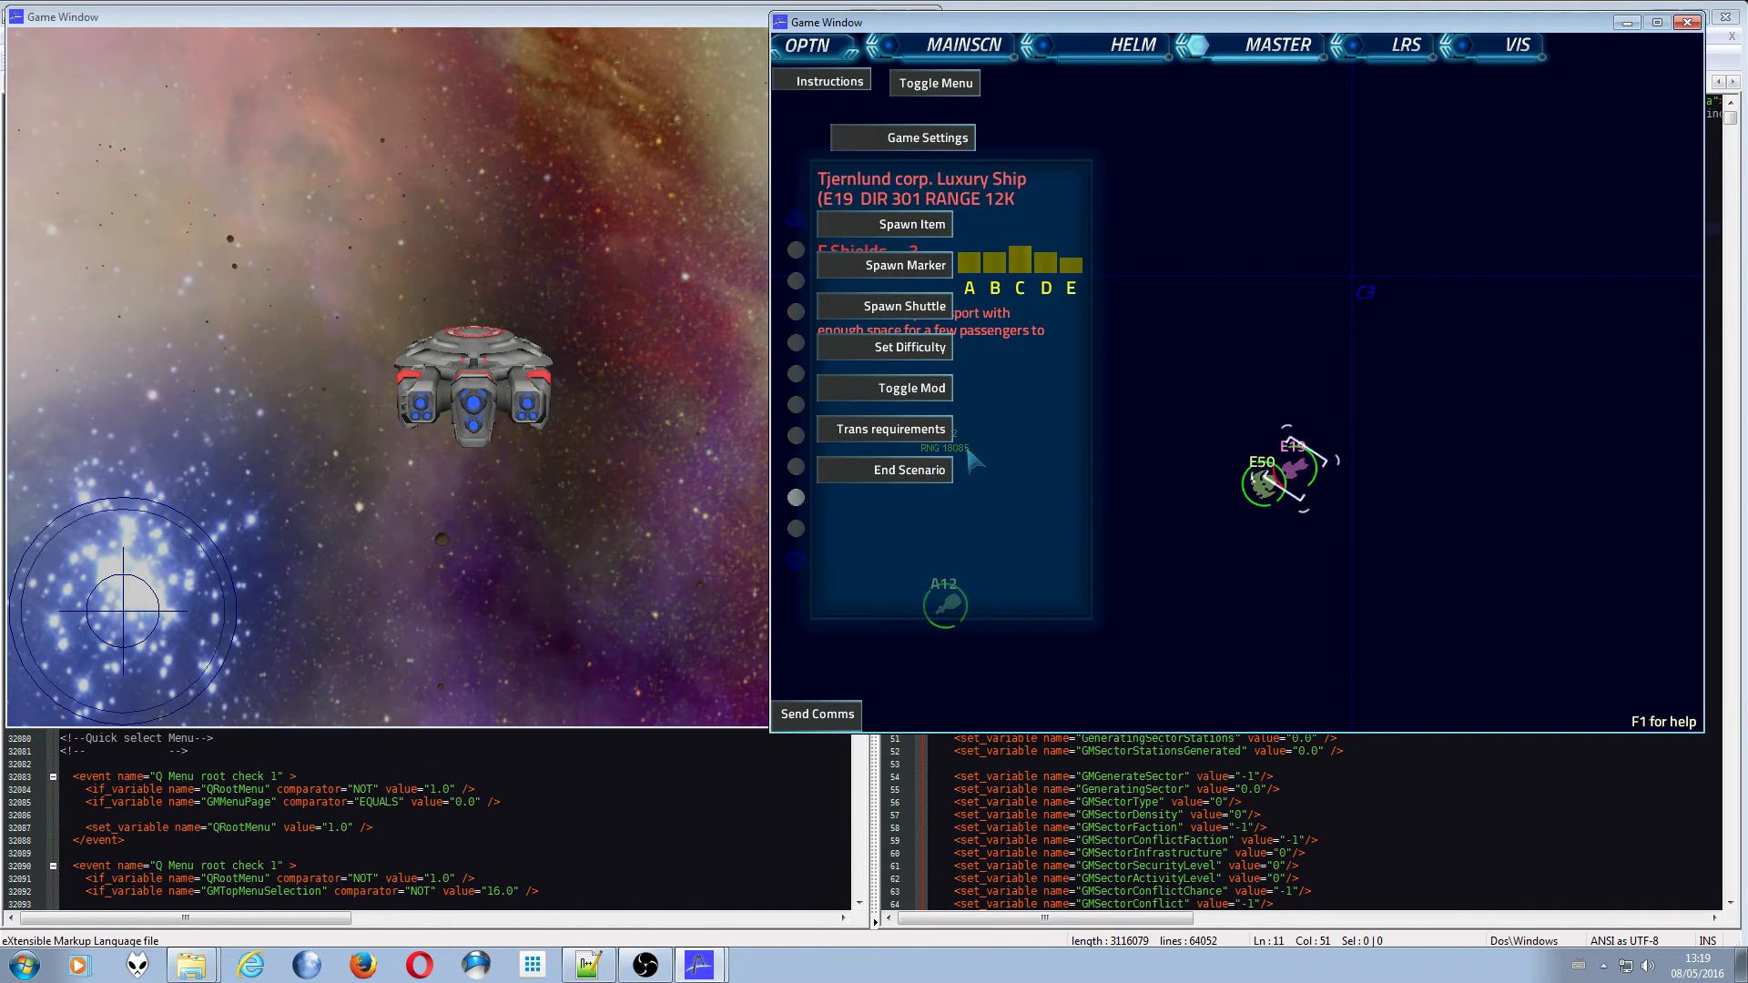
pyautogui.click(934, 81)
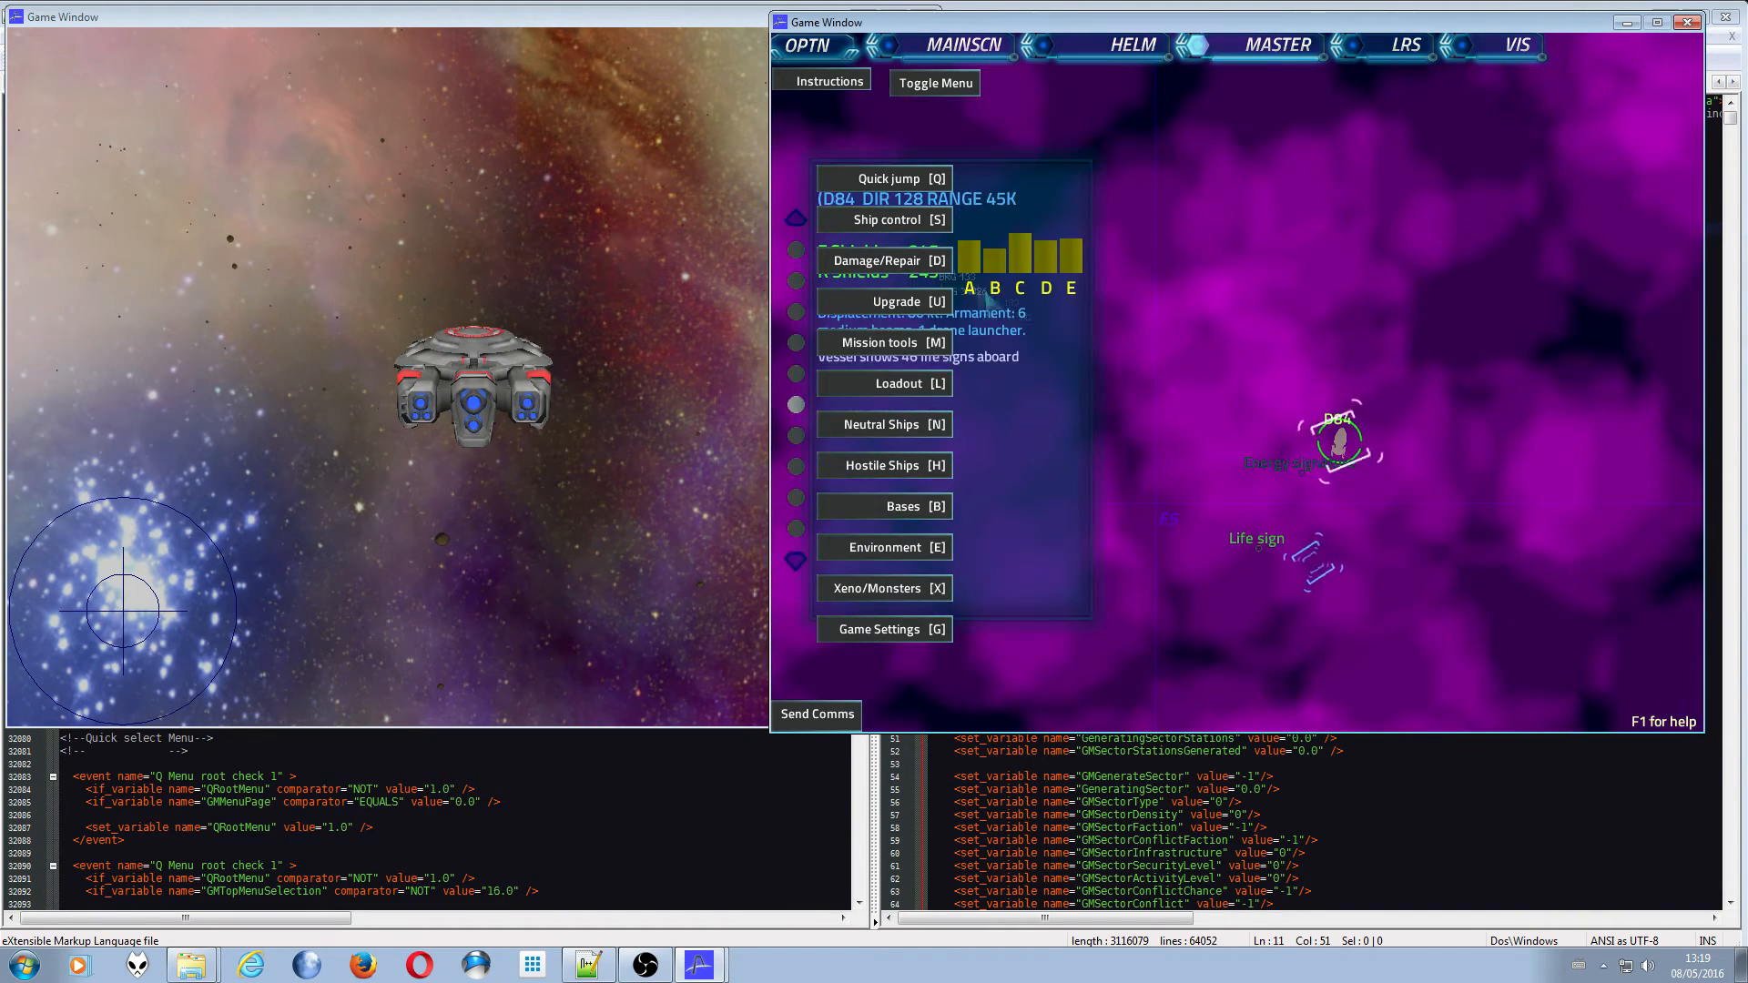
# - Review the Goliath DB4's Set Side options under Ship control > Set Appearance
pyautogui.click(885, 219)
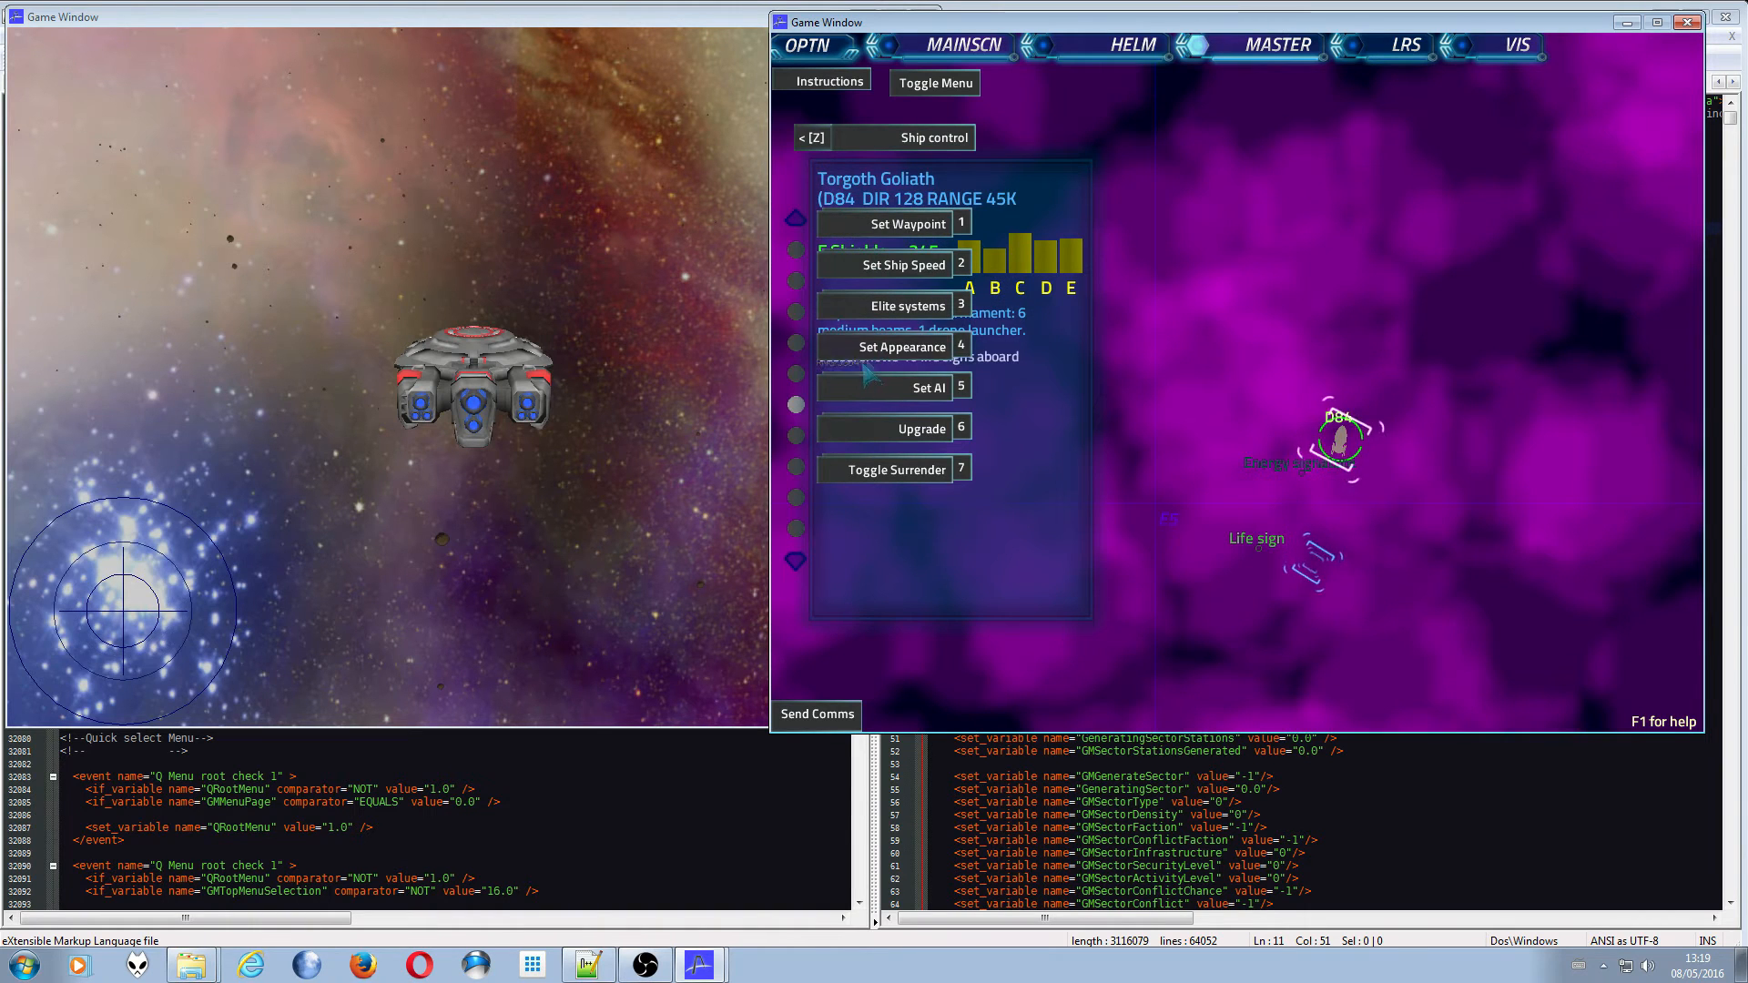
pyautogui.click(902, 347)
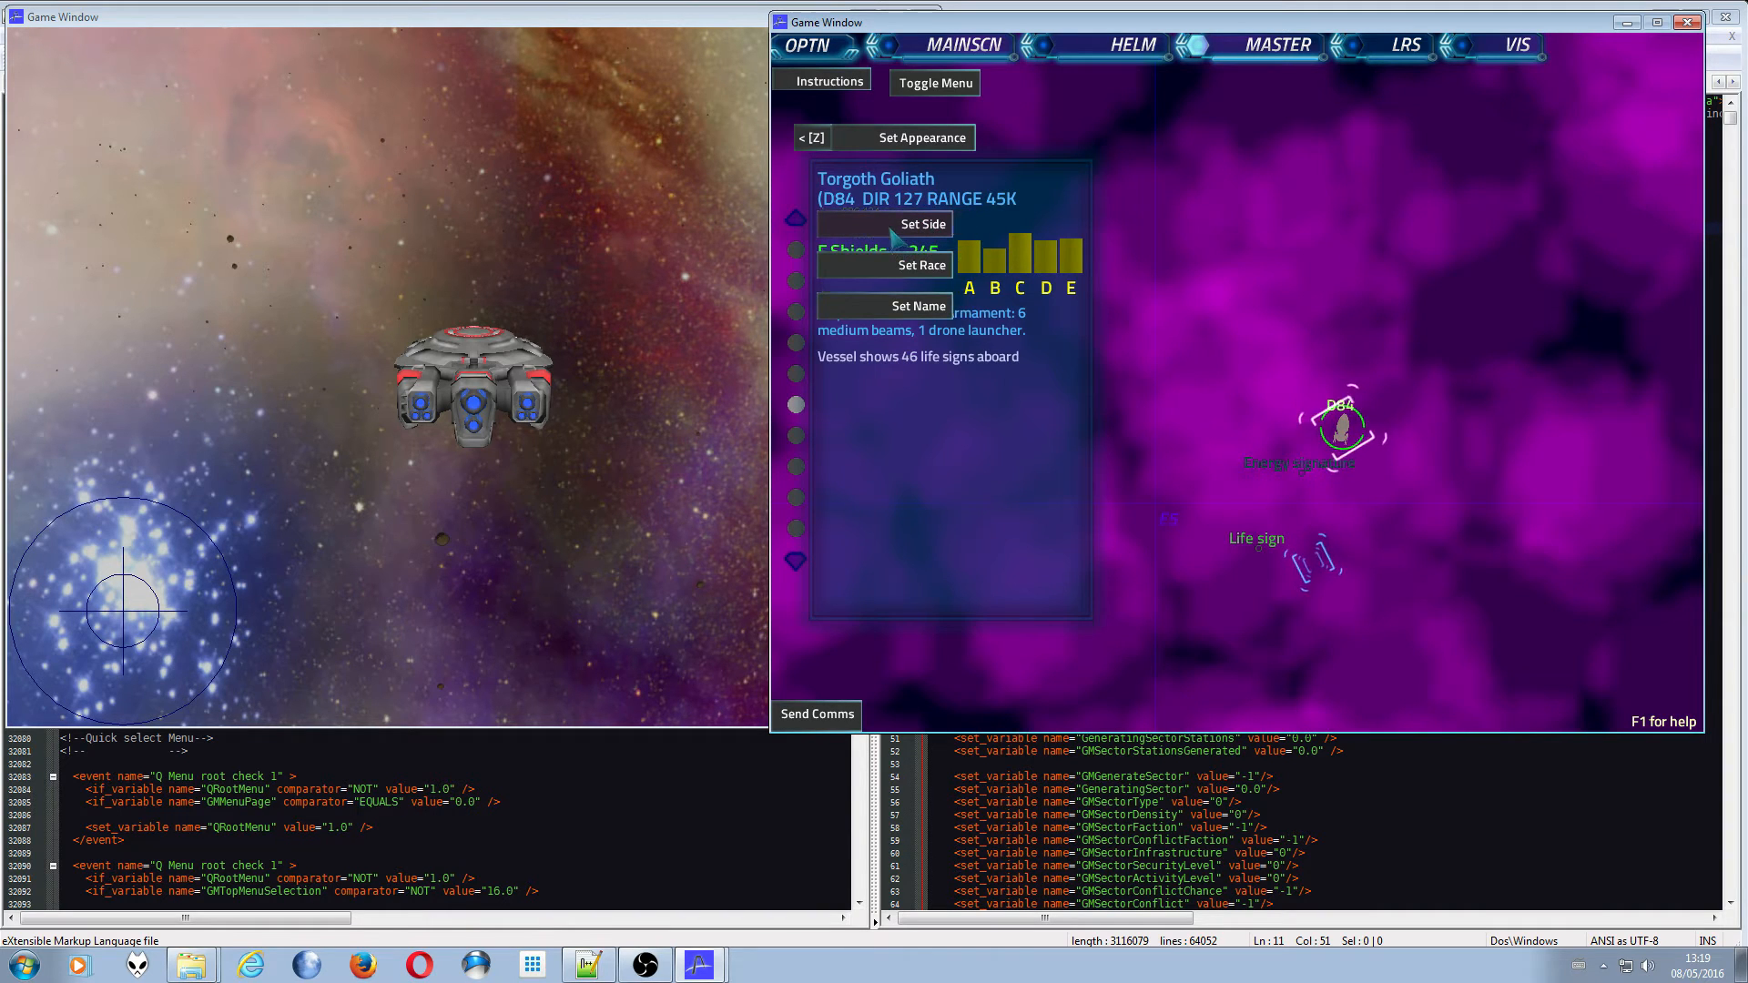
pyautogui.click(919, 223)
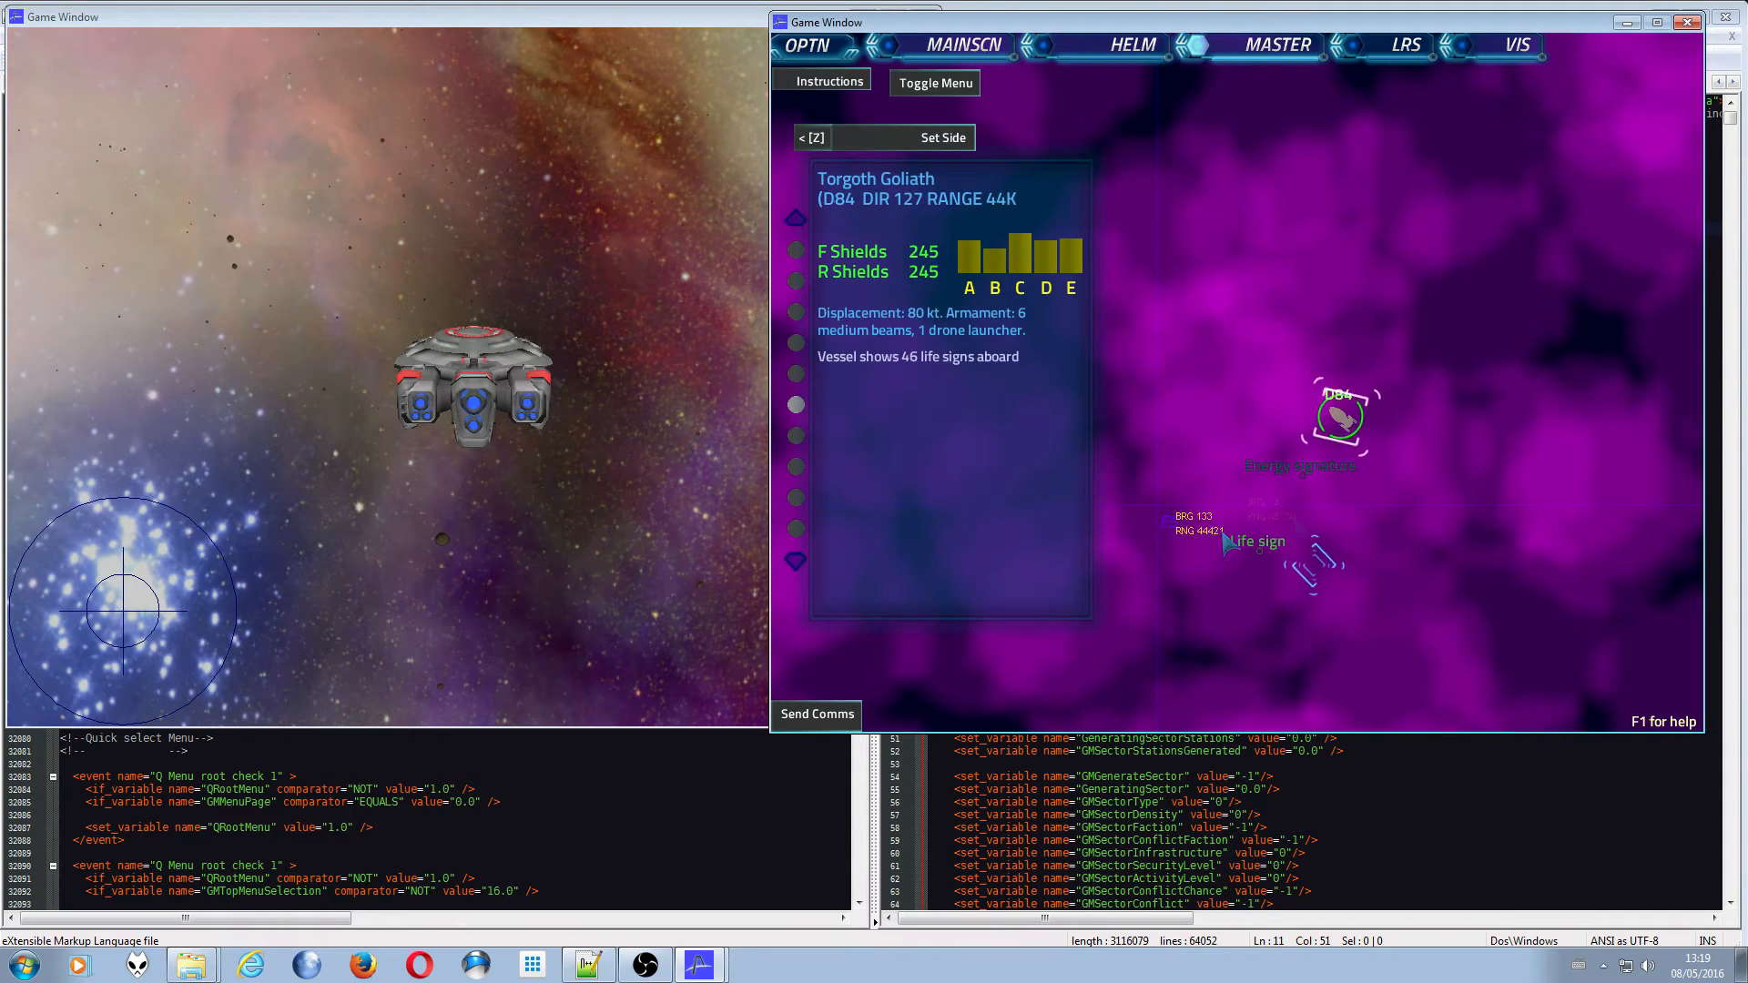
pyautogui.click(930, 138)
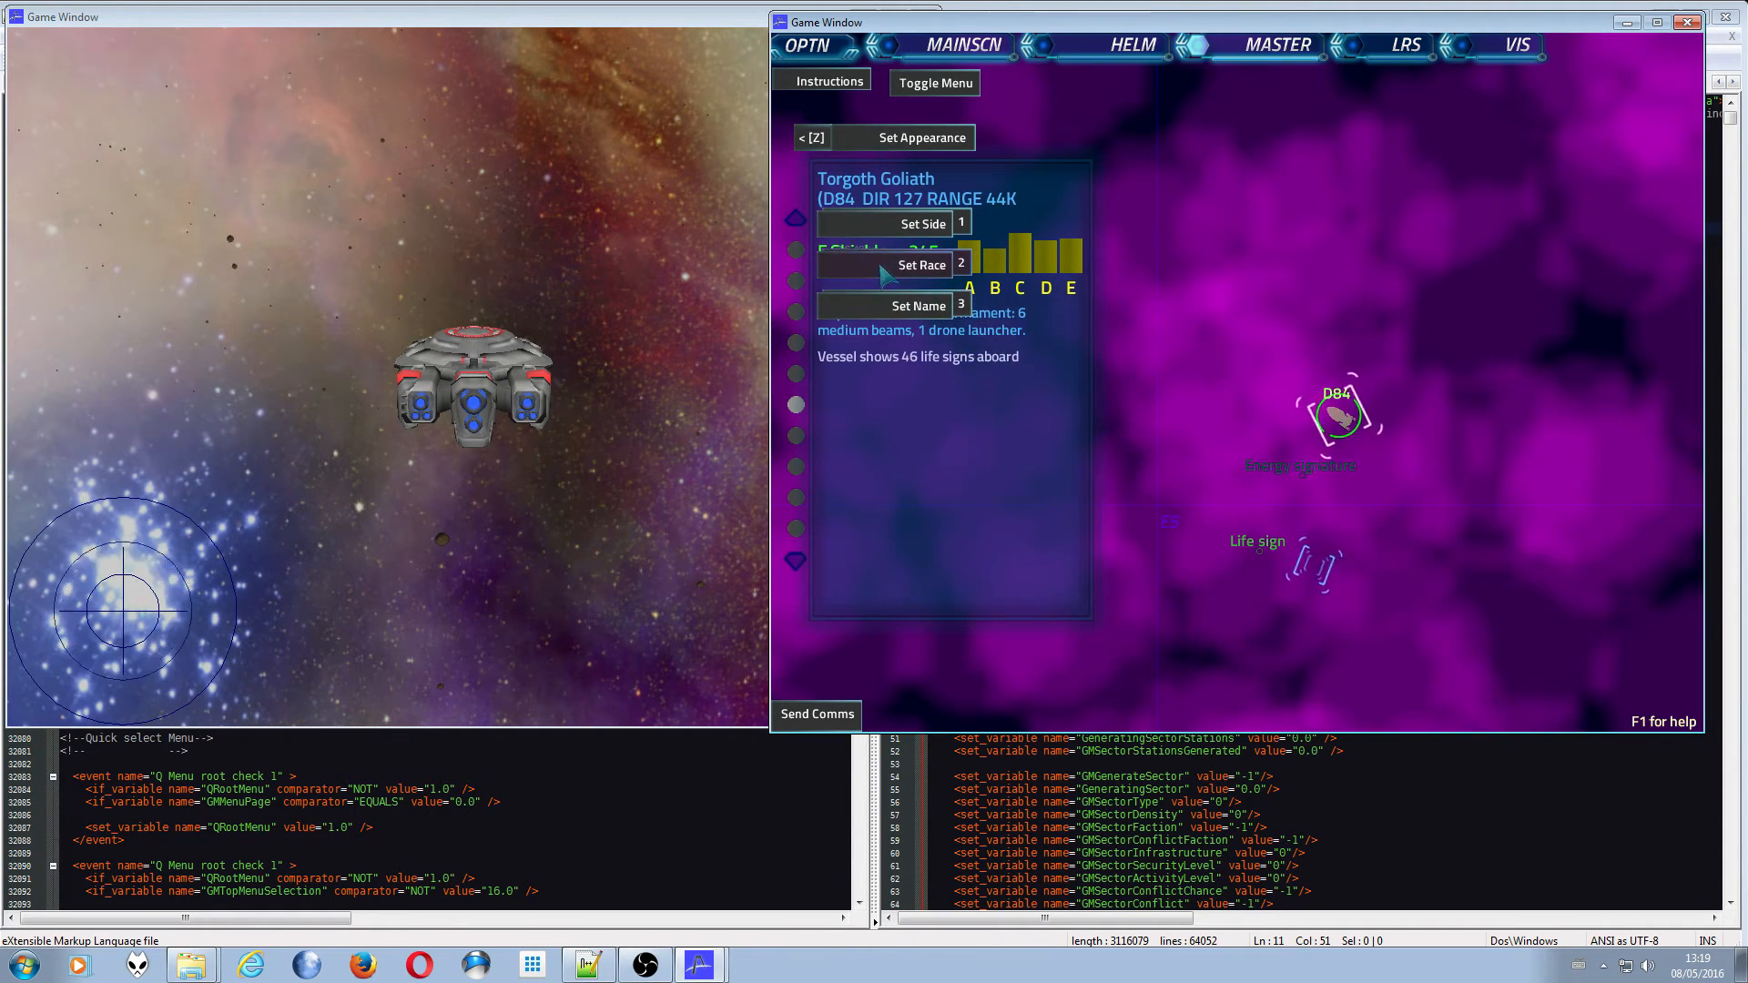
# - Cycle Set Race until the Goliath DB4 becomes Skaraan instead of Torgoth
pyautogui.click(920, 264)
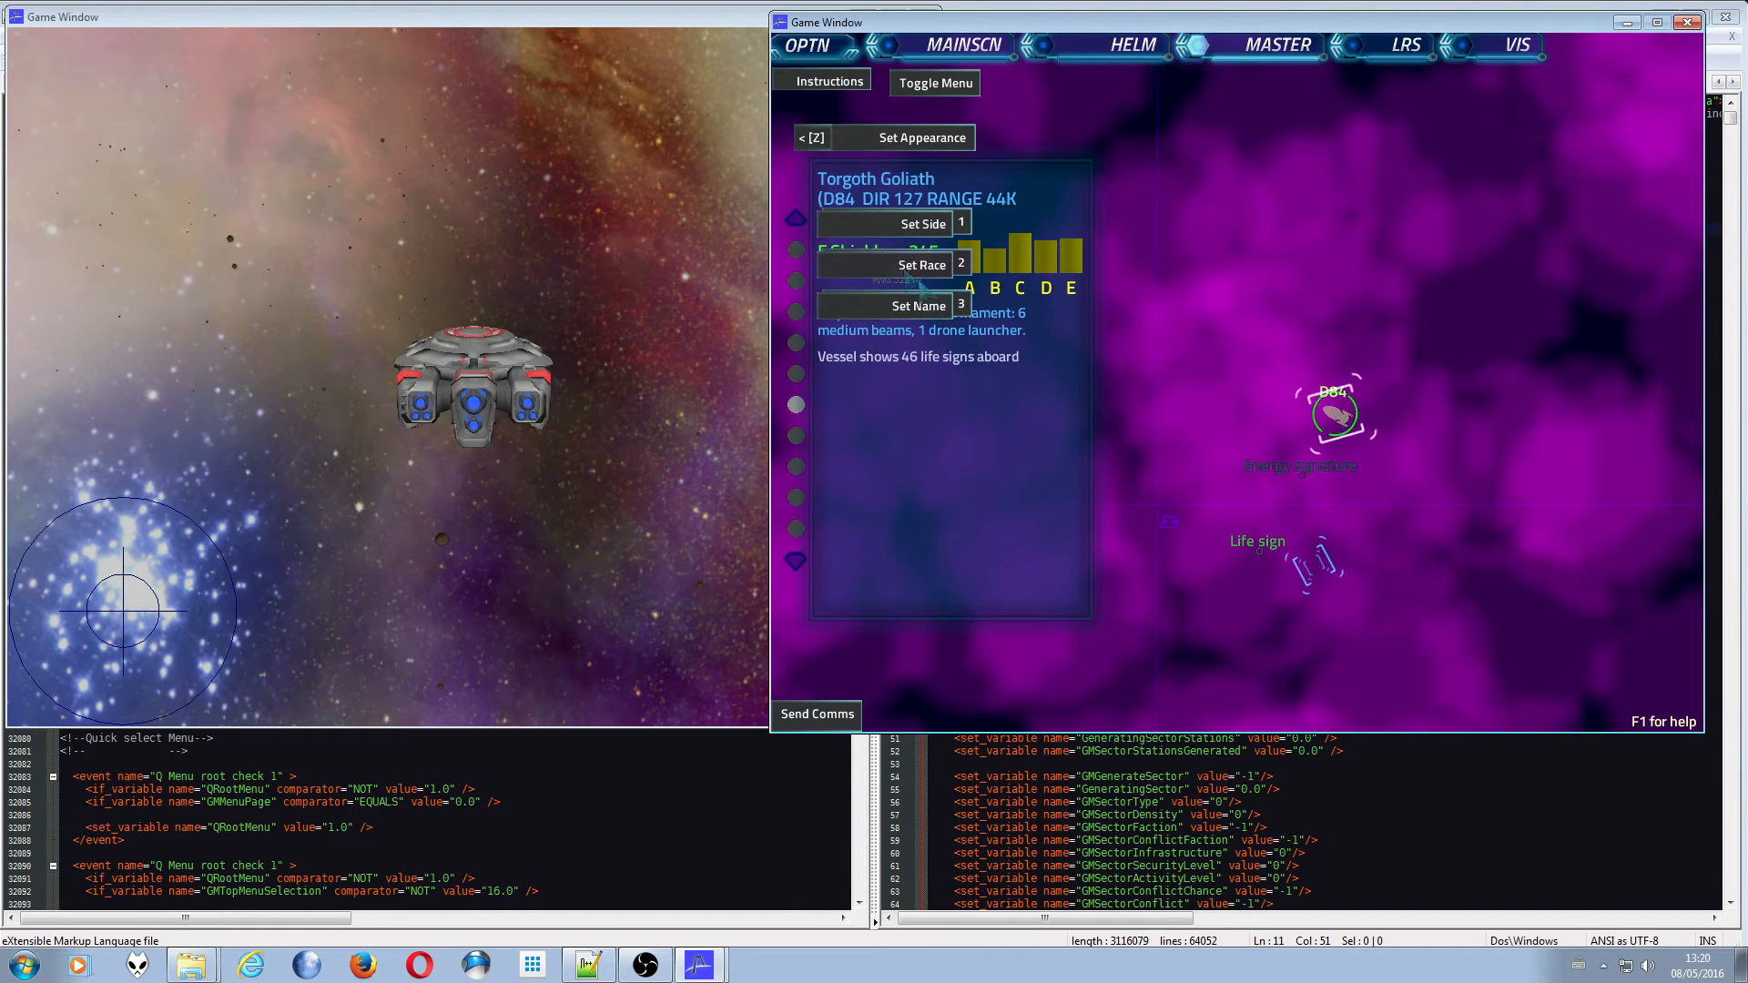
pyautogui.click(894, 265)
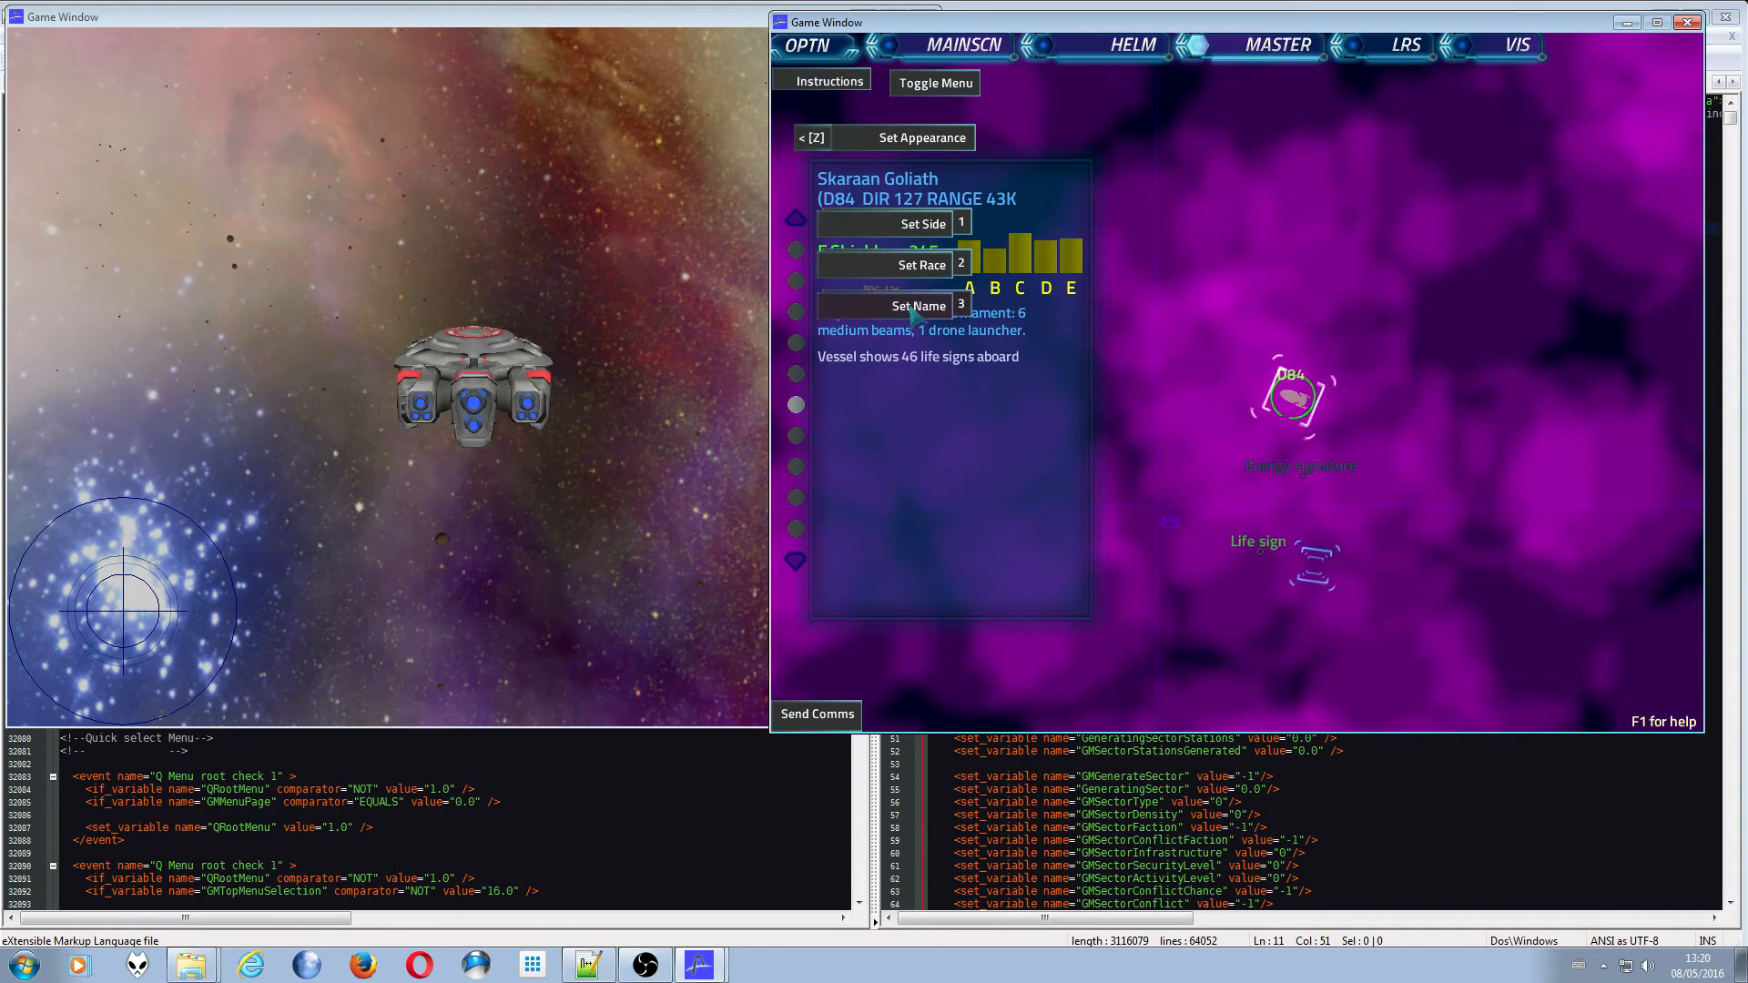
# - Cycle Set Name past the name-structure help until the Skaraan Goliath is named B55
pyautogui.click(901, 305)
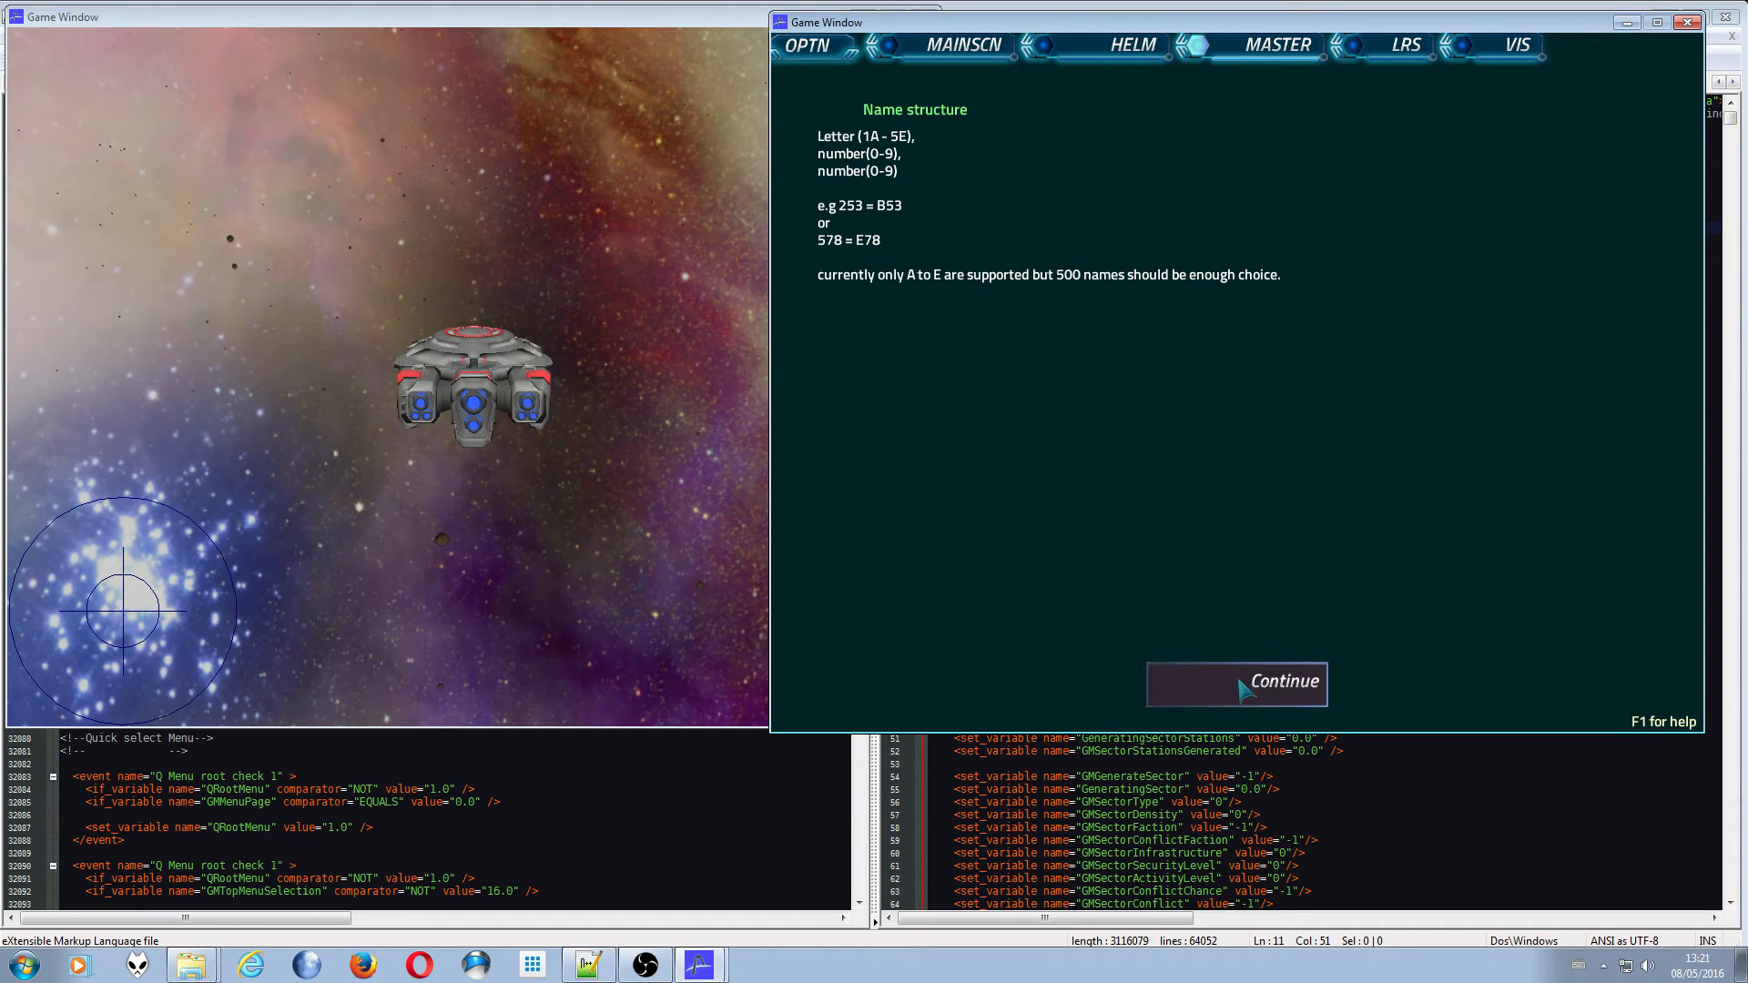
pyautogui.moveTo(1208, 682)
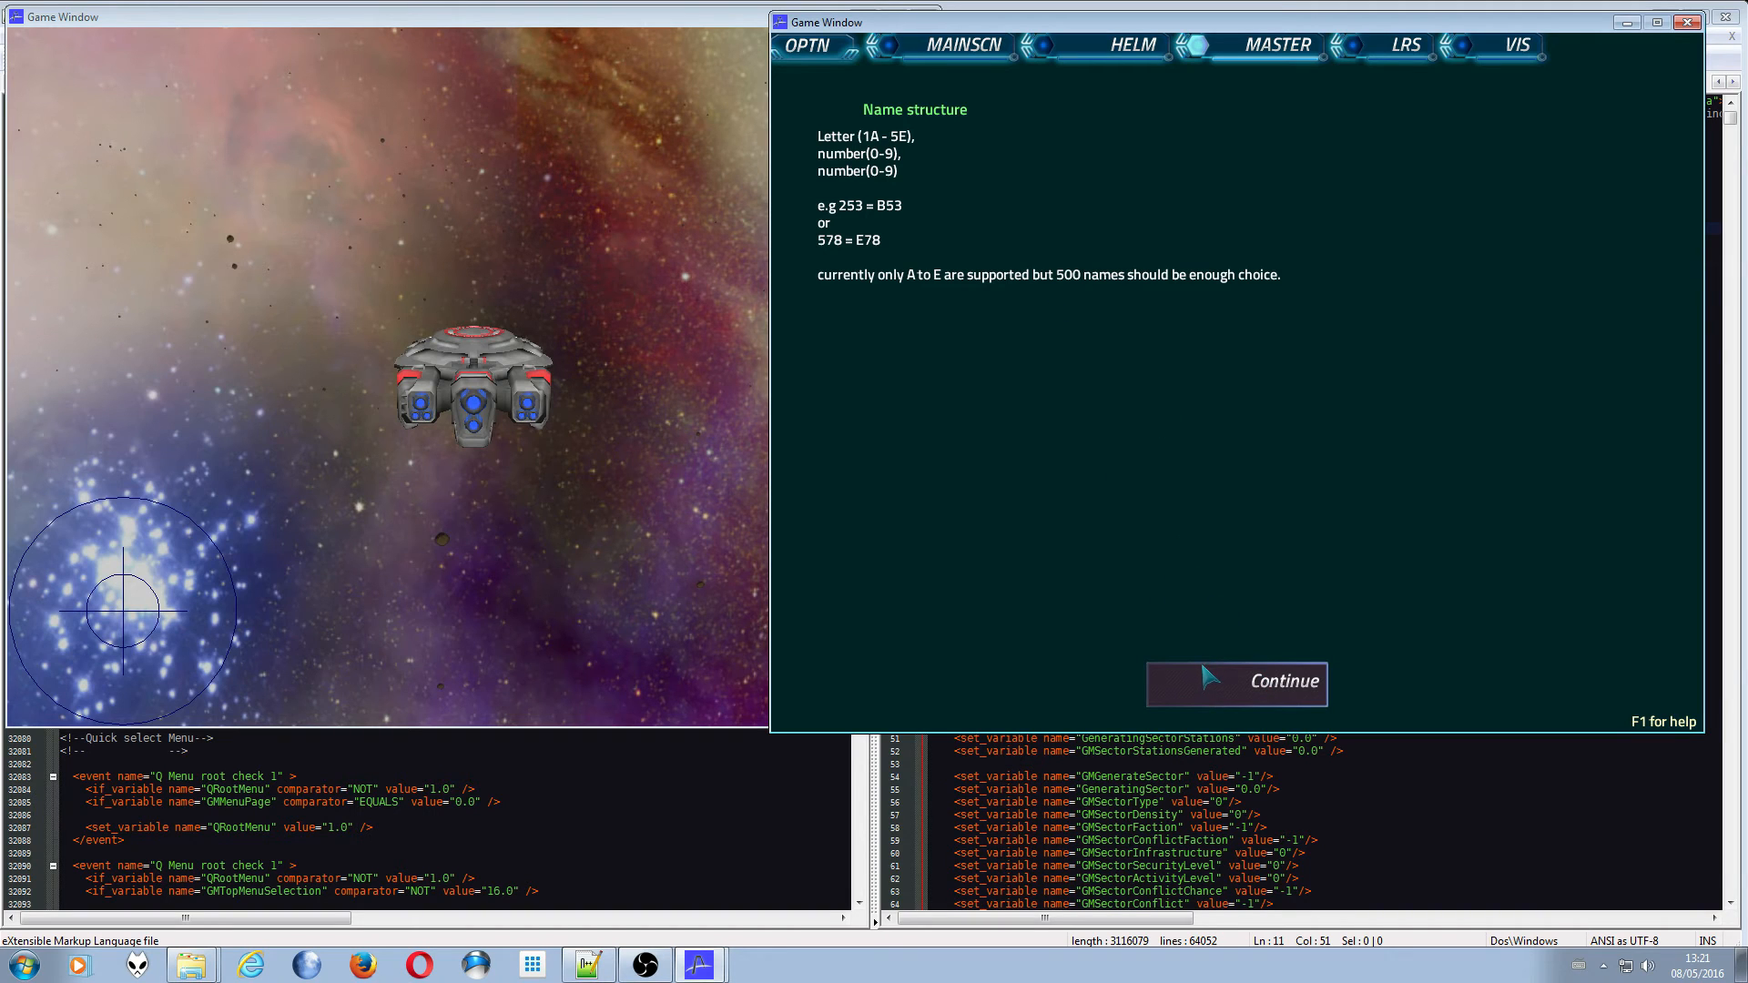
pyautogui.moveTo(1222, 669)
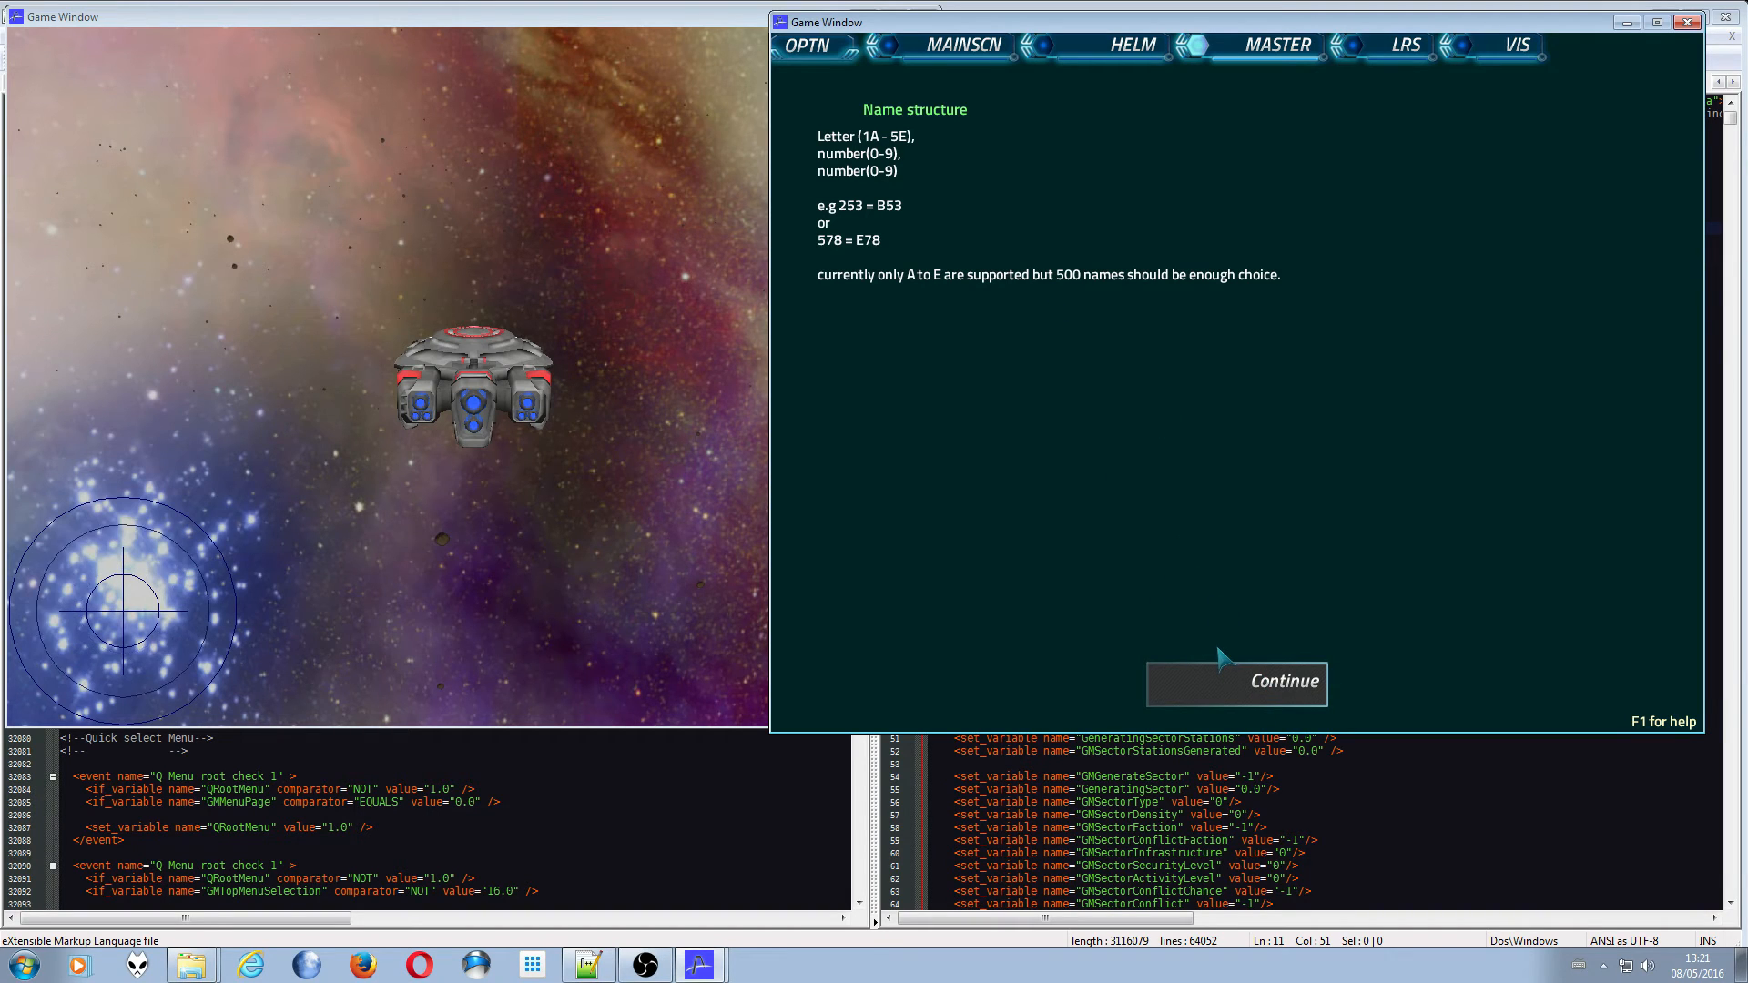
pyautogui.click(1260, 684)
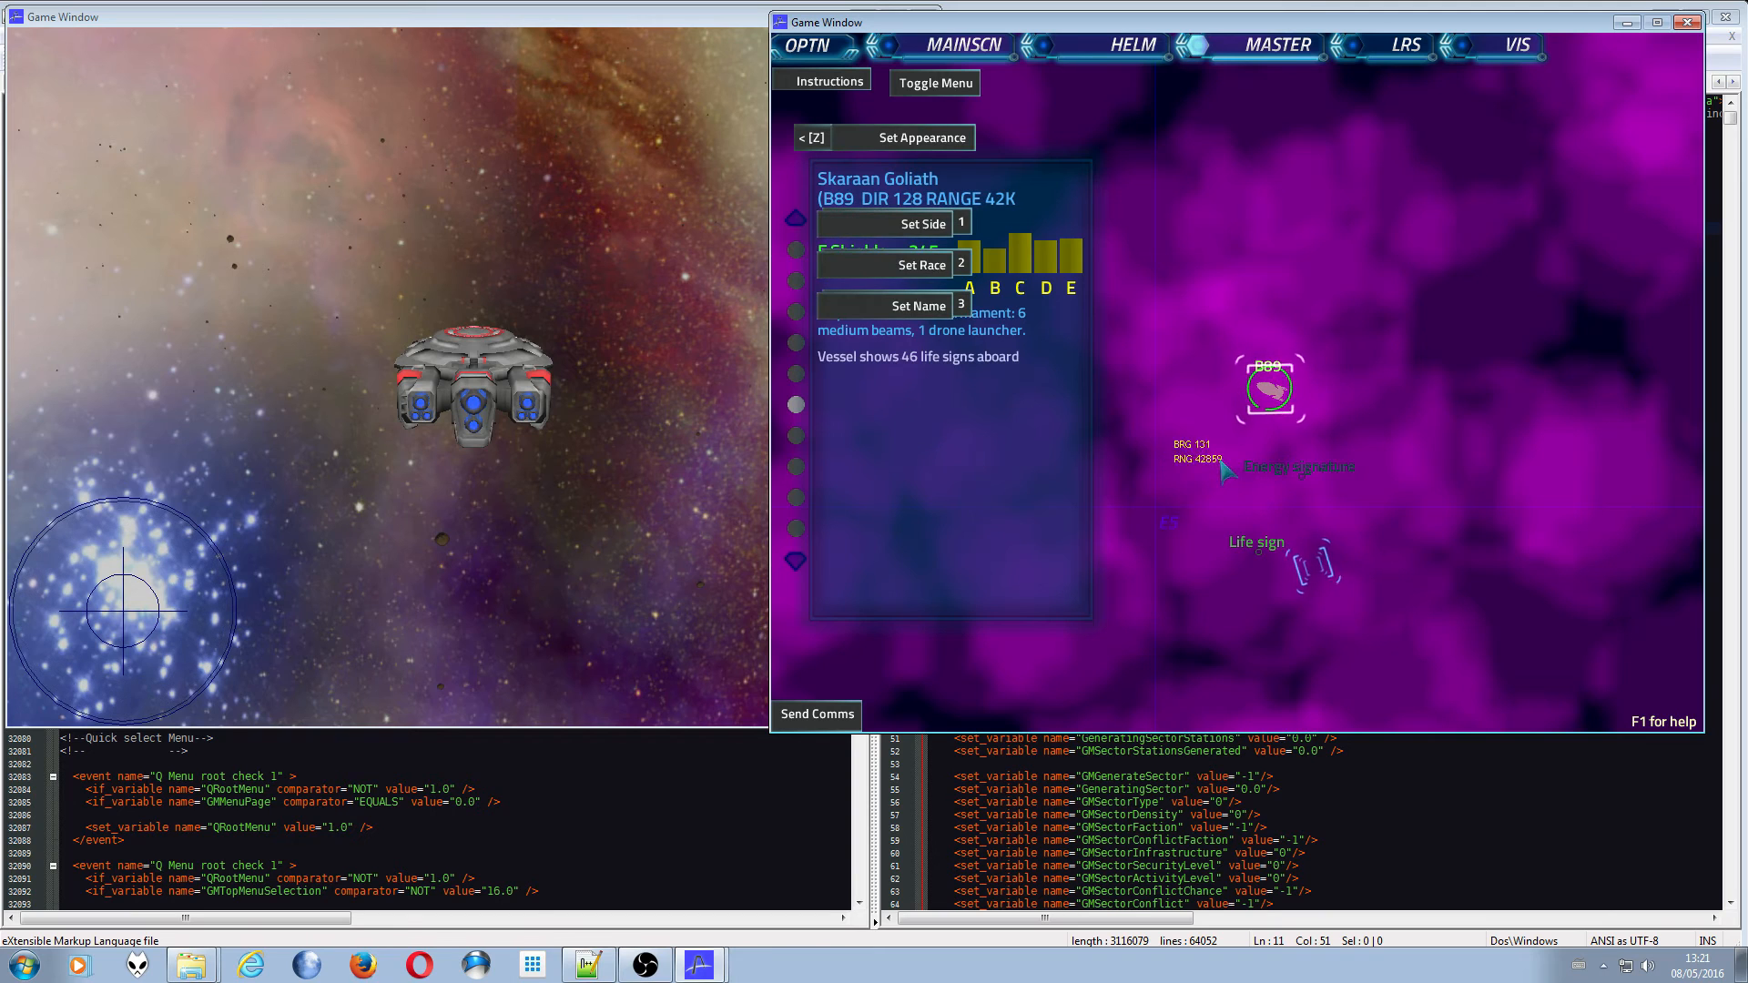
pyautogui.click(910, 307)
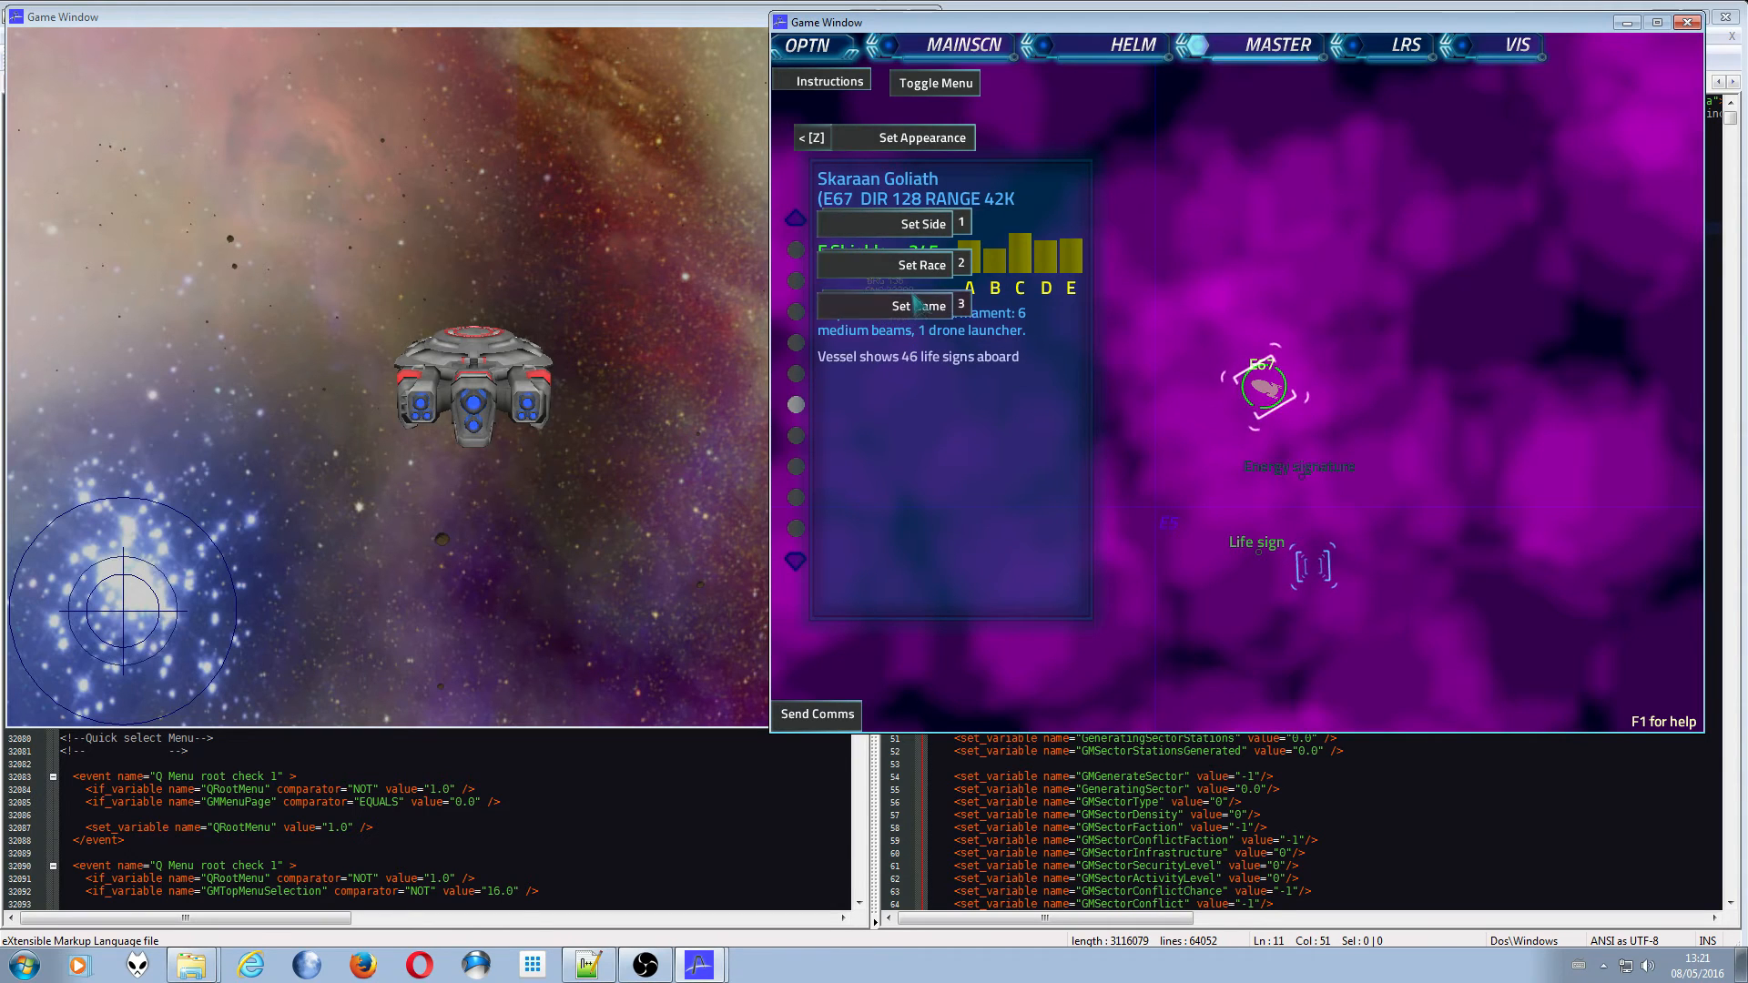
pyautogui.click(893, 306)
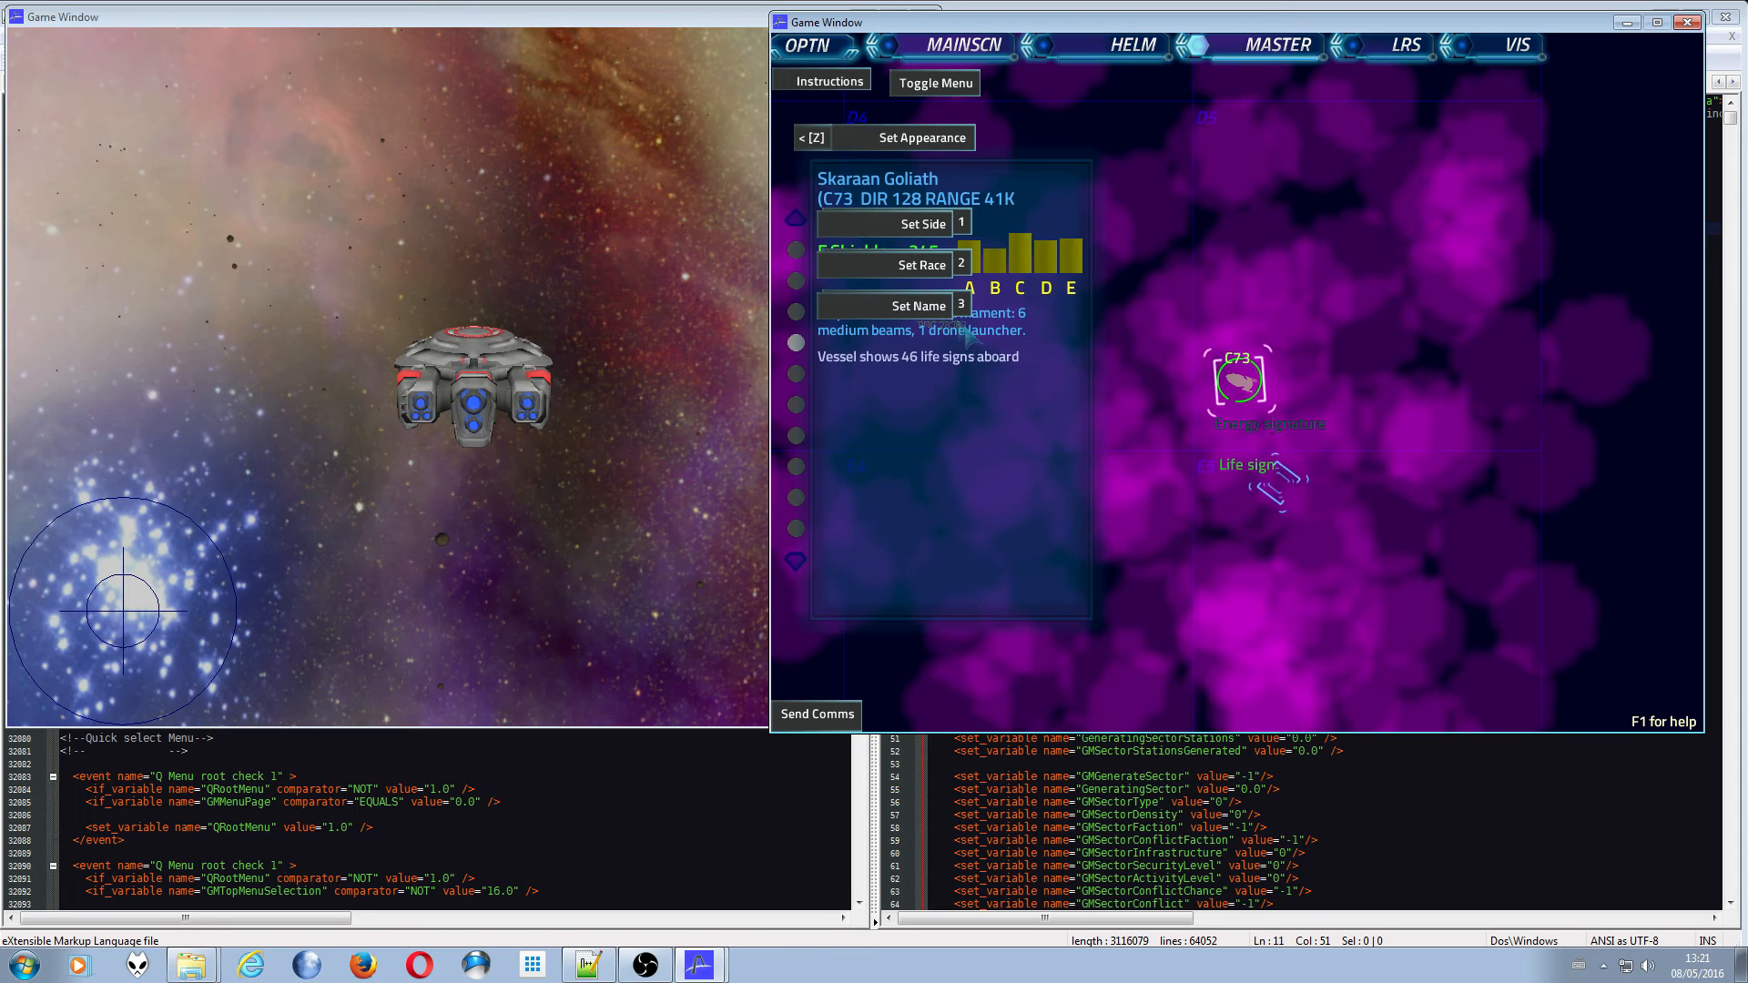
pyautogui.click(894, 305)
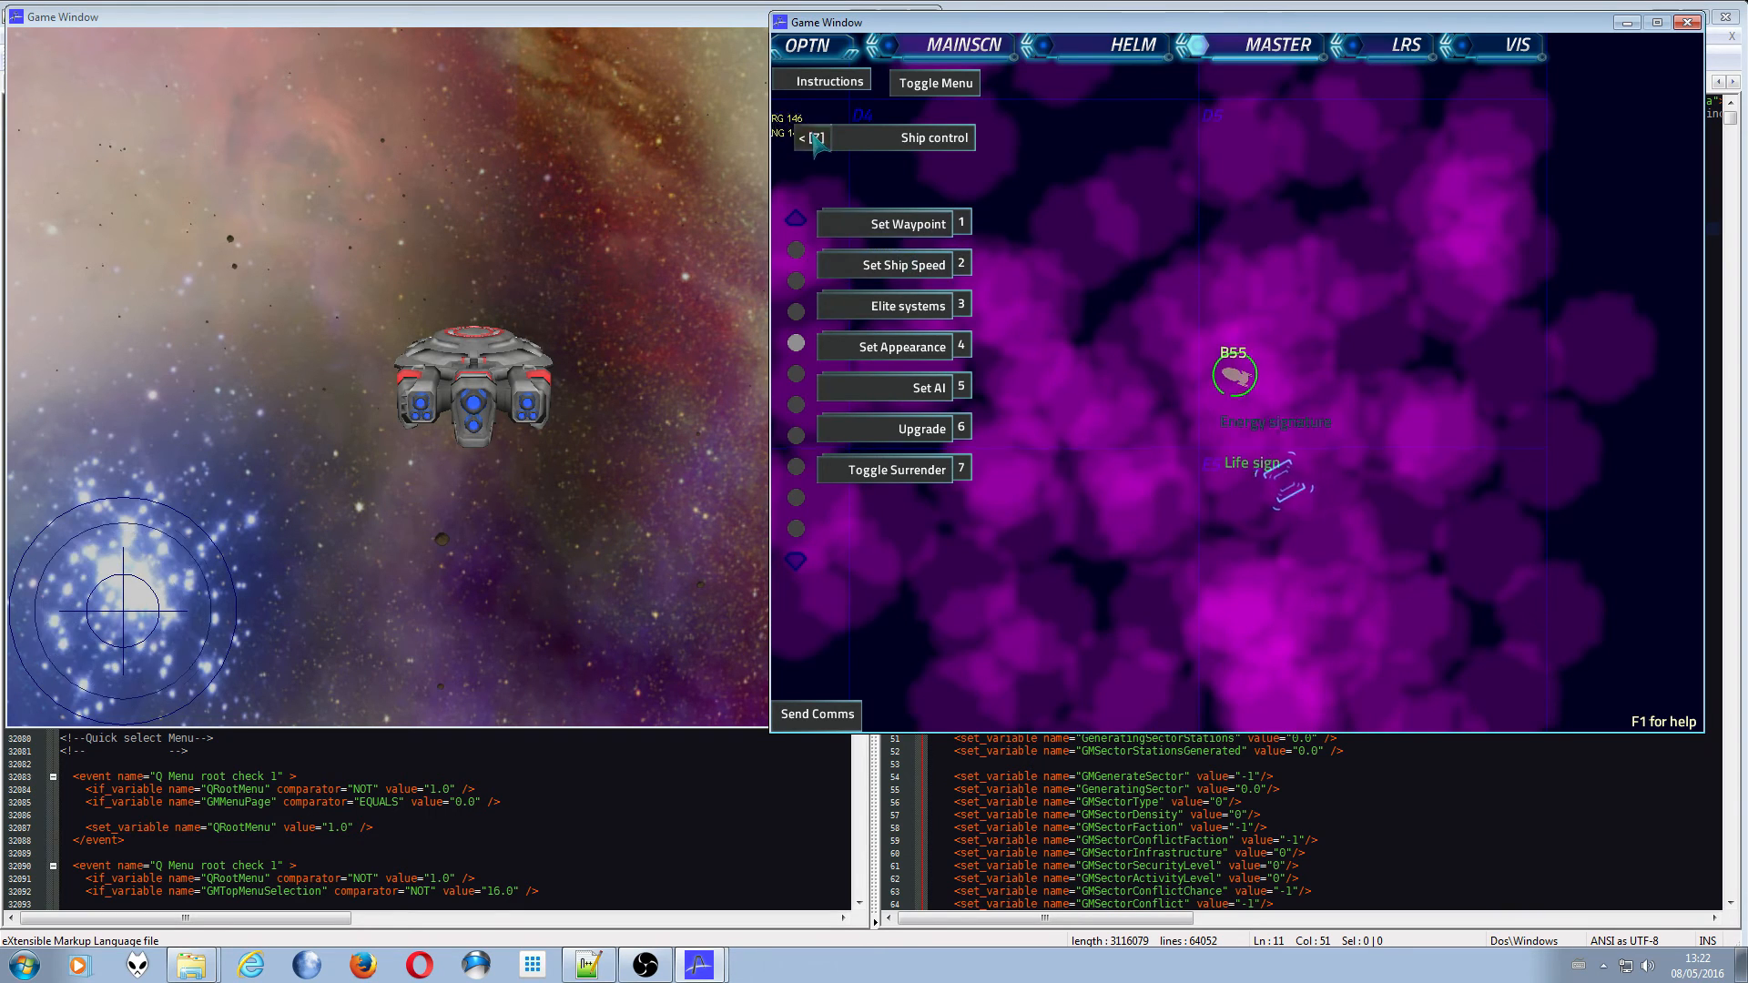
# - Leave Ship control and reach the Gates options after the Selecting Systems reference
pyautogui.click(818, 138)
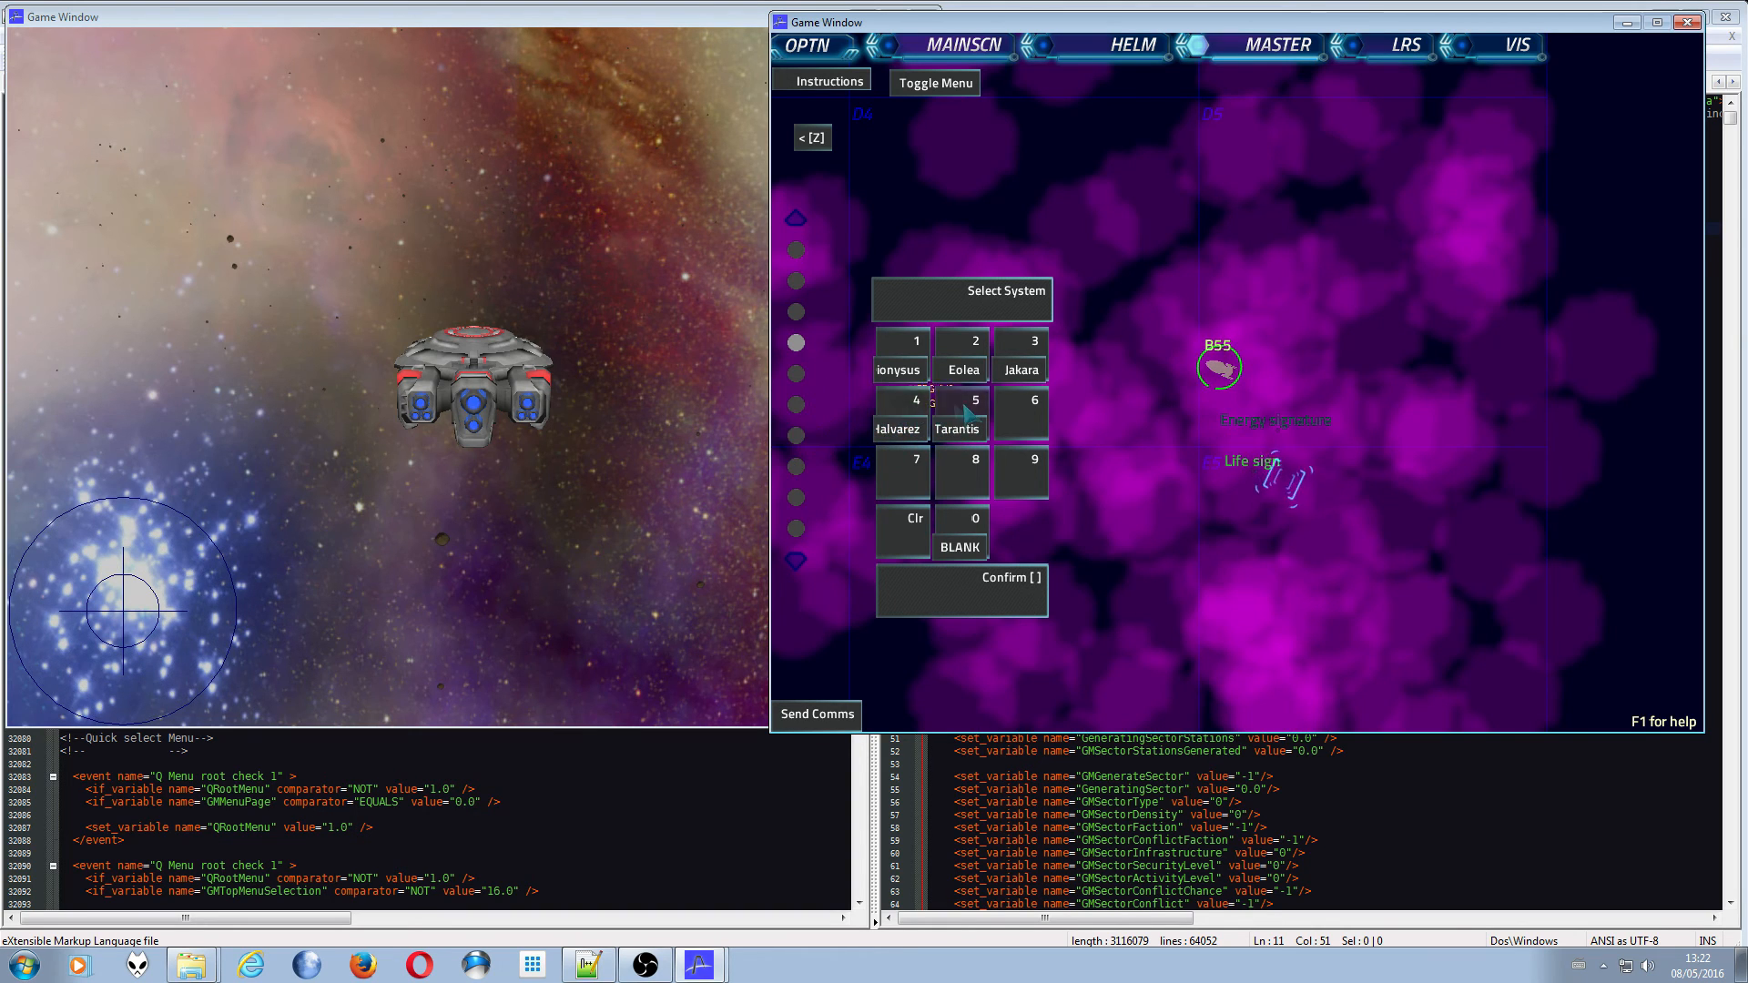
pyautogui.moveTo(921, 420)
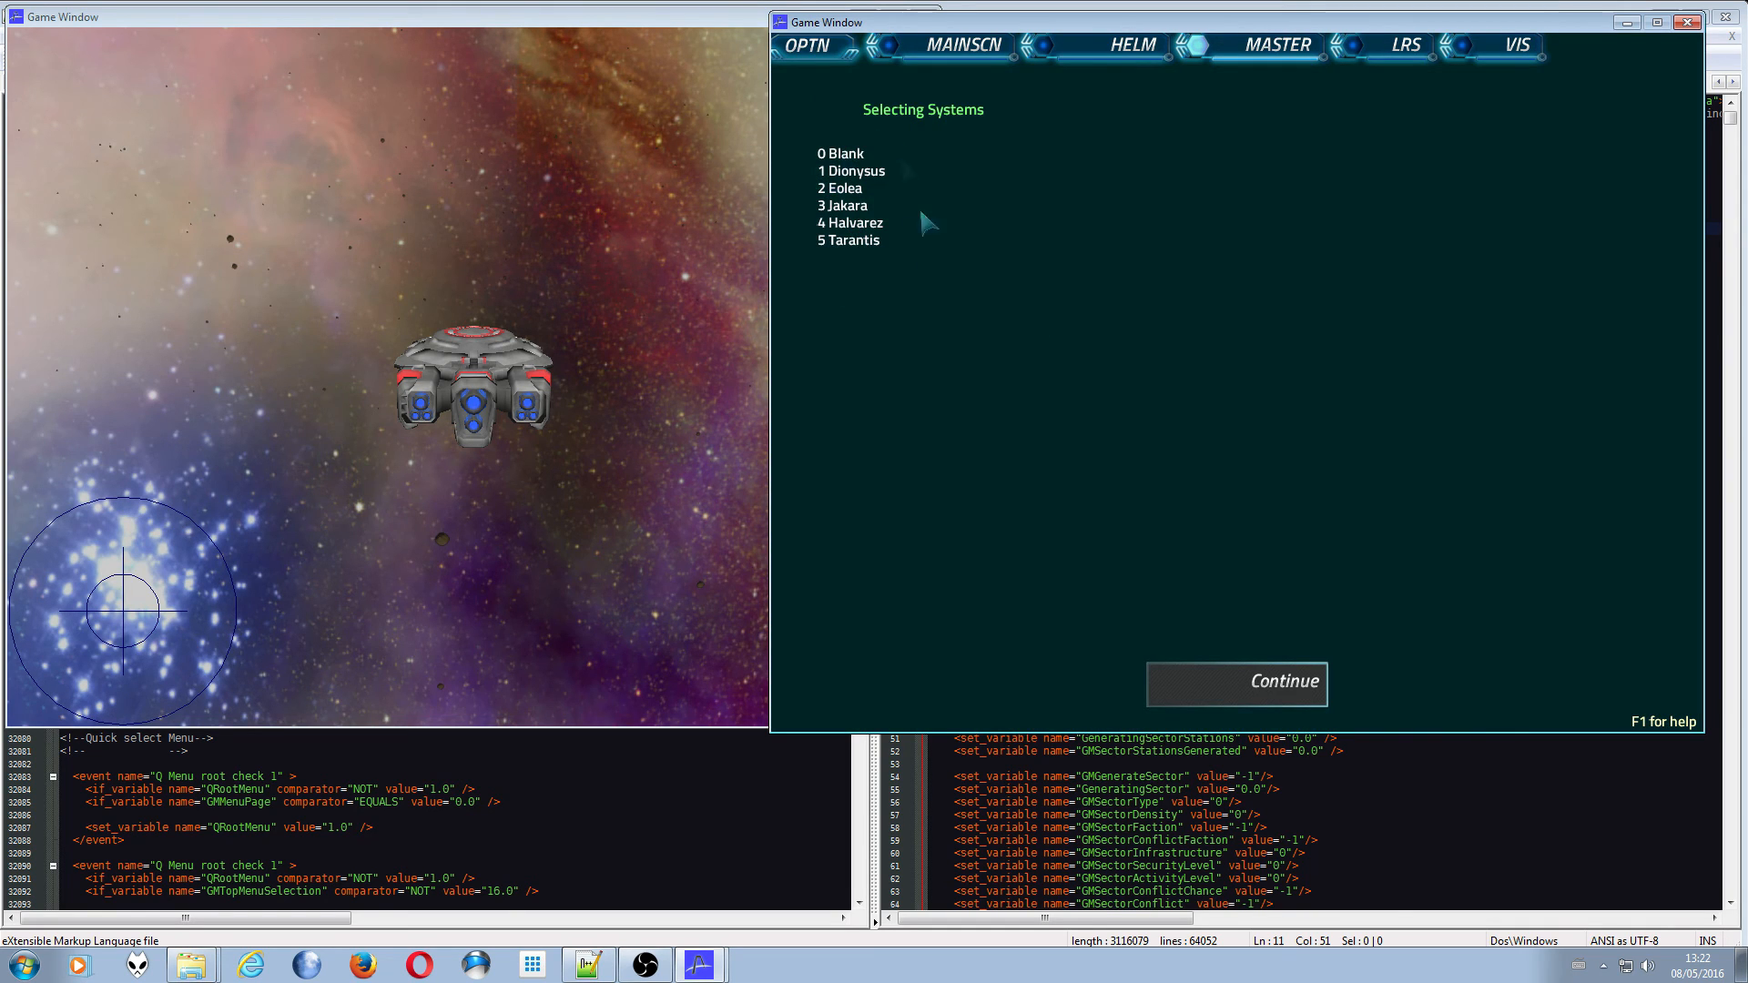
pyautogui.click(1236, 684)
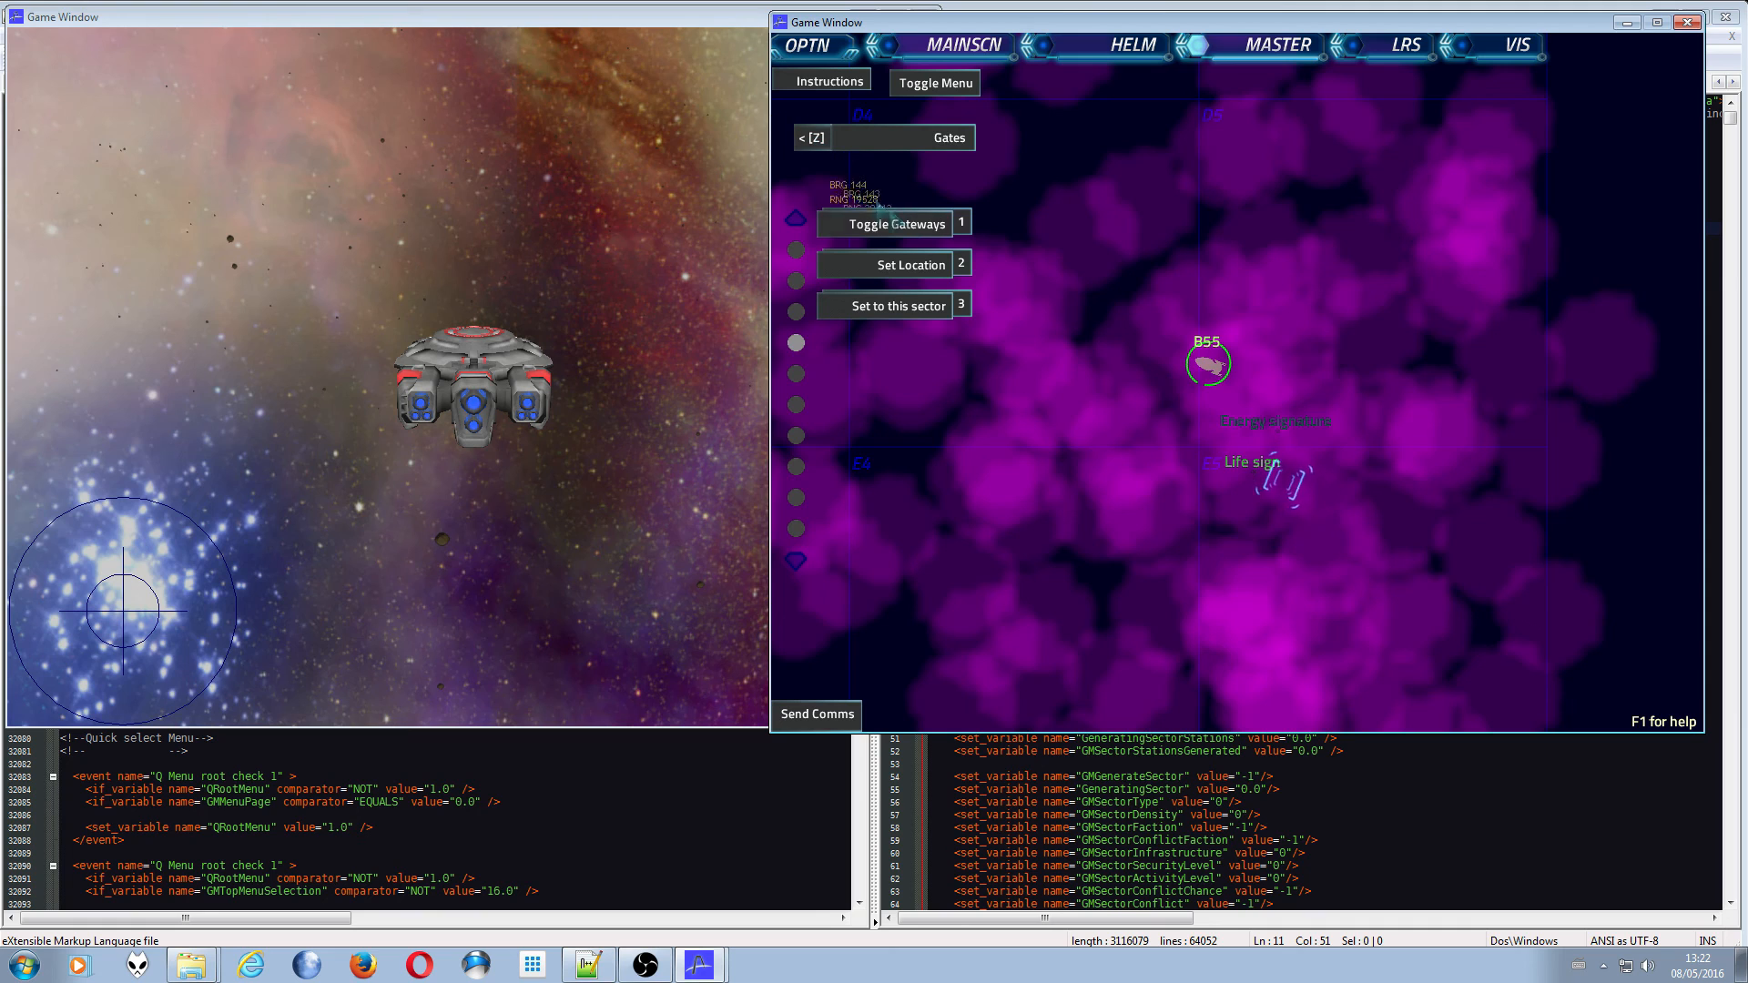
# - Add a derelict ship labelled WRECK from the Mission menu and bring the menu back
pyautogui.click(895, 223)
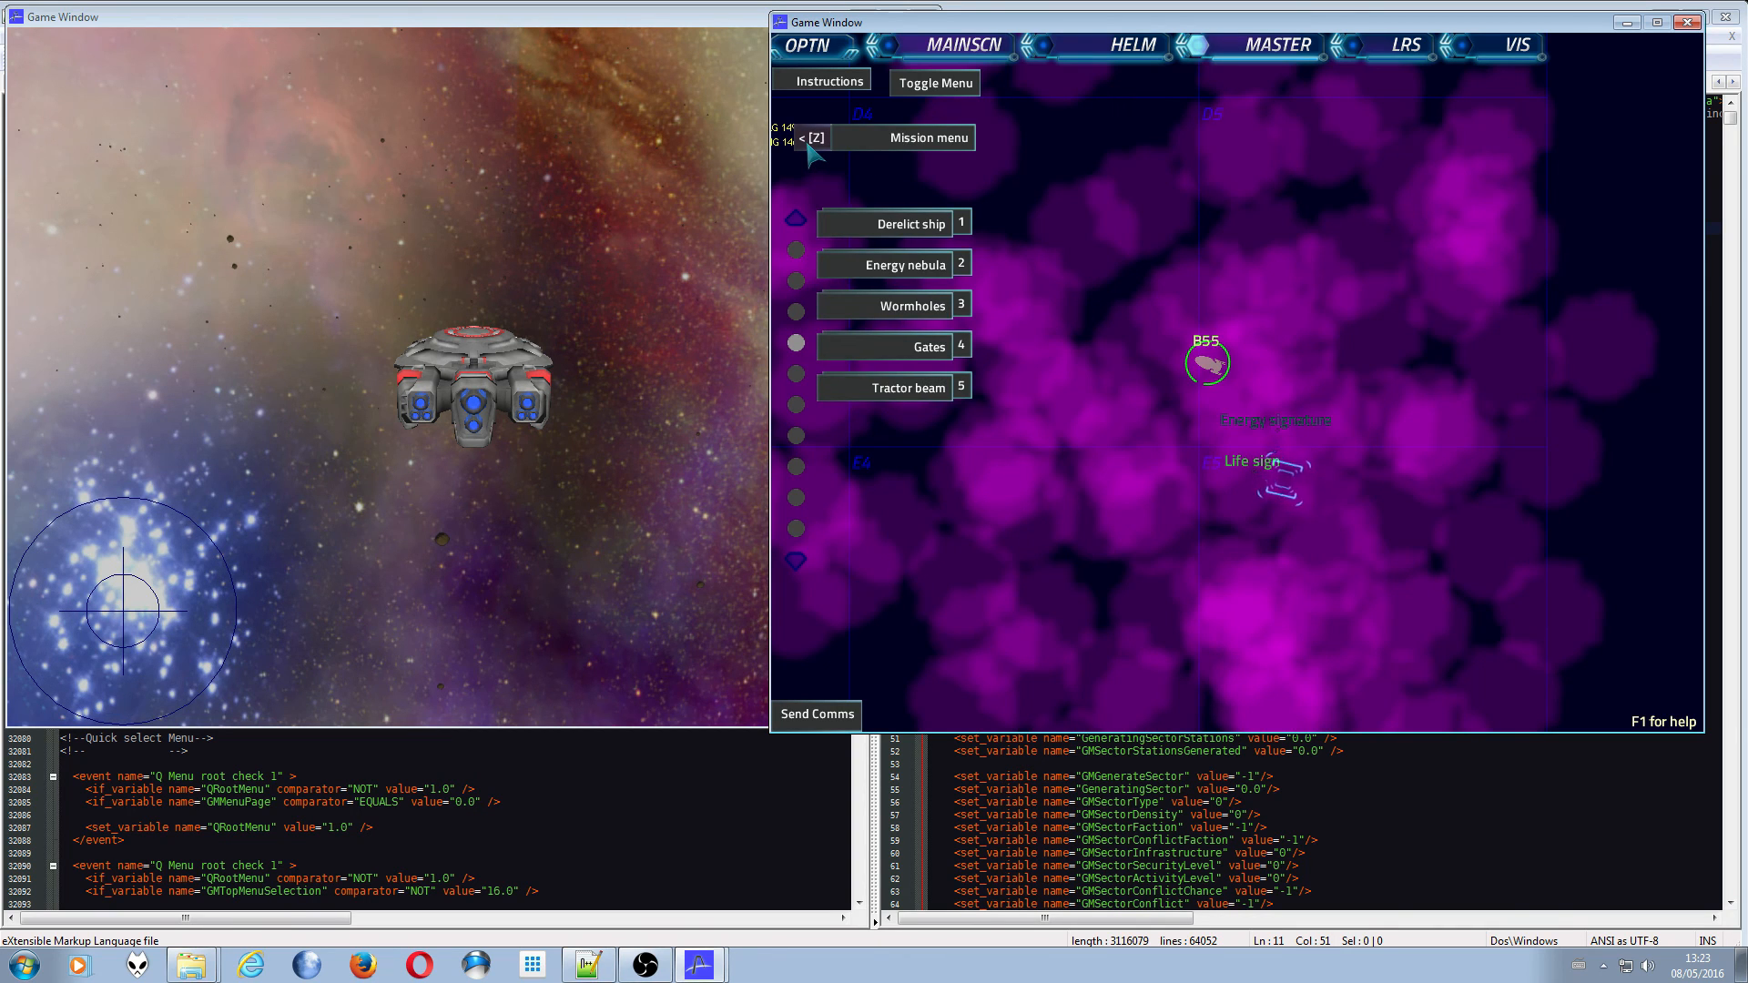
pyautogui.click(884, 387)
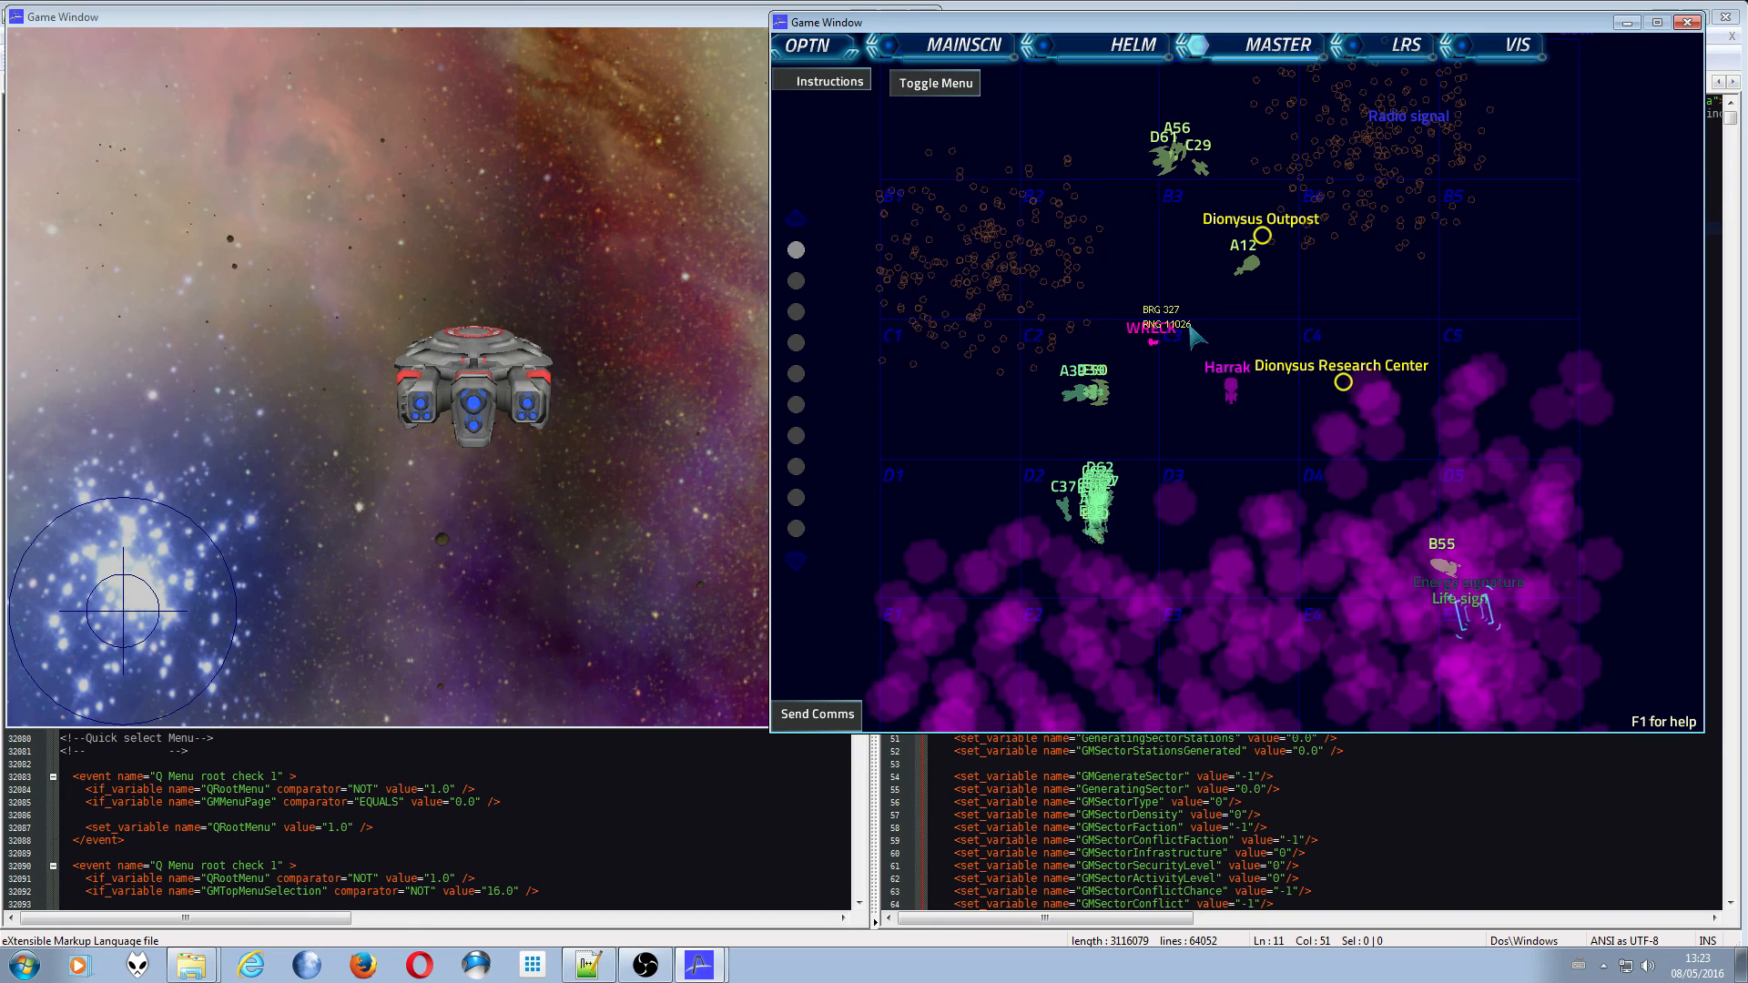
pyautogui.click(934, 83)
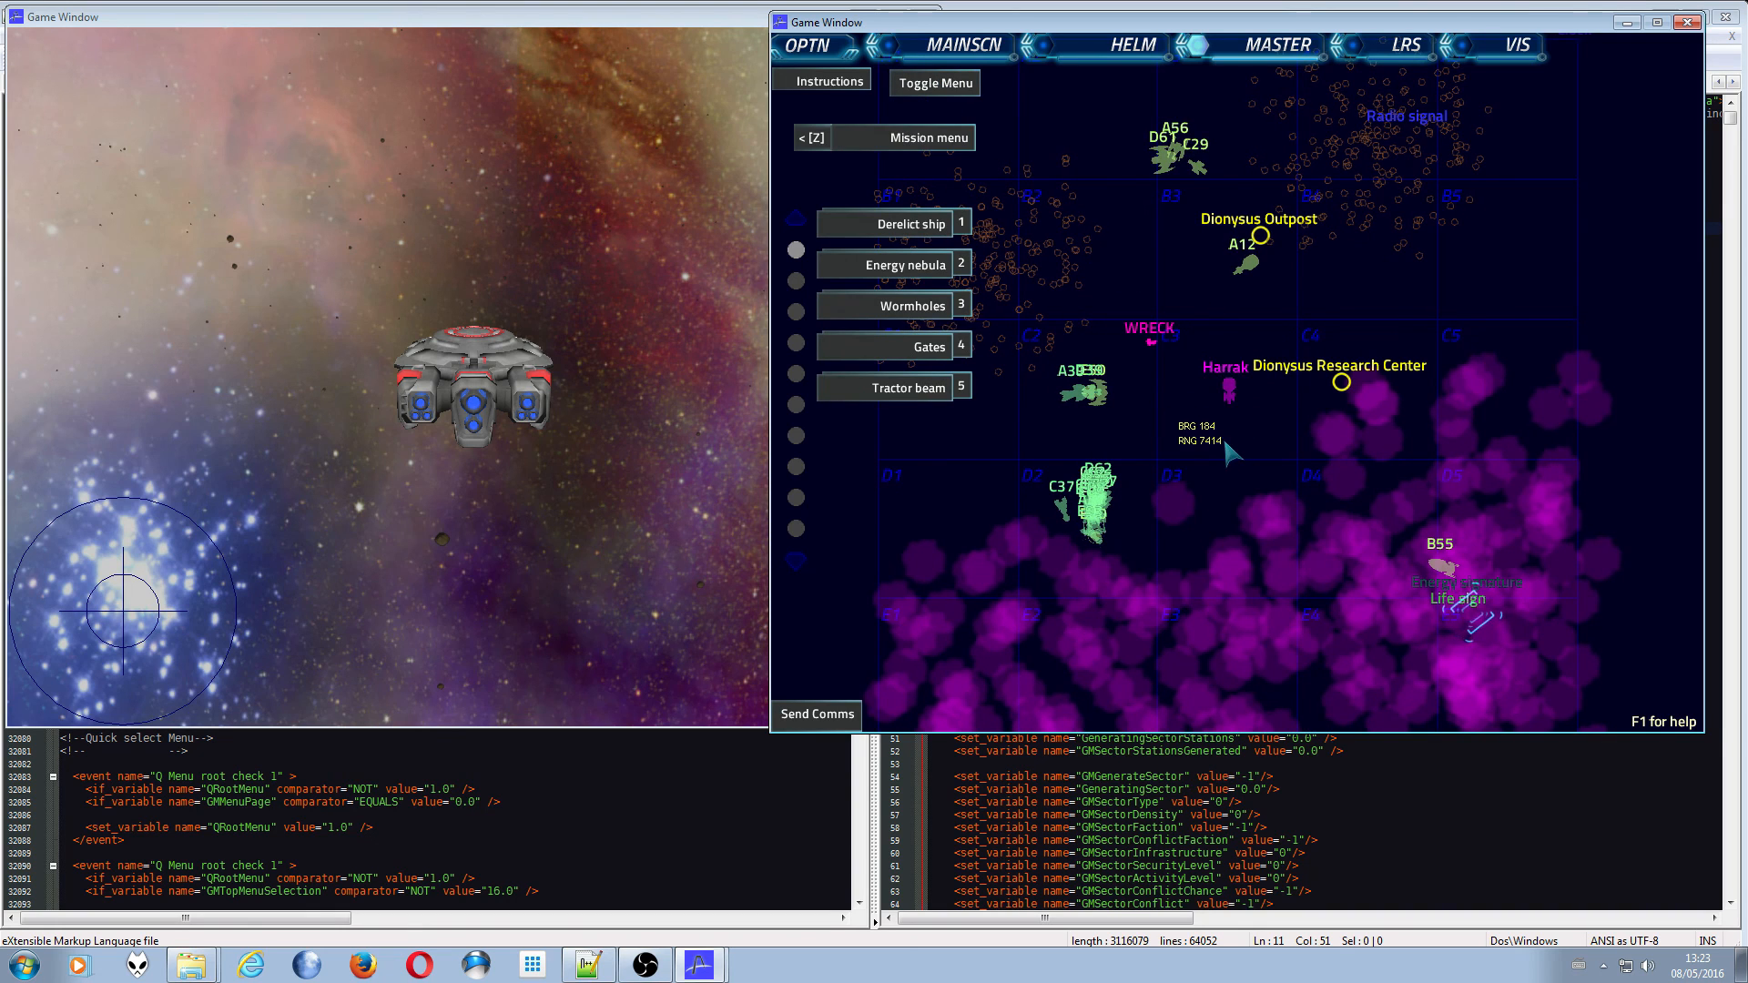